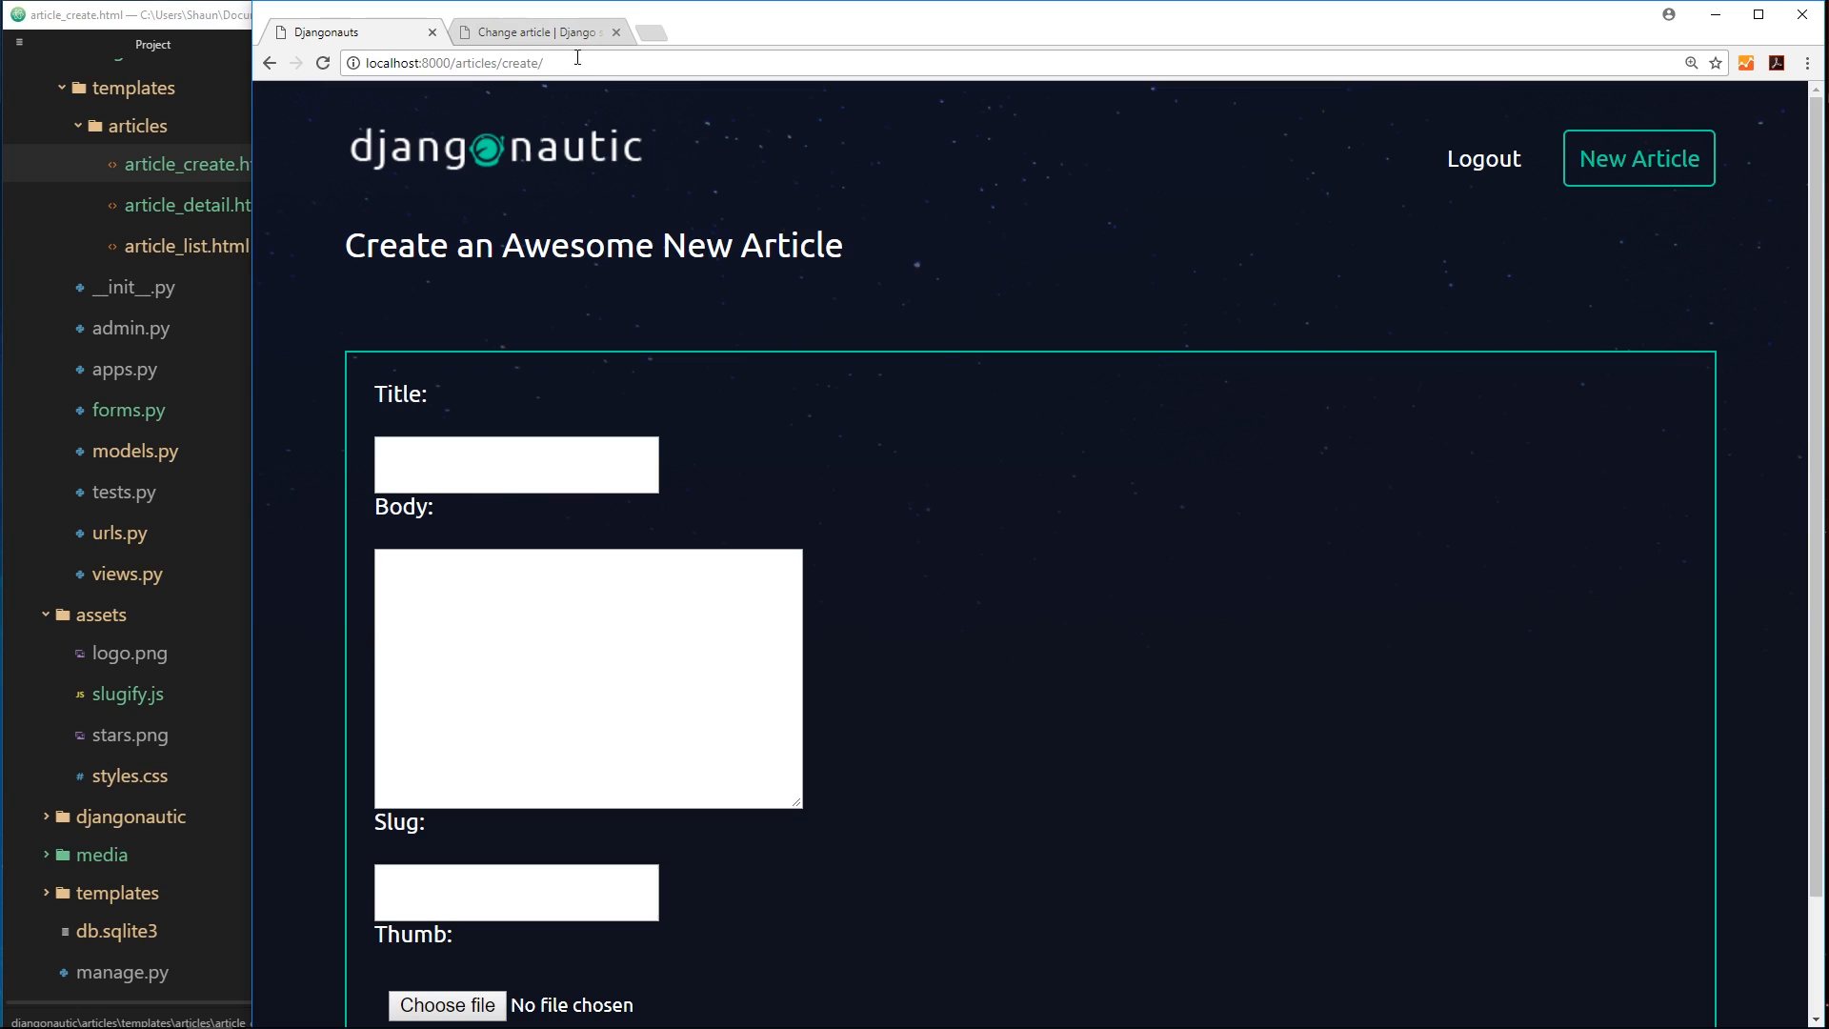
# - Enter 'hello world' as the article title and 'hello-world' as its slug on the Create Article form
pyautogui.scroll(-3)
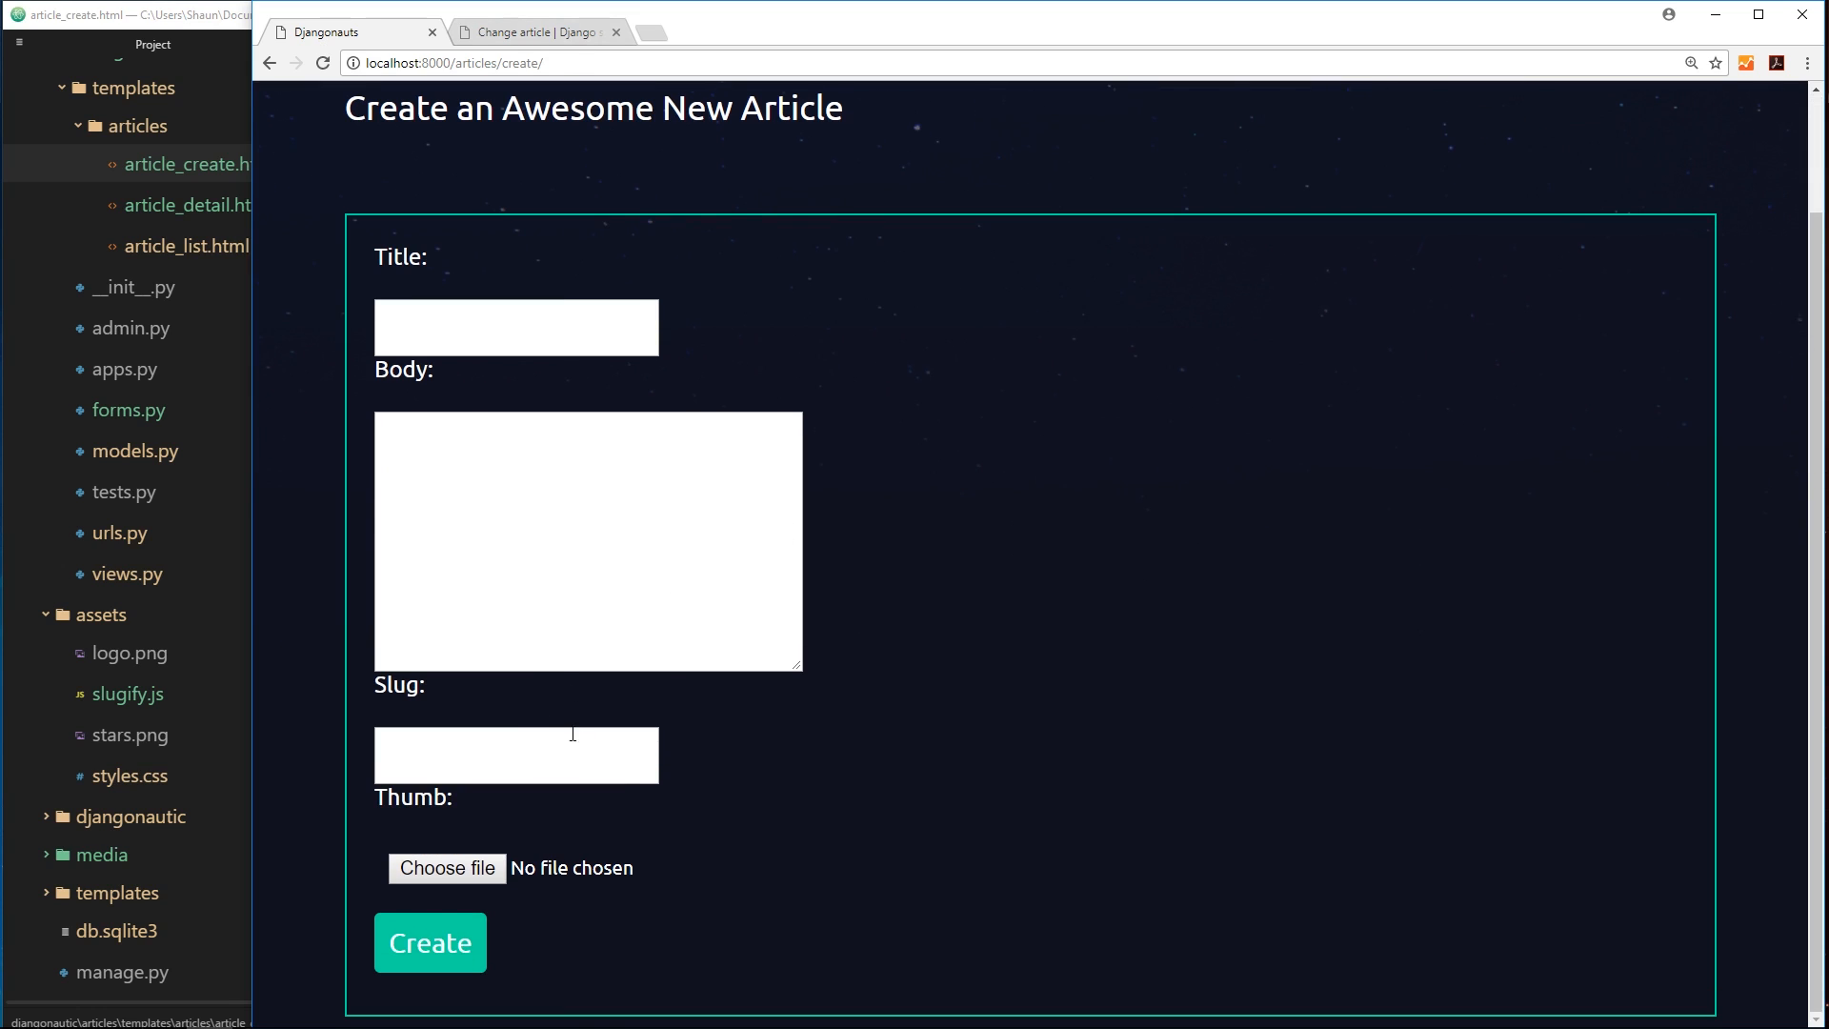
pyautogui.click(517, 755)
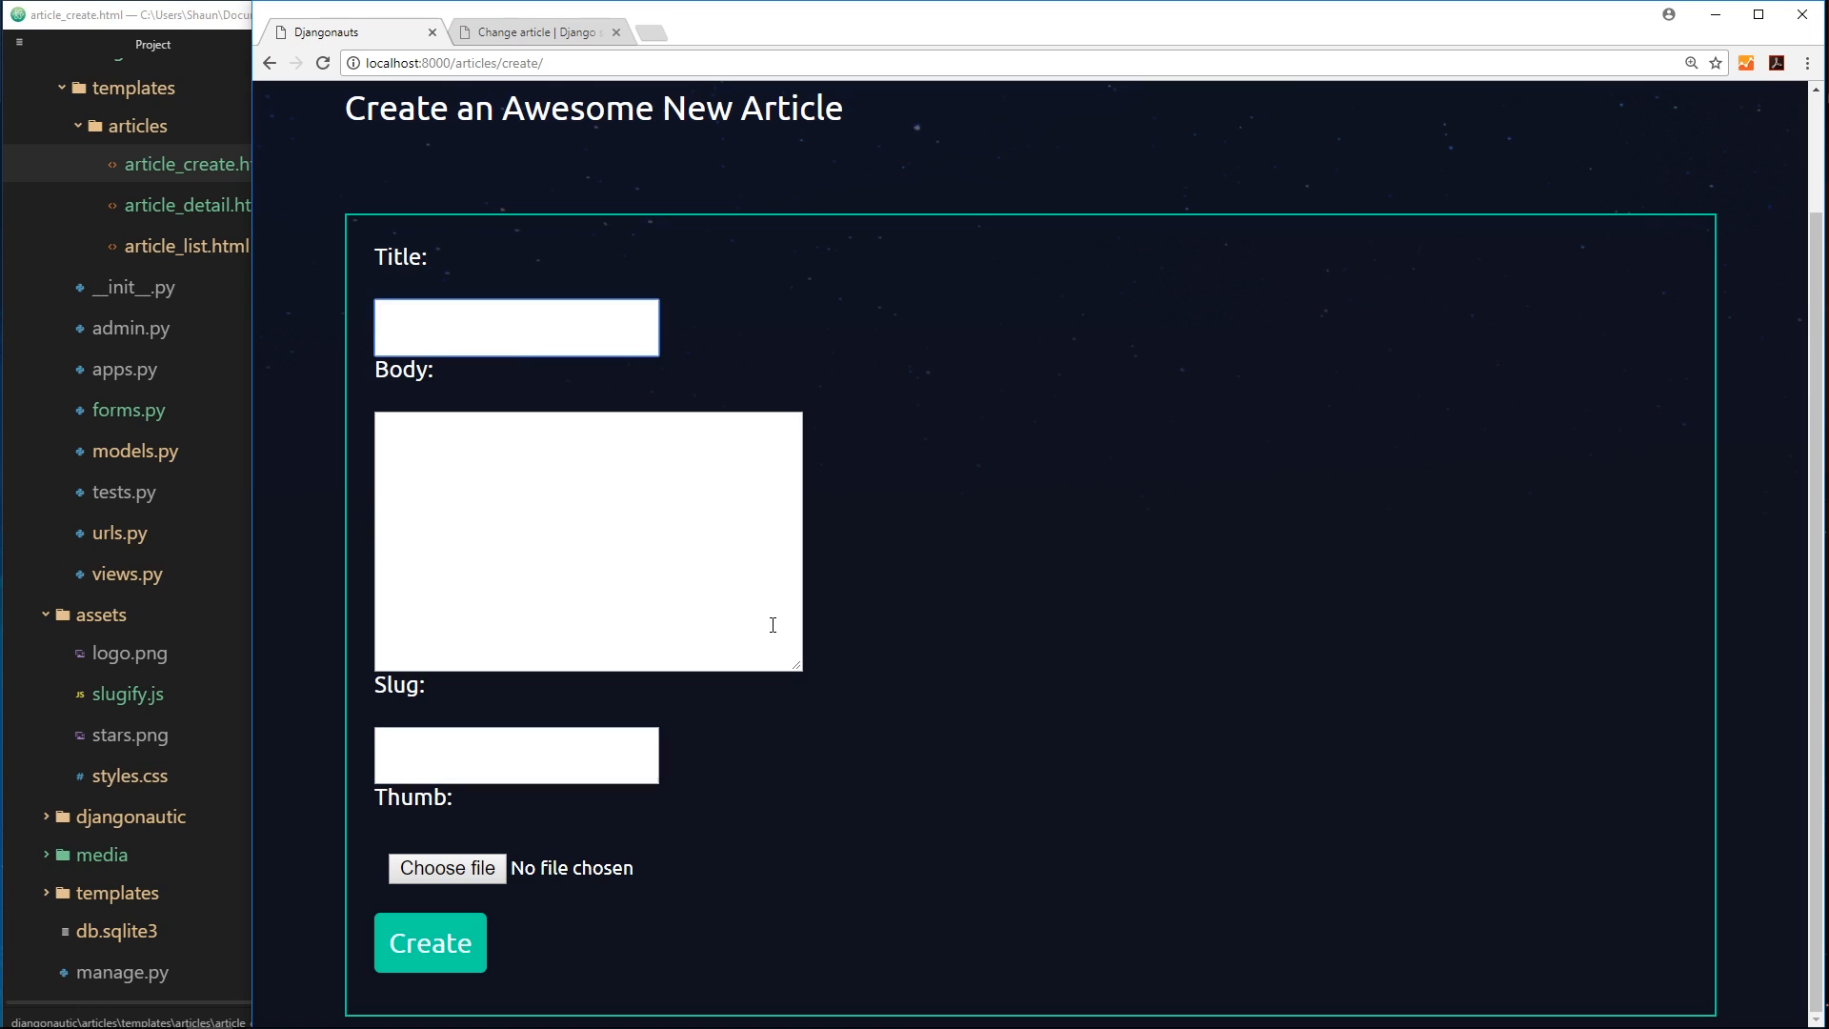
pyautogui.write('hello world')
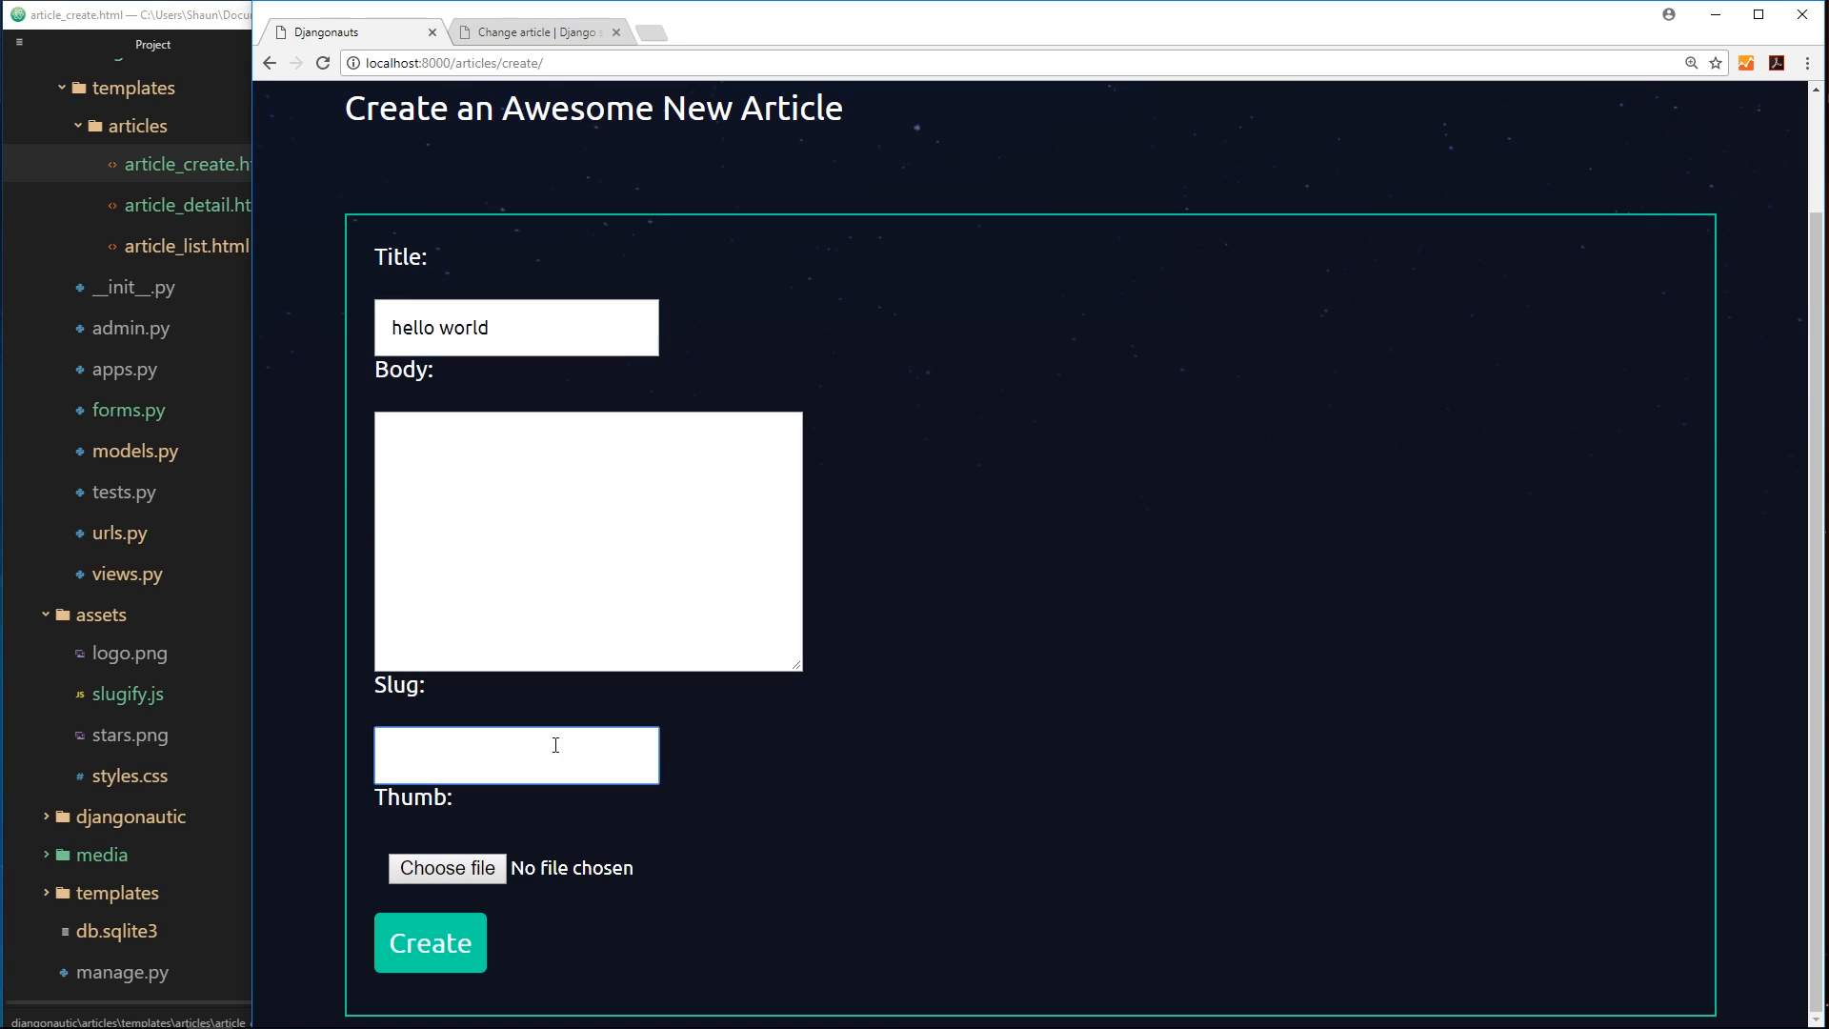
pyautogui.write('hello-world')
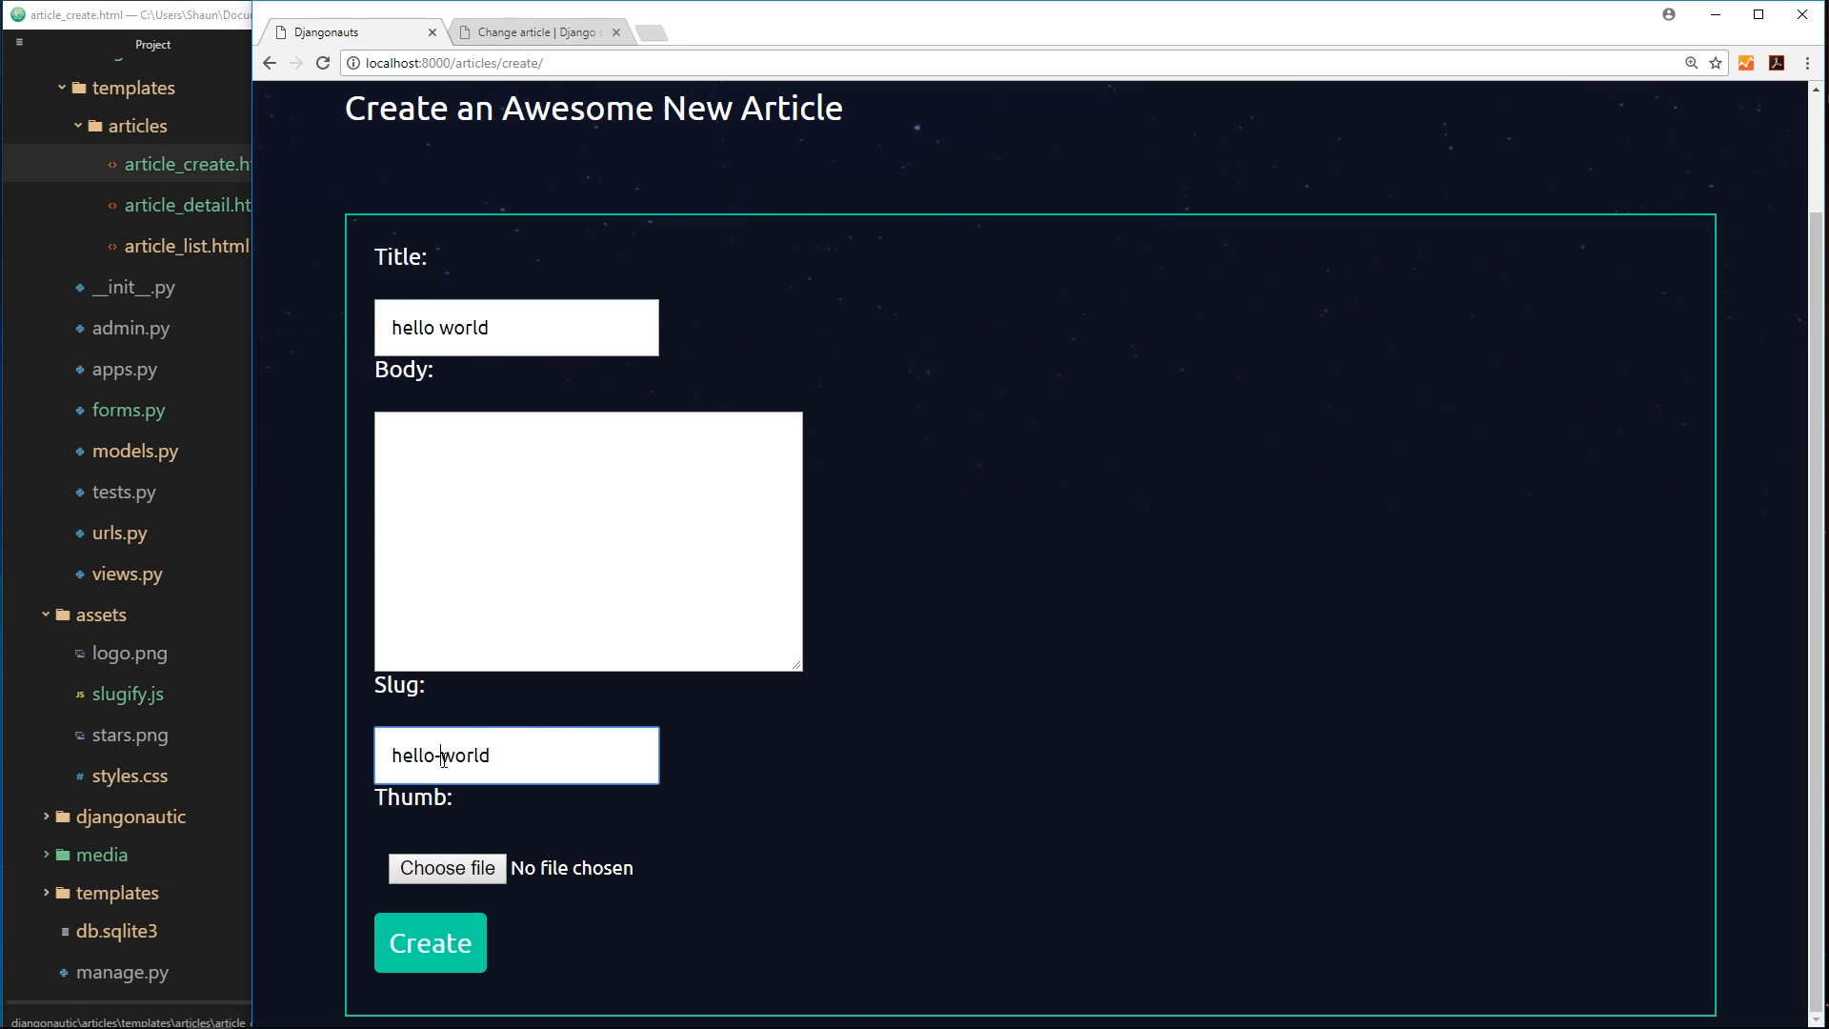
pyautogui.doubleClick(440, 326)
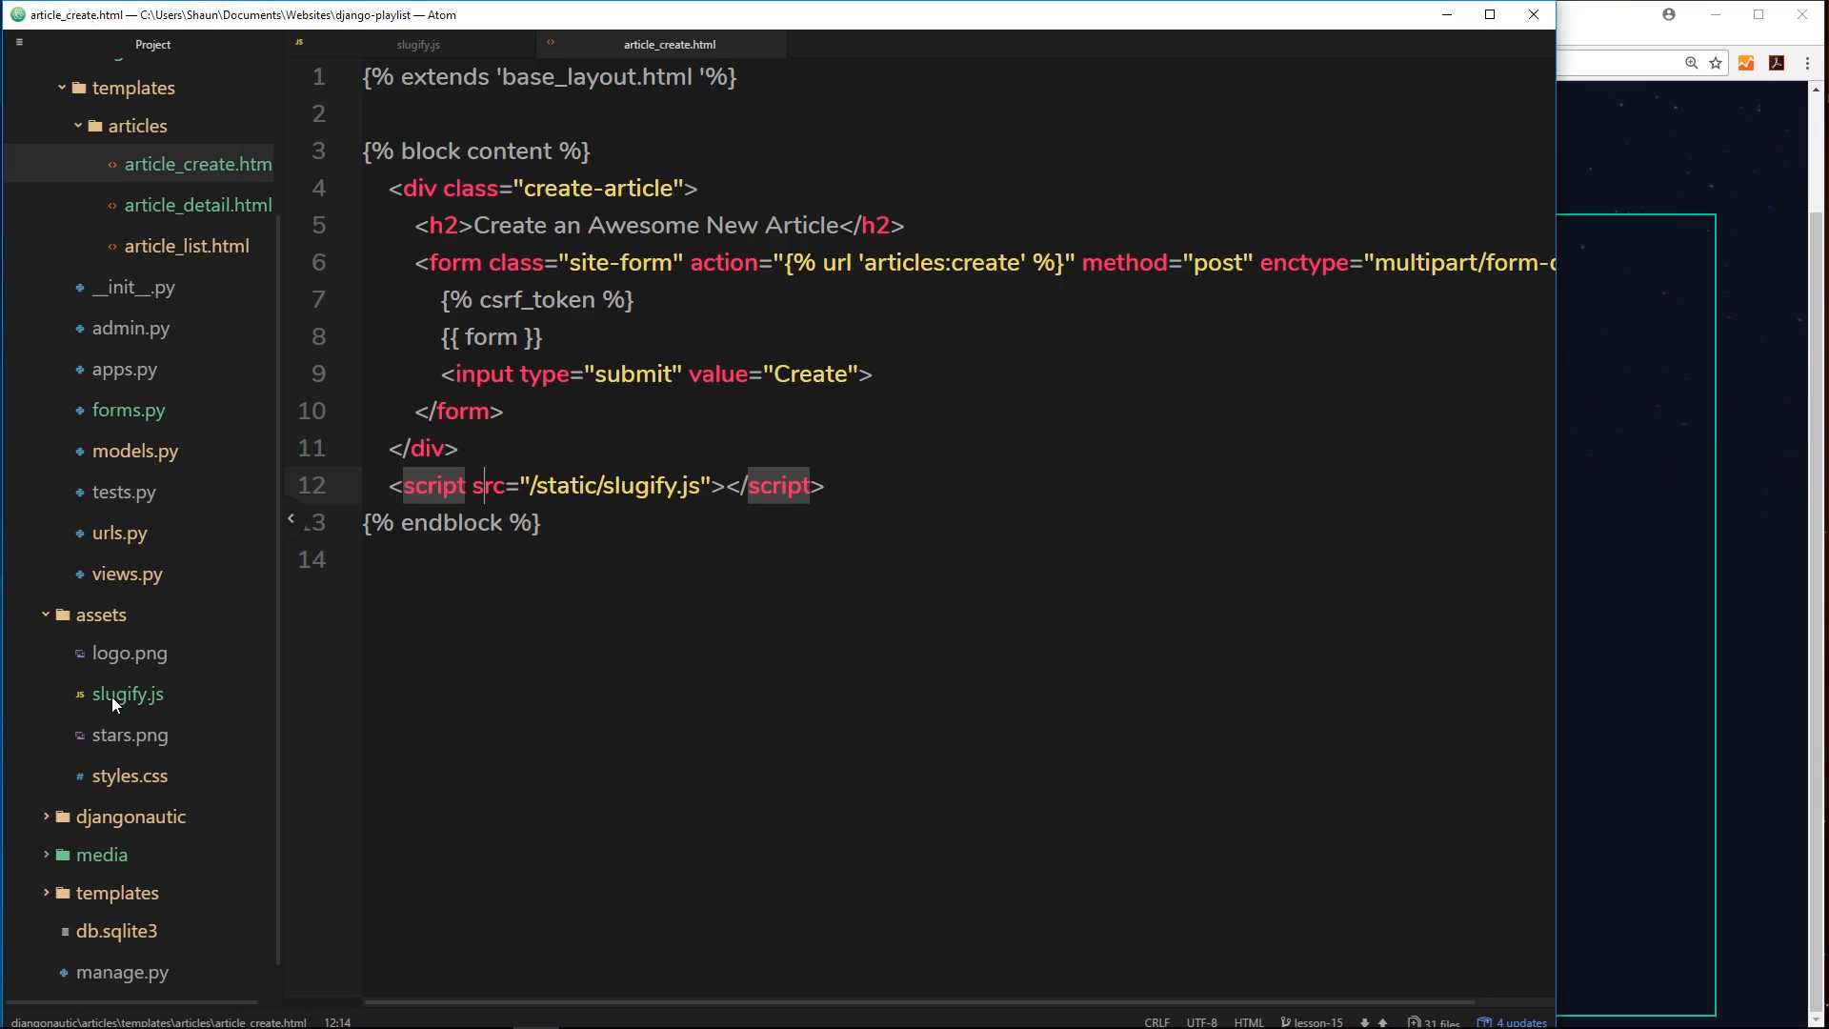
# - Show the empty slugify.js from the project tree and close the article_create.html tab
pyautogui.click(126, 694)
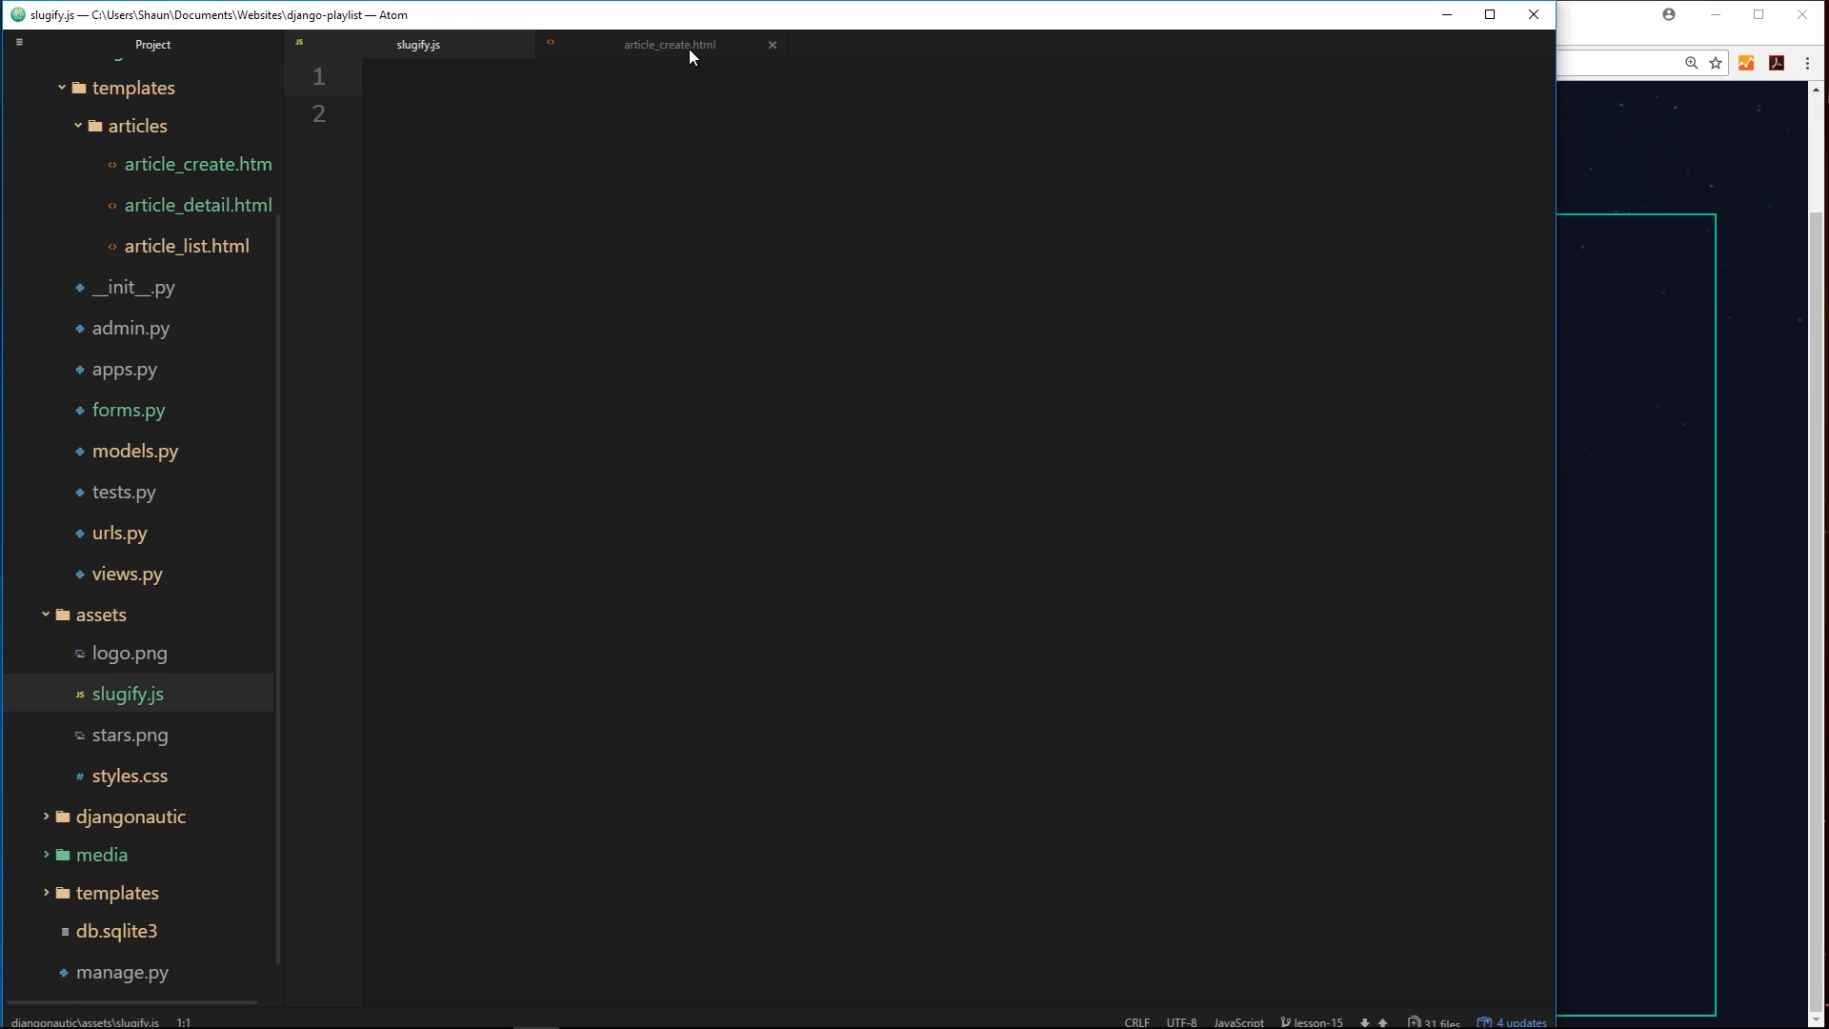
pyautogui.click(669, 44)
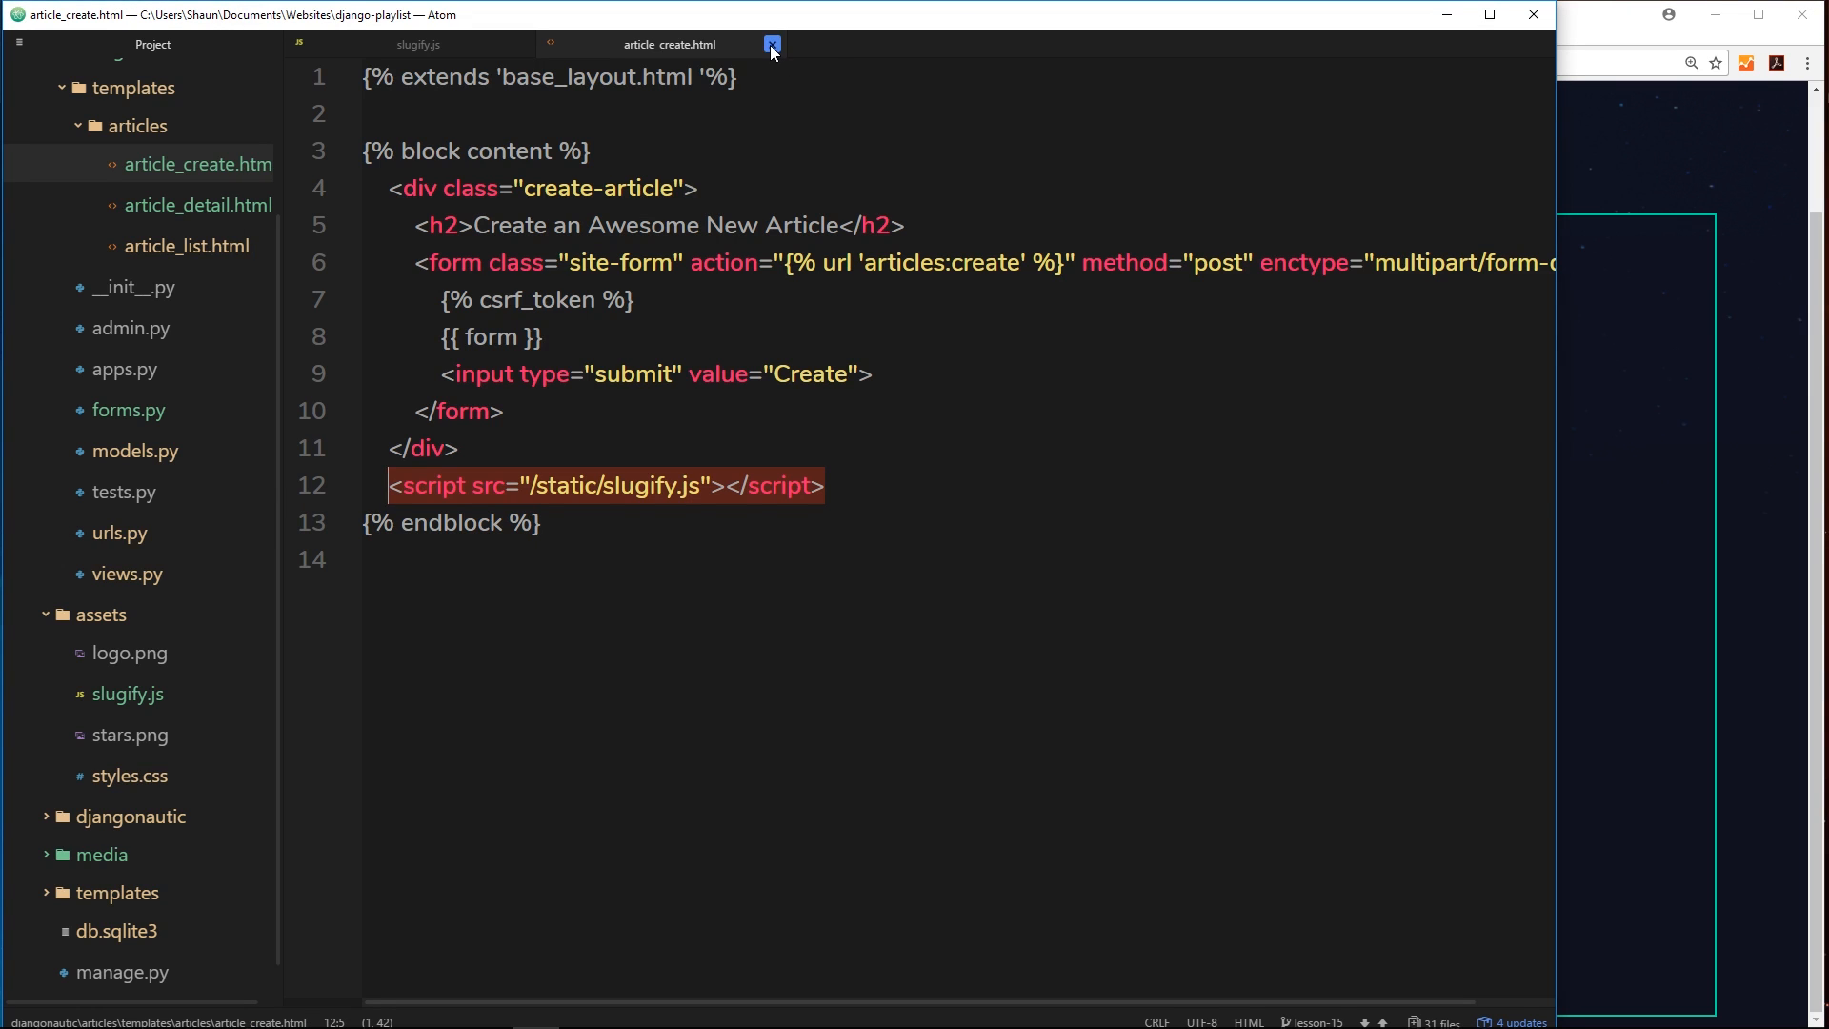
pyautogui.click(771, 44)
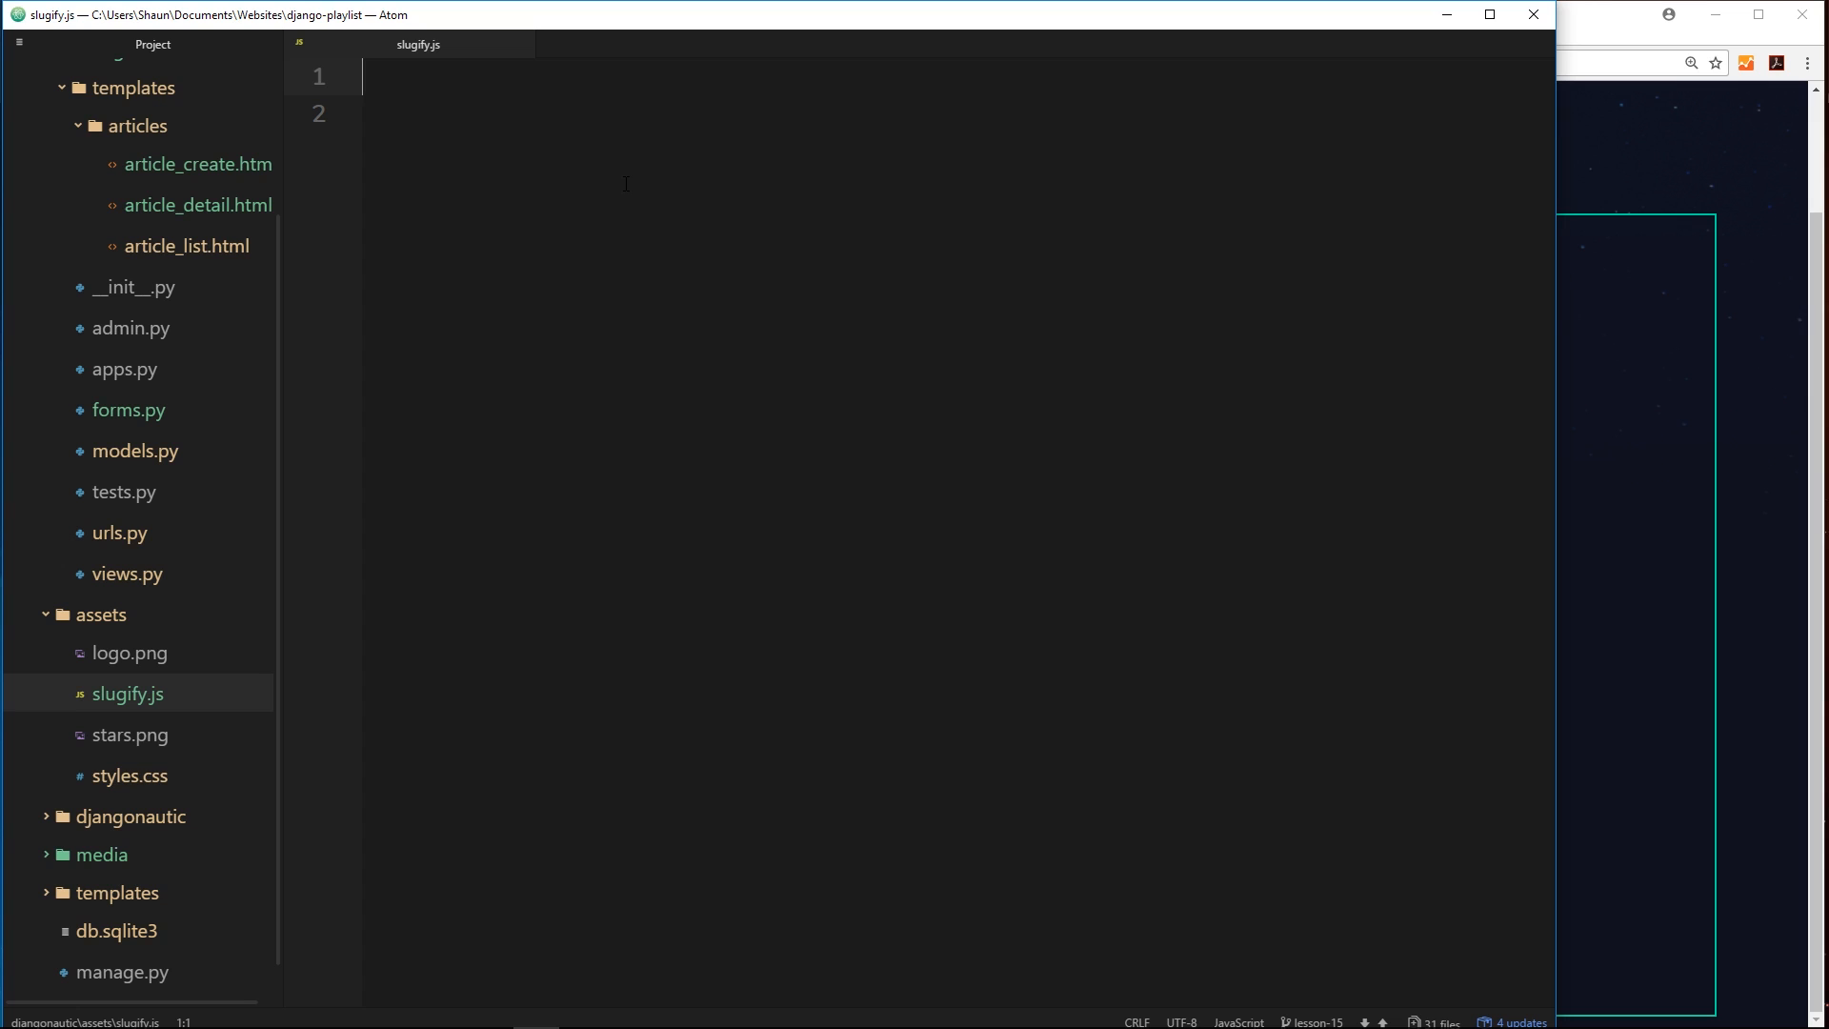
# - Declare const titleInput = document.querySelector('input[name=title]');
pyautogui.write('const')
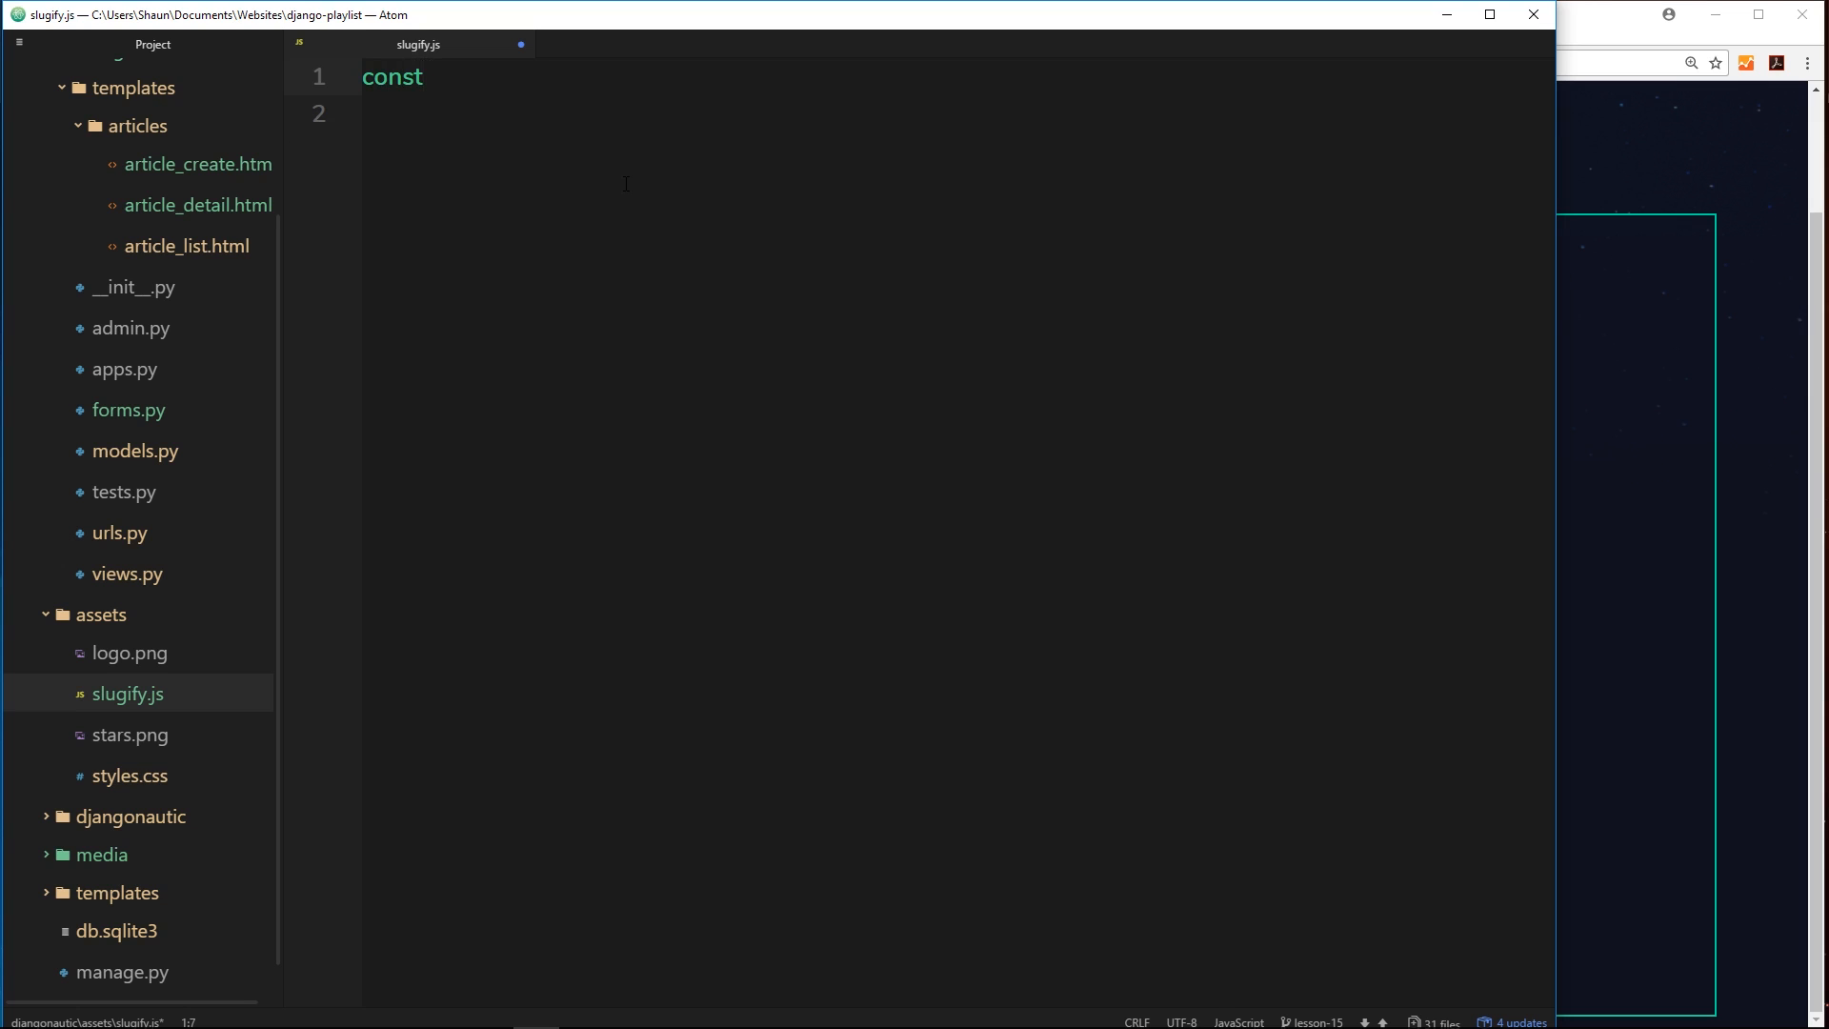
pyautogui.write('title')
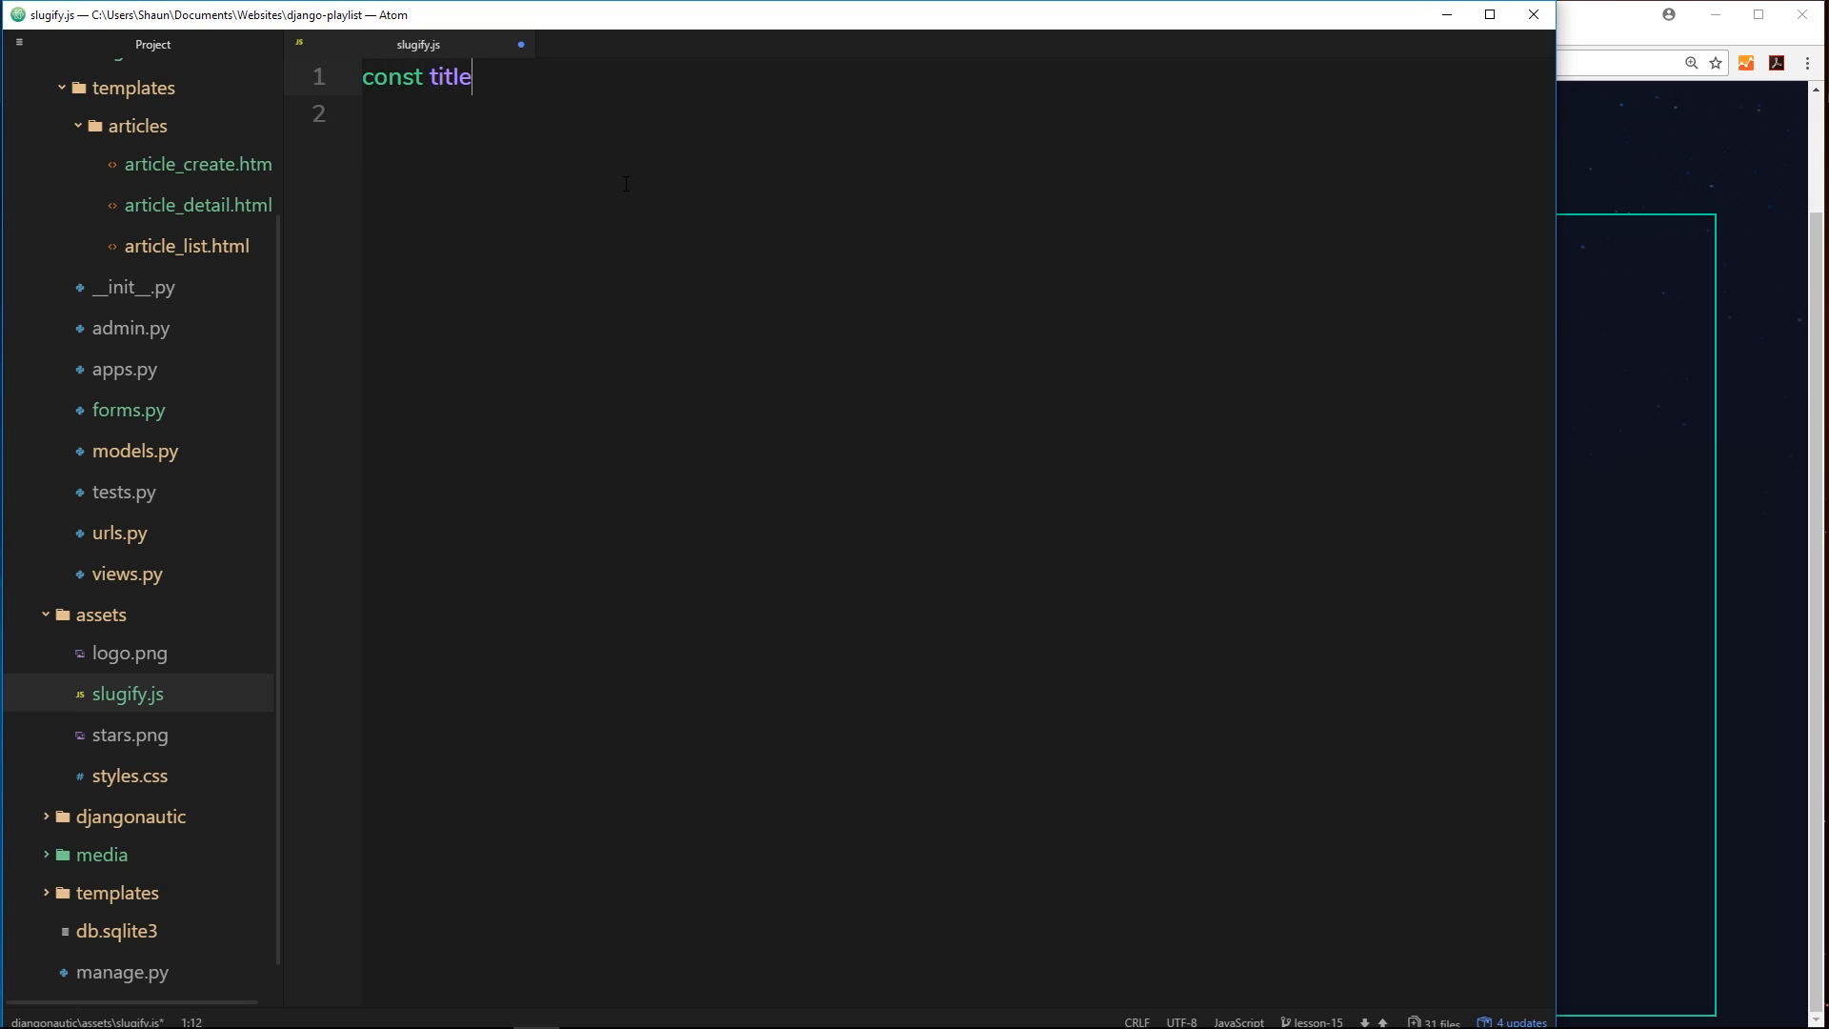
pyautogui.write('In')
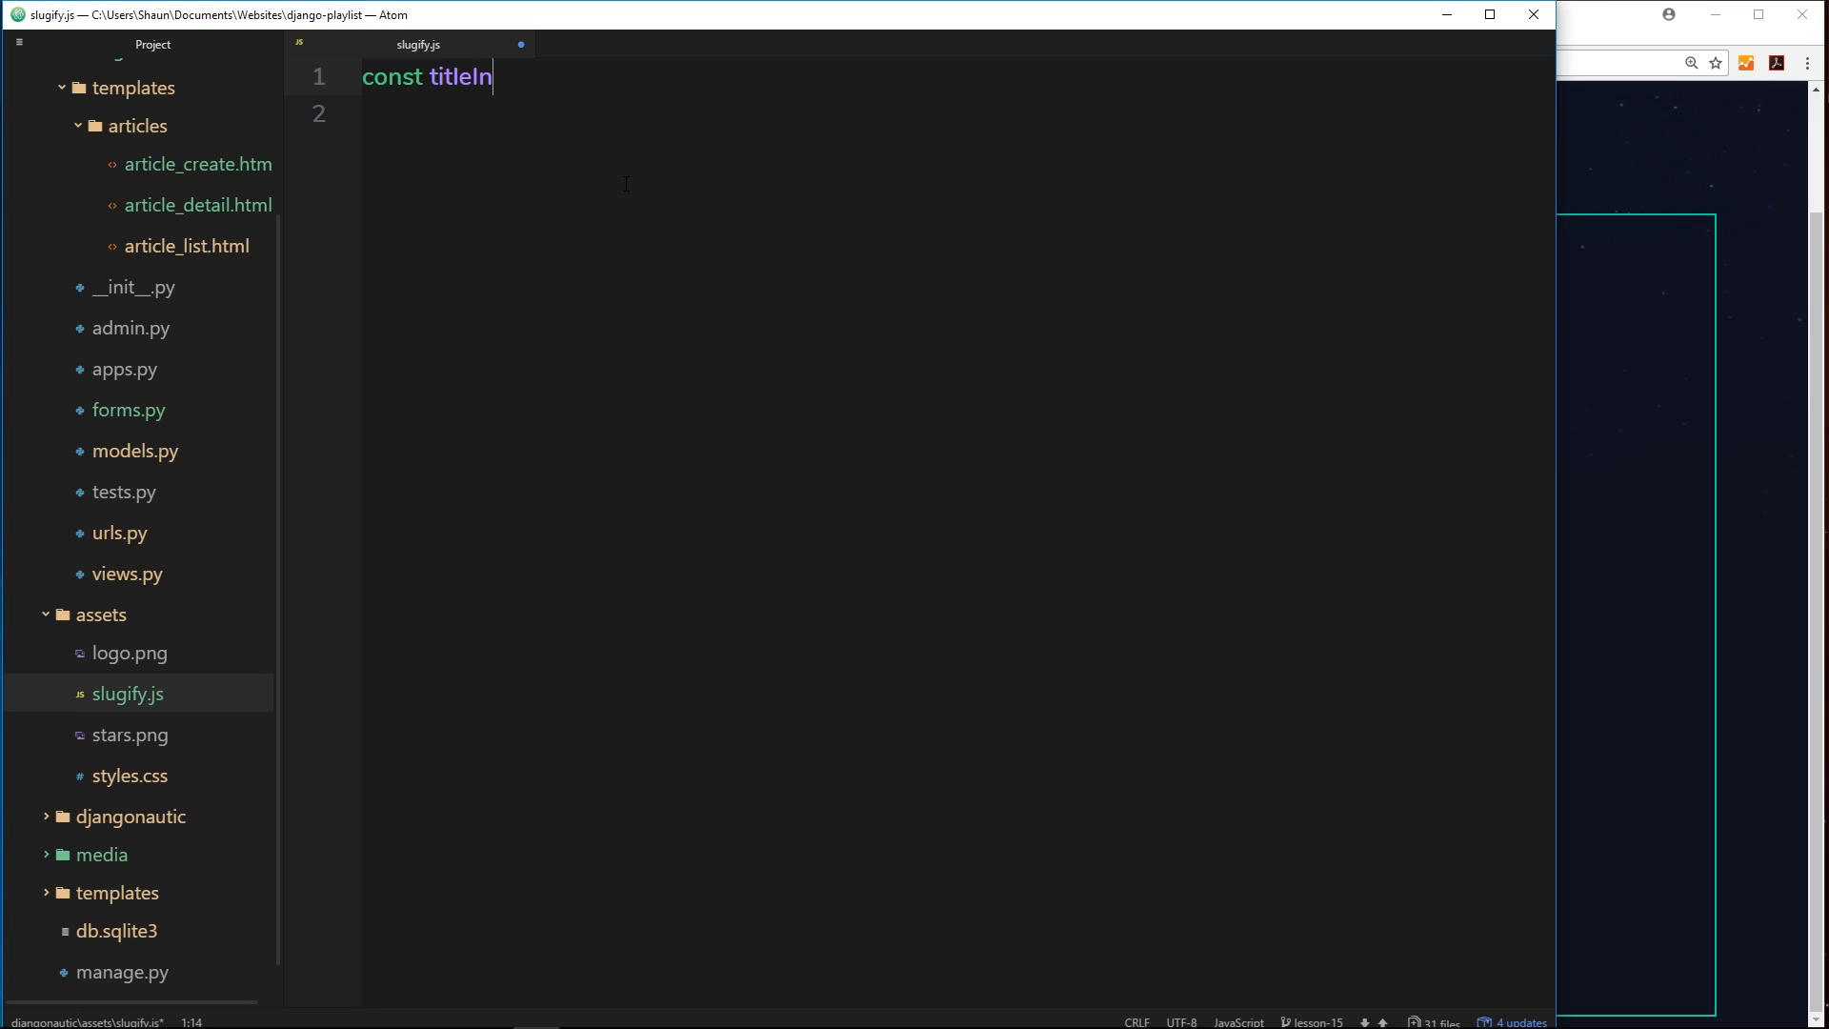
pyautogui.write('put = doc')
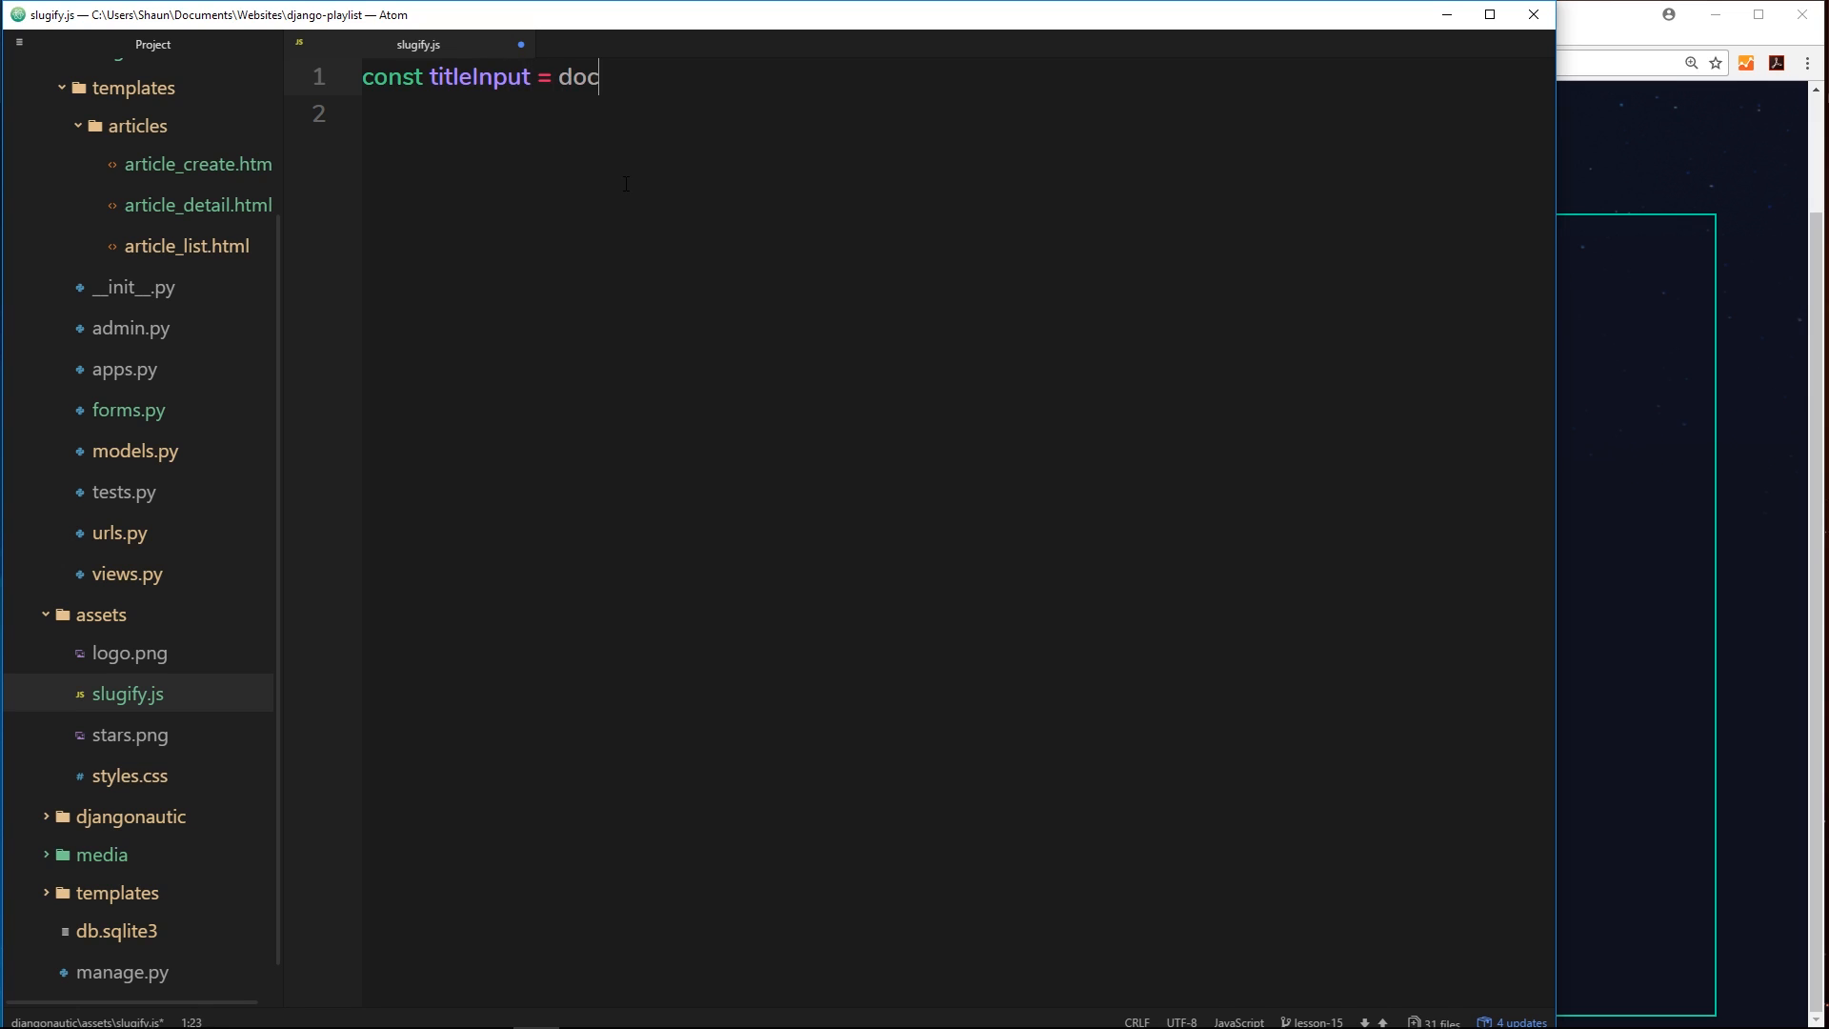
pyautogui.write('ument.query')
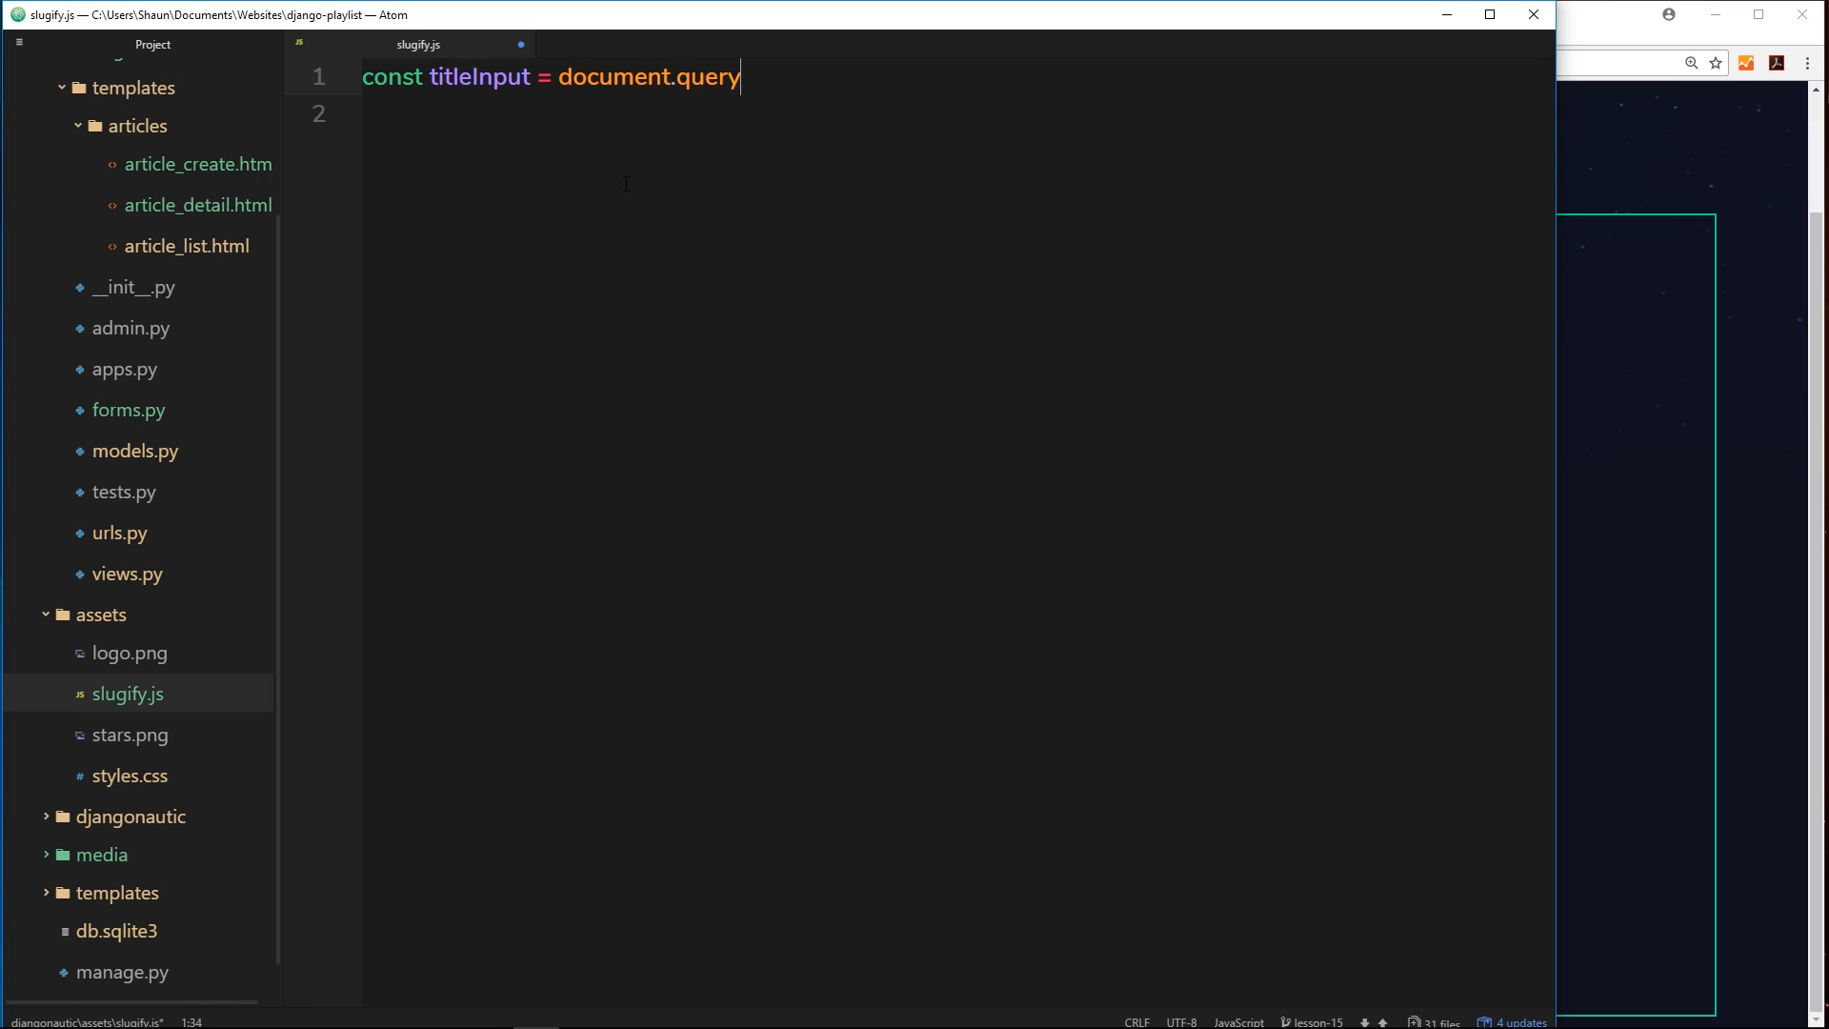
pyautogui.write('Selector()')
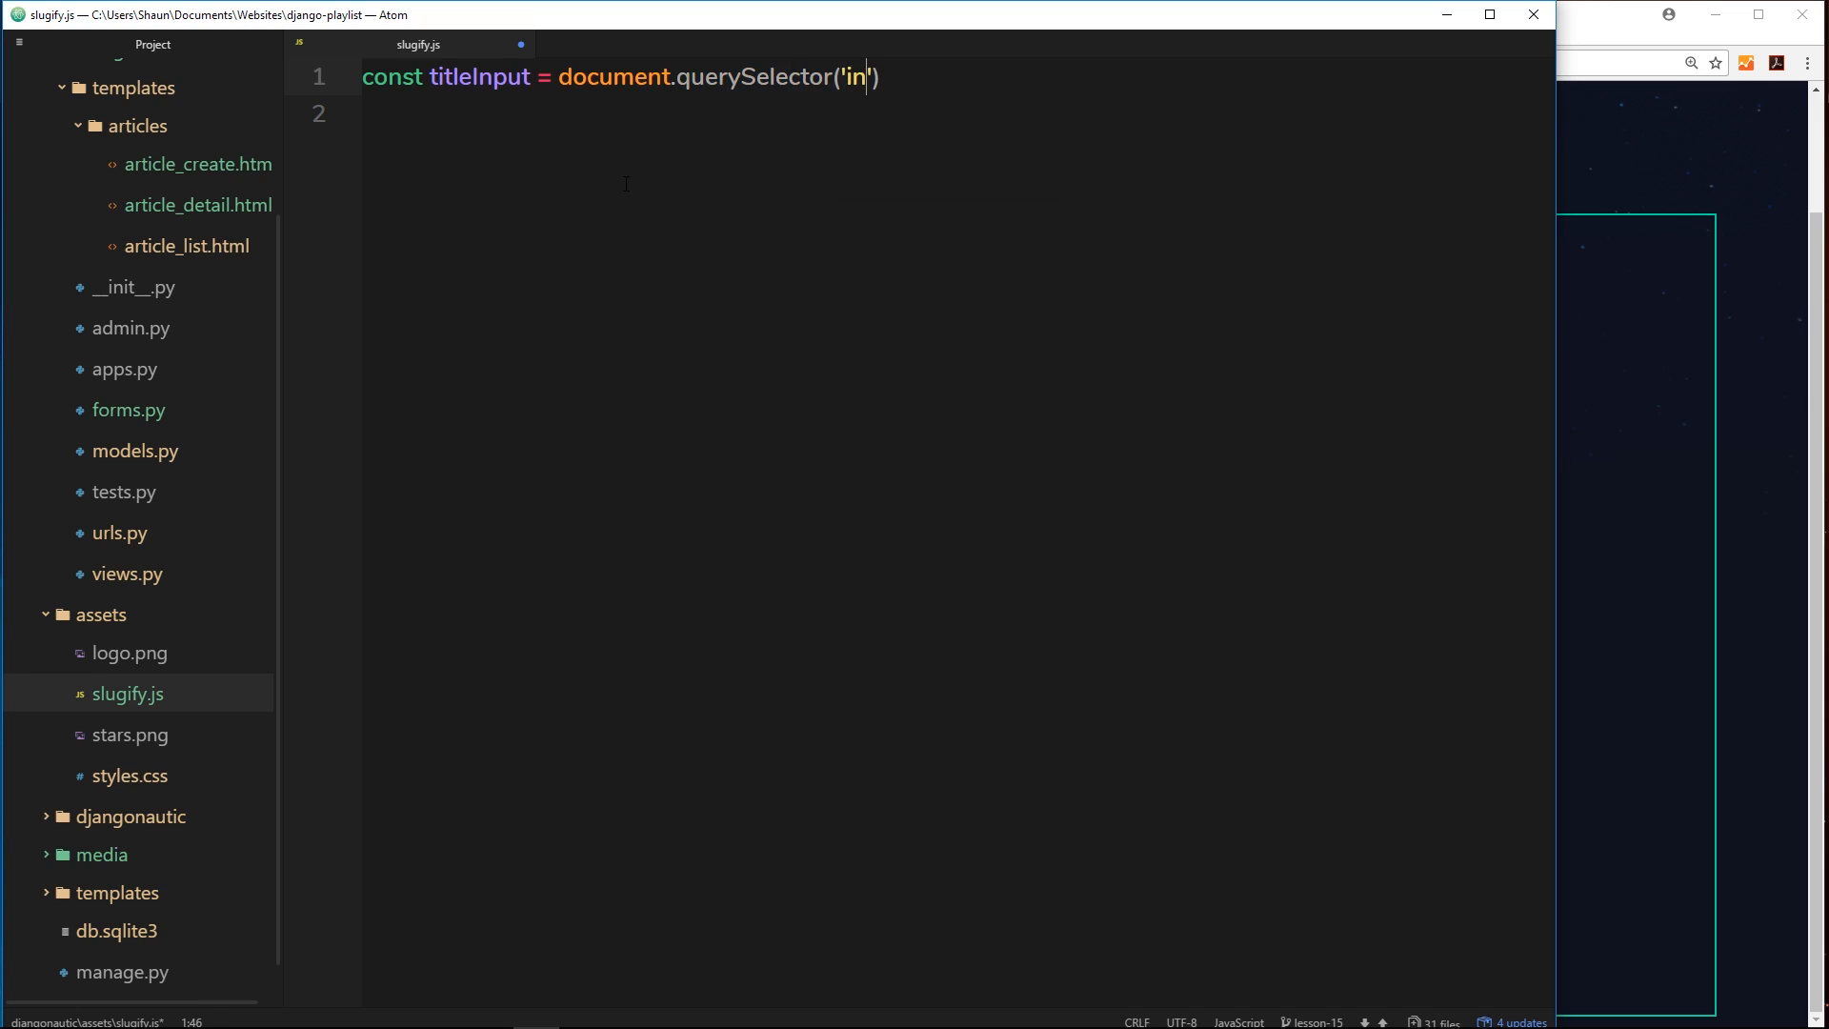
pyautogui.write('put[n]')
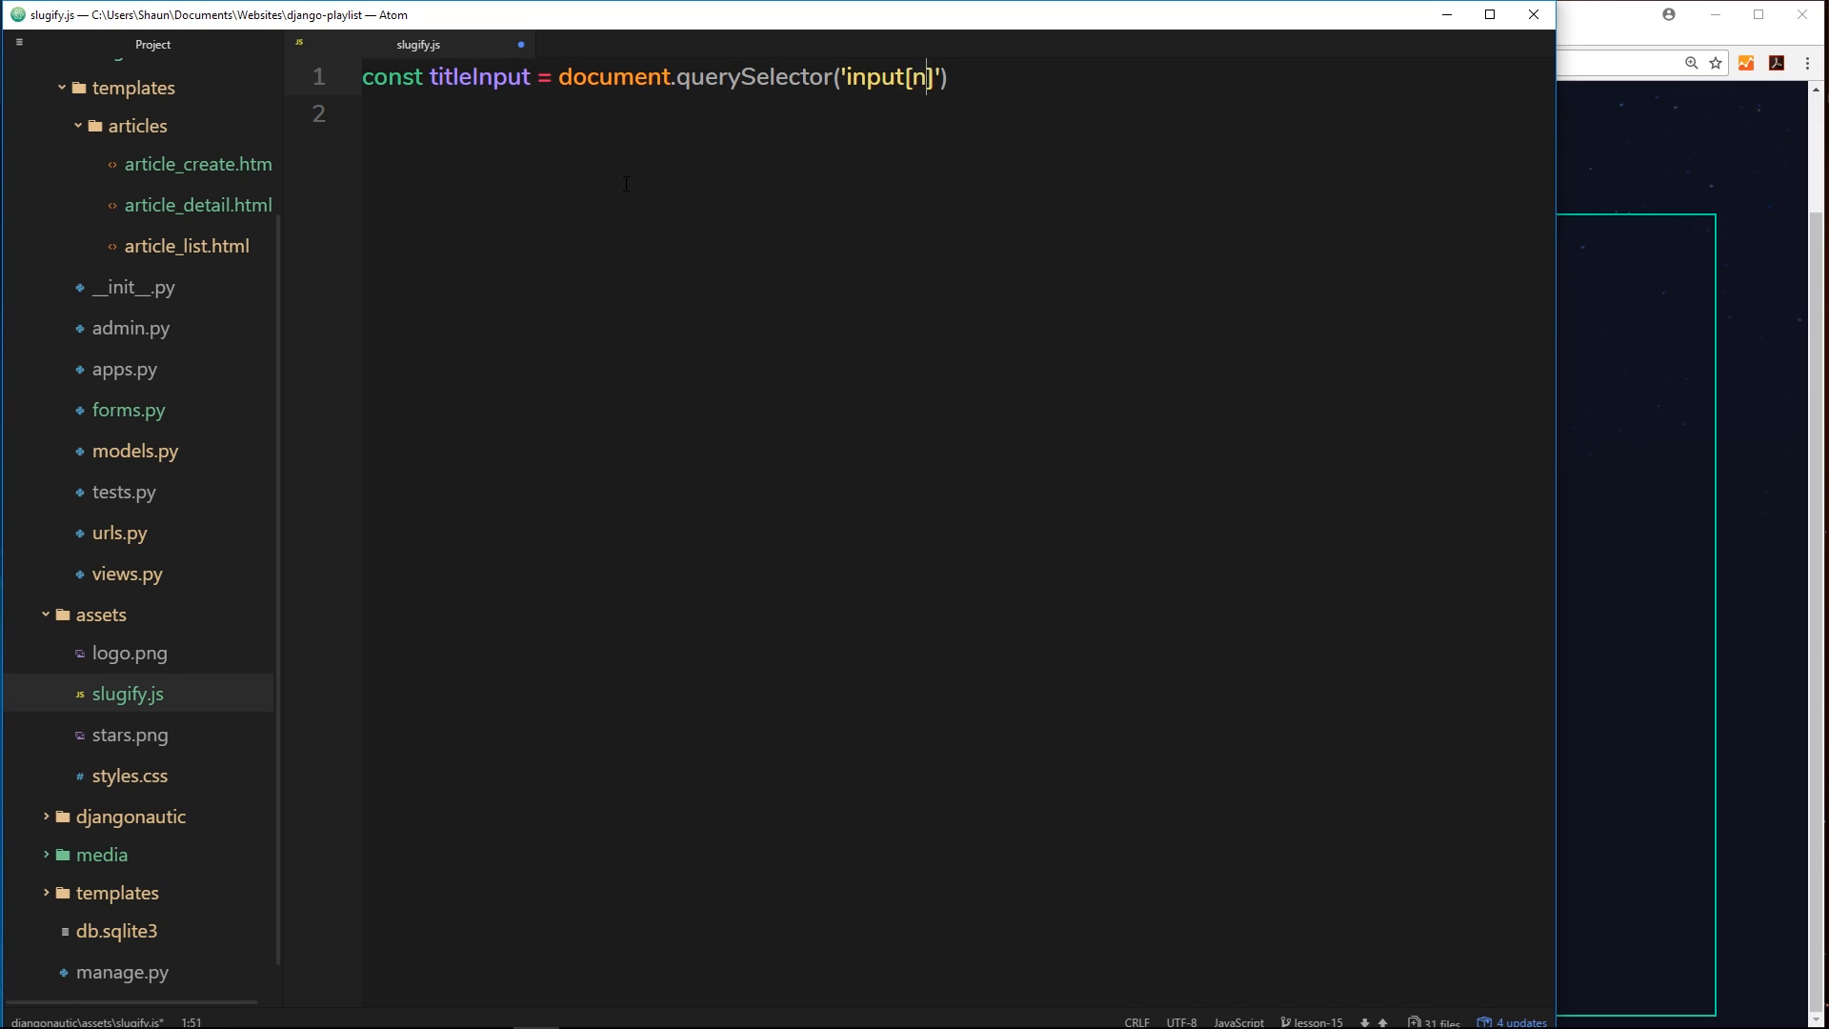
pyautogui.write('ame=title')
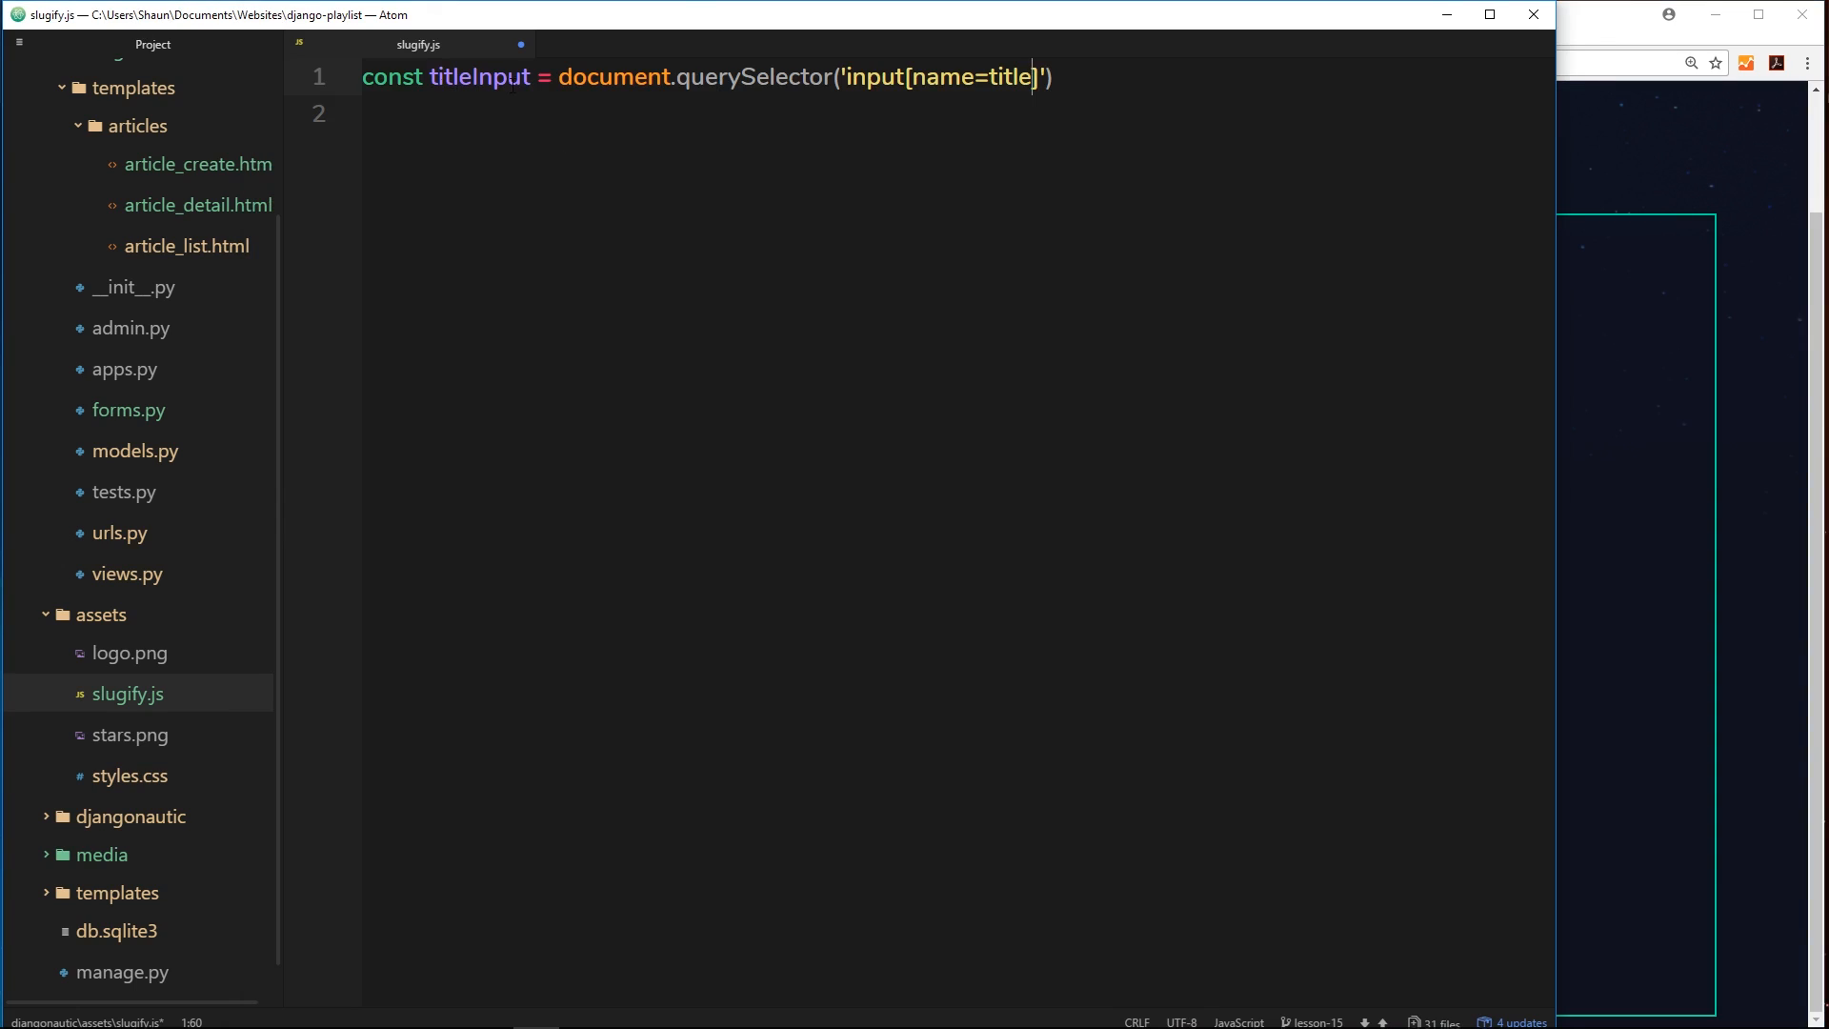
pyautogui.write(';')
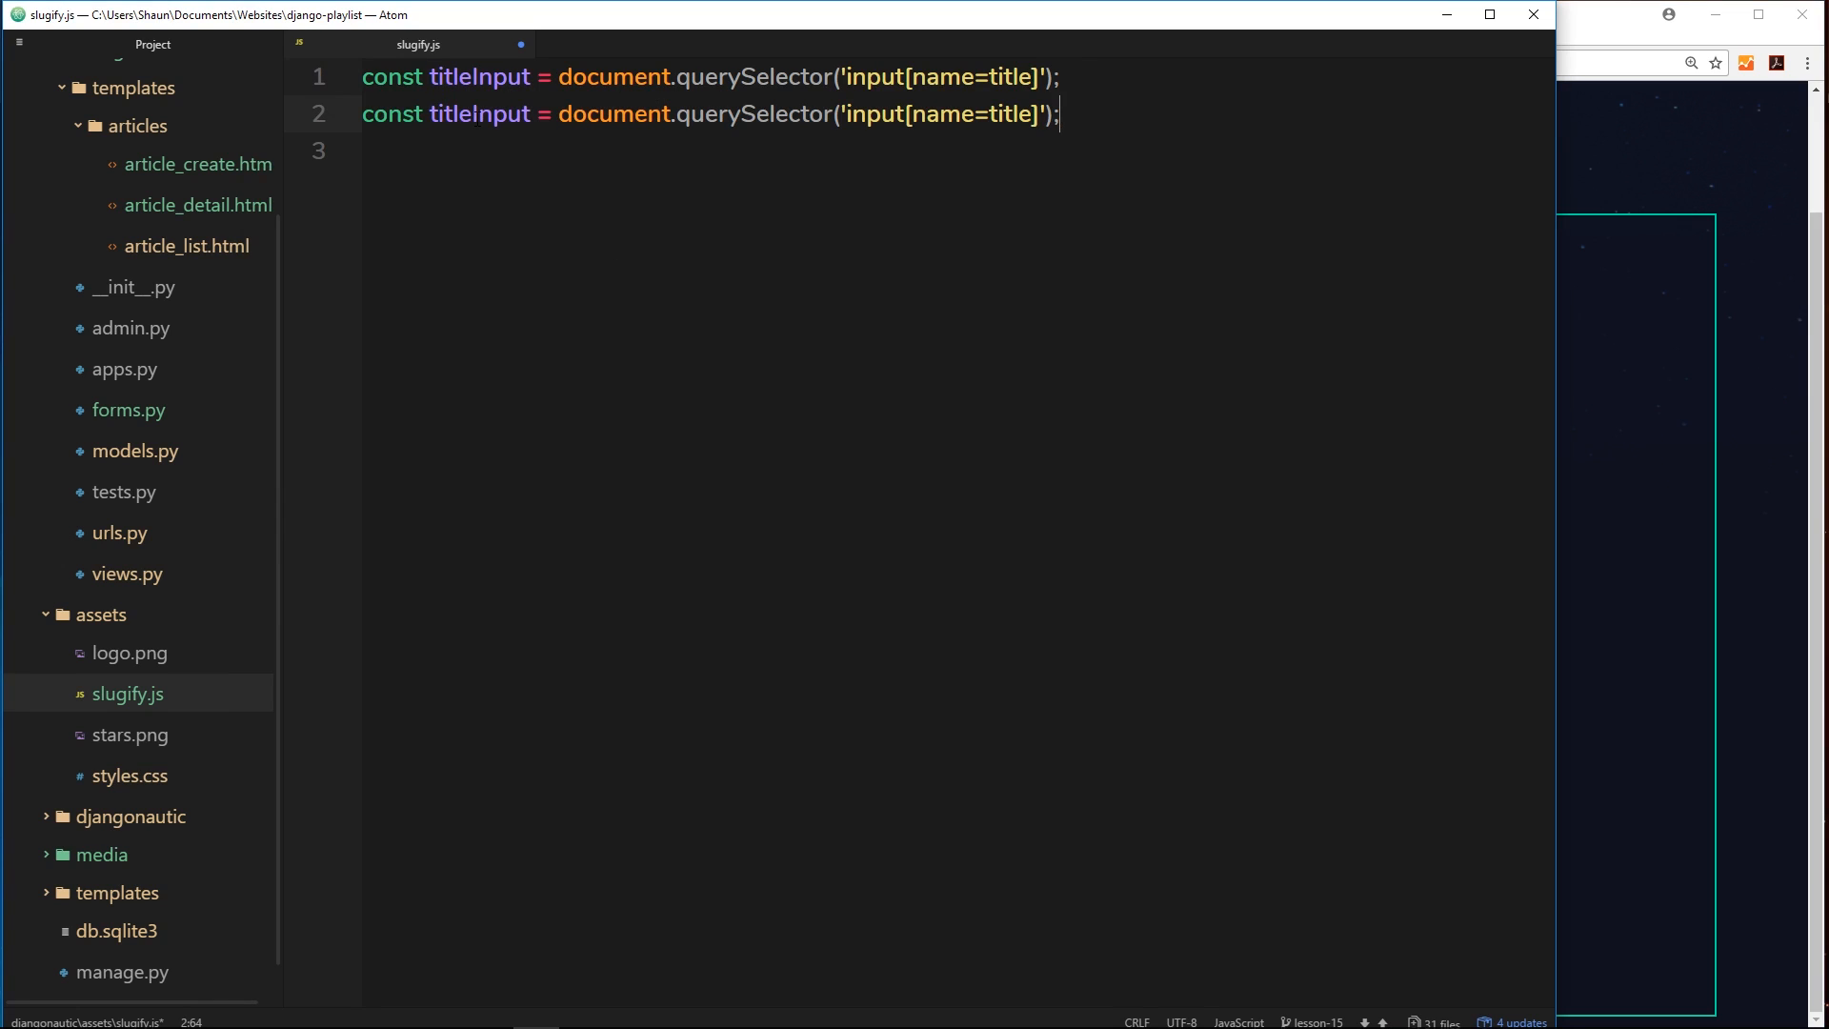
# - Duplicate the line as slugInput selecting input[name=slug]
pyautogui.press('Backspace')
pyautogui.write('slug')
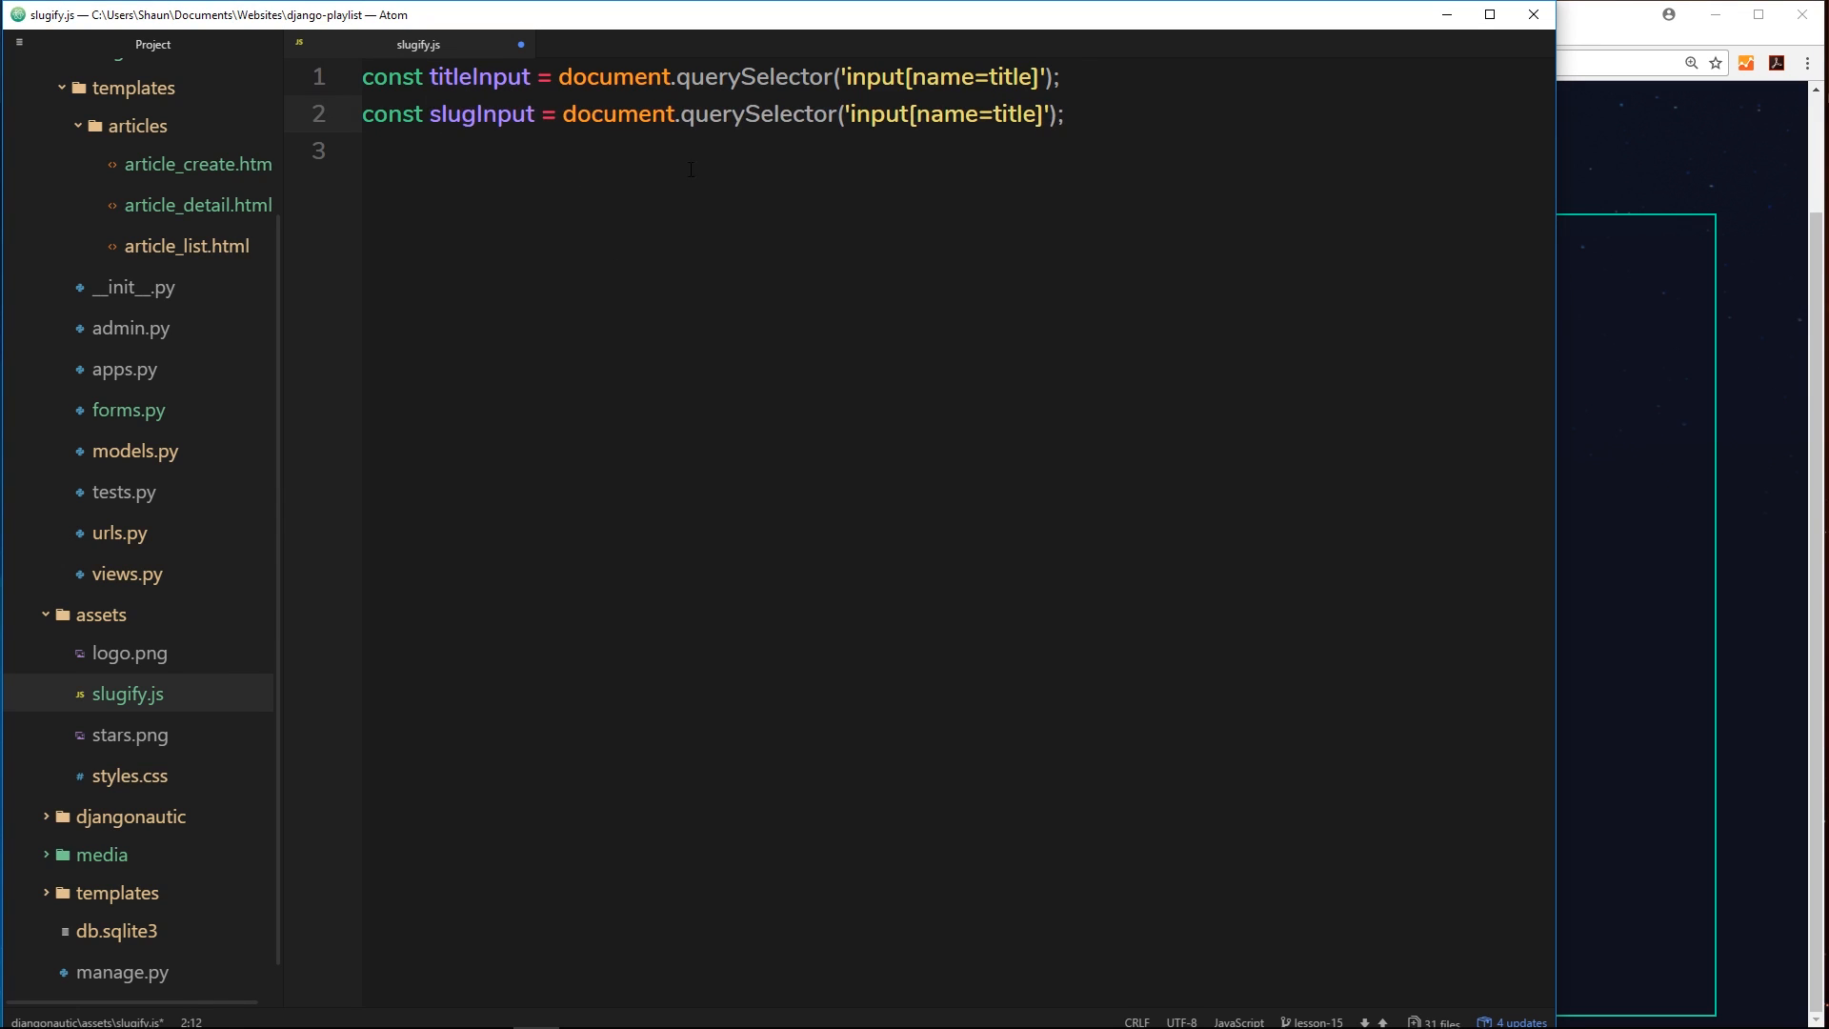
pyautogui.doubleClick(1015, 114)
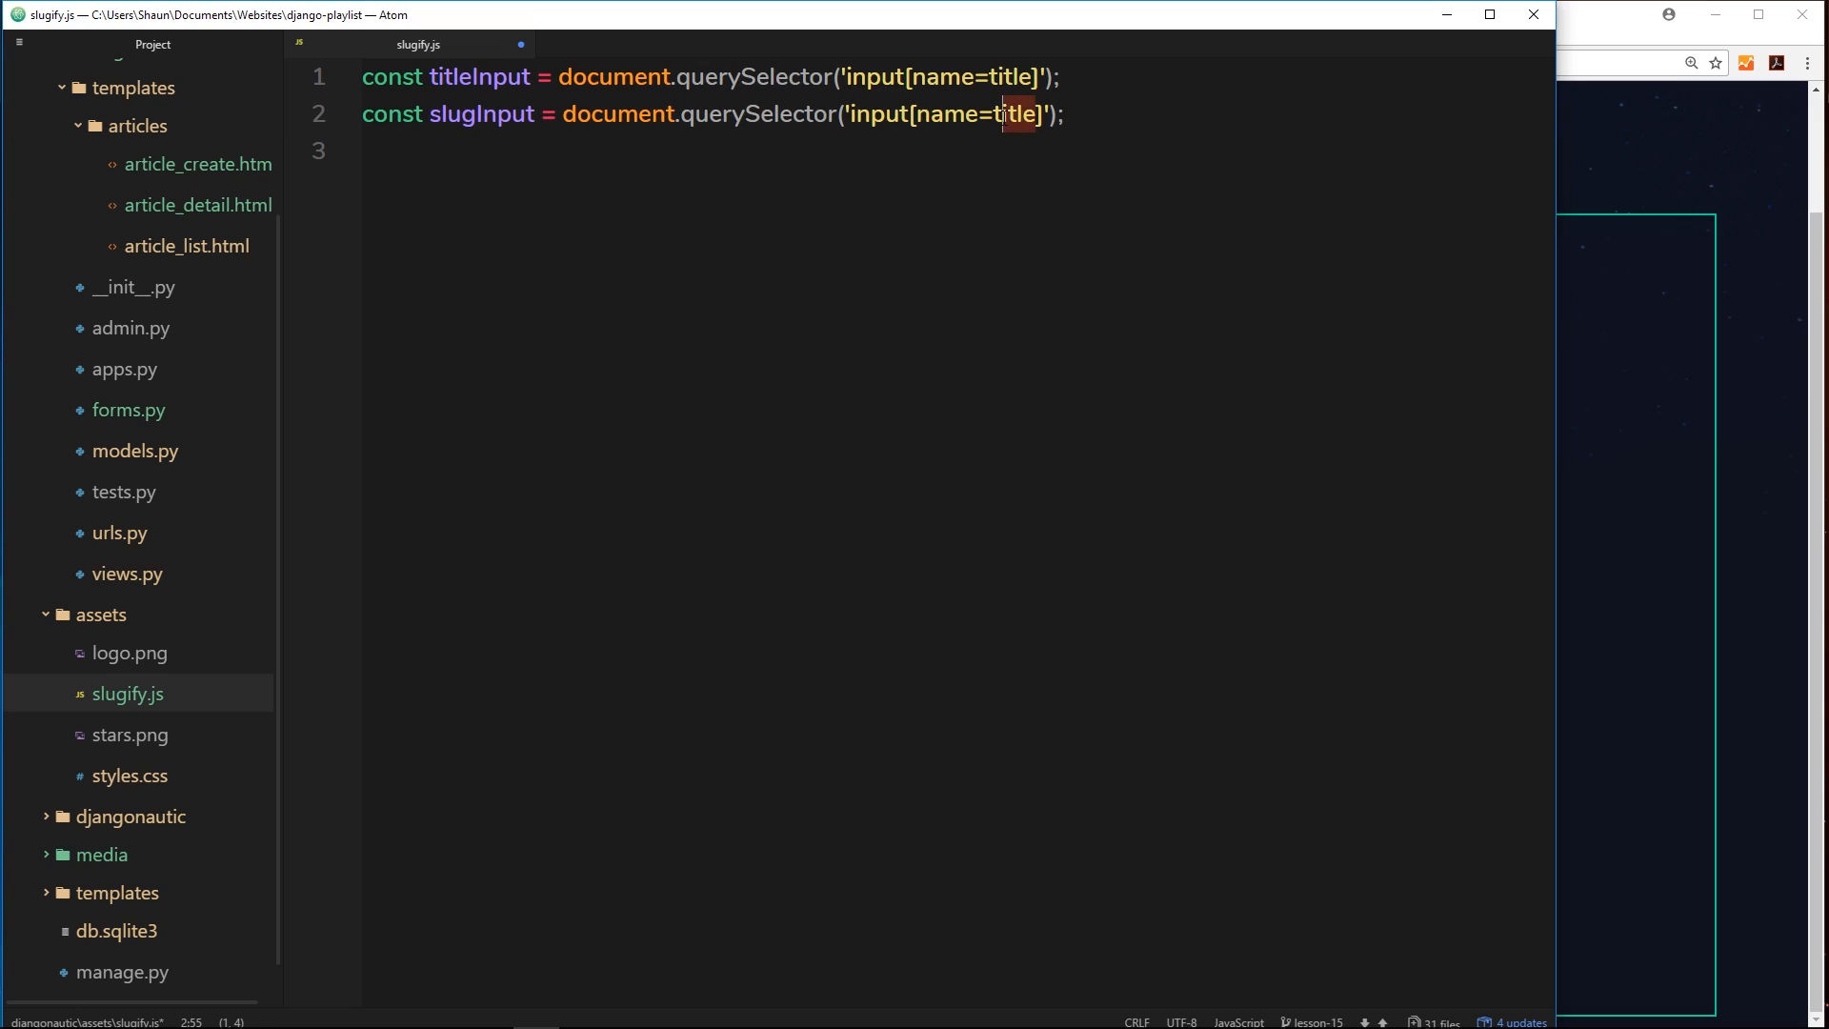
pyautogui.write('slug')
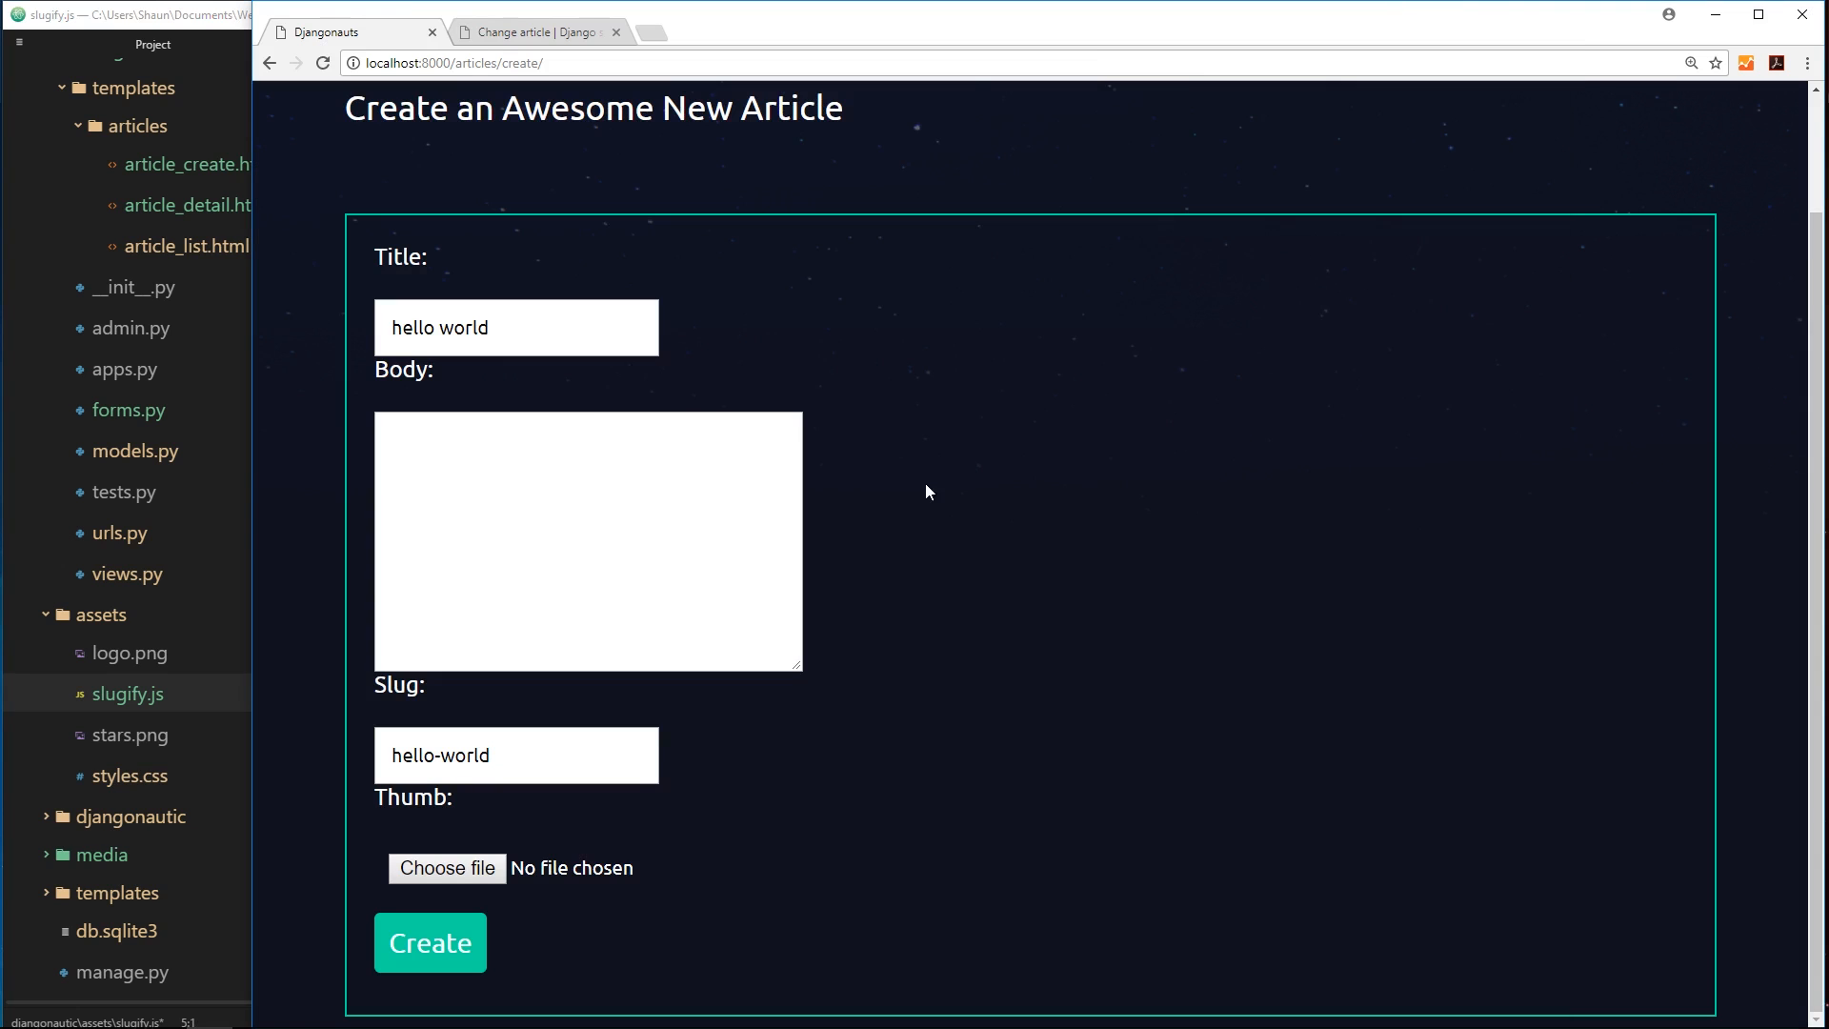
# - Attach titleInput.addEventListener('keyup', (e) => {}) with an empty arrow-function handler
pyautogui.write('d')
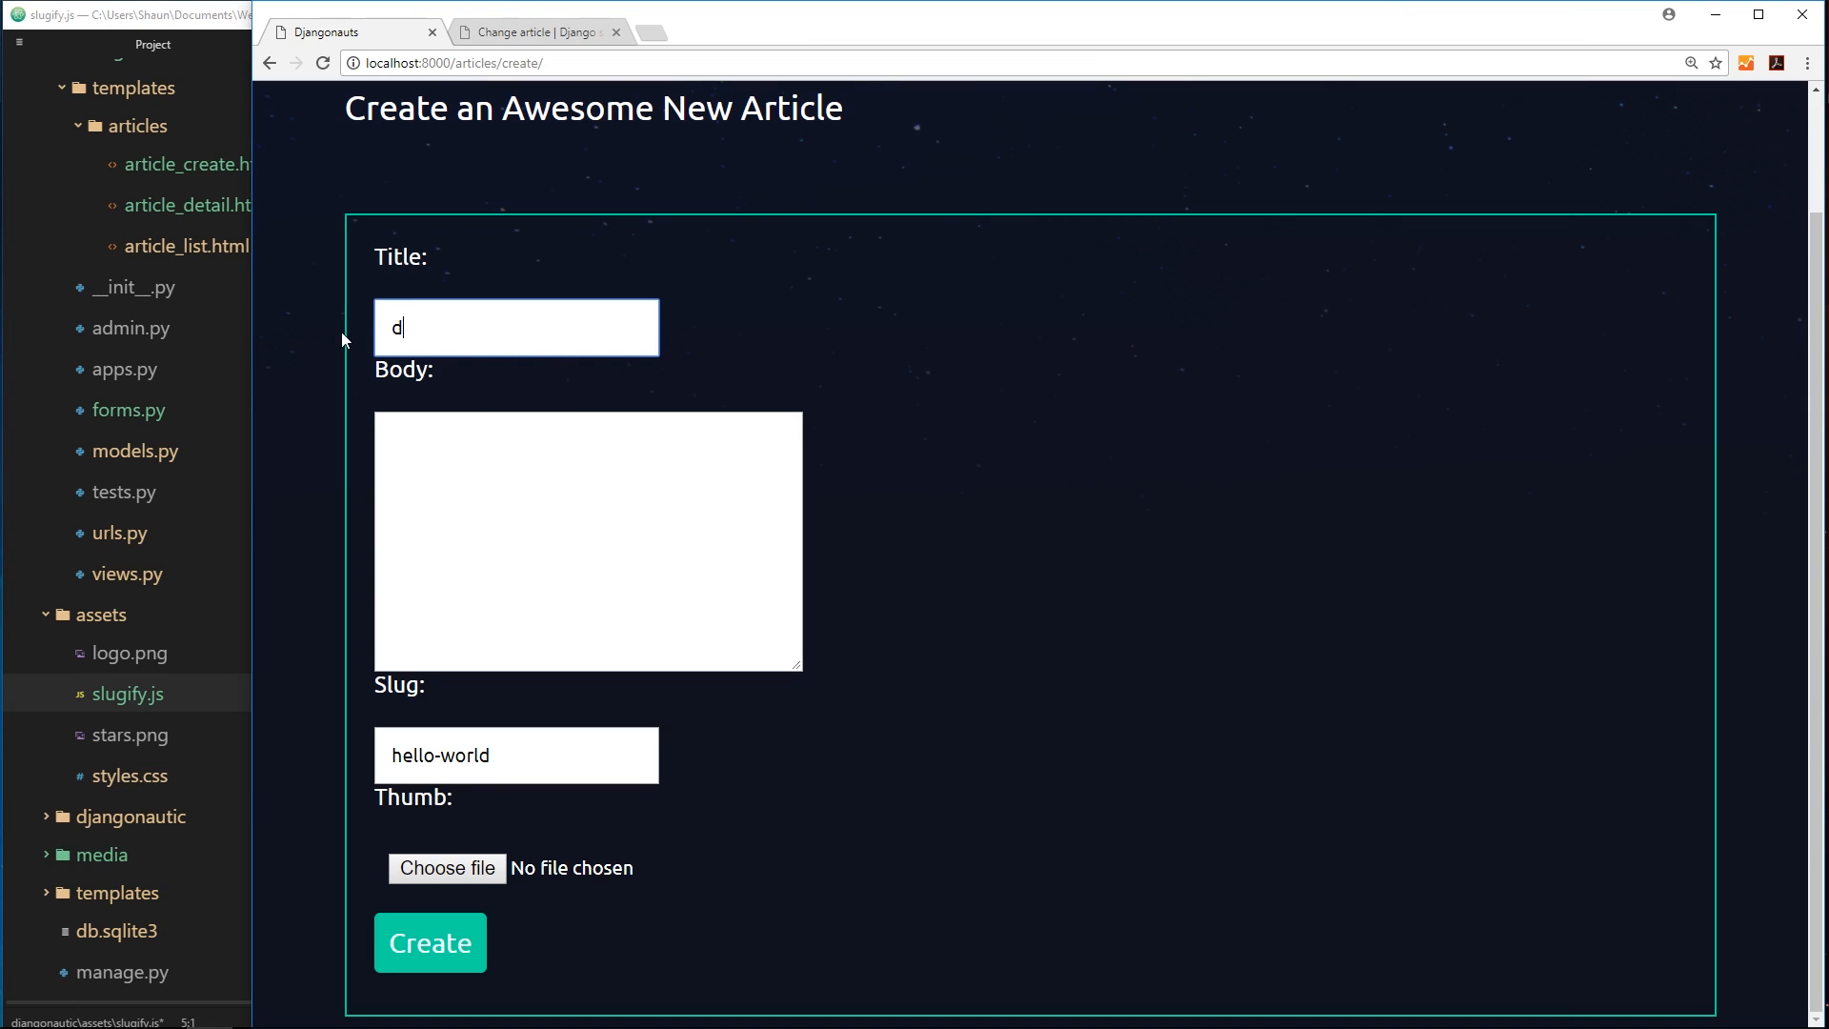
pyautogui.write('csjs')
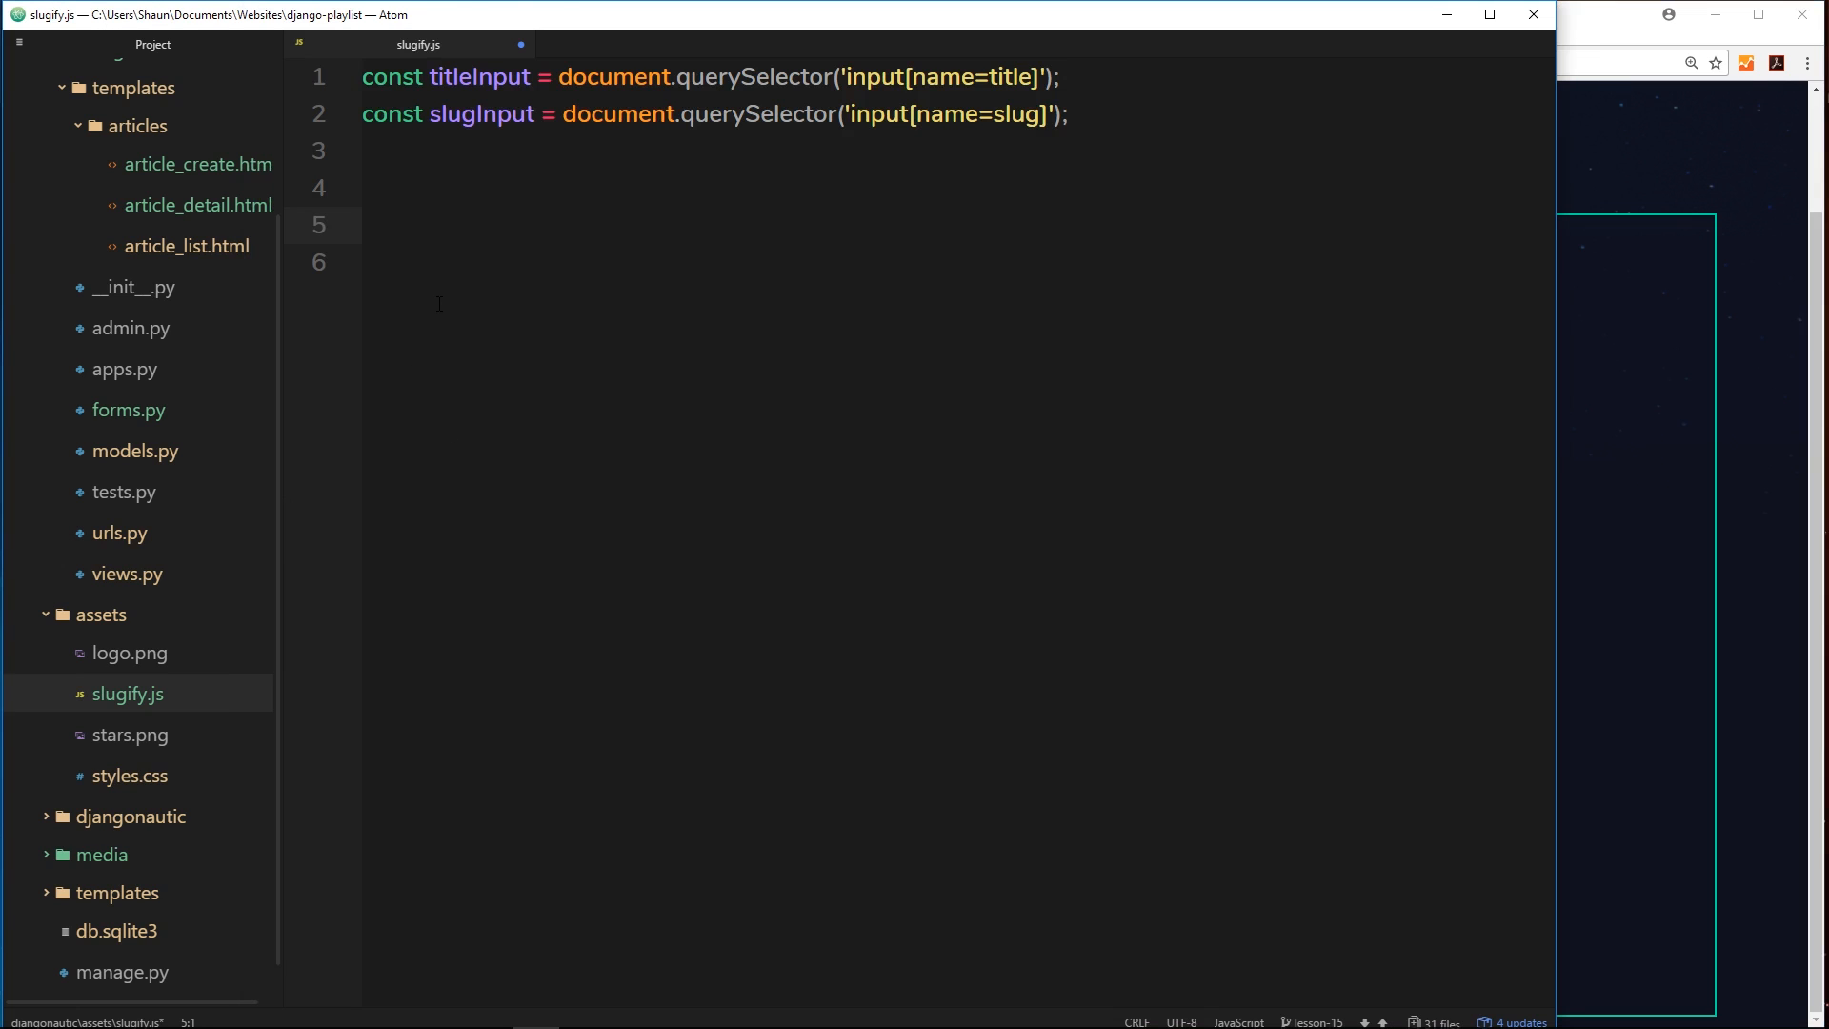
pyautogui.write('title')
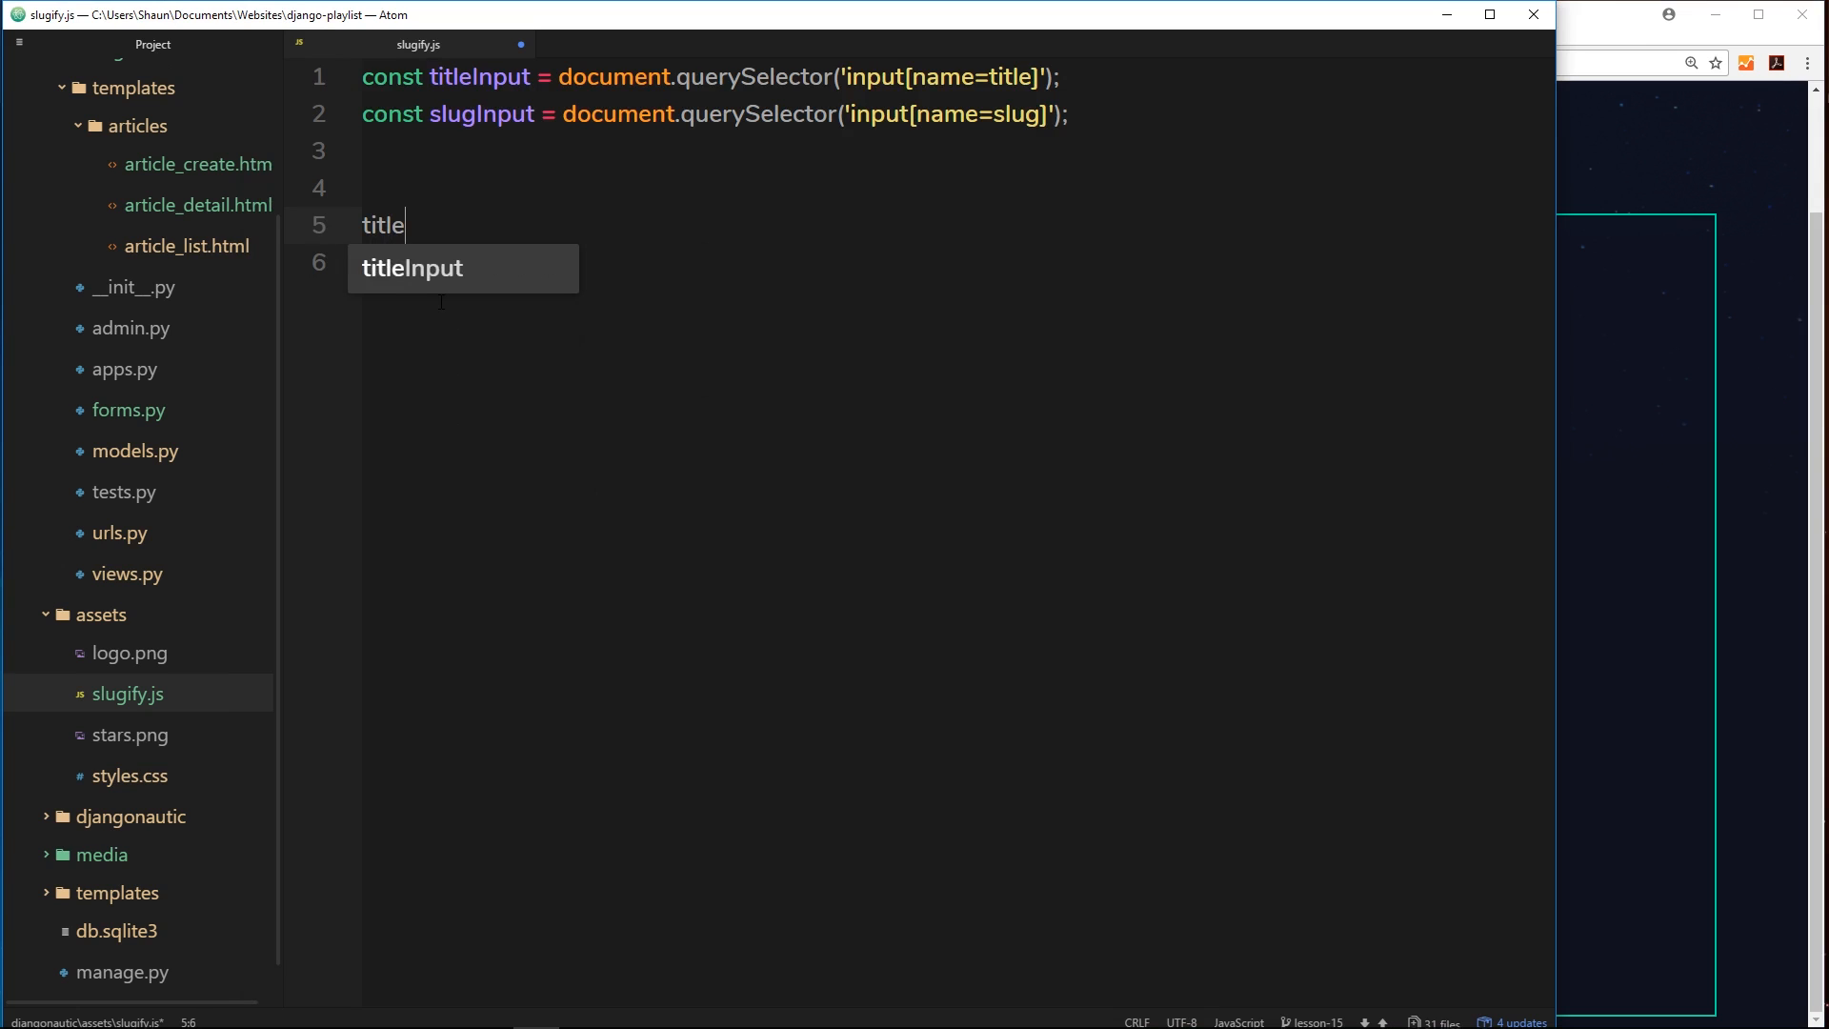
pyautogui.press('Tab')
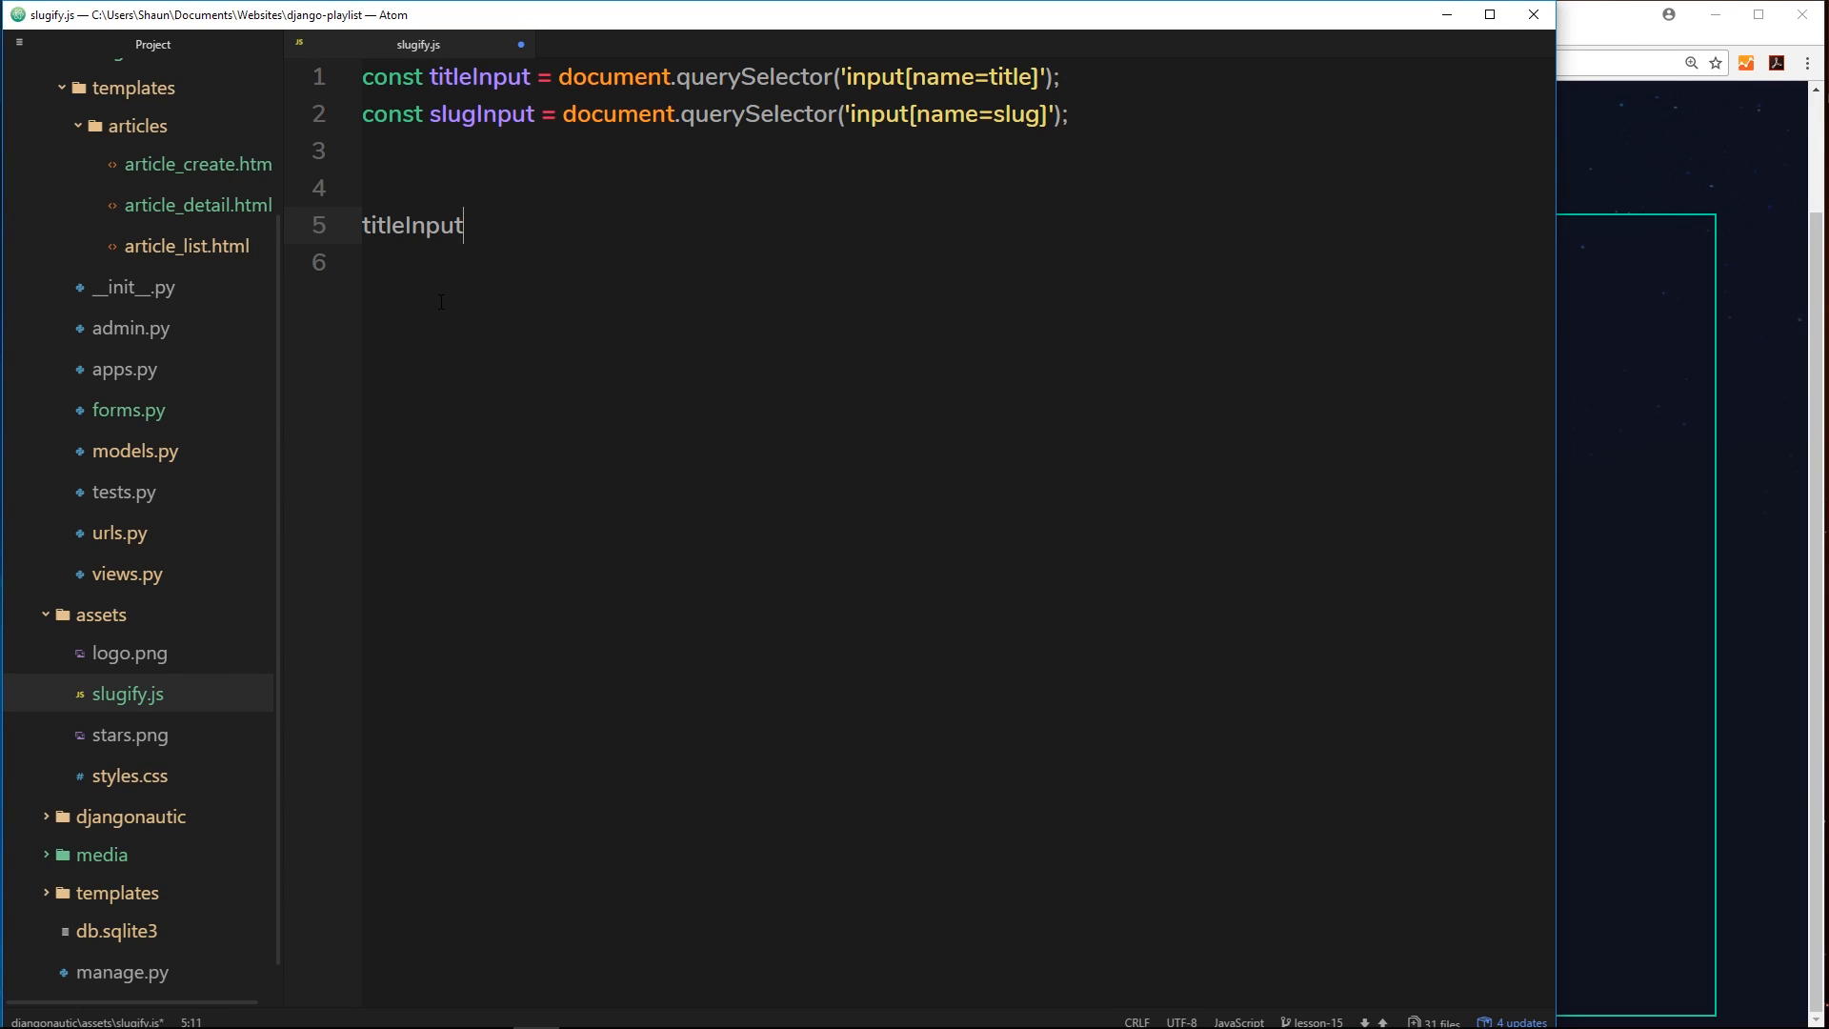
pyautogui.write('.add')
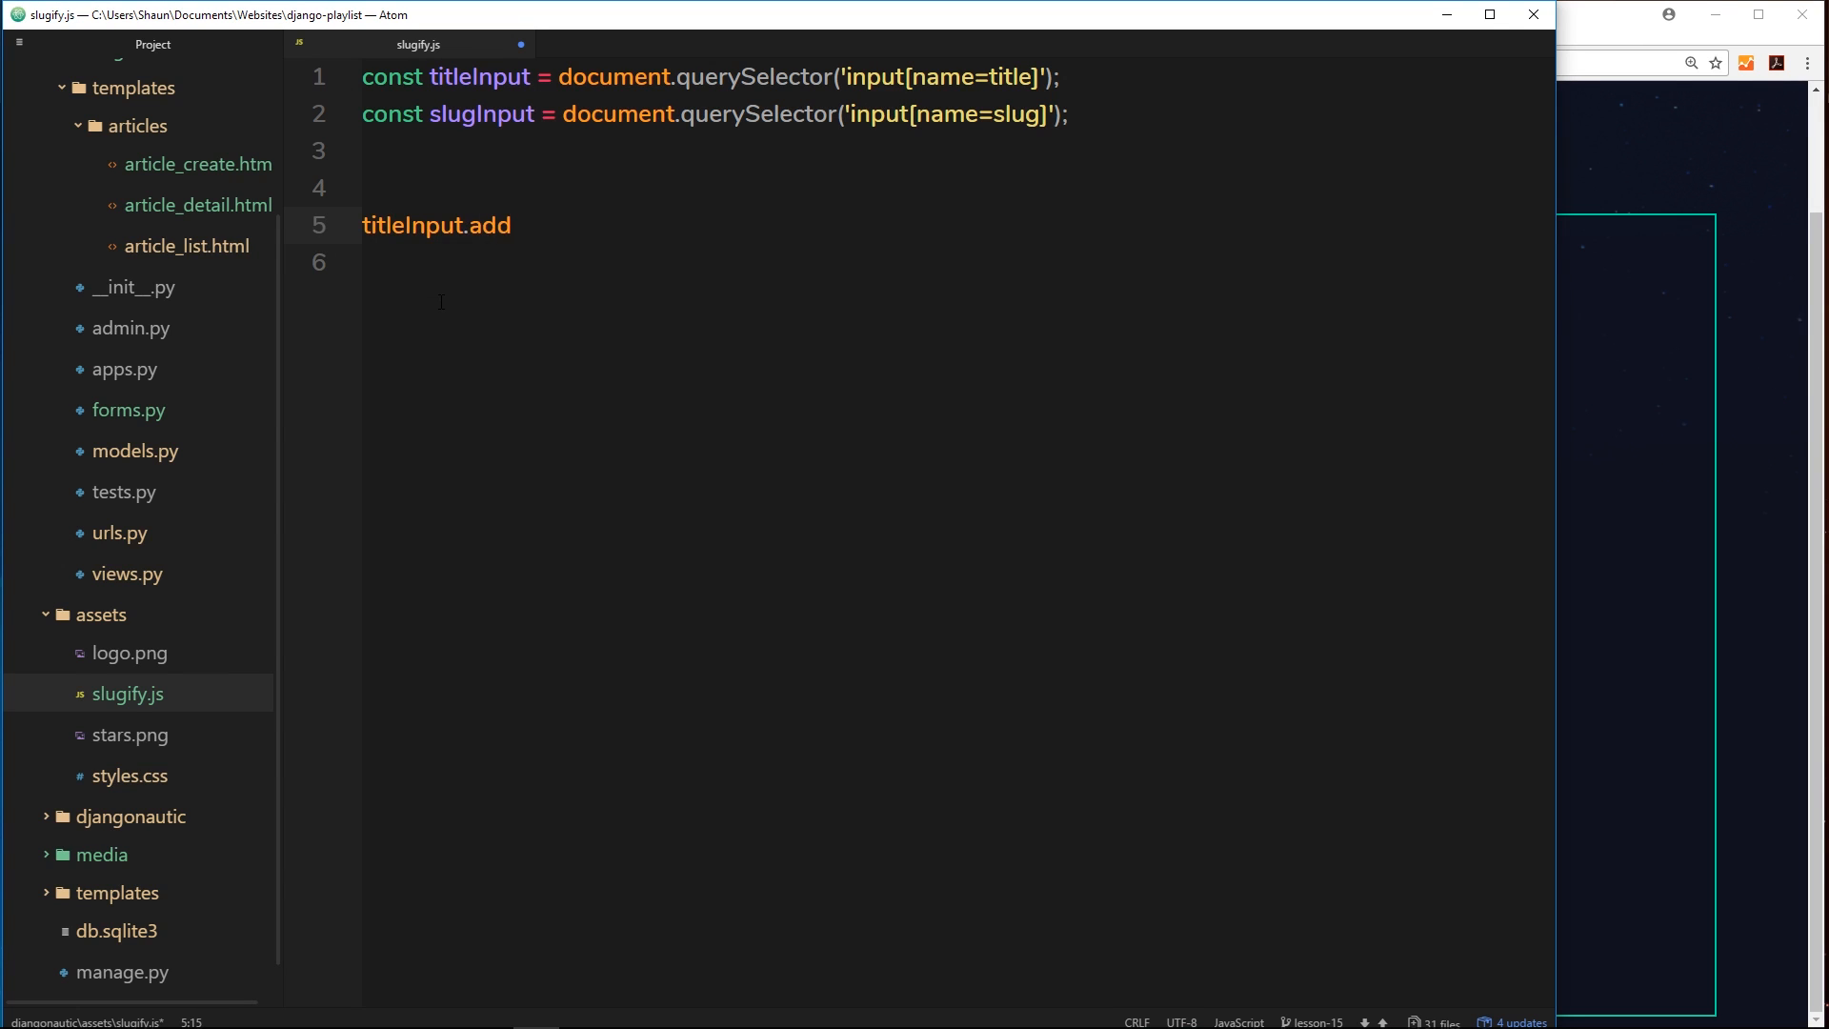
pyautogui.write('EventListener')
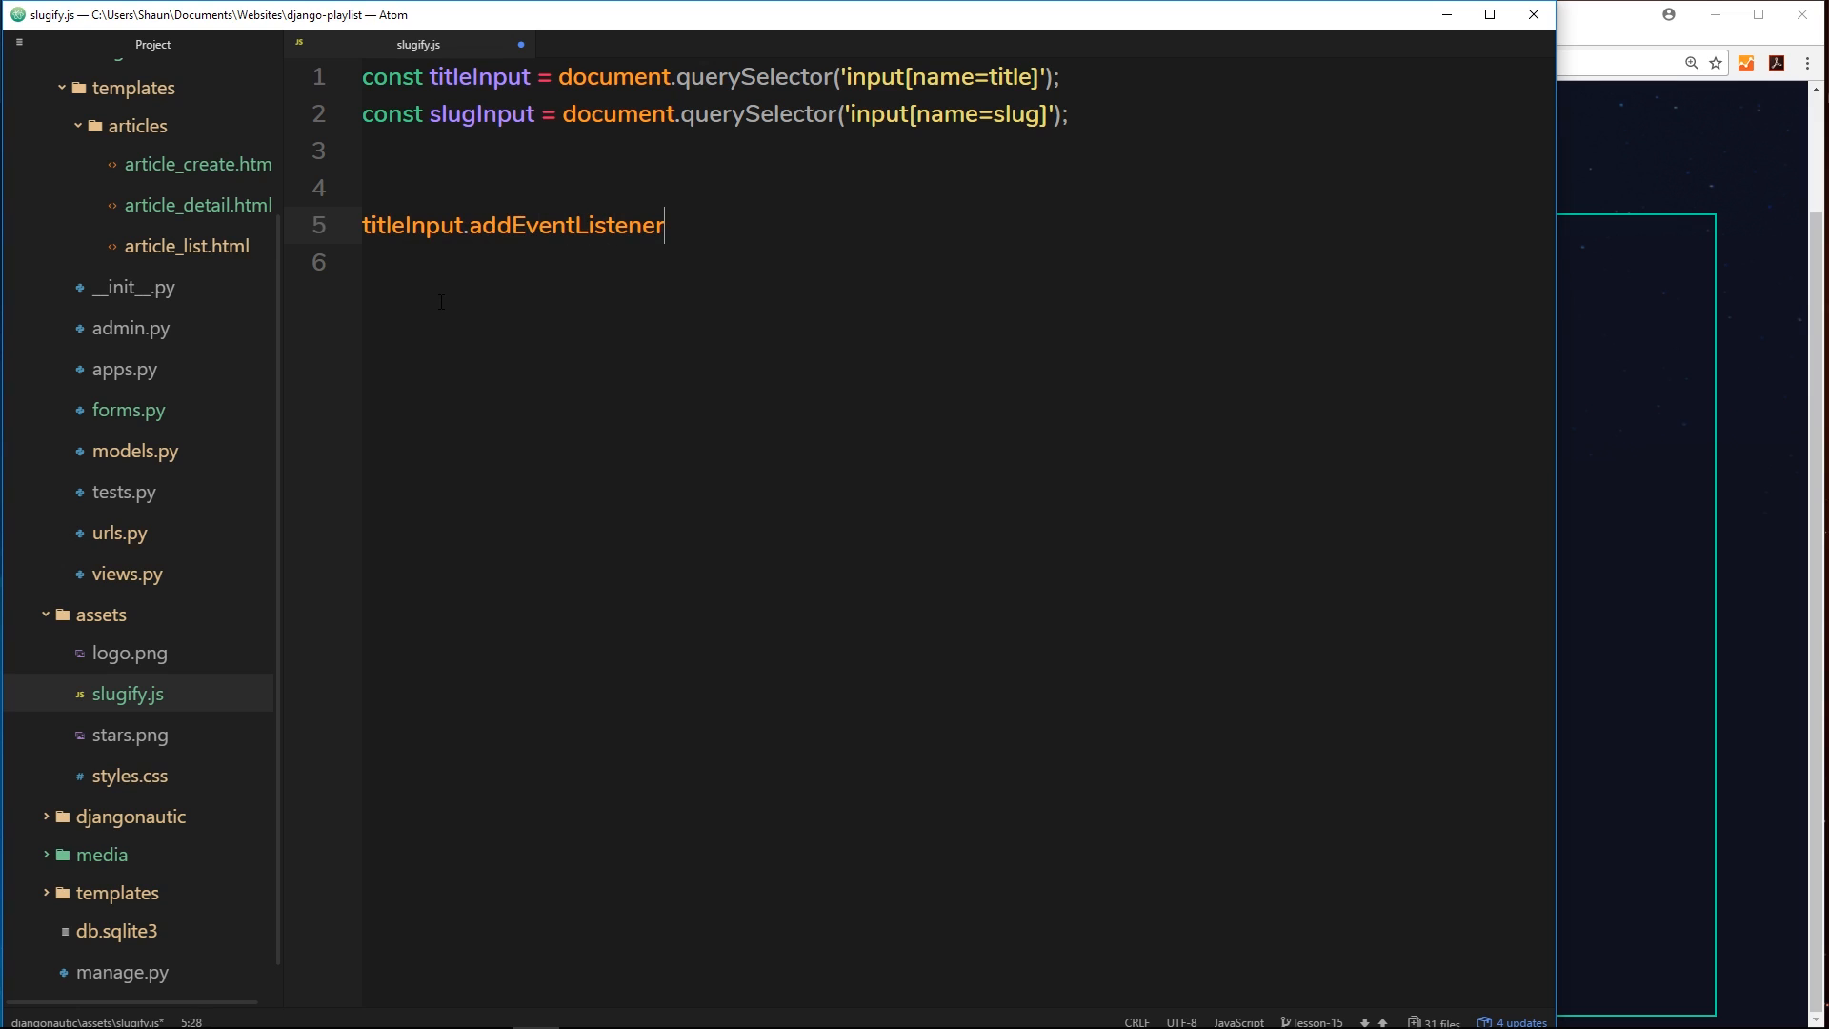
pyautogui.write('()')
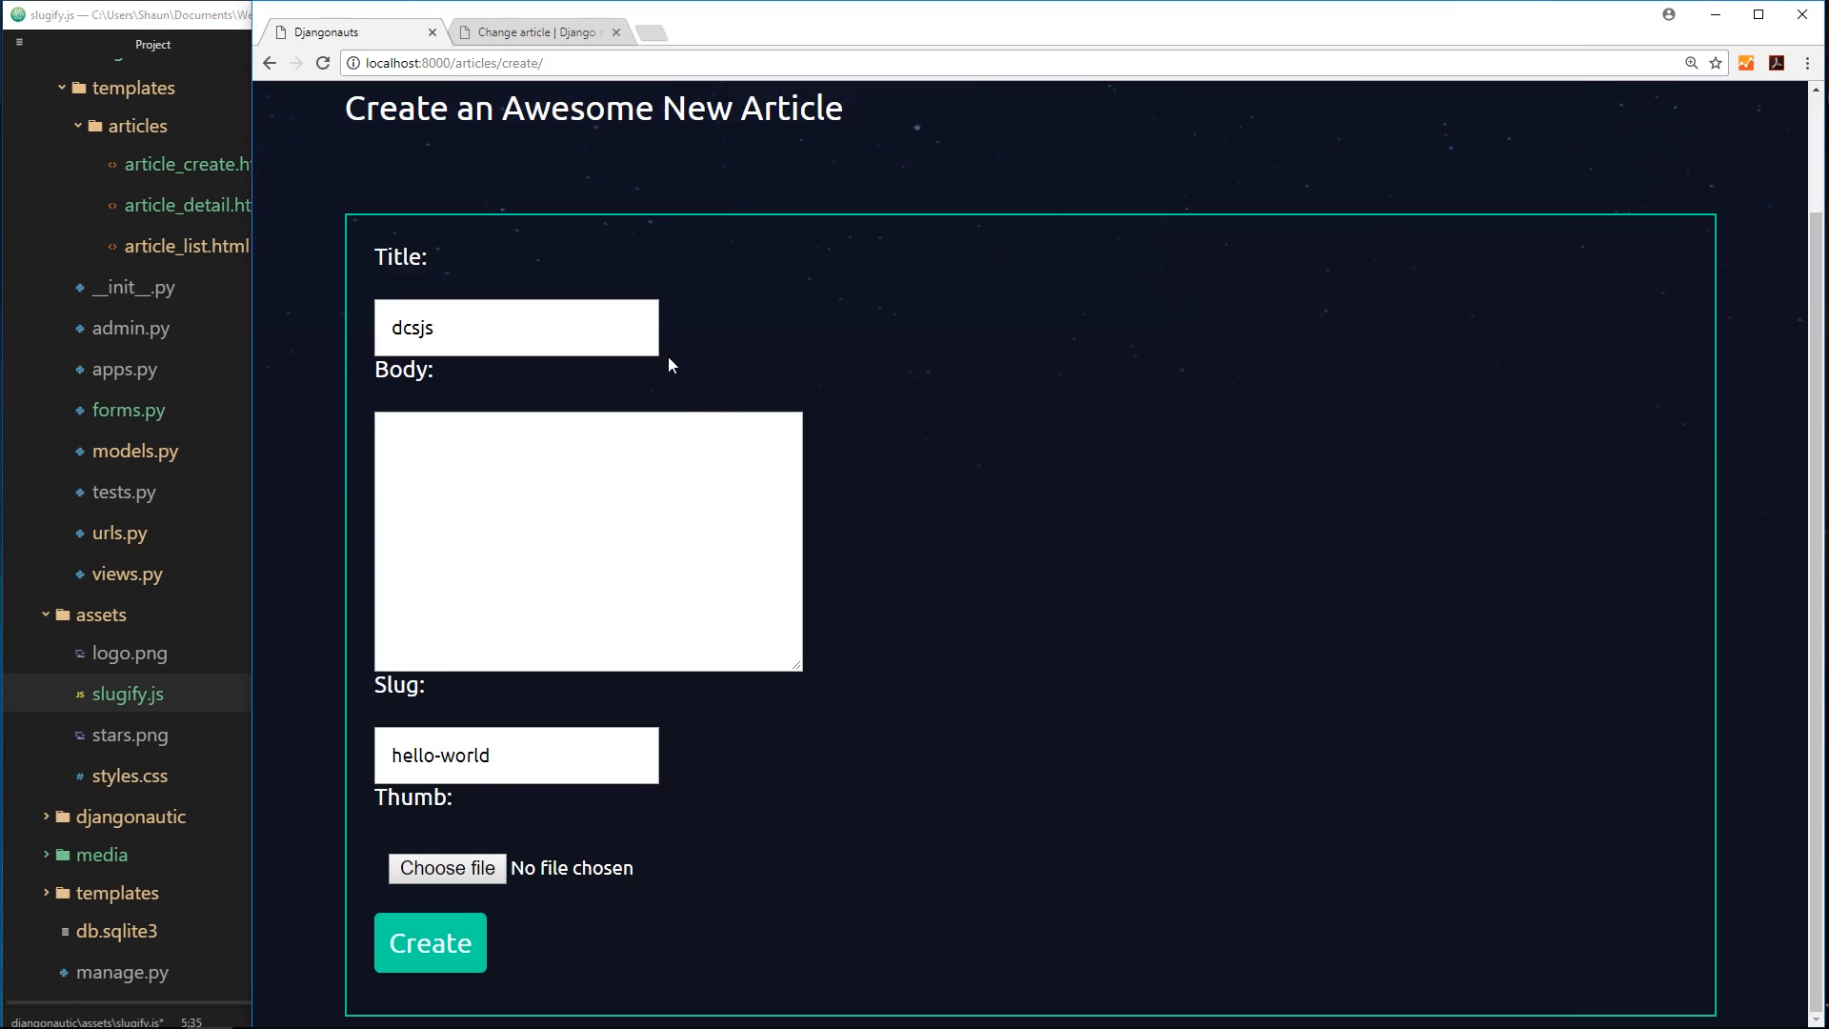
pyautogui.doubleClick(408, 328)
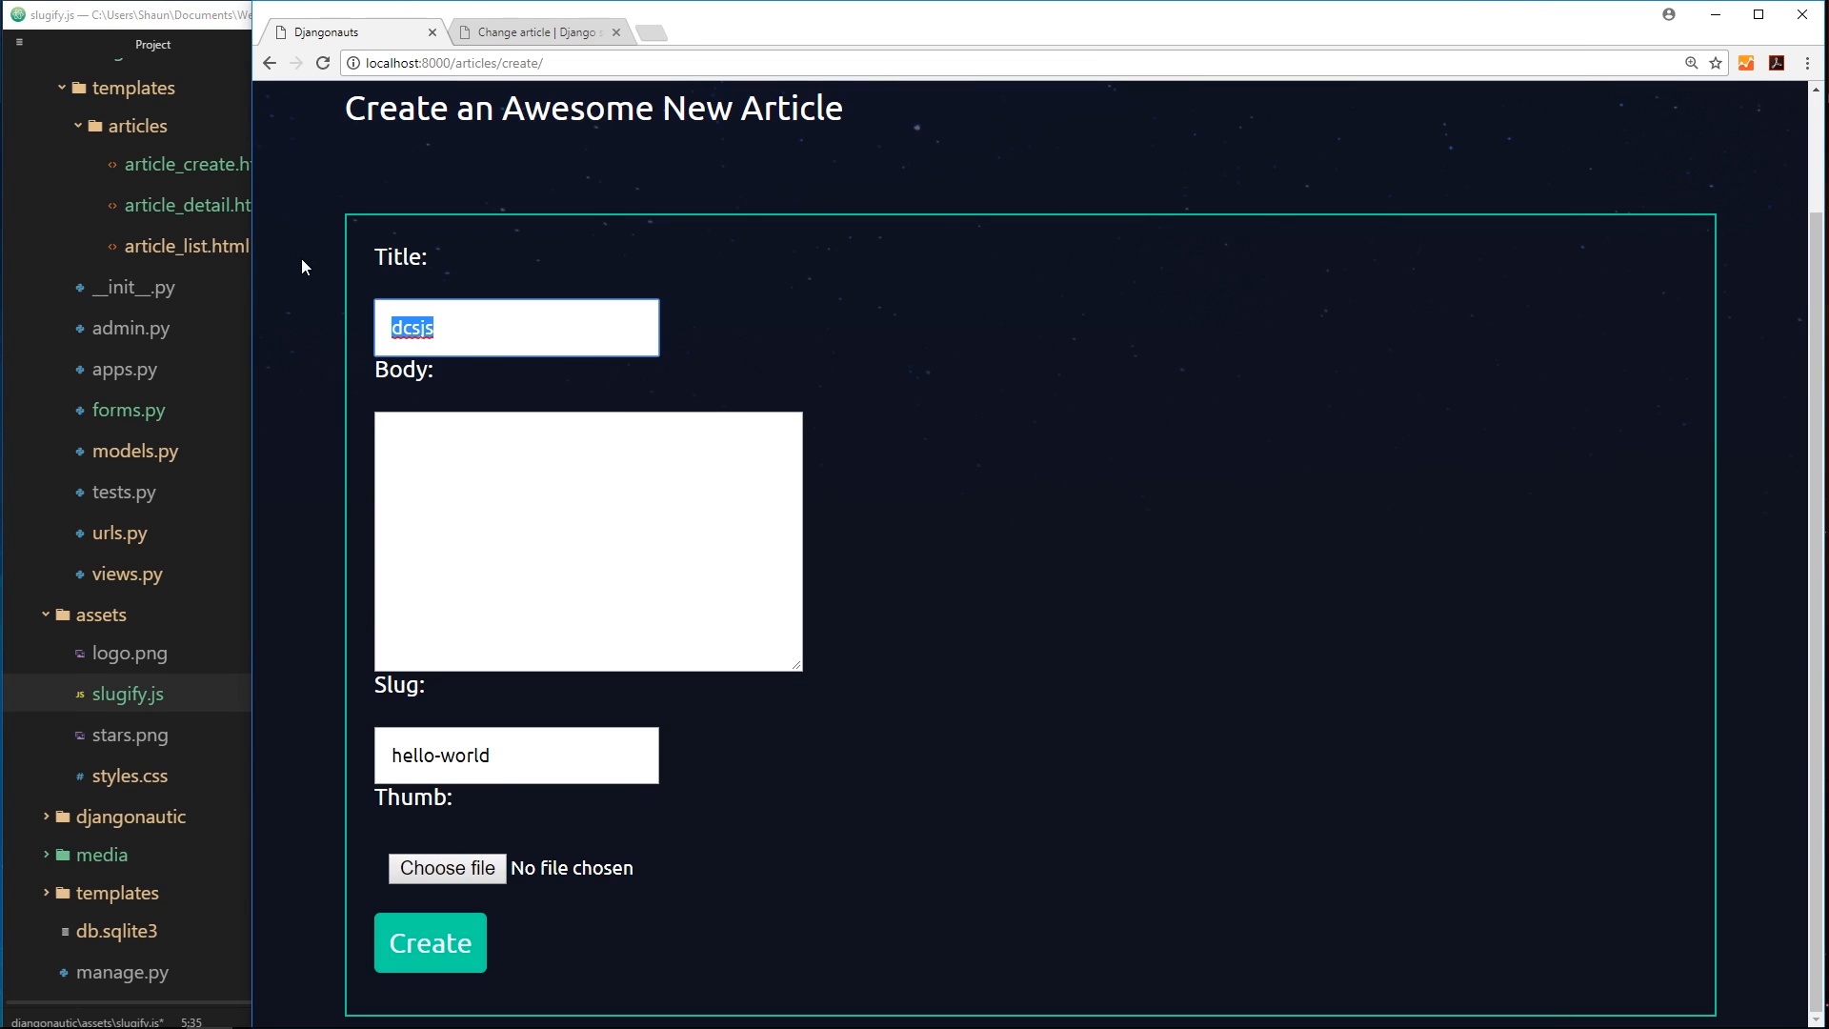
pyautogui.write("ut.addEventListener('keyup")
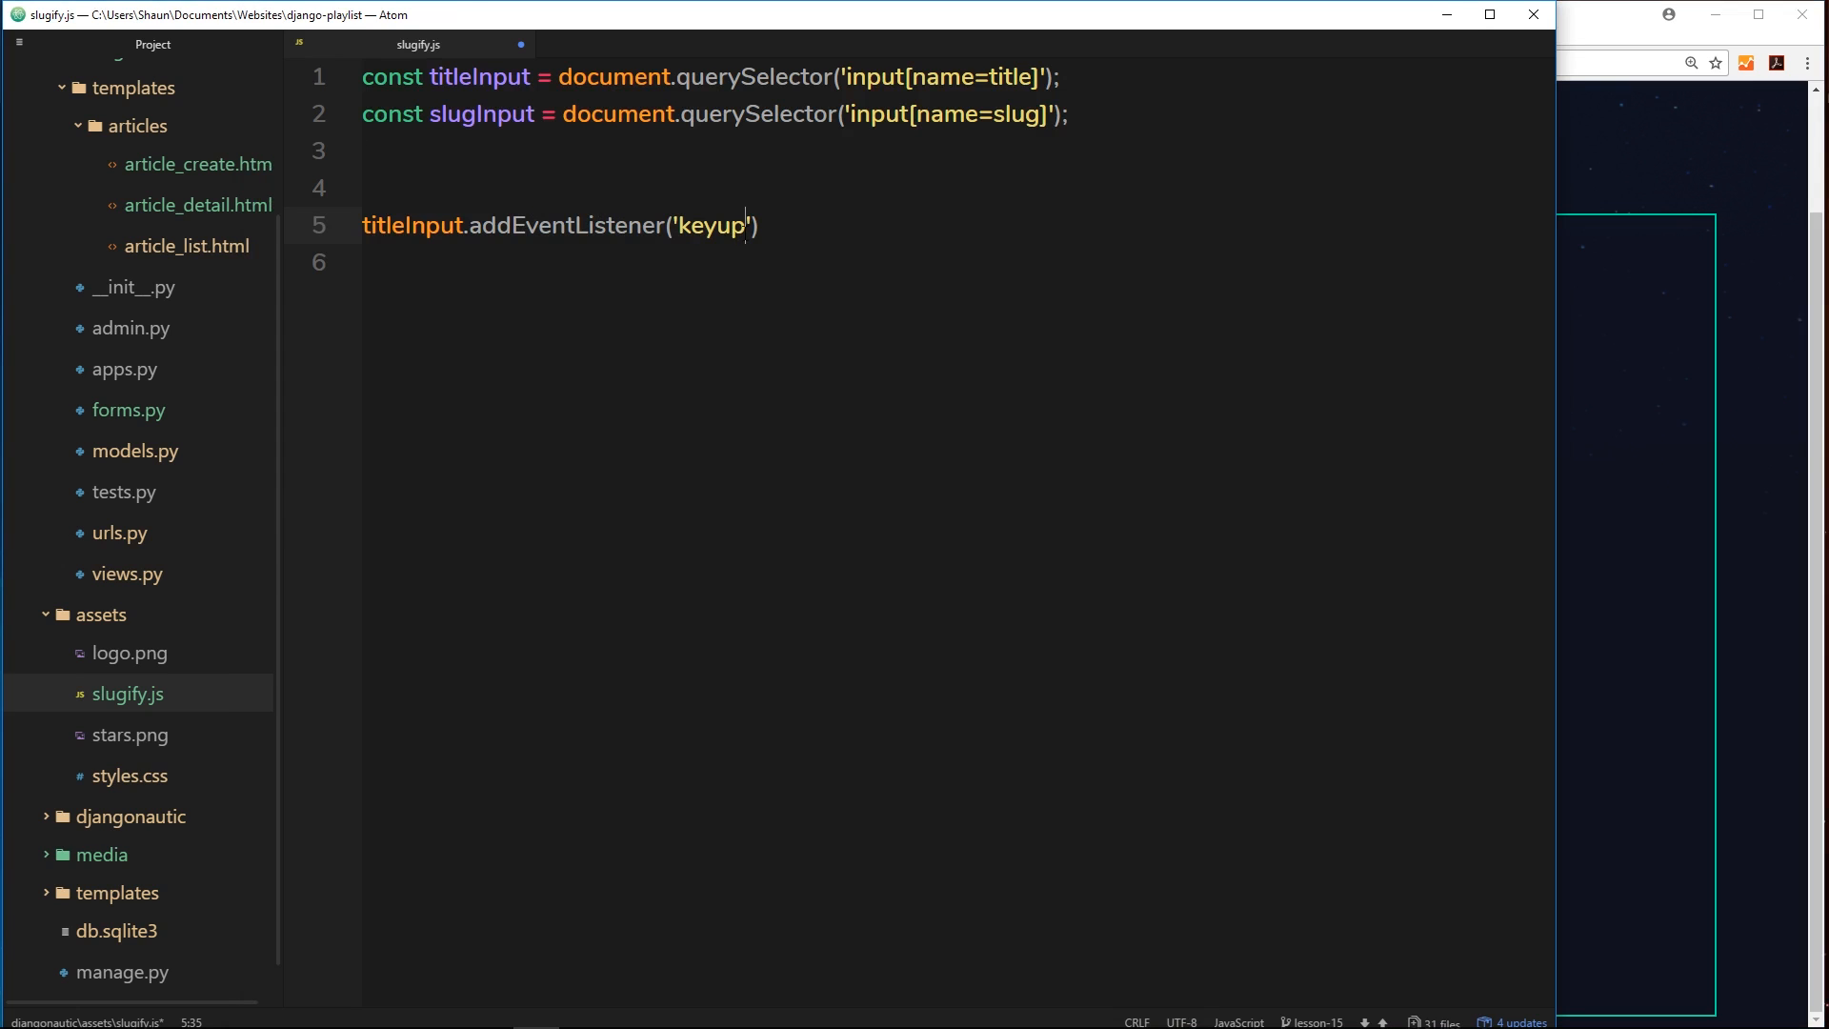
pyautogui.write(', ()')
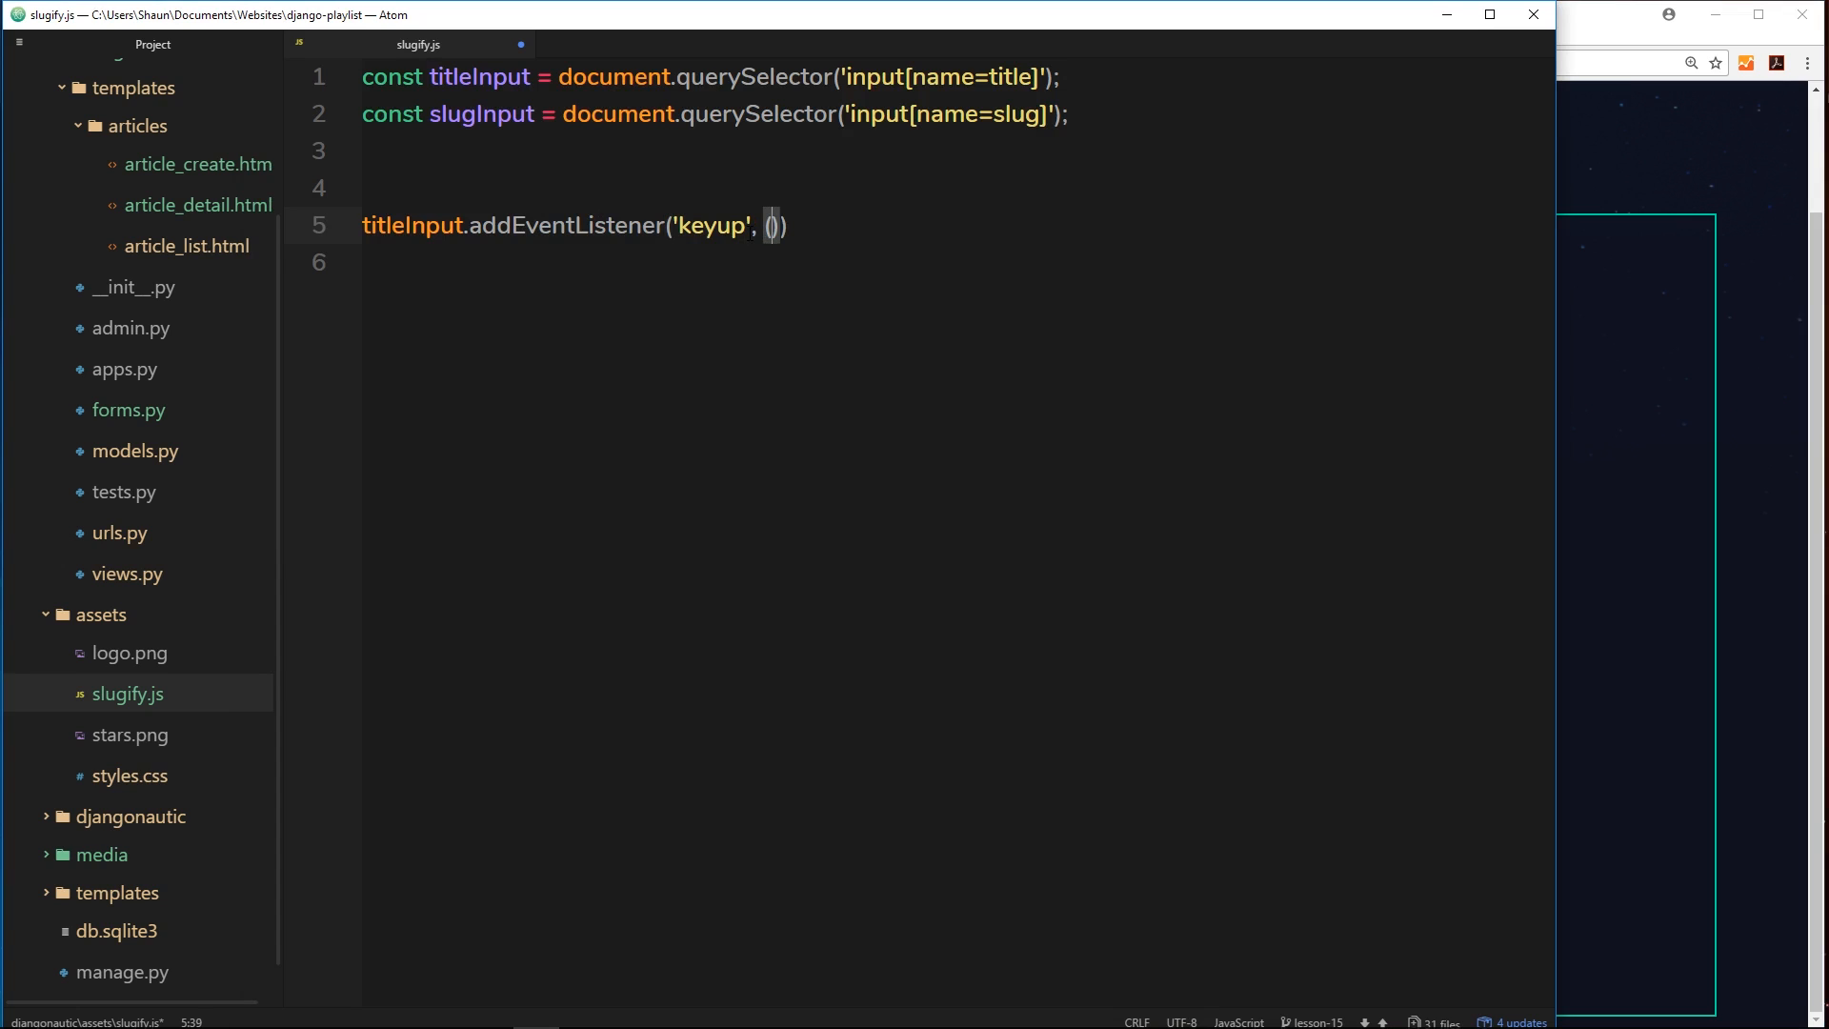
pyautogui.write('e')
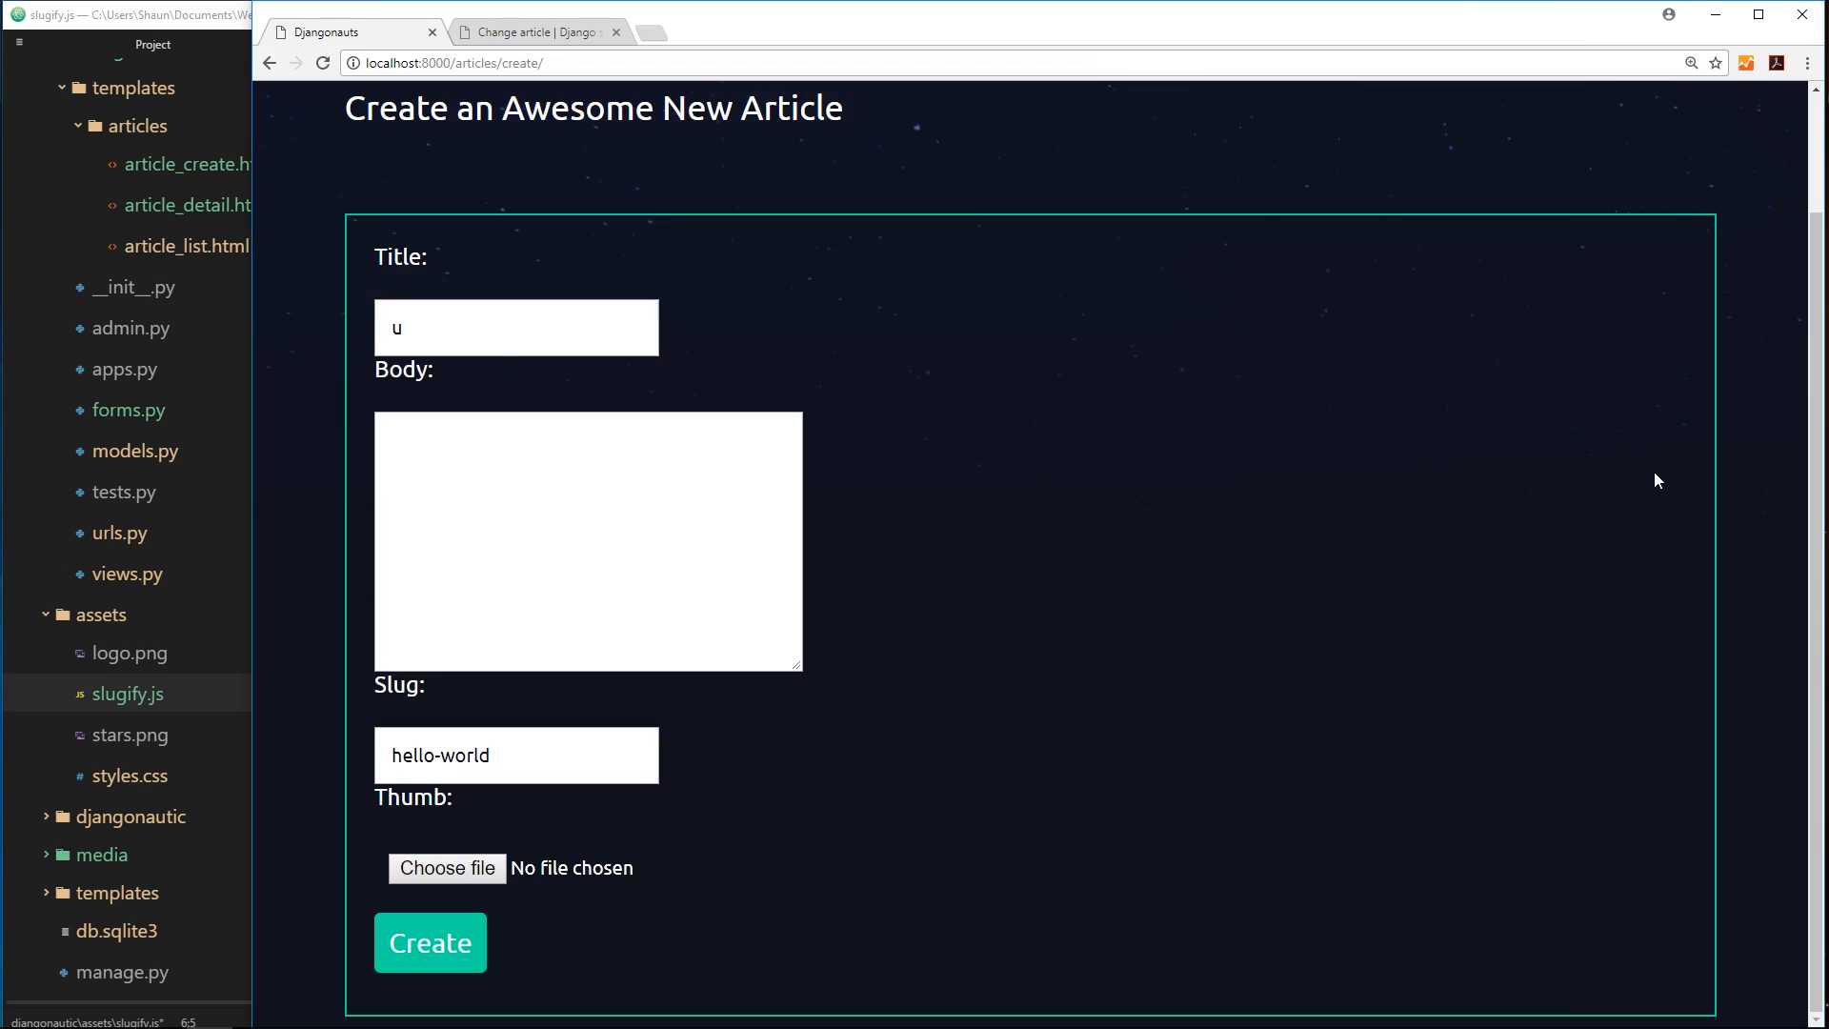
# - Test typing gibberish in the Chrome Title field, then start a 'const slug' declaration above the listener
pyautogui.click(517, 326)
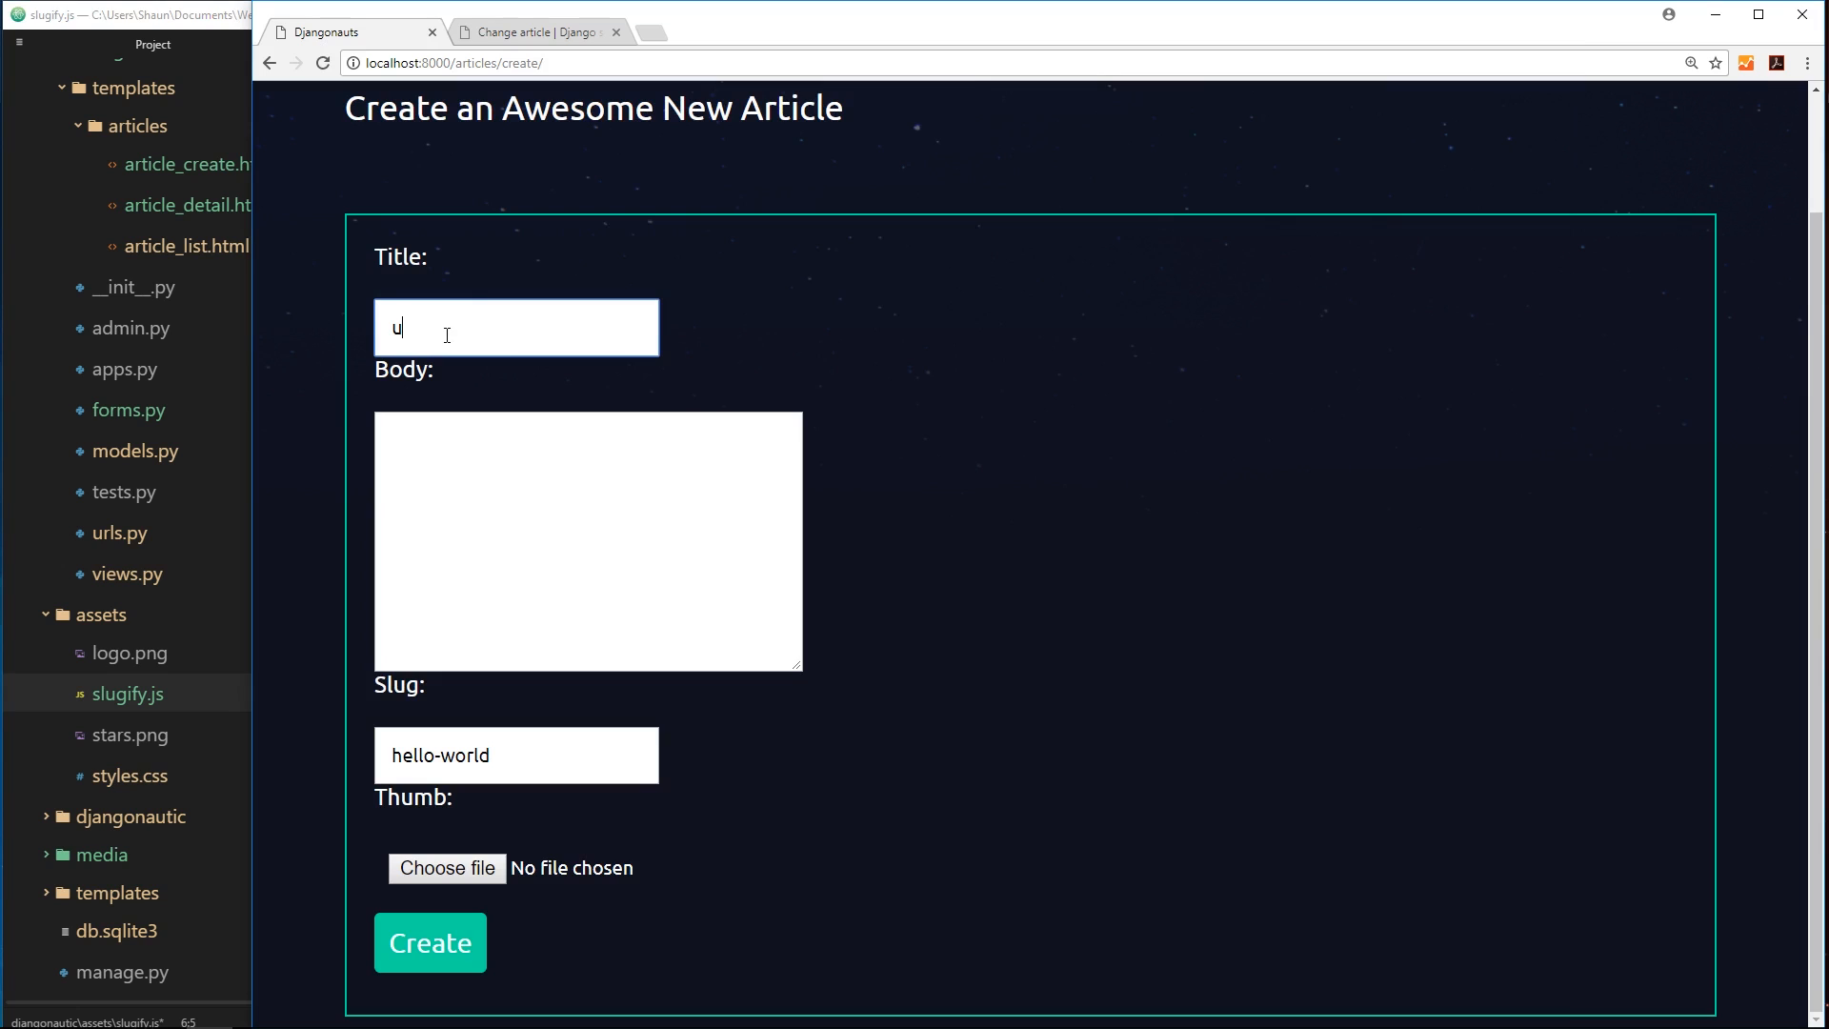
pyautogui.write('dkjsd sdfksdf')
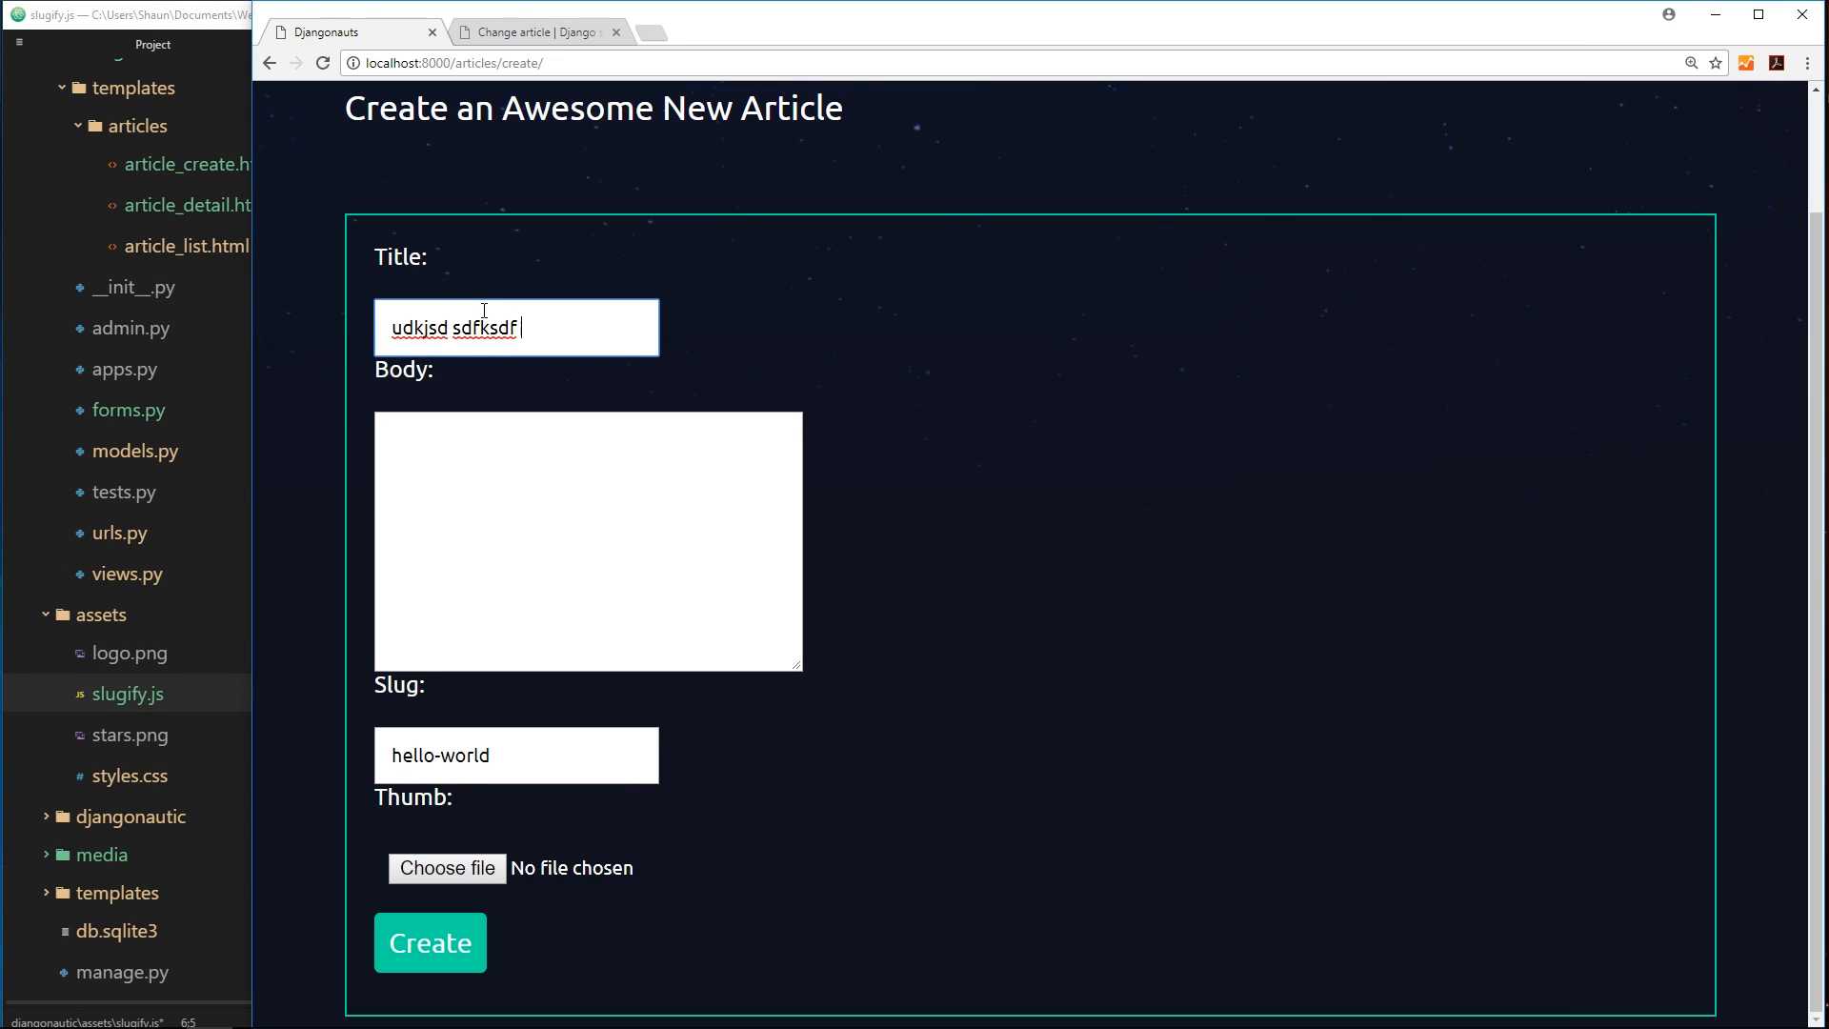
pyautogui.write('s')
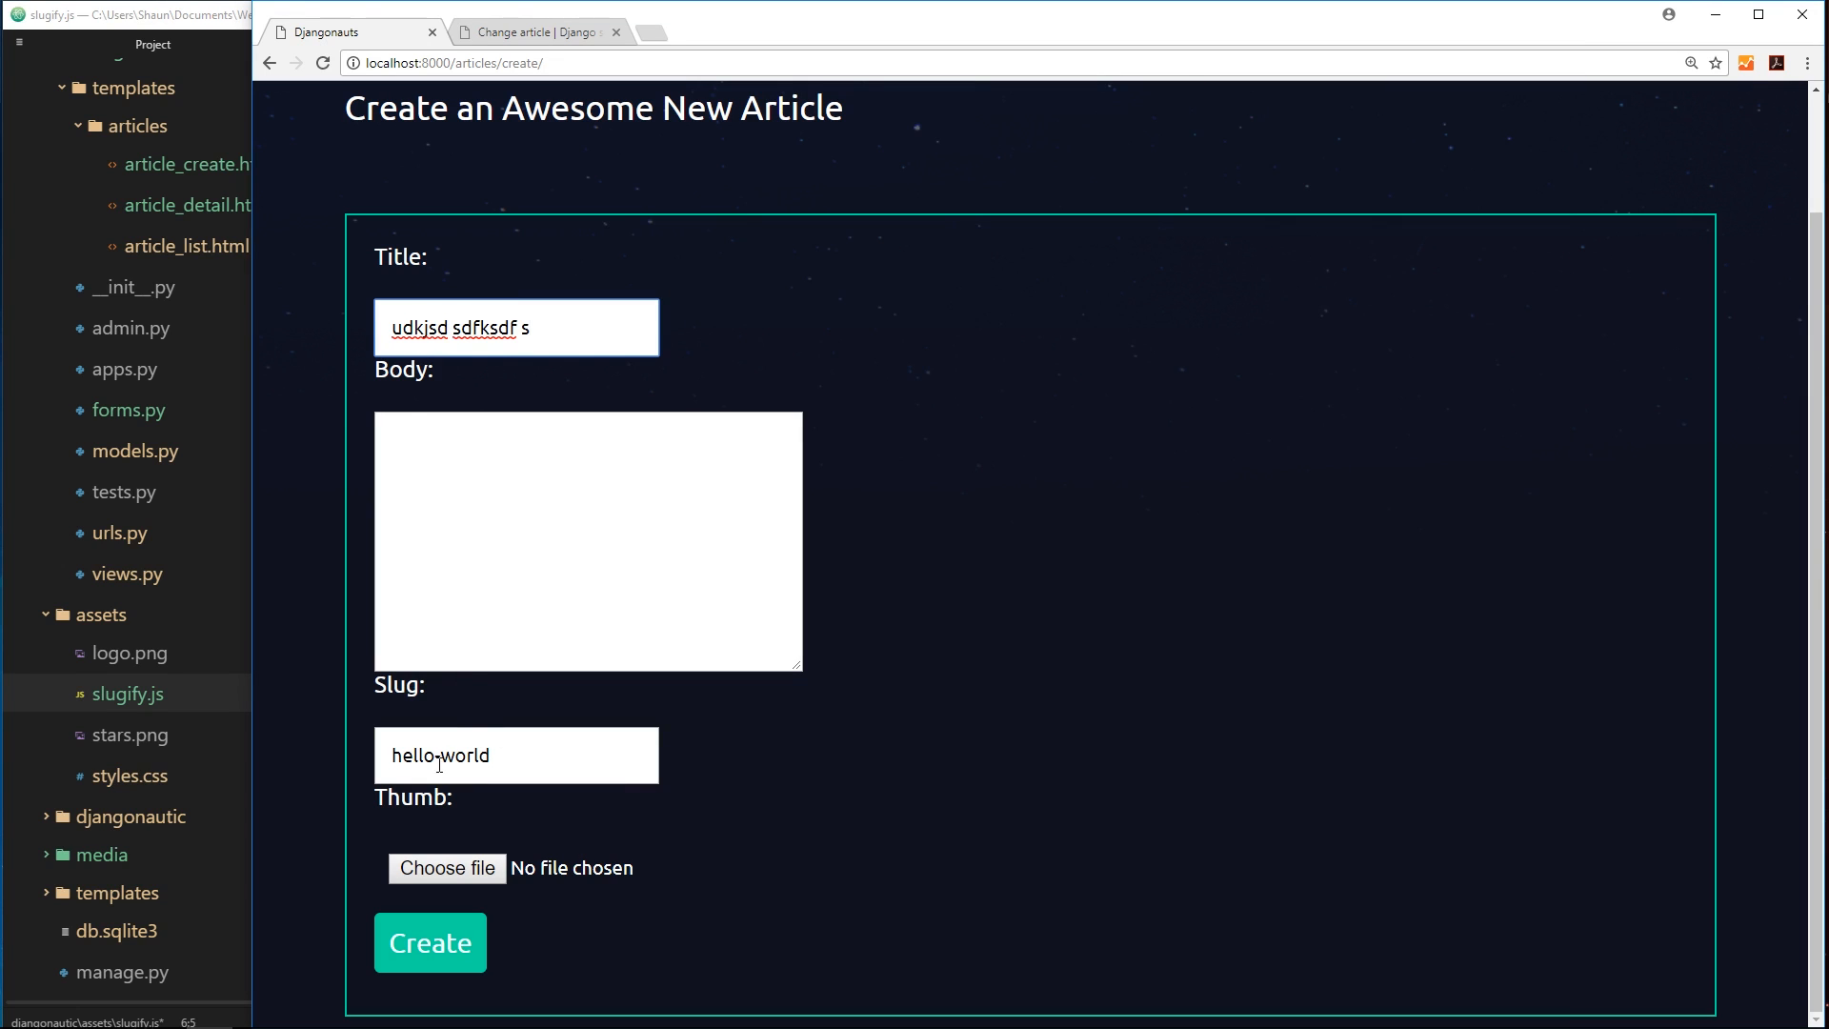
pyautogui.moveTo(140, 160)
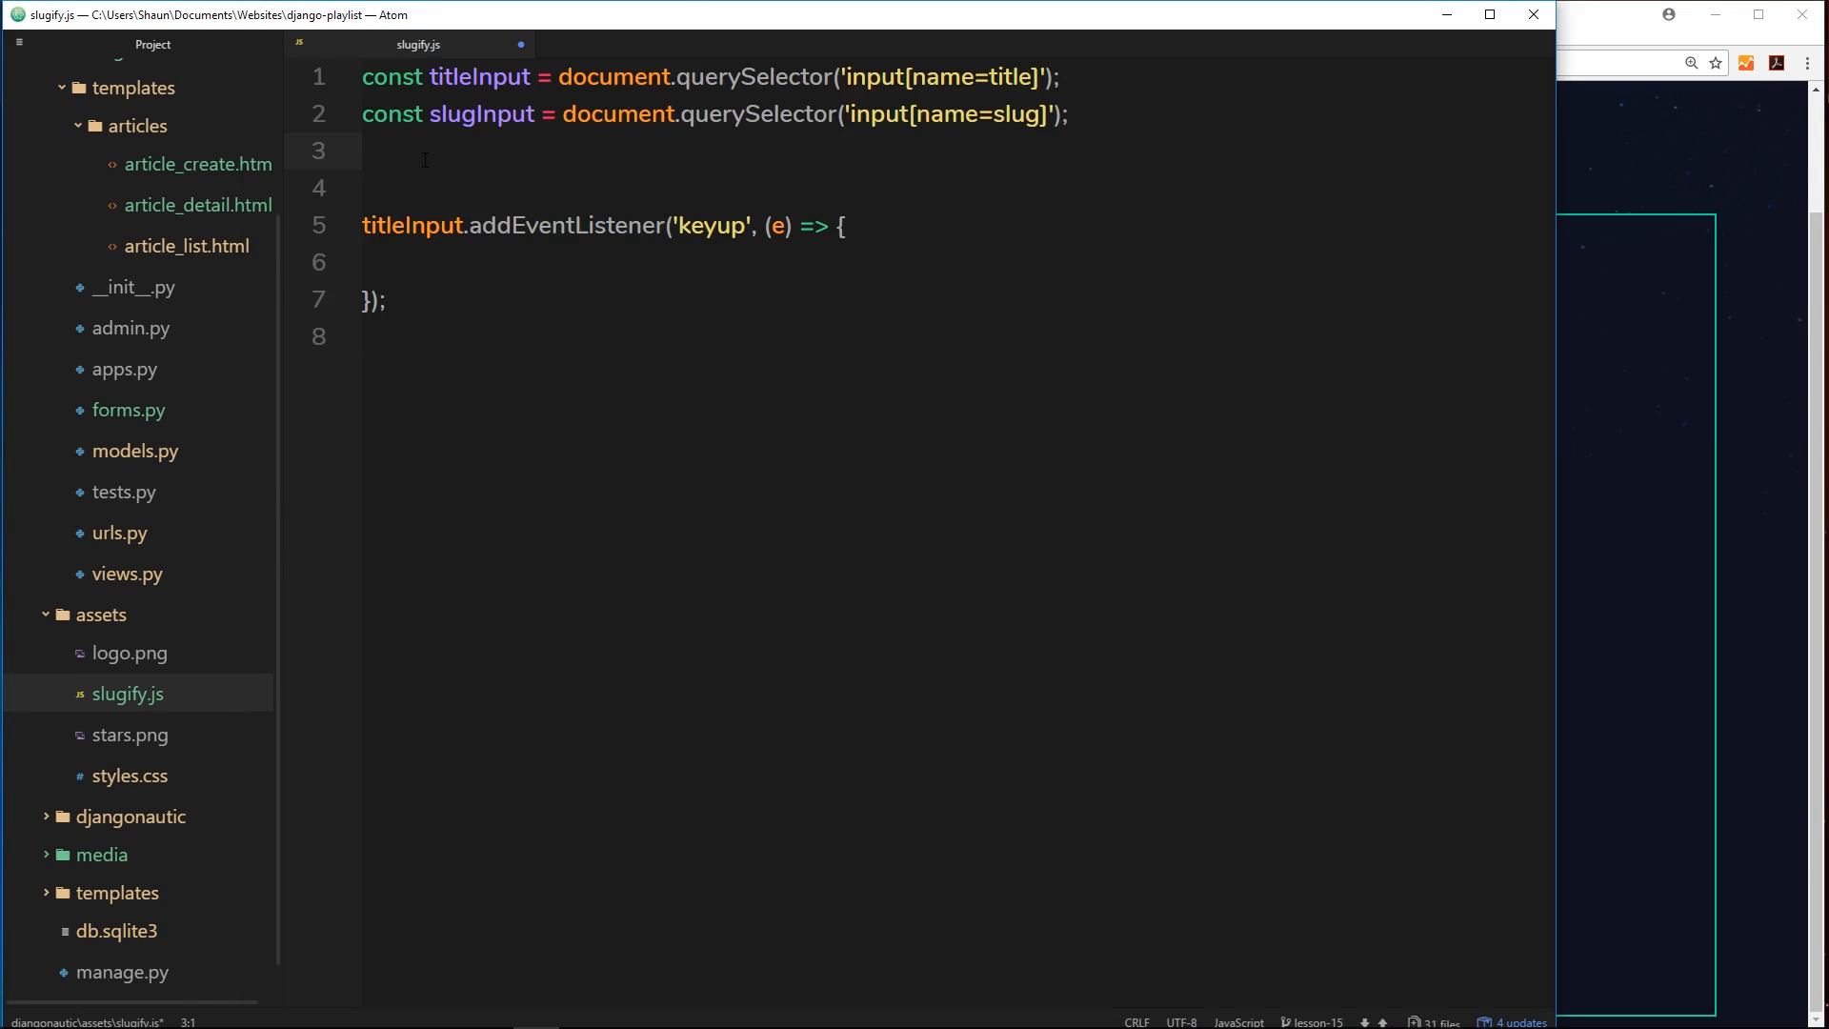
pyautogui.press('Enter')
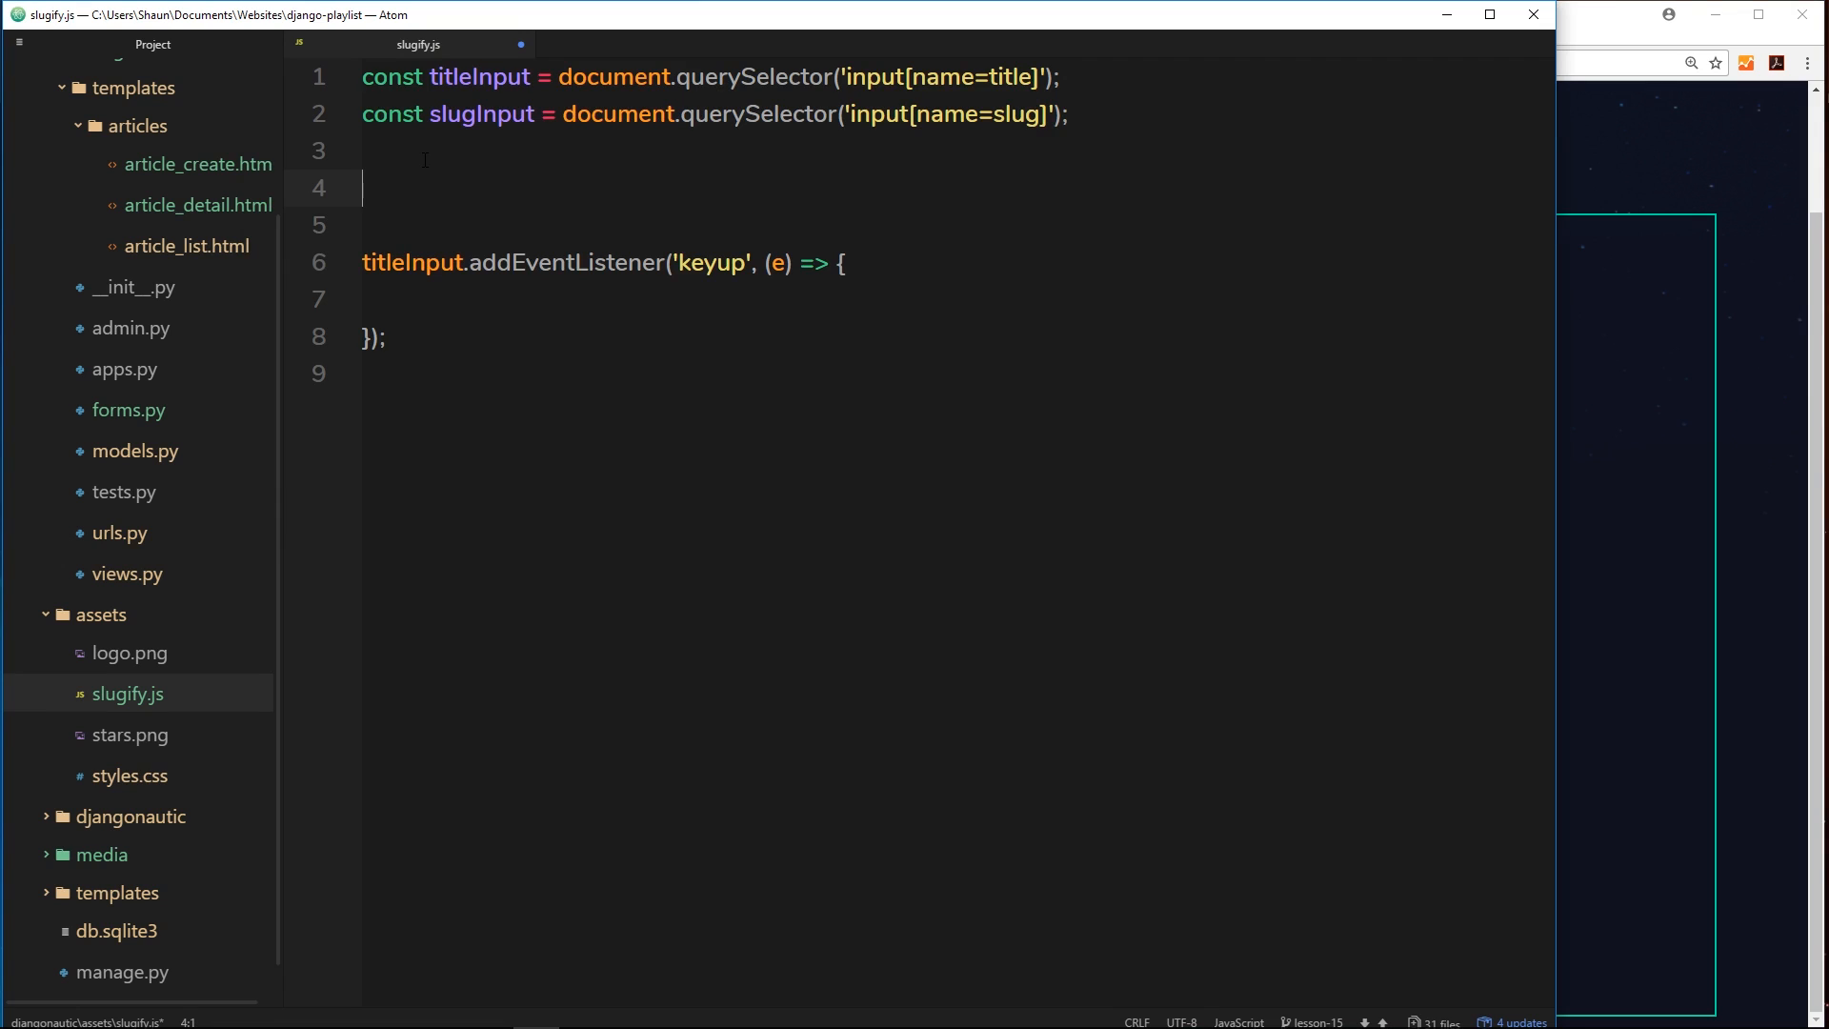
pyautogui.write('const slug')
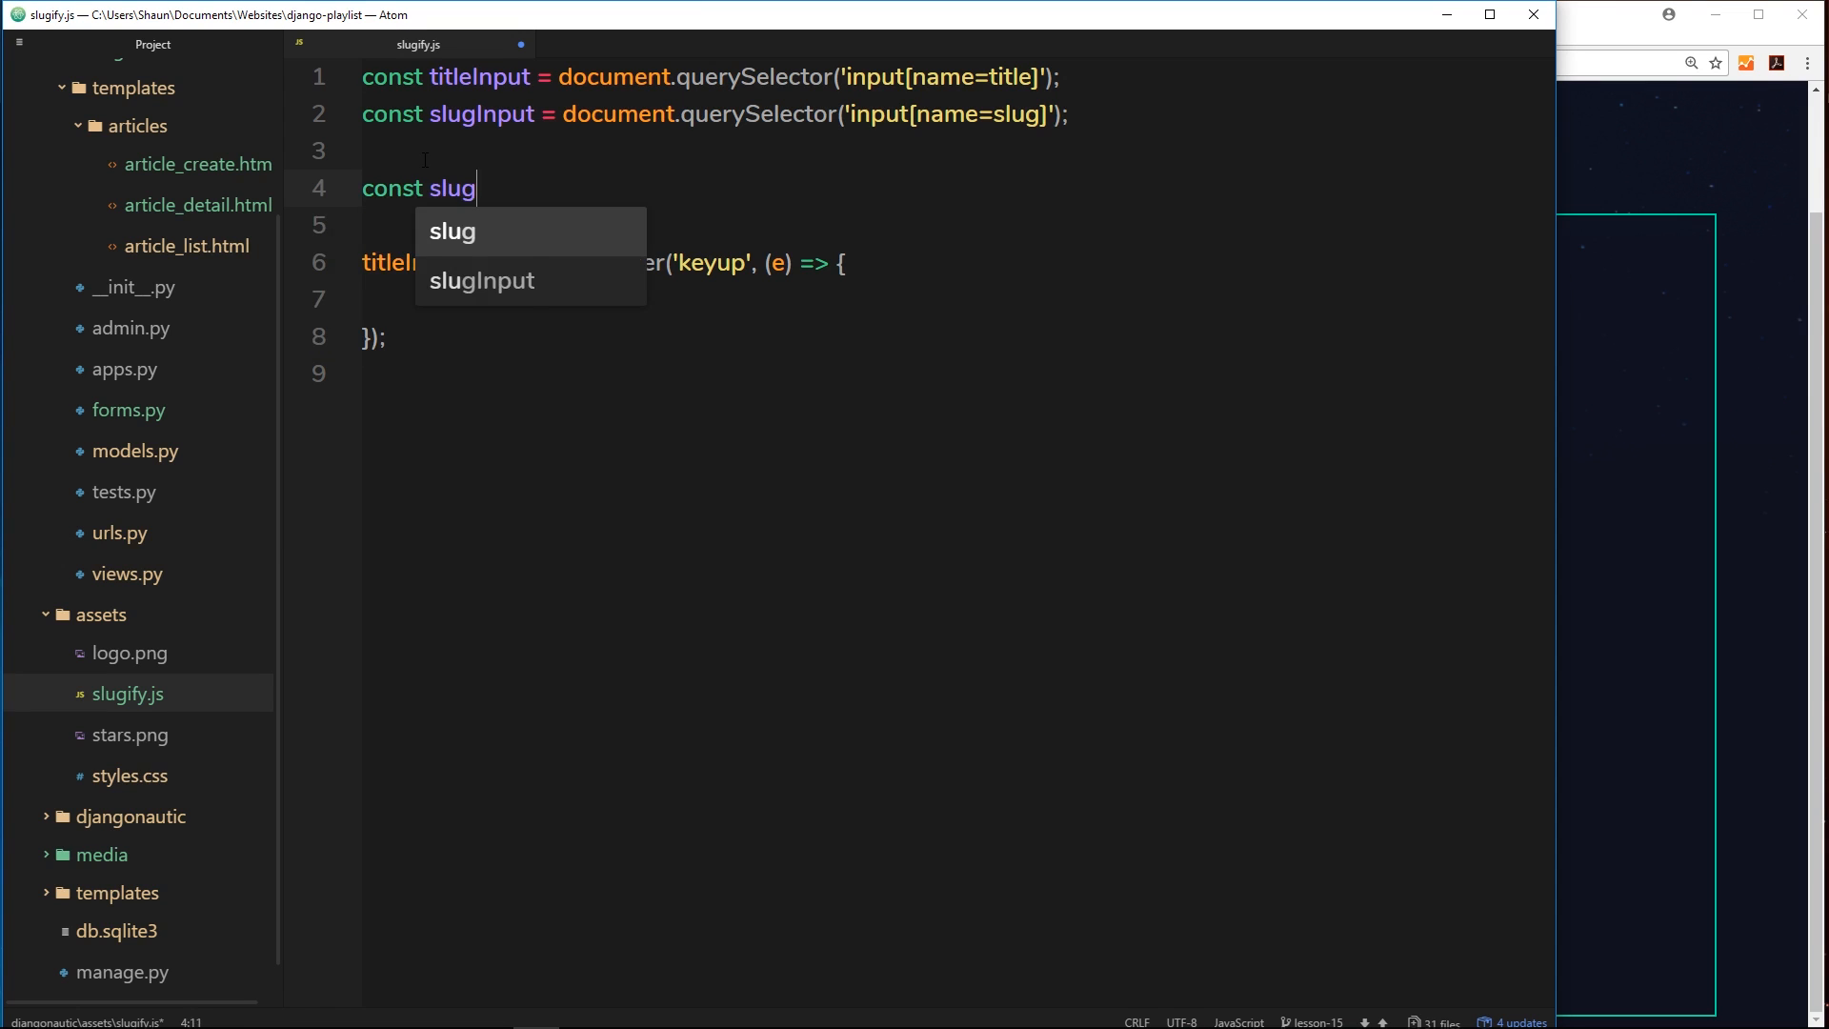
# - Write the signature const slugify = (val) => { } with the body on its own line
pyautogui.write('ify = ()')
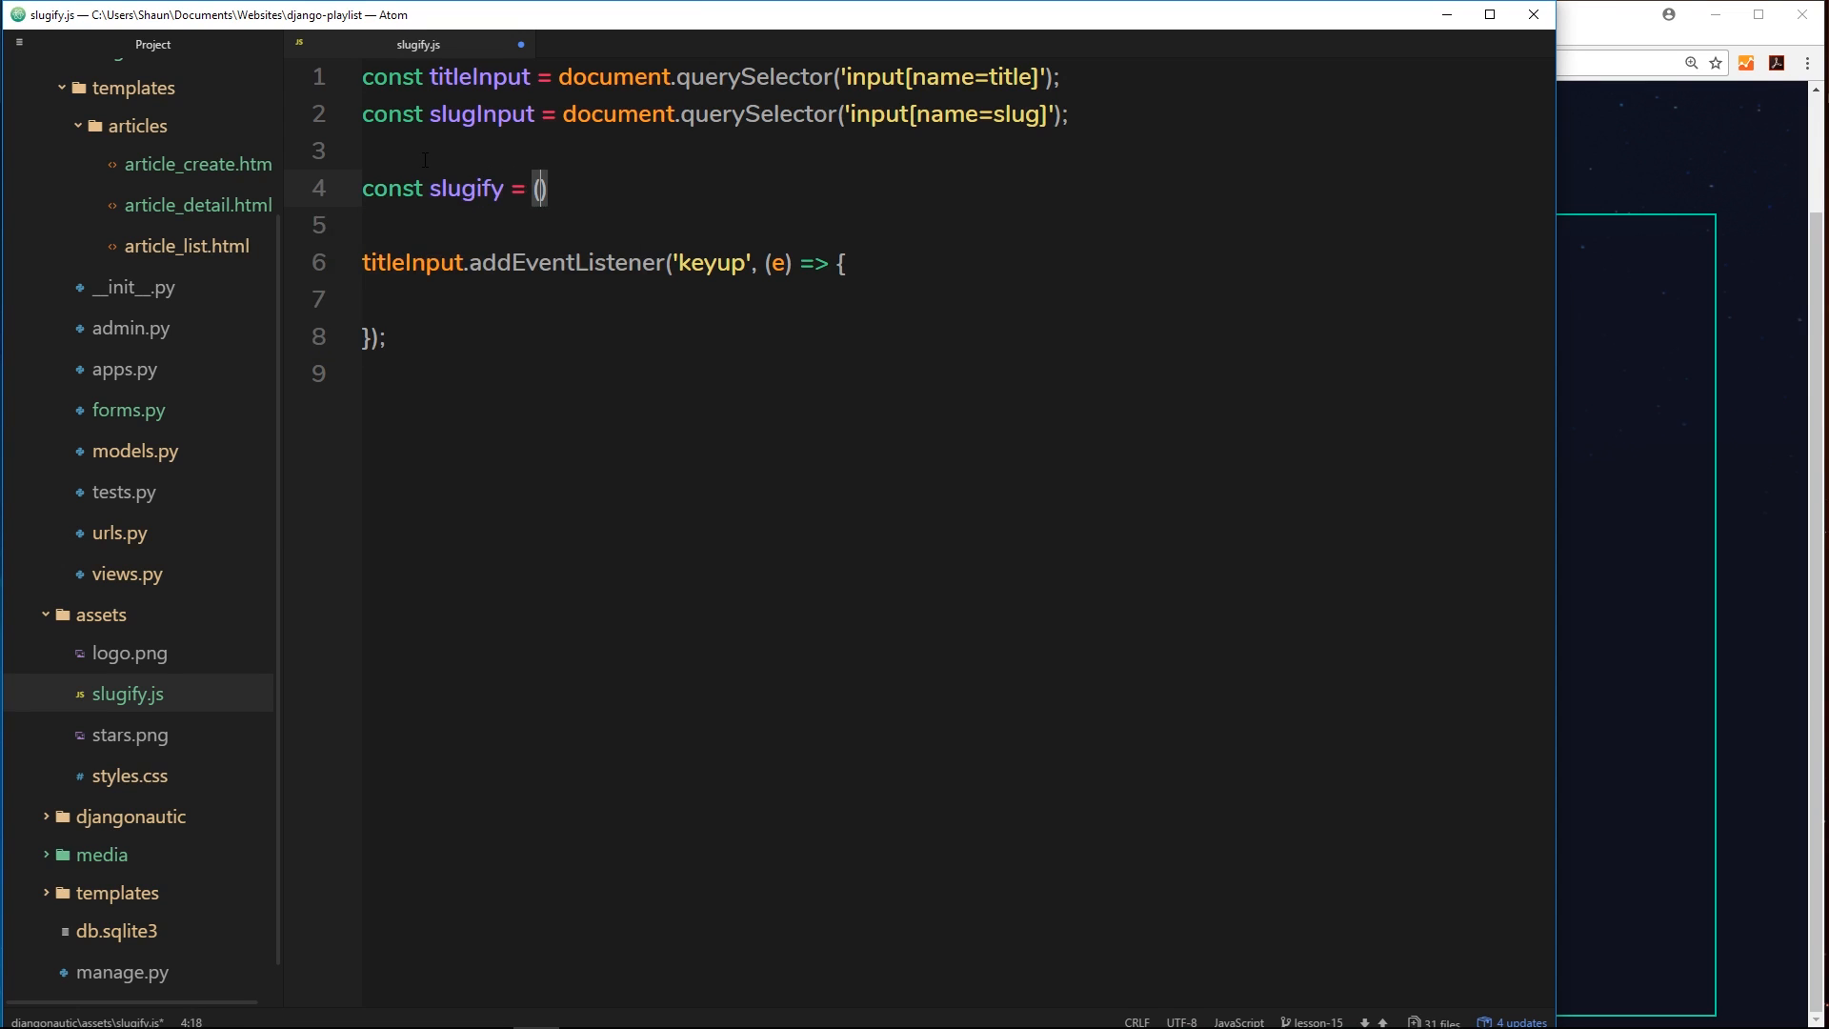
pyautogui.write('val')
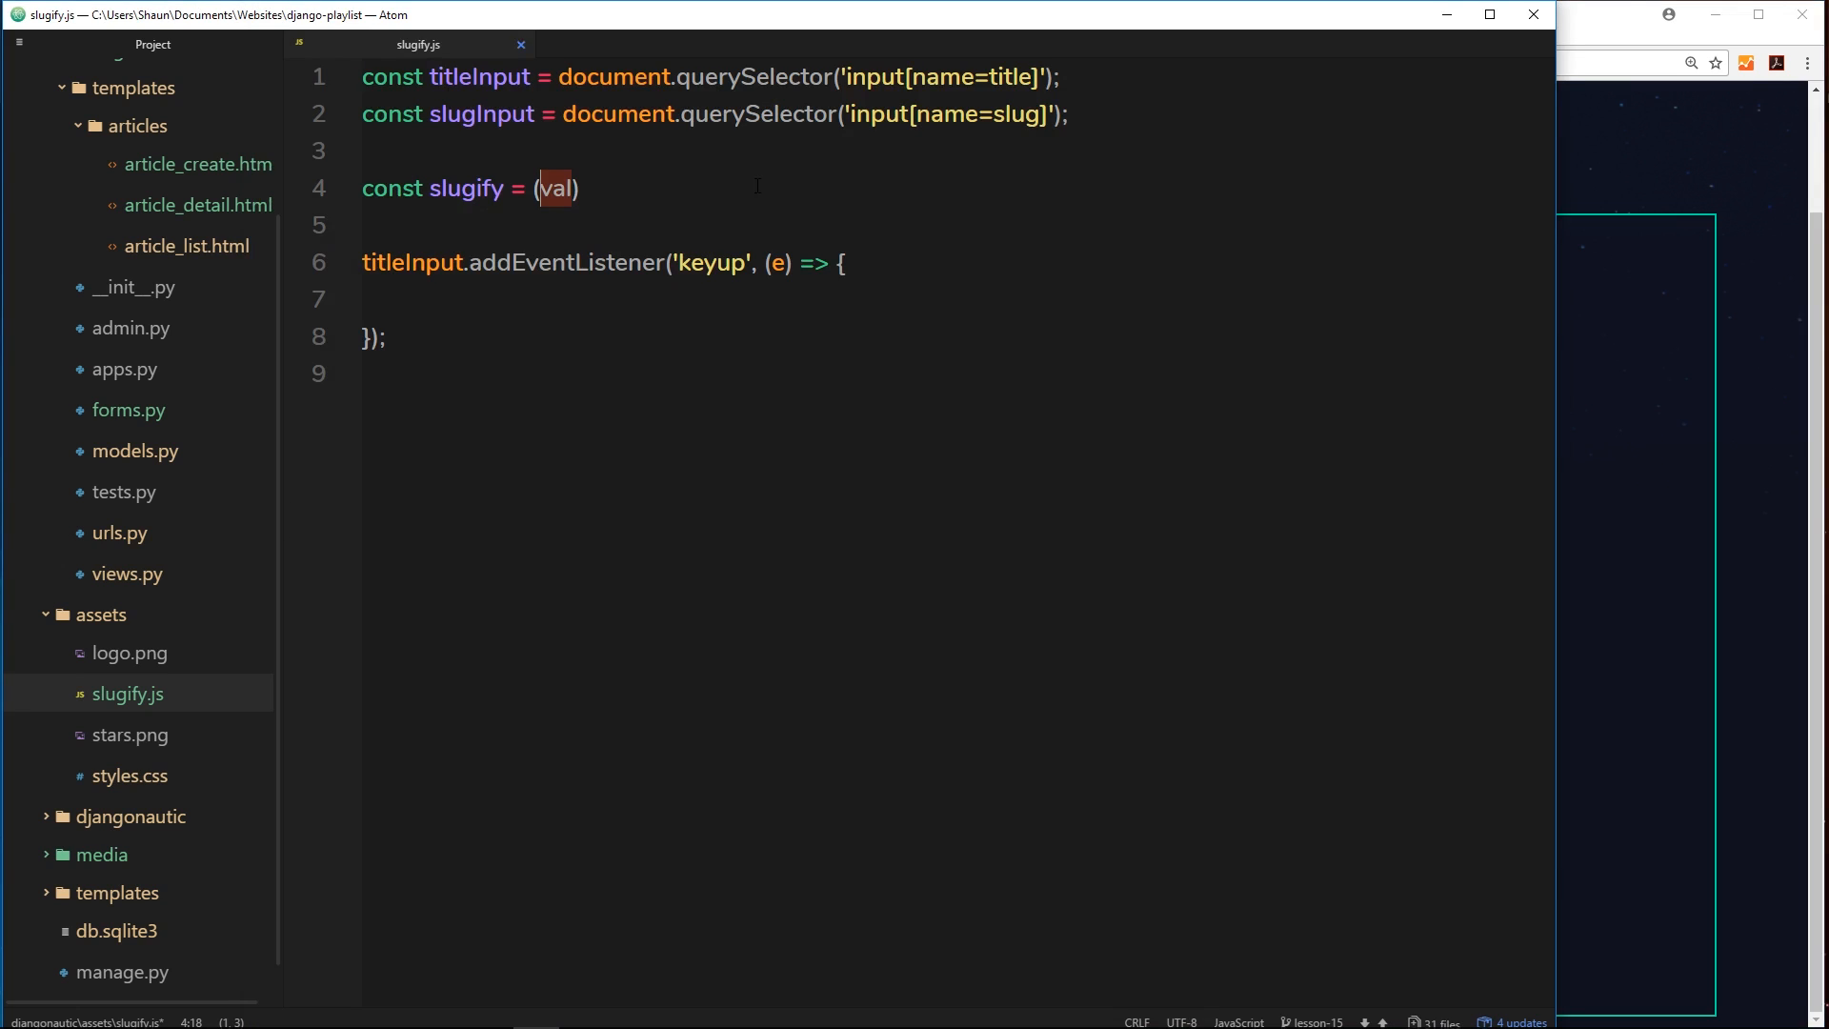
pyautogui.write('=> {}')
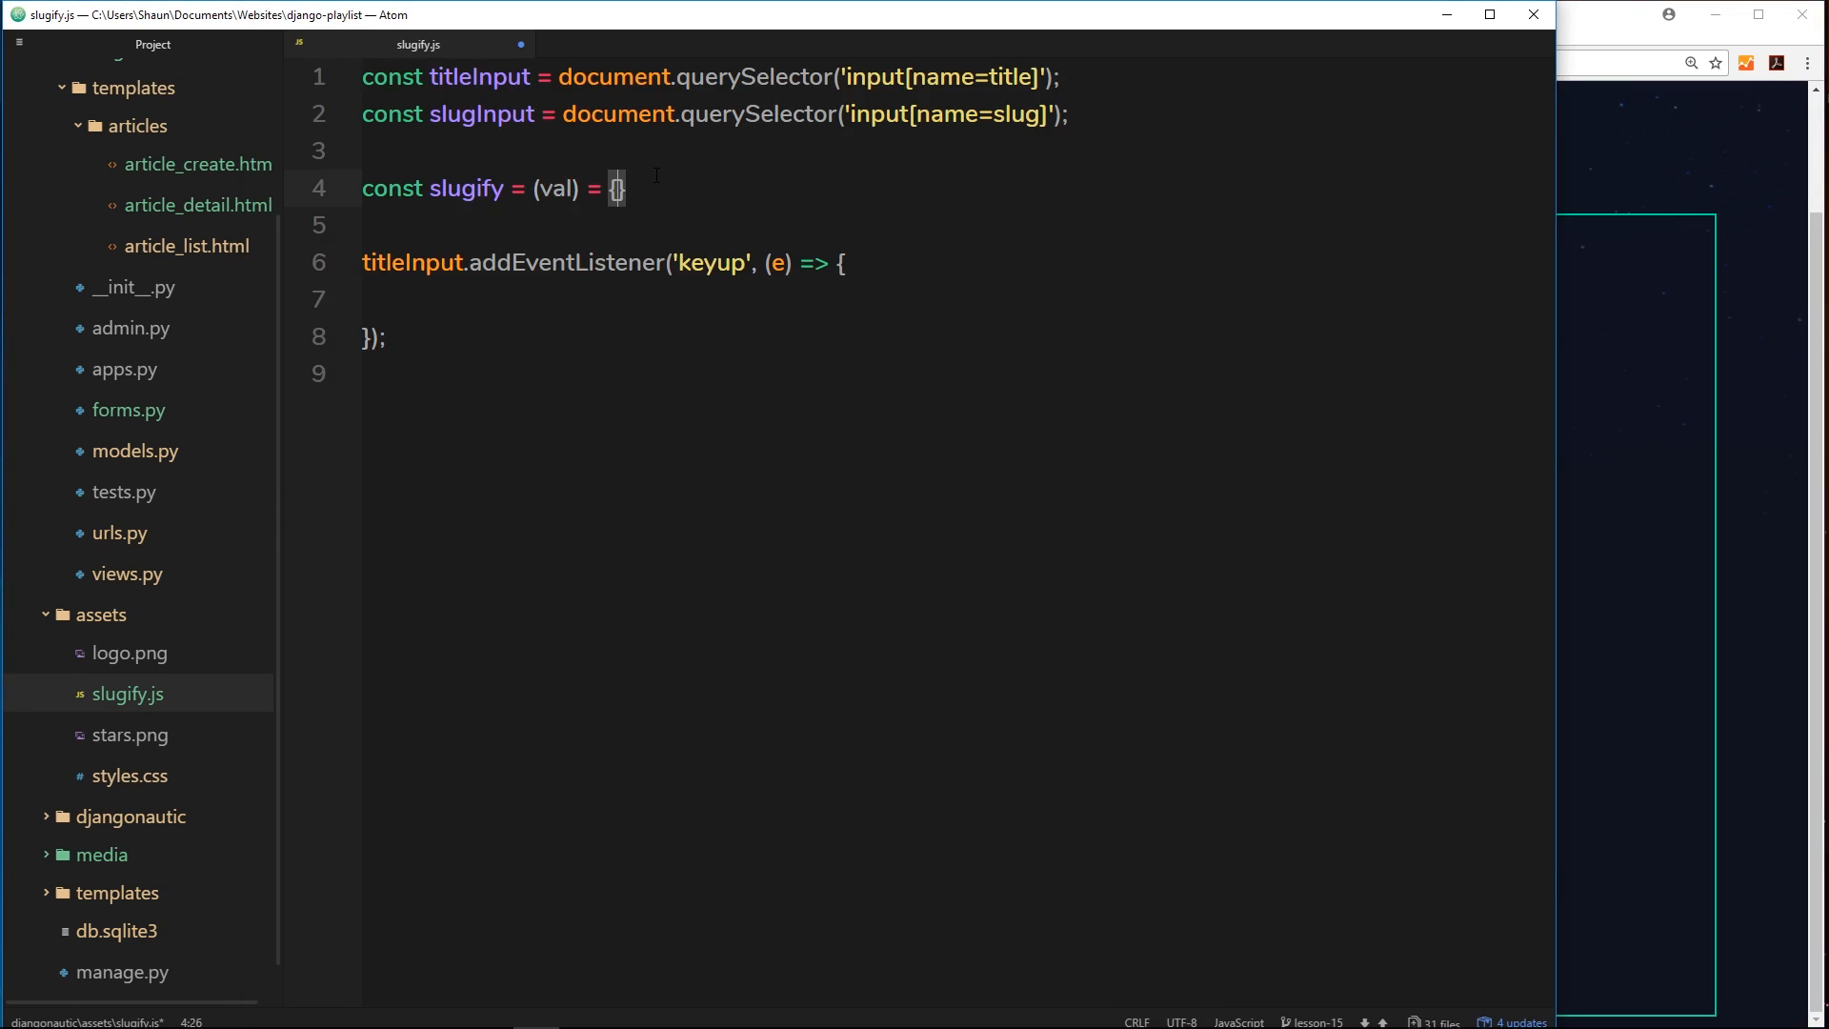
pyautogui.press('Backspace')
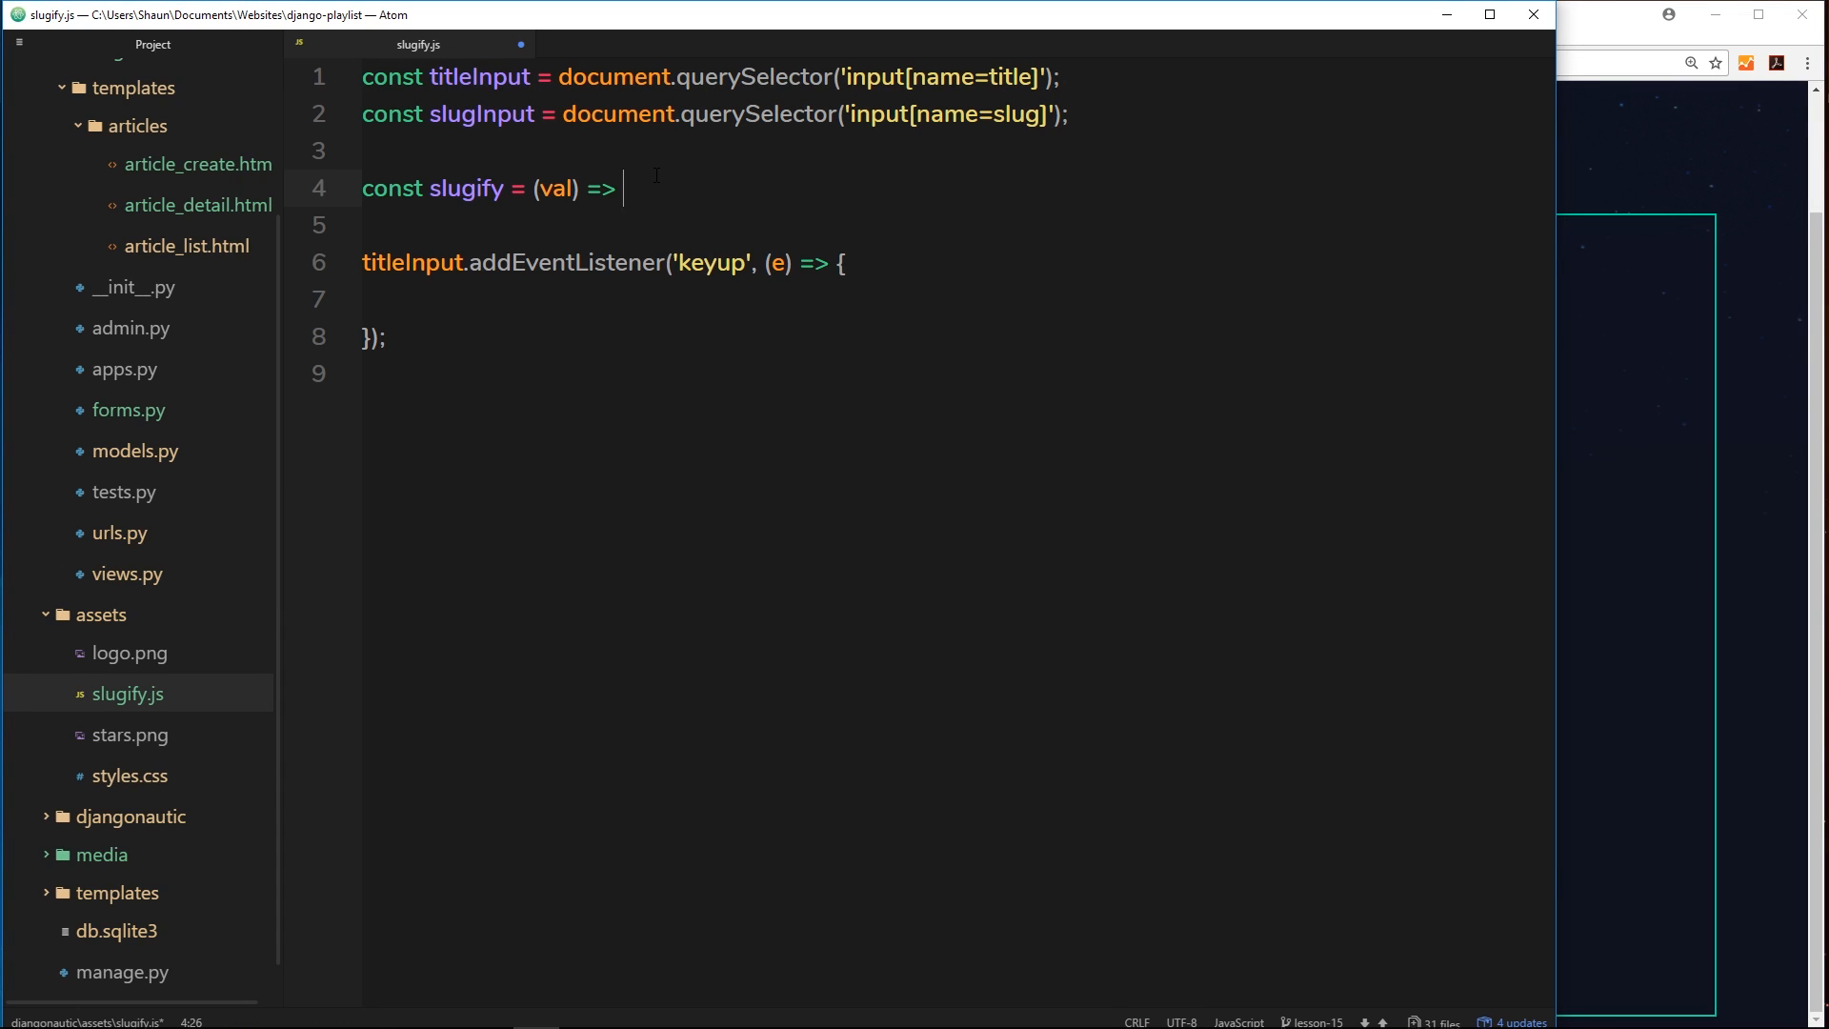
pyautogui.write('{};')
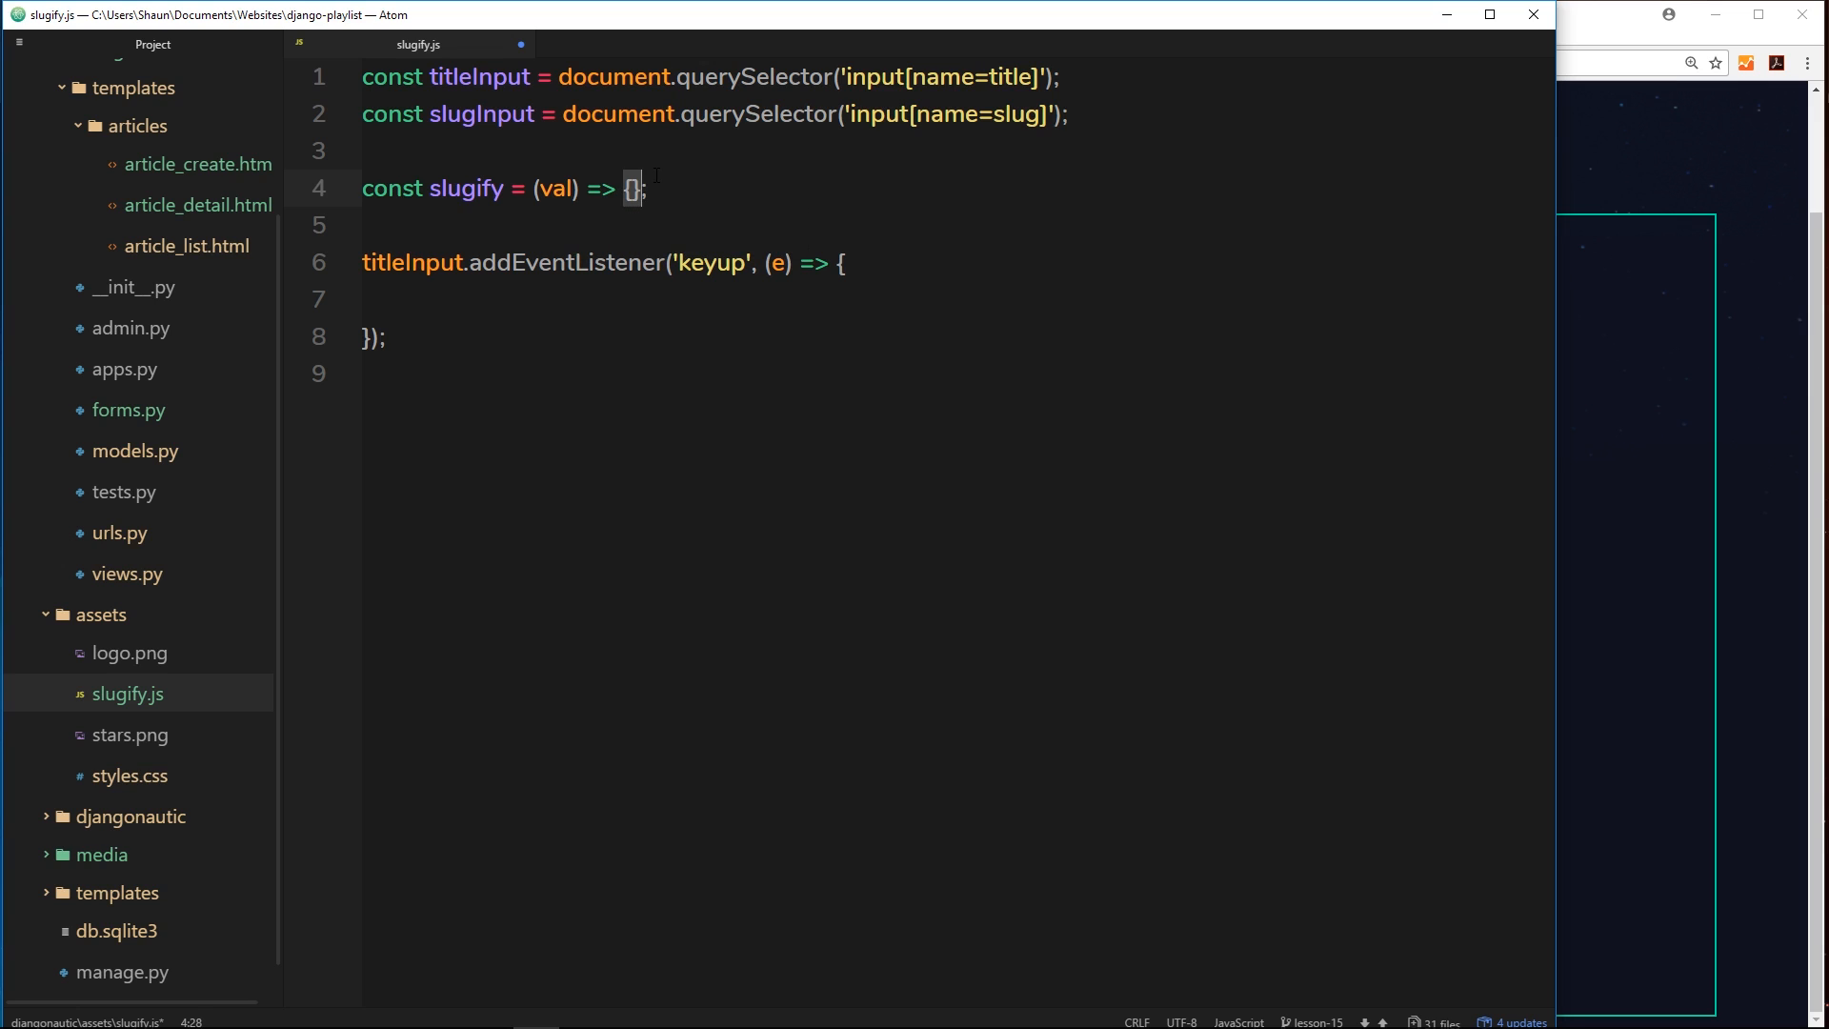
pyautogui.press('Enter')
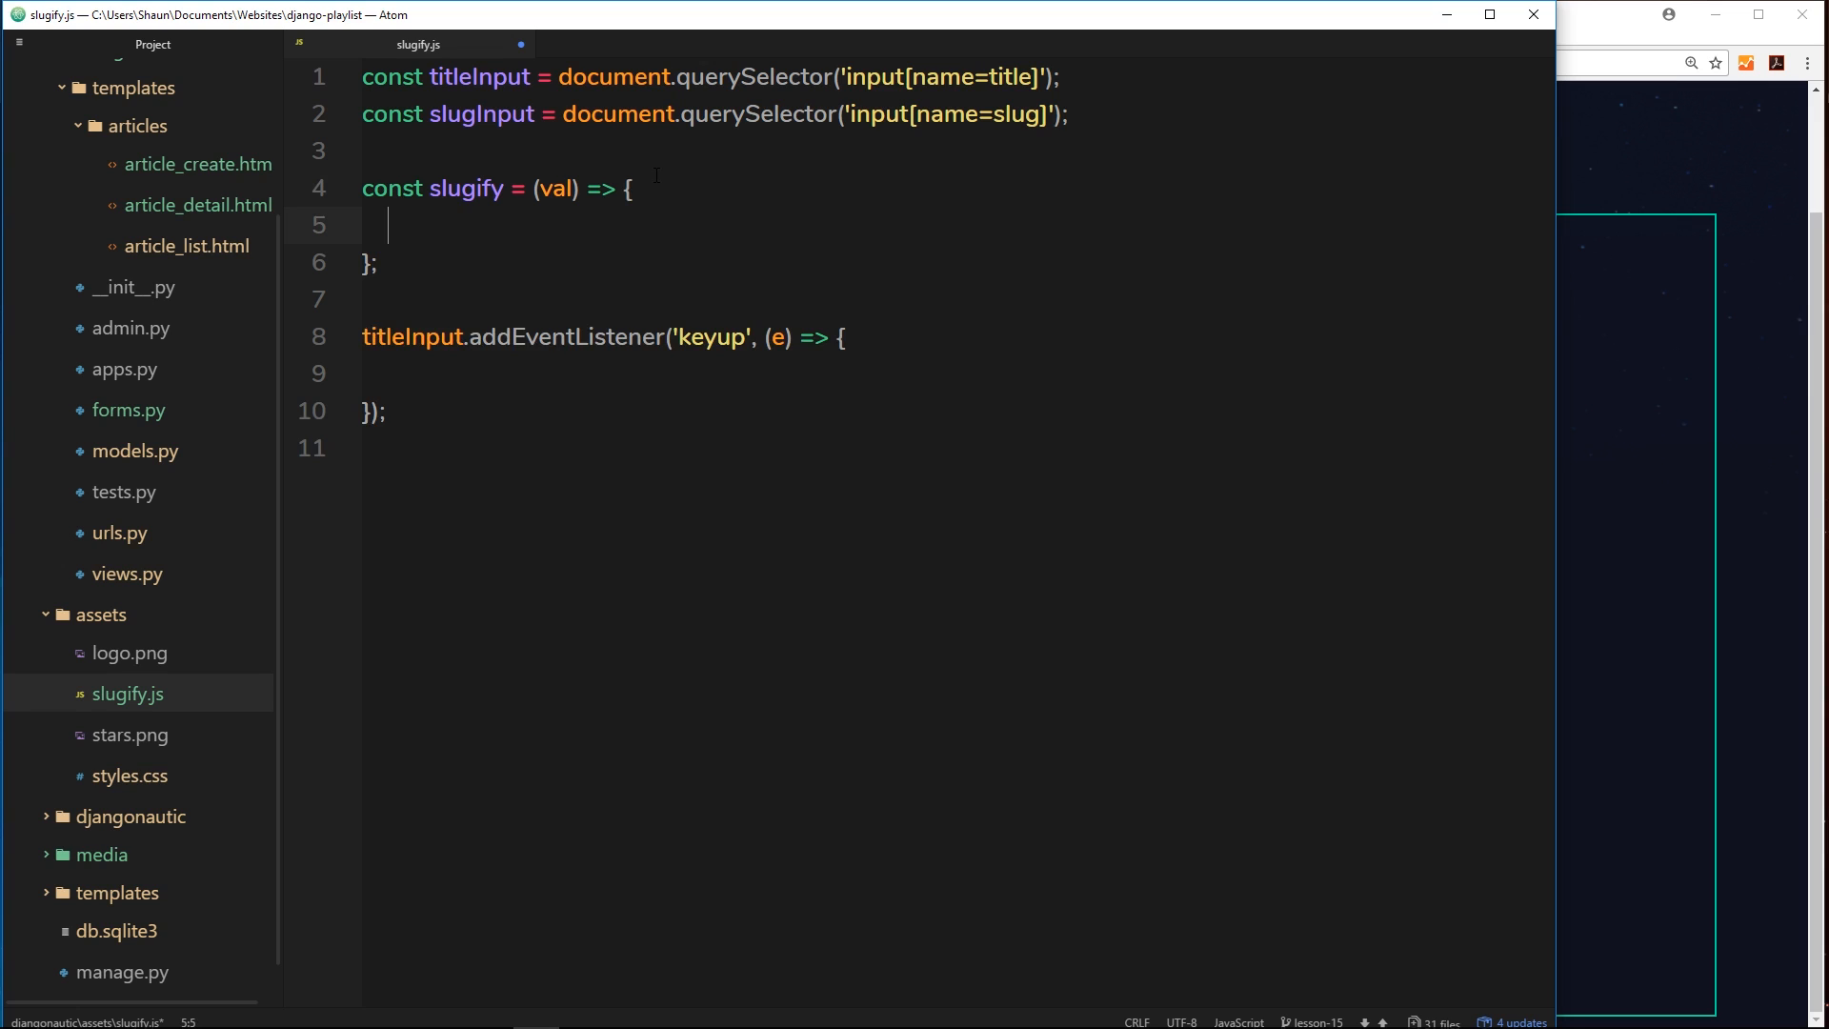
# - Return val.toString().toLowerCase().trim() from slugify
pyautogui.write('return')
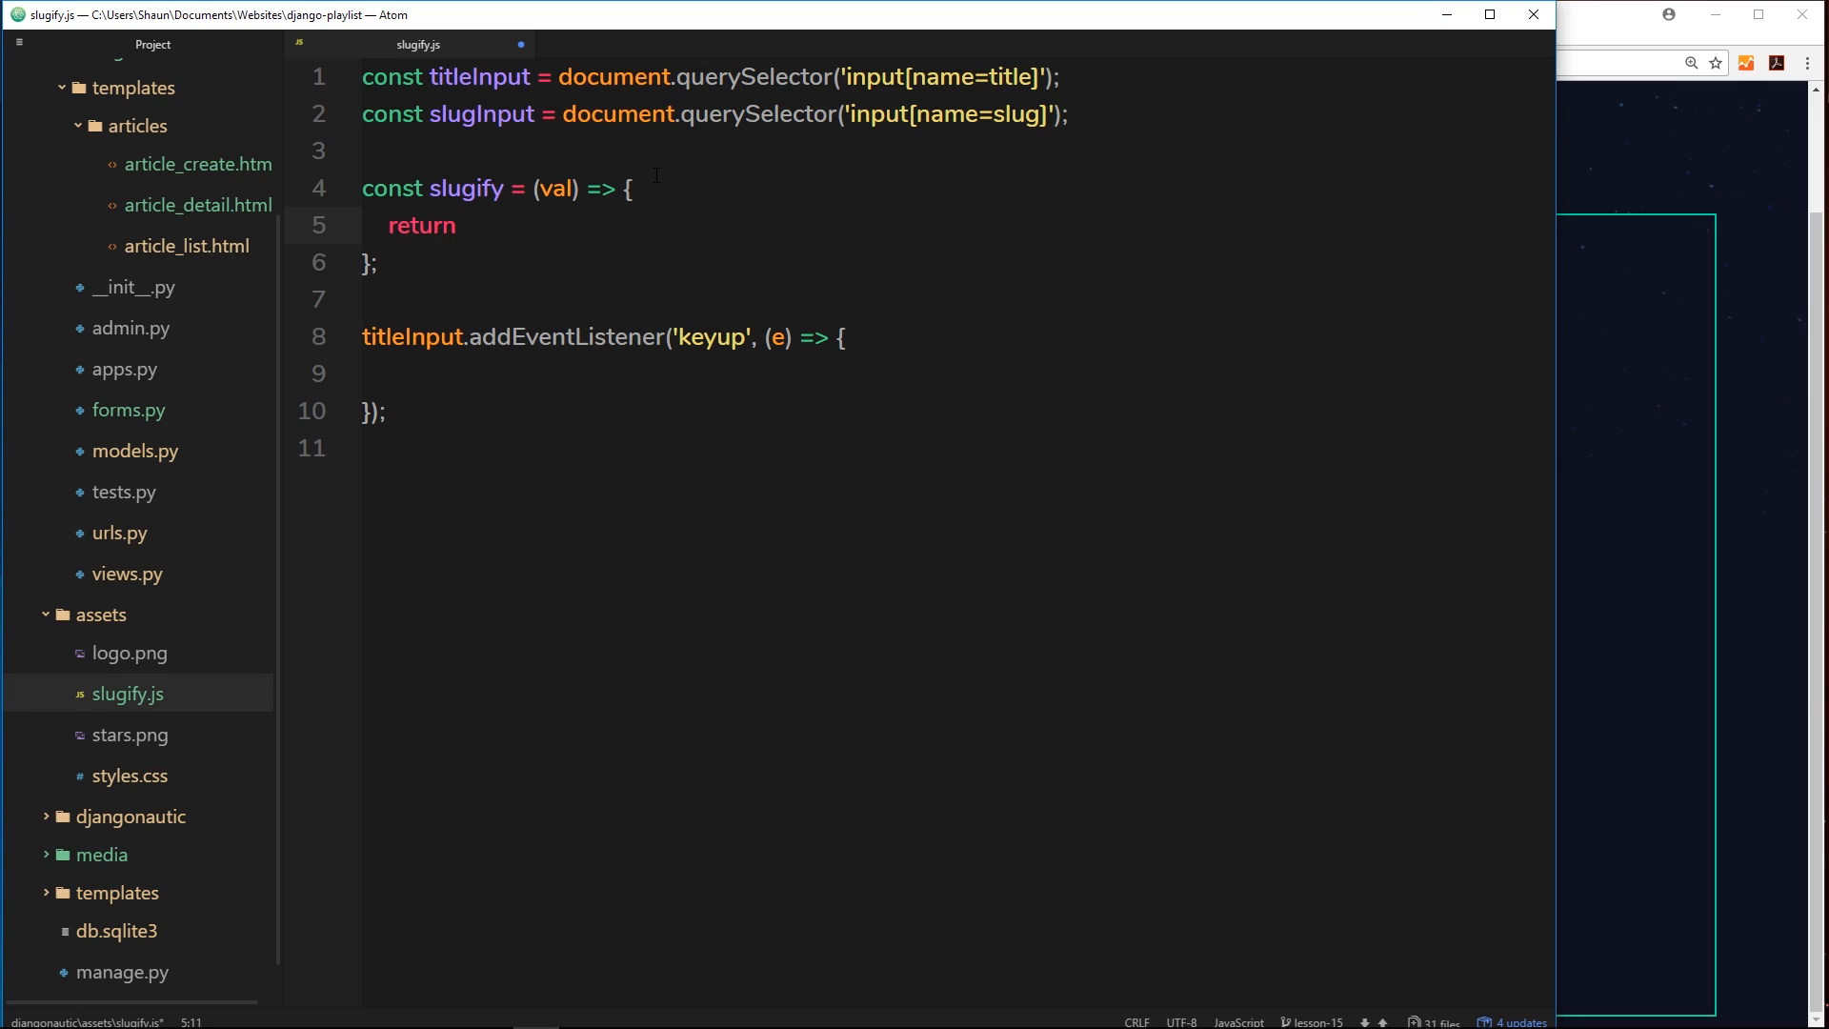
pyautogui.write('val')
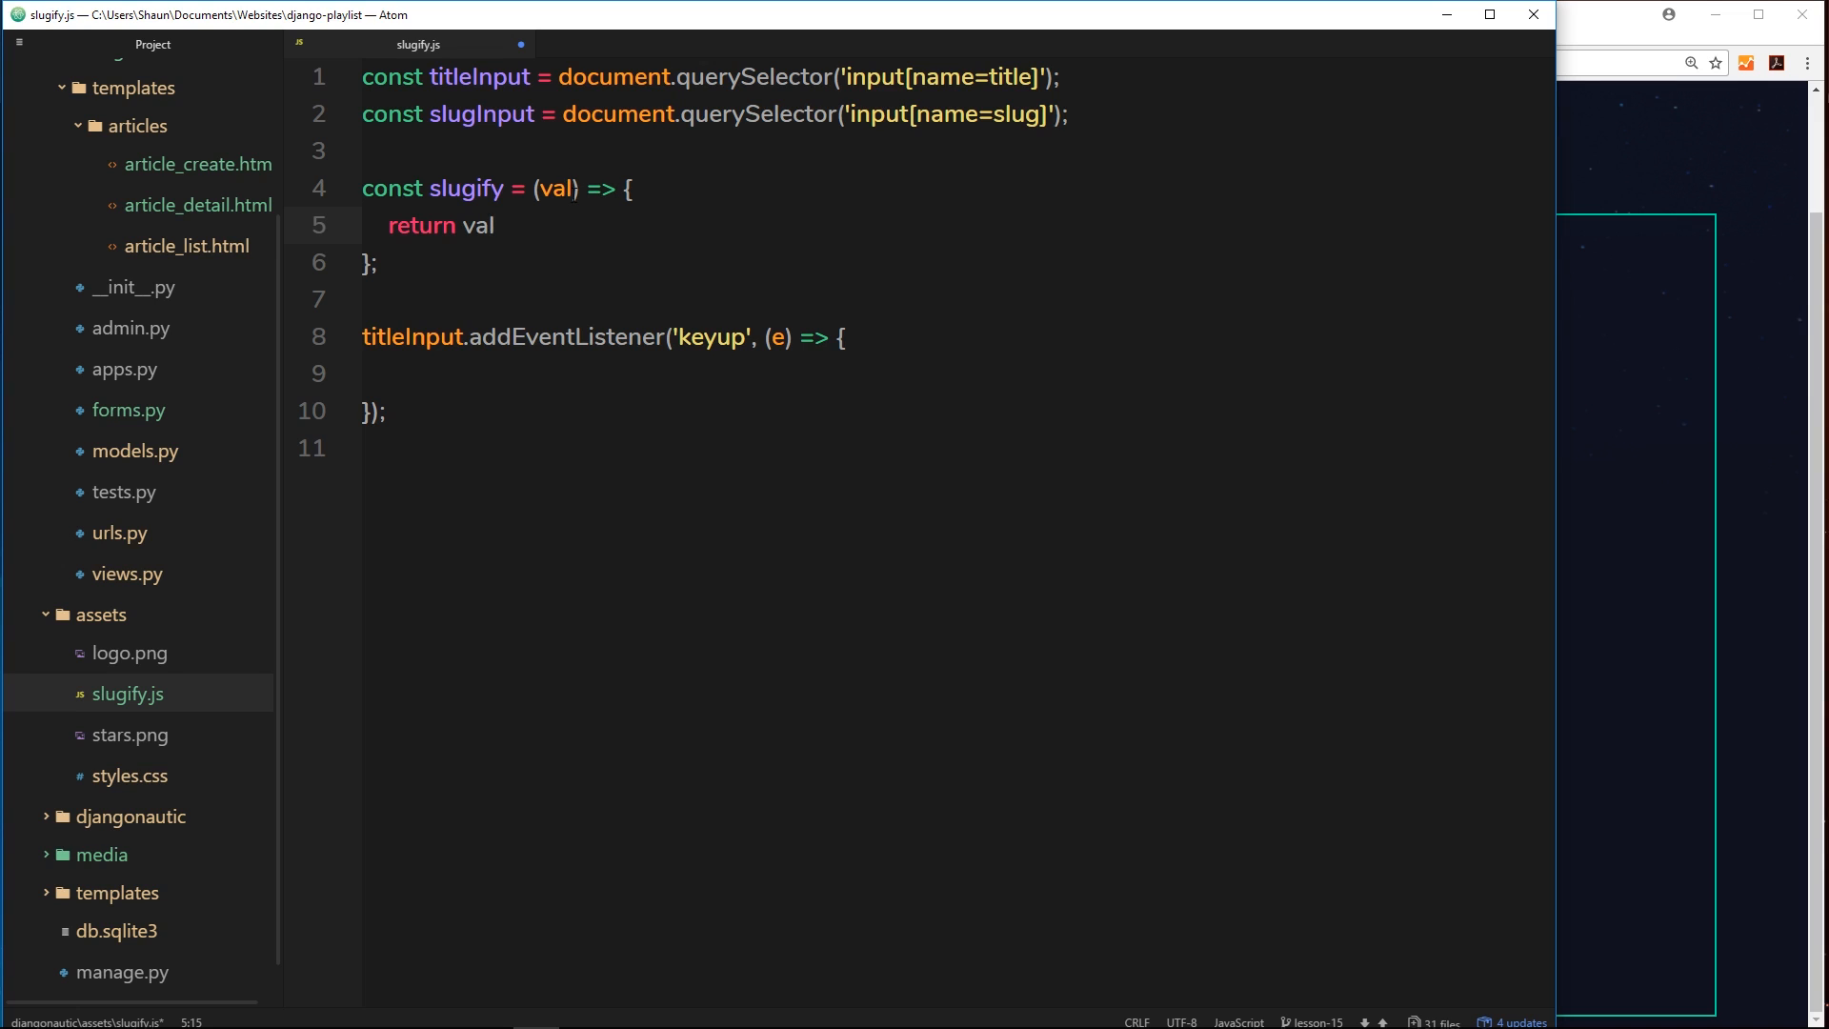
pyautogui.write('.to')
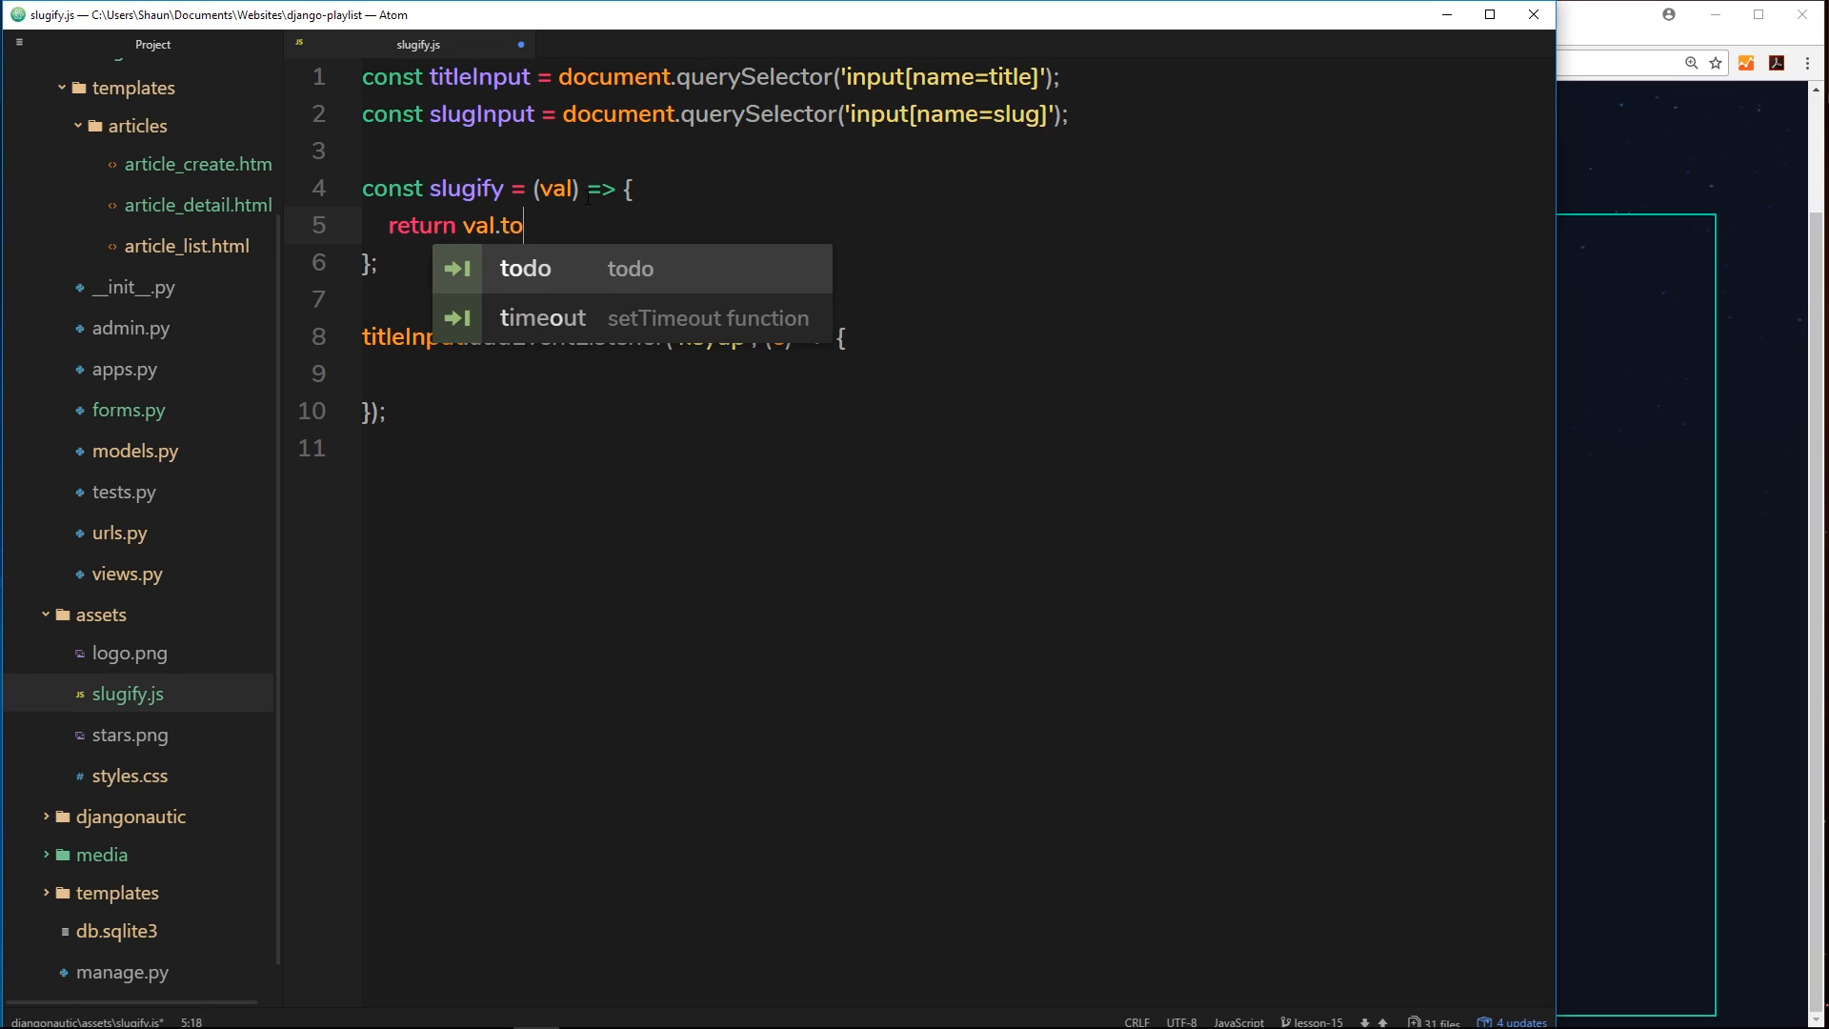
pyautogui.write('String()')
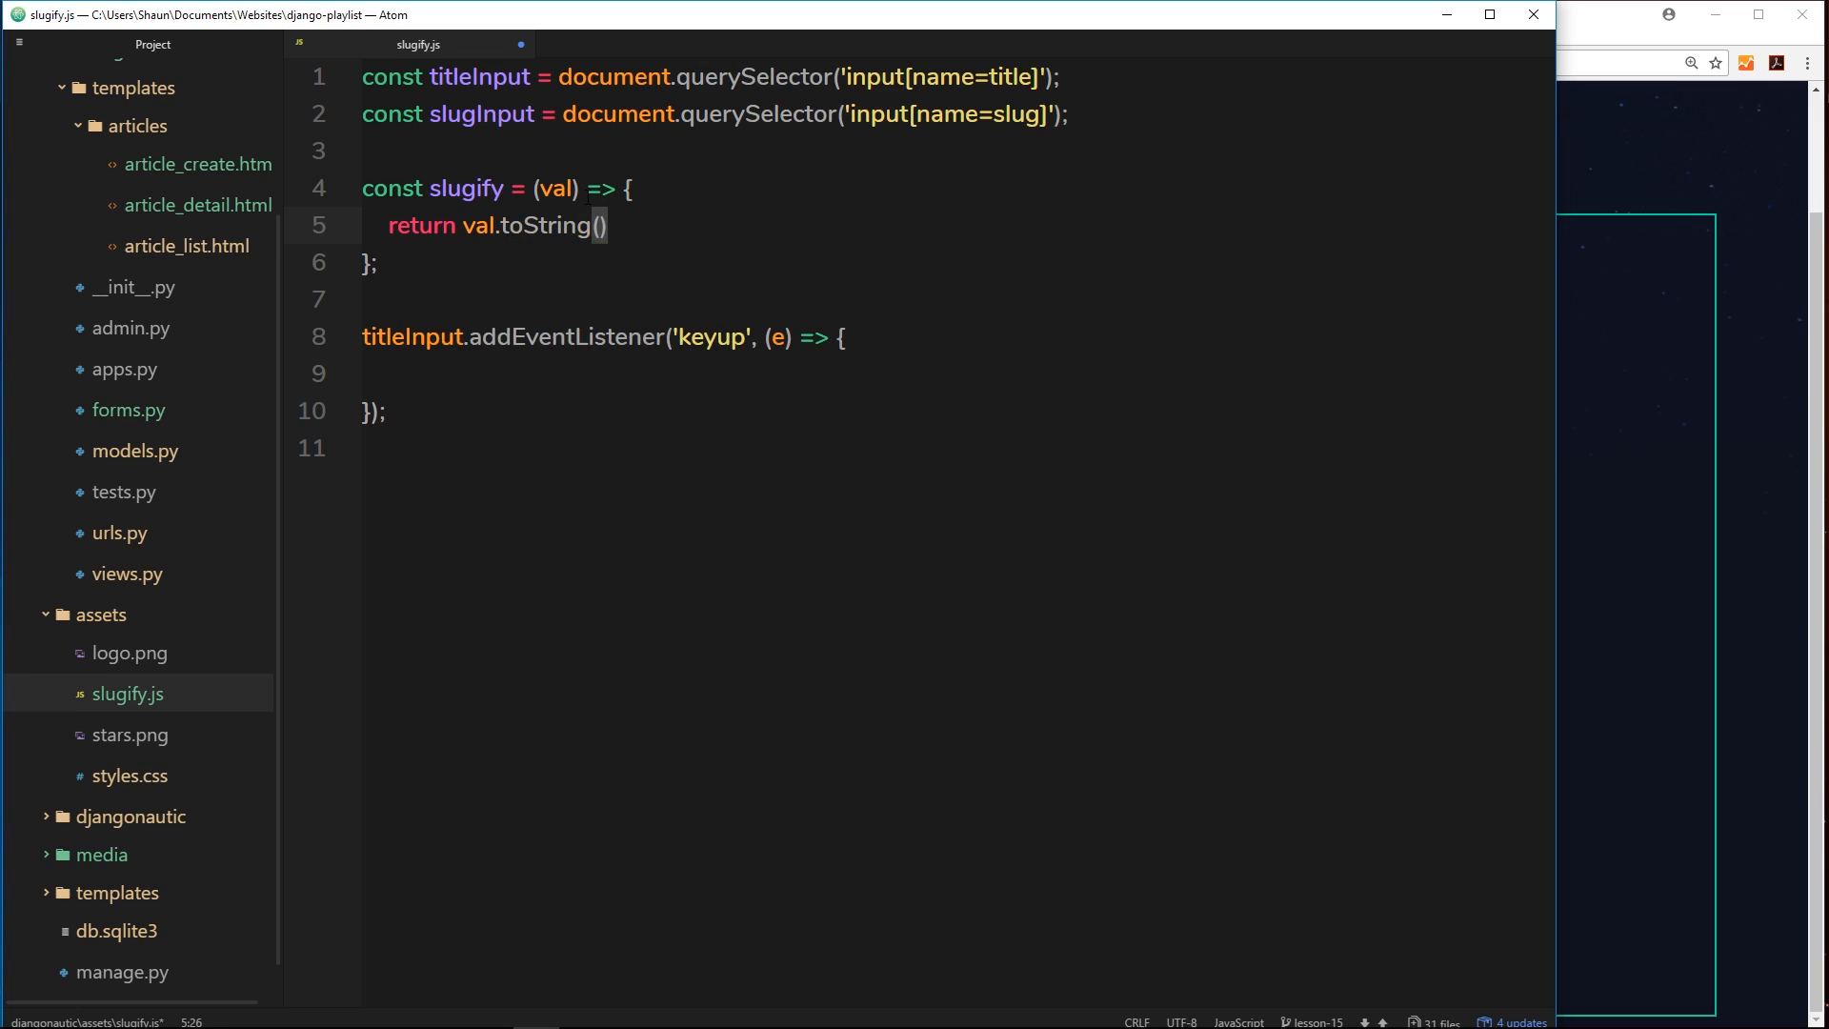
pyautogui.write('.toLo')
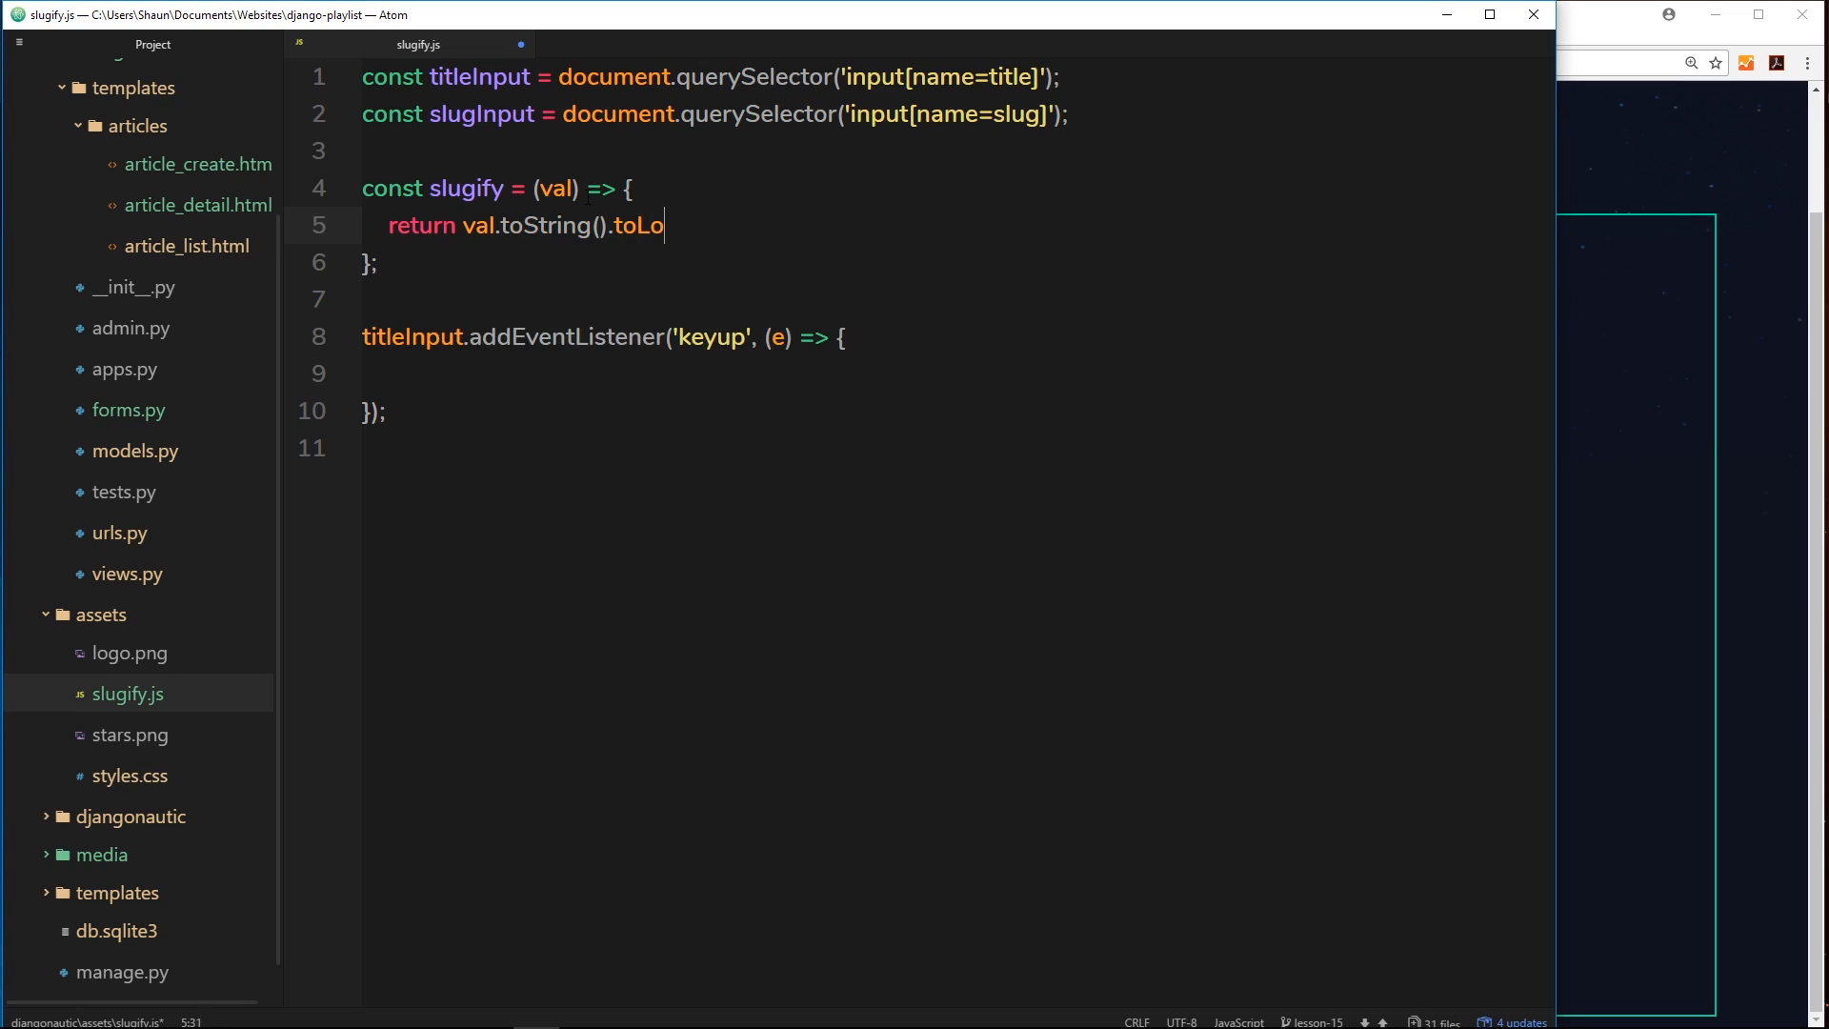
pyautogui.write('werCase()')
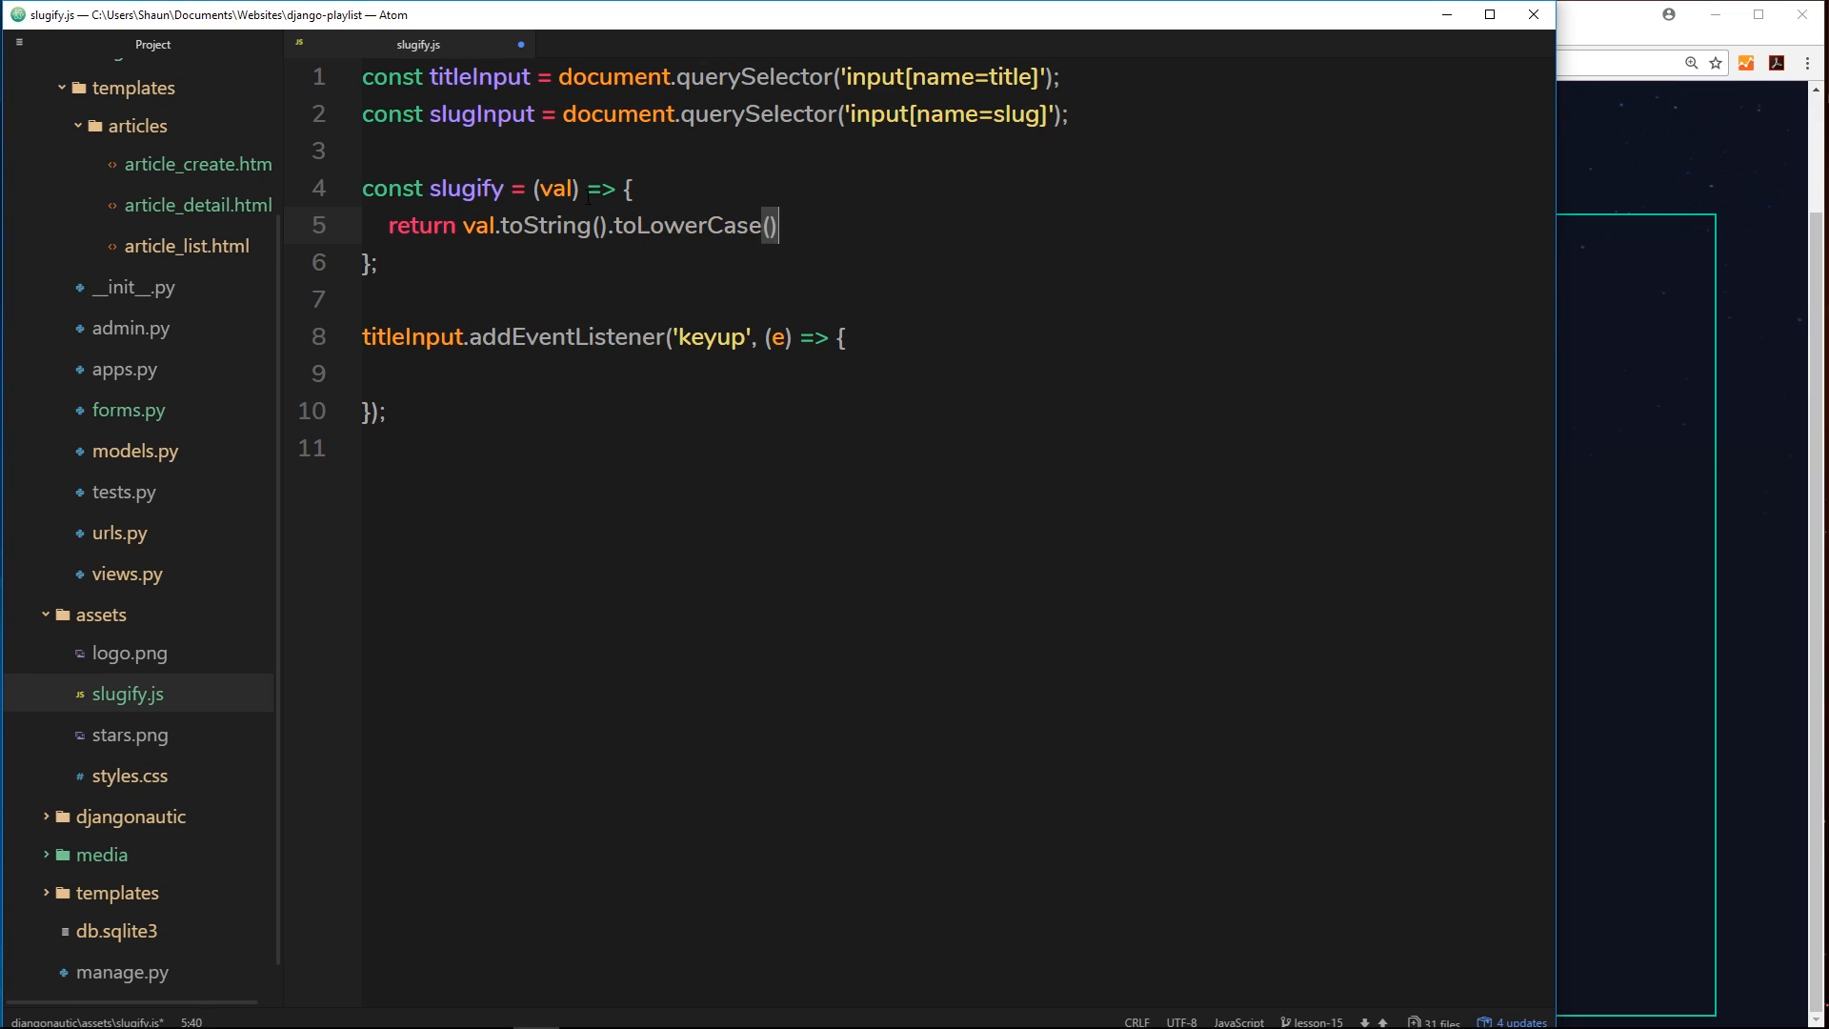
pyautogui.write('.t')
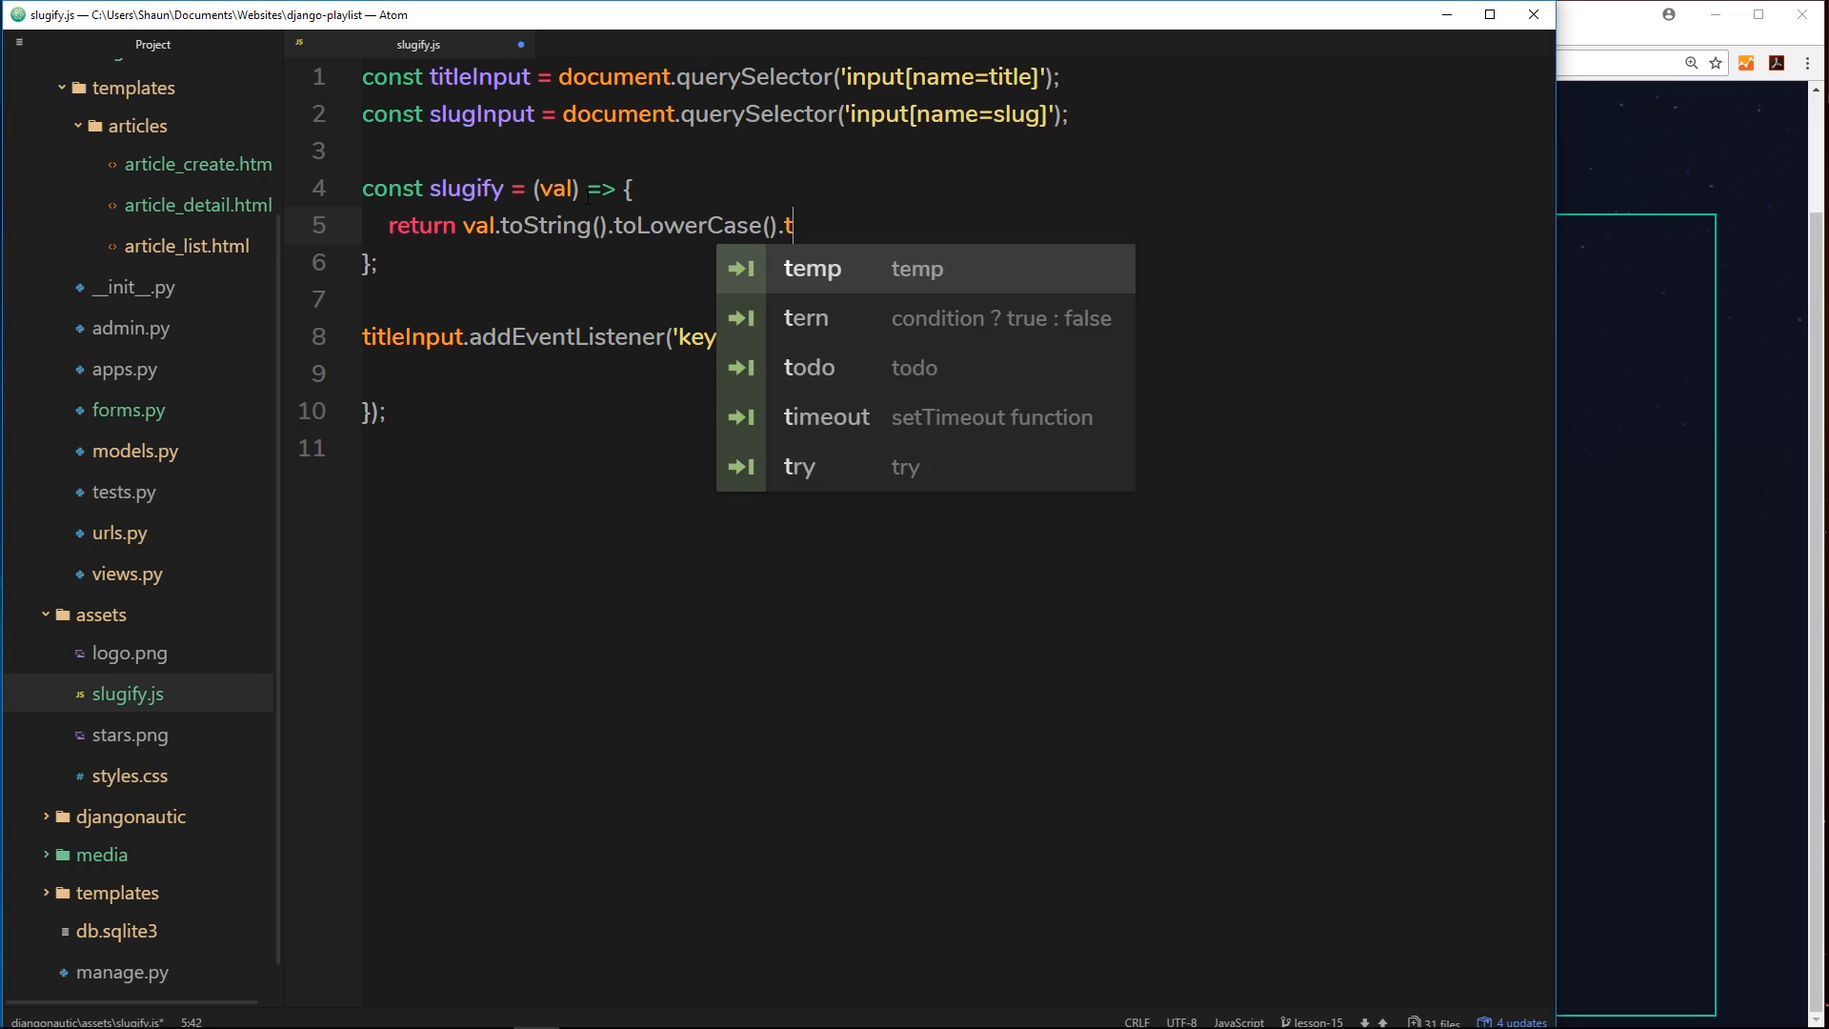
pyautogui.write('rim')
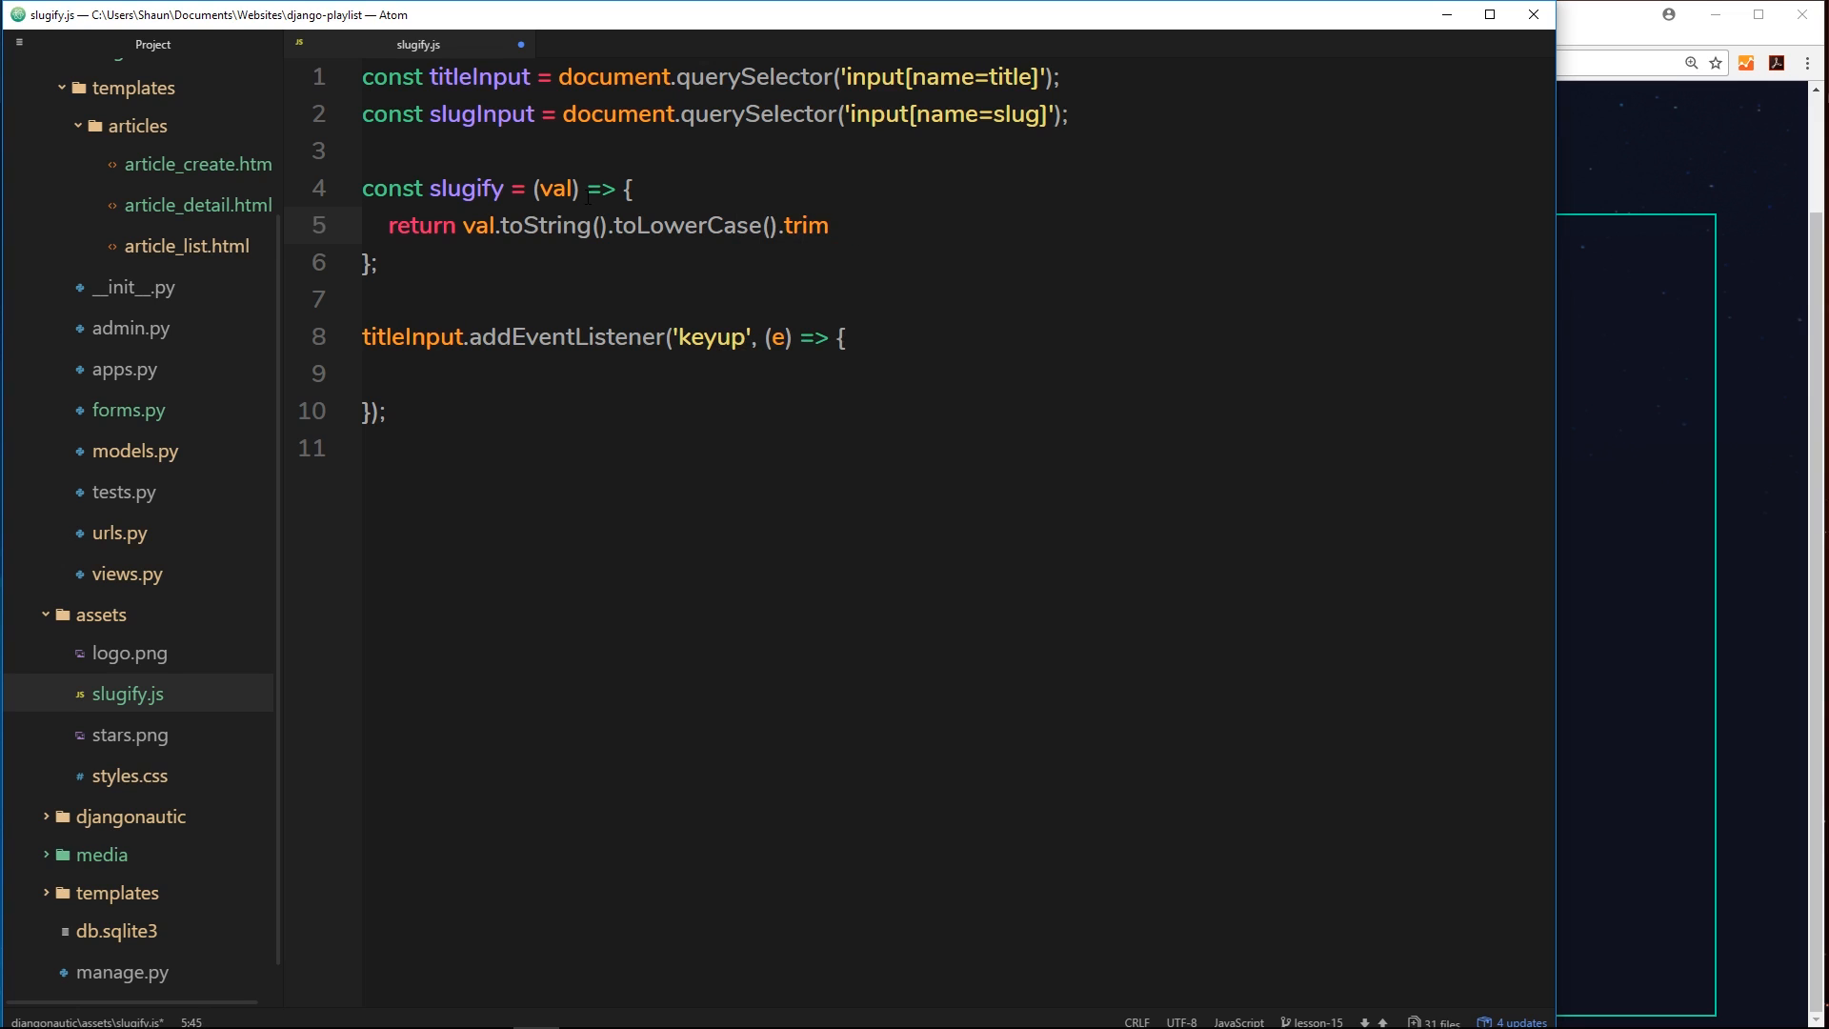
pyautogui.write('()')
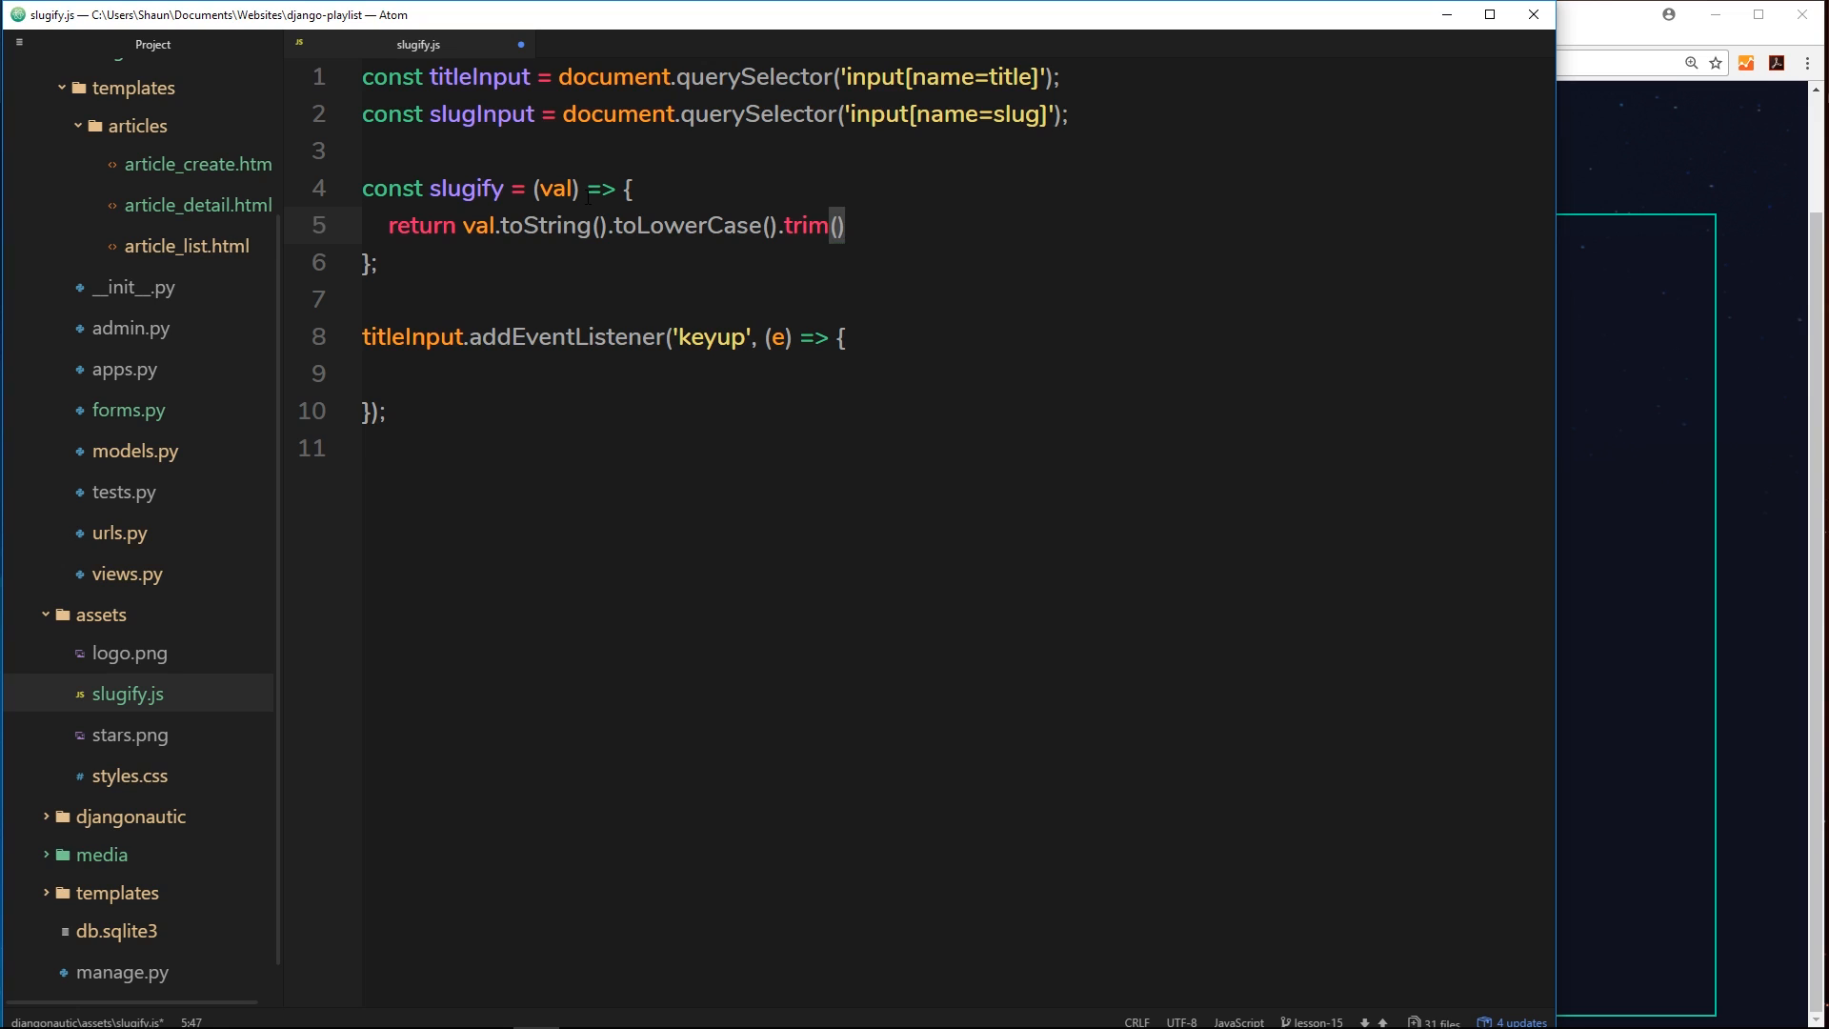
# - Try a title ending in '&' on the Chrome form and edit the slug to 'hello-world-and-'
pyautogui.press('enter')
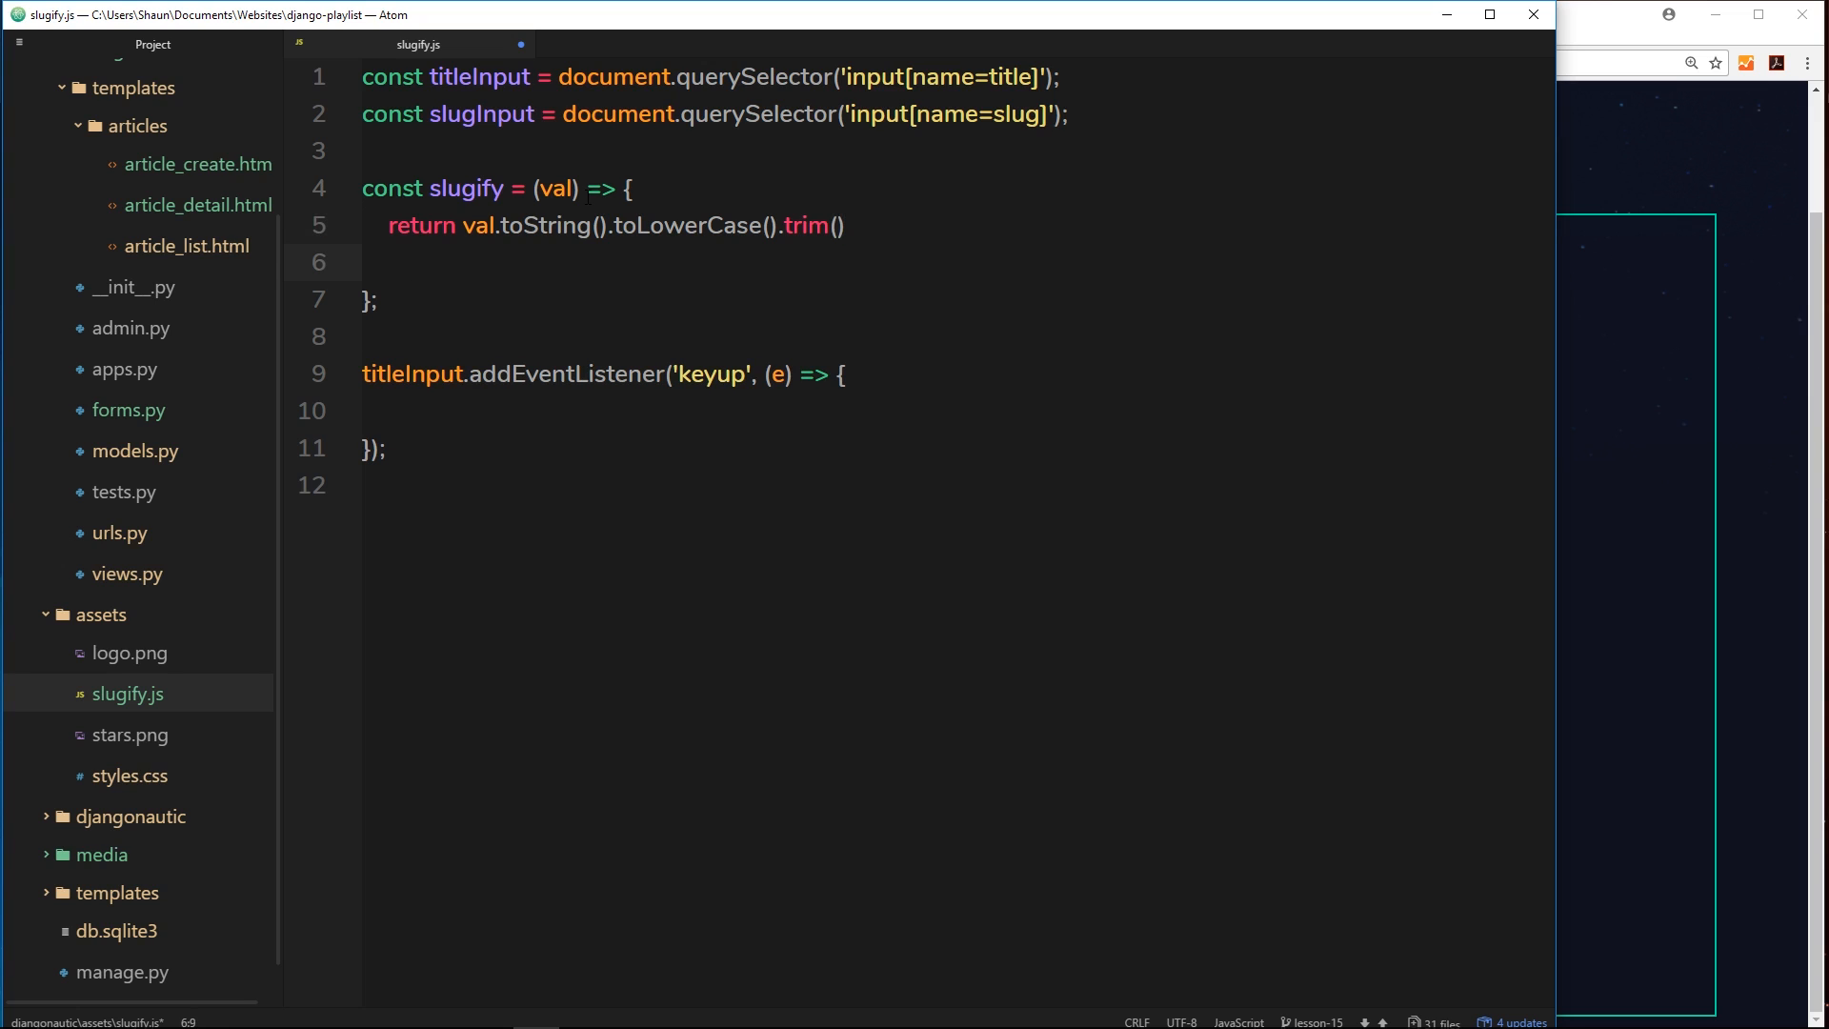
pyautogui.click(413, 261)
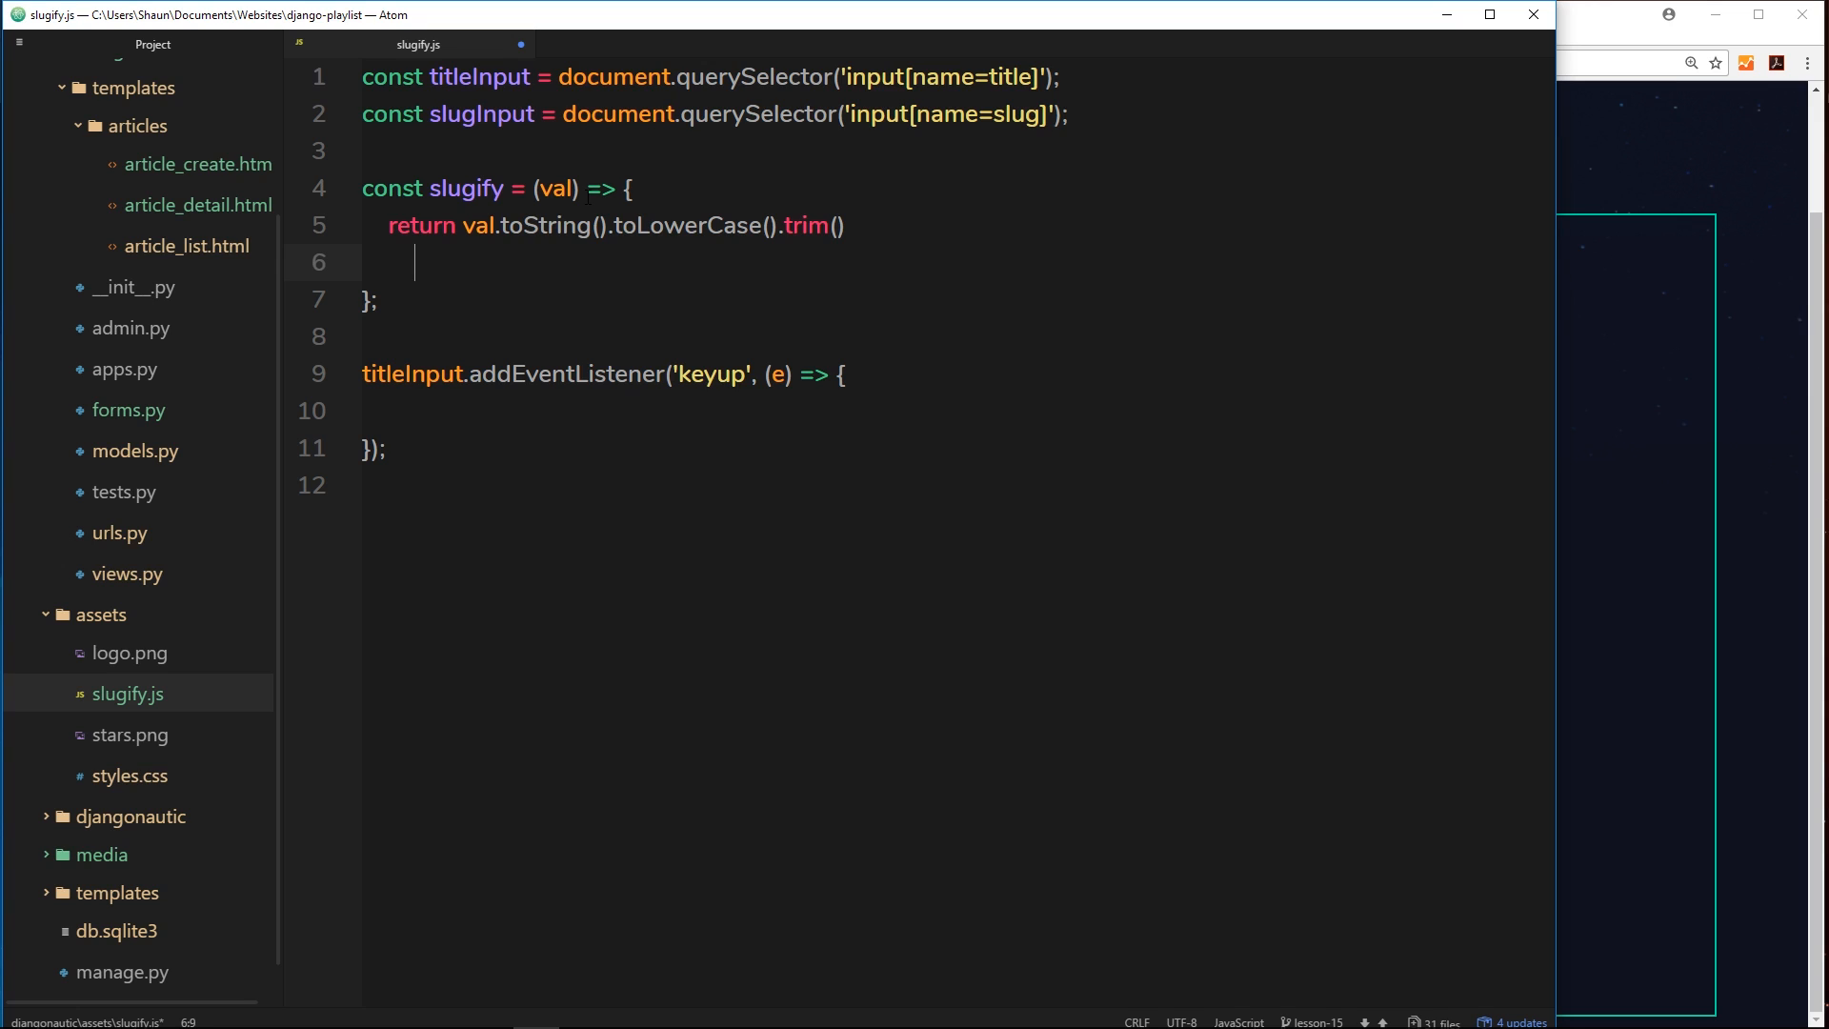
pyautogui.moveTo(1747, 233)
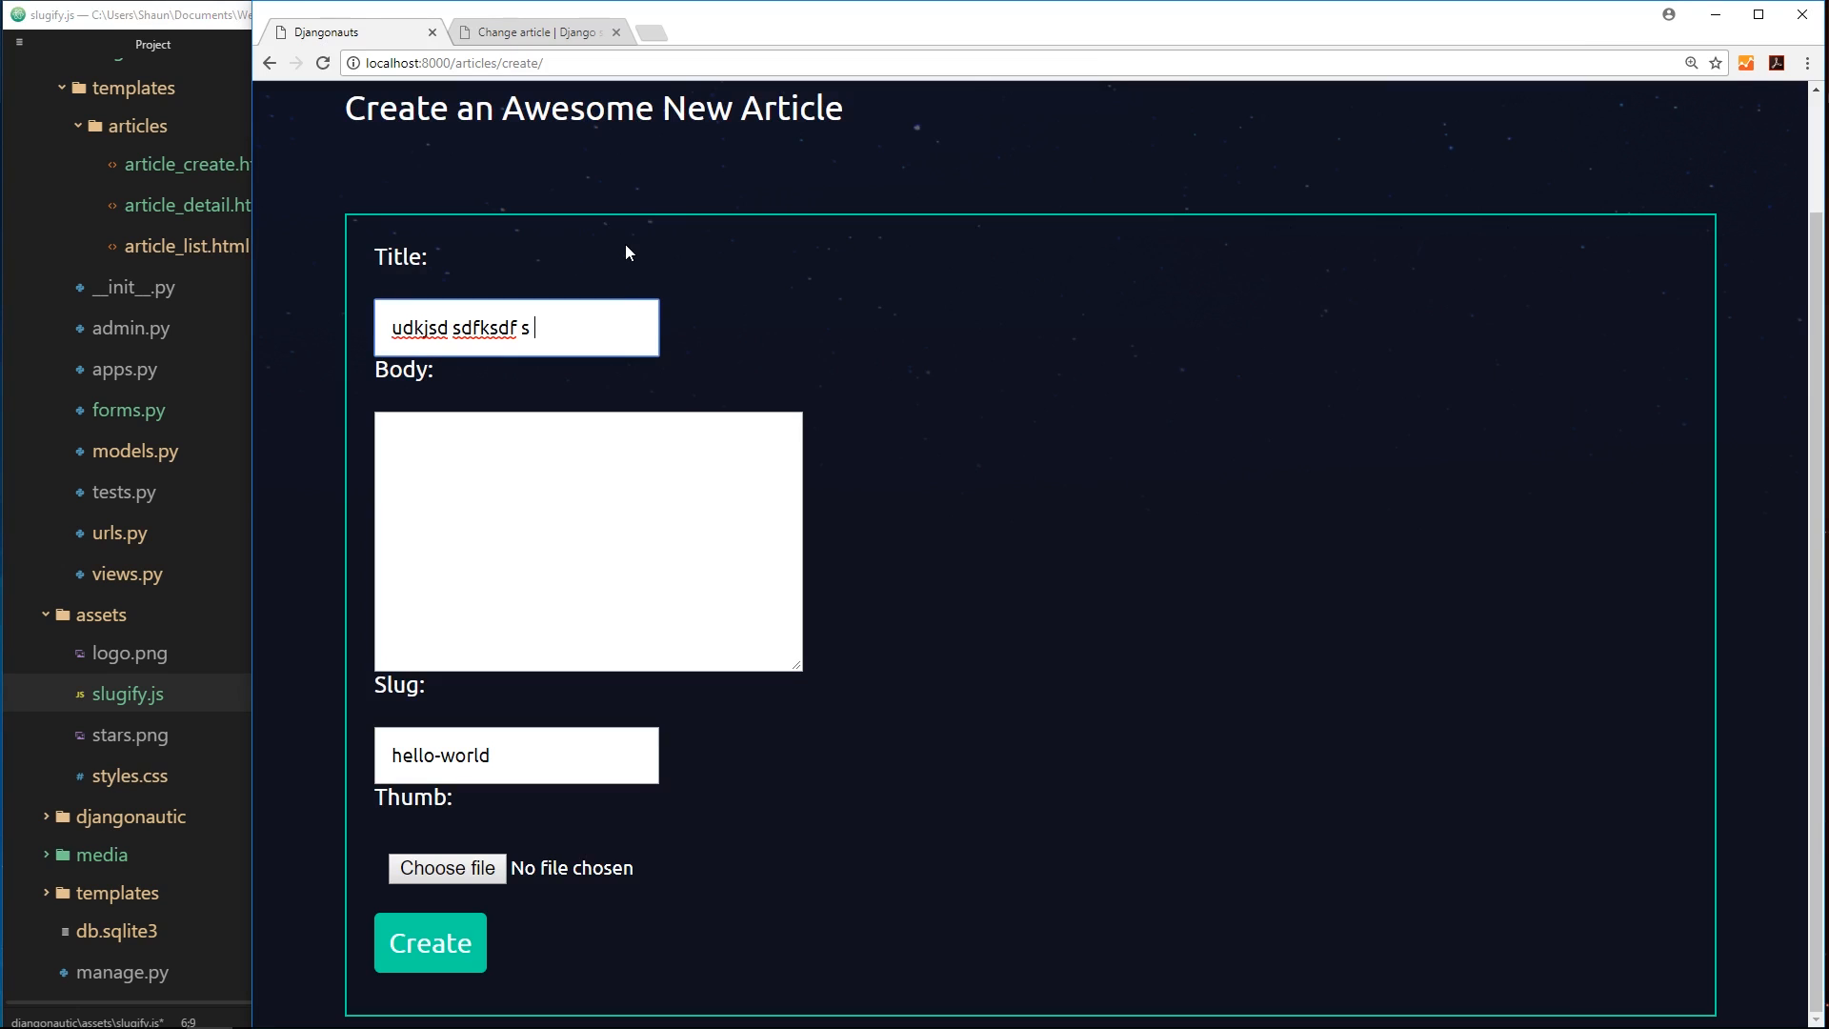
pyautogui.write('&')
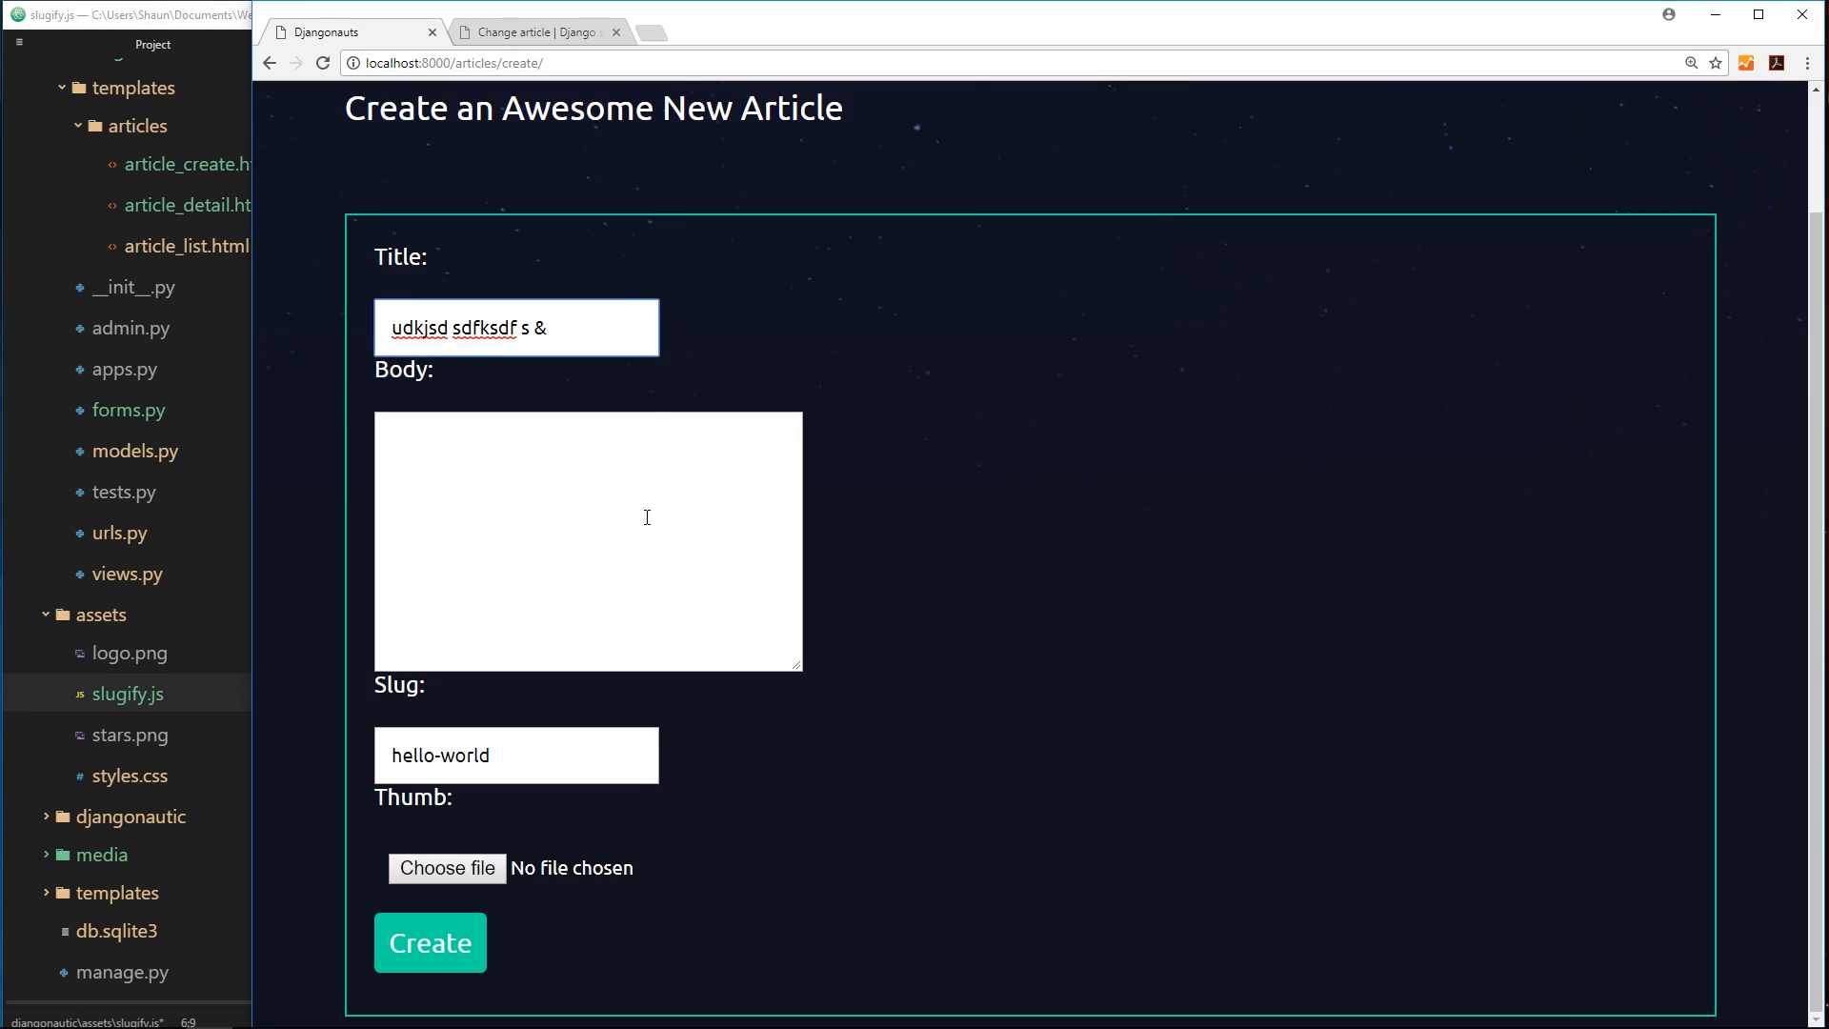
pyautogui.click(516, 754)
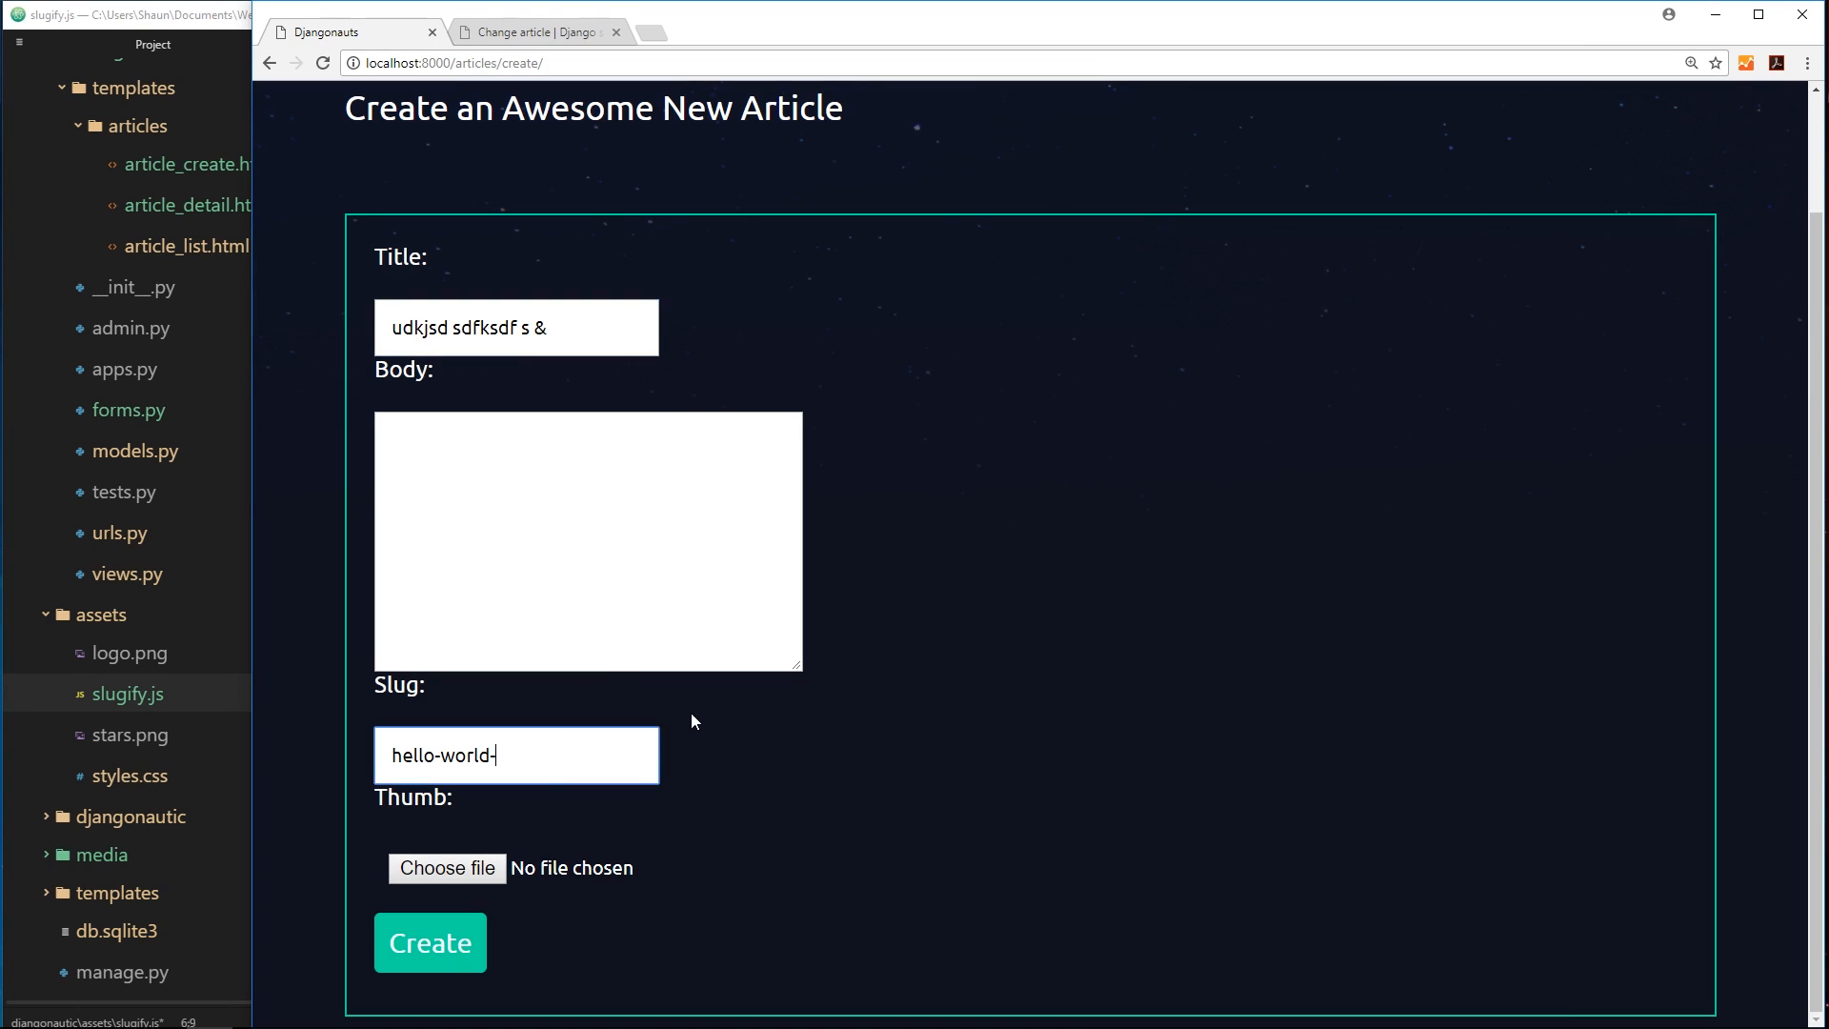
pyautogui.write('and-')
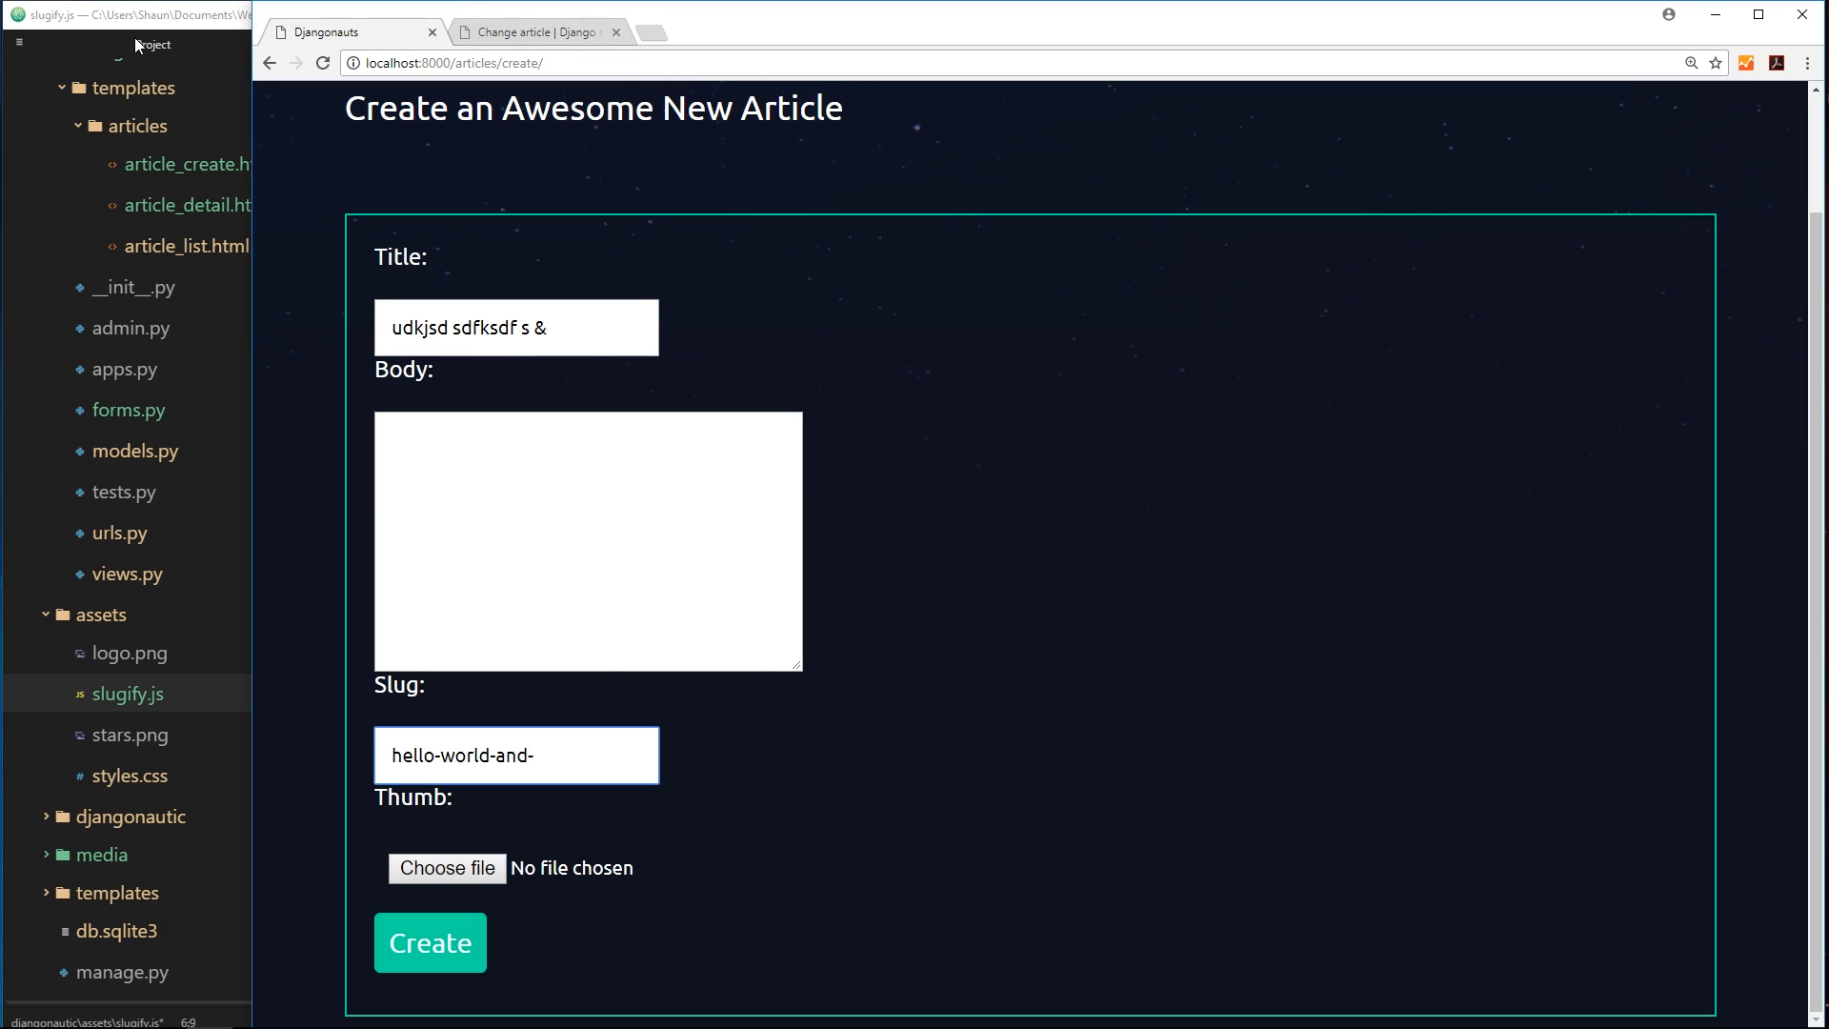
pyautogui.moveTo(408, 408)
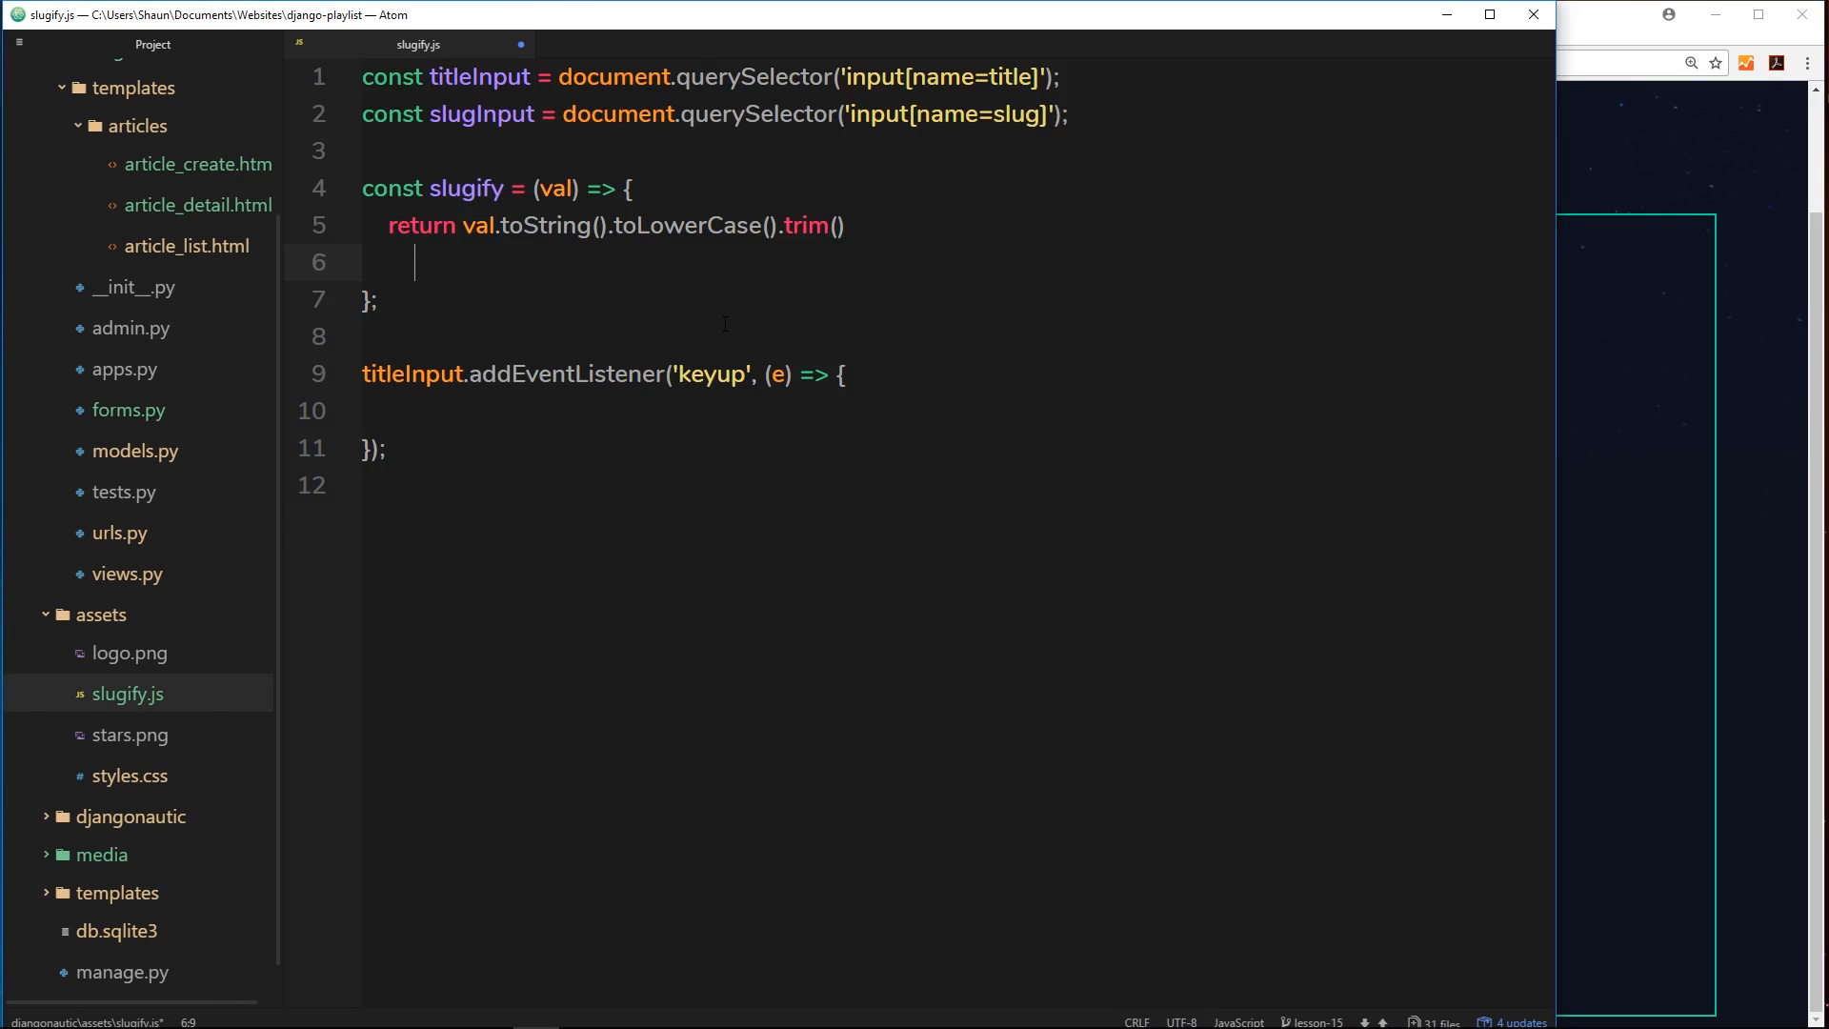
# - Chain .replace(/&/g, '-and-') after trim() in slugify
pyautogui.write('.replac')
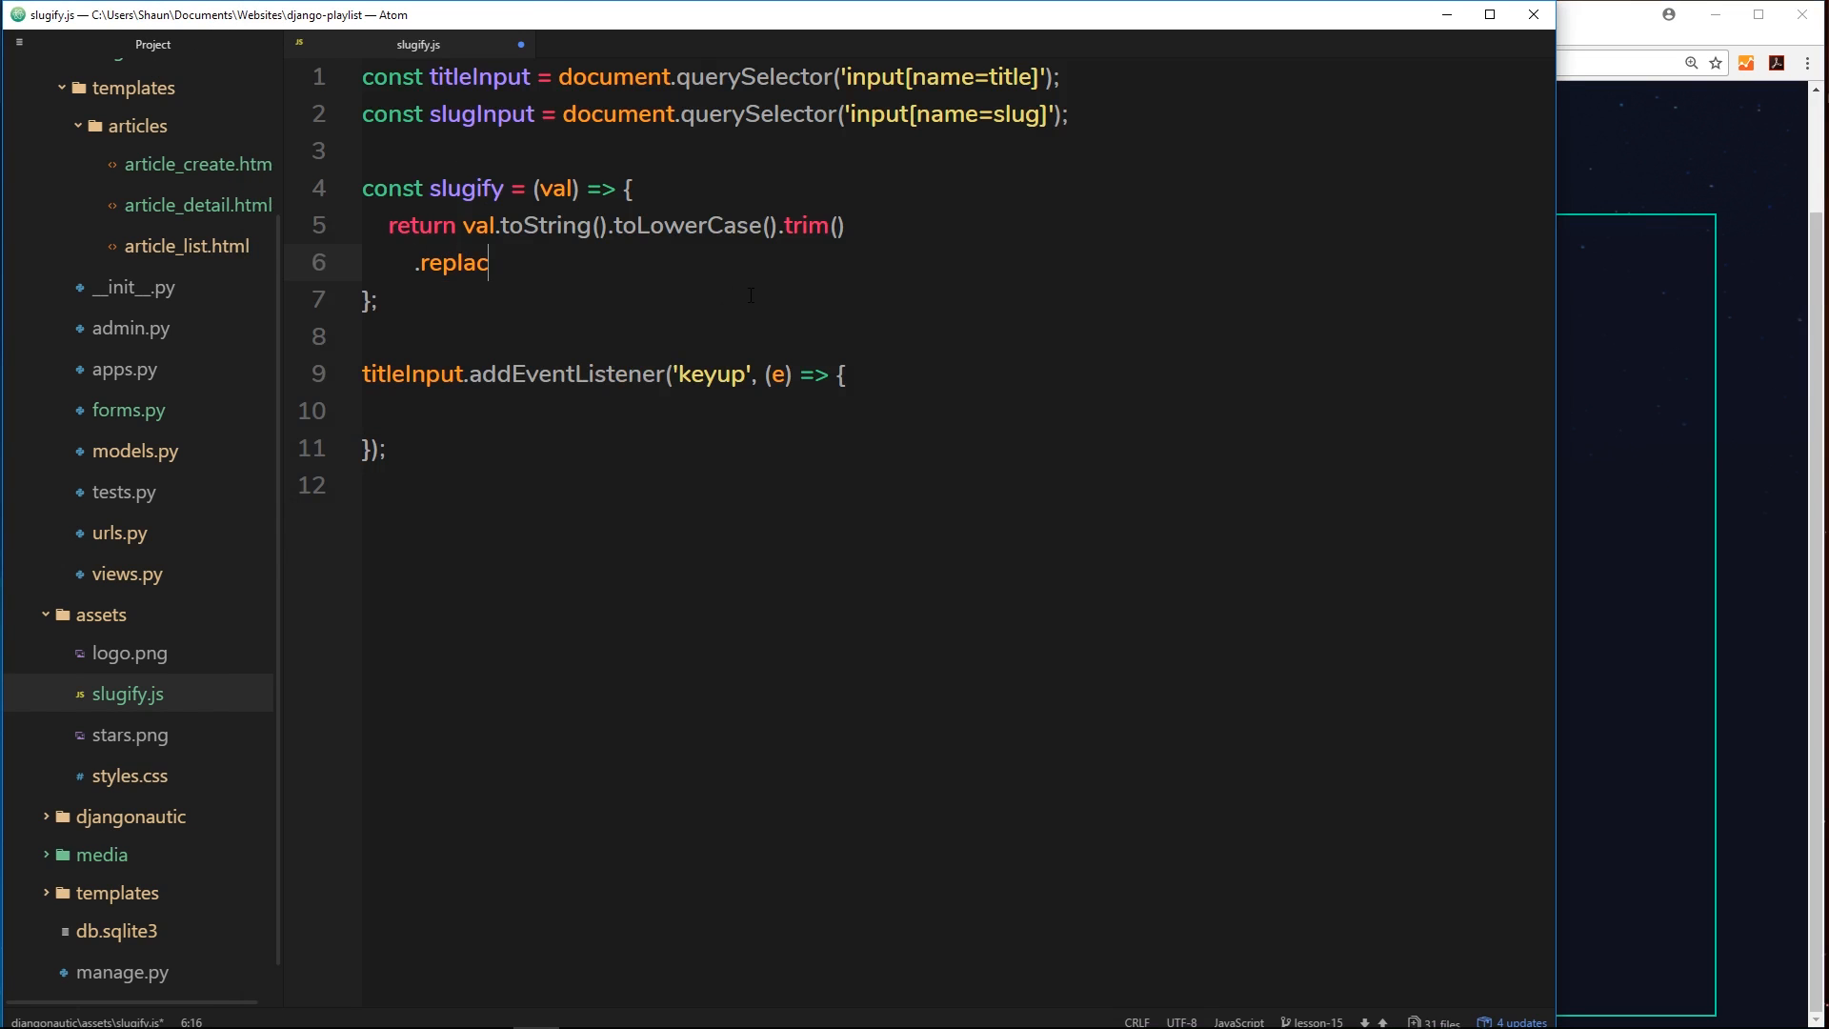
pyautogui.write('e()')
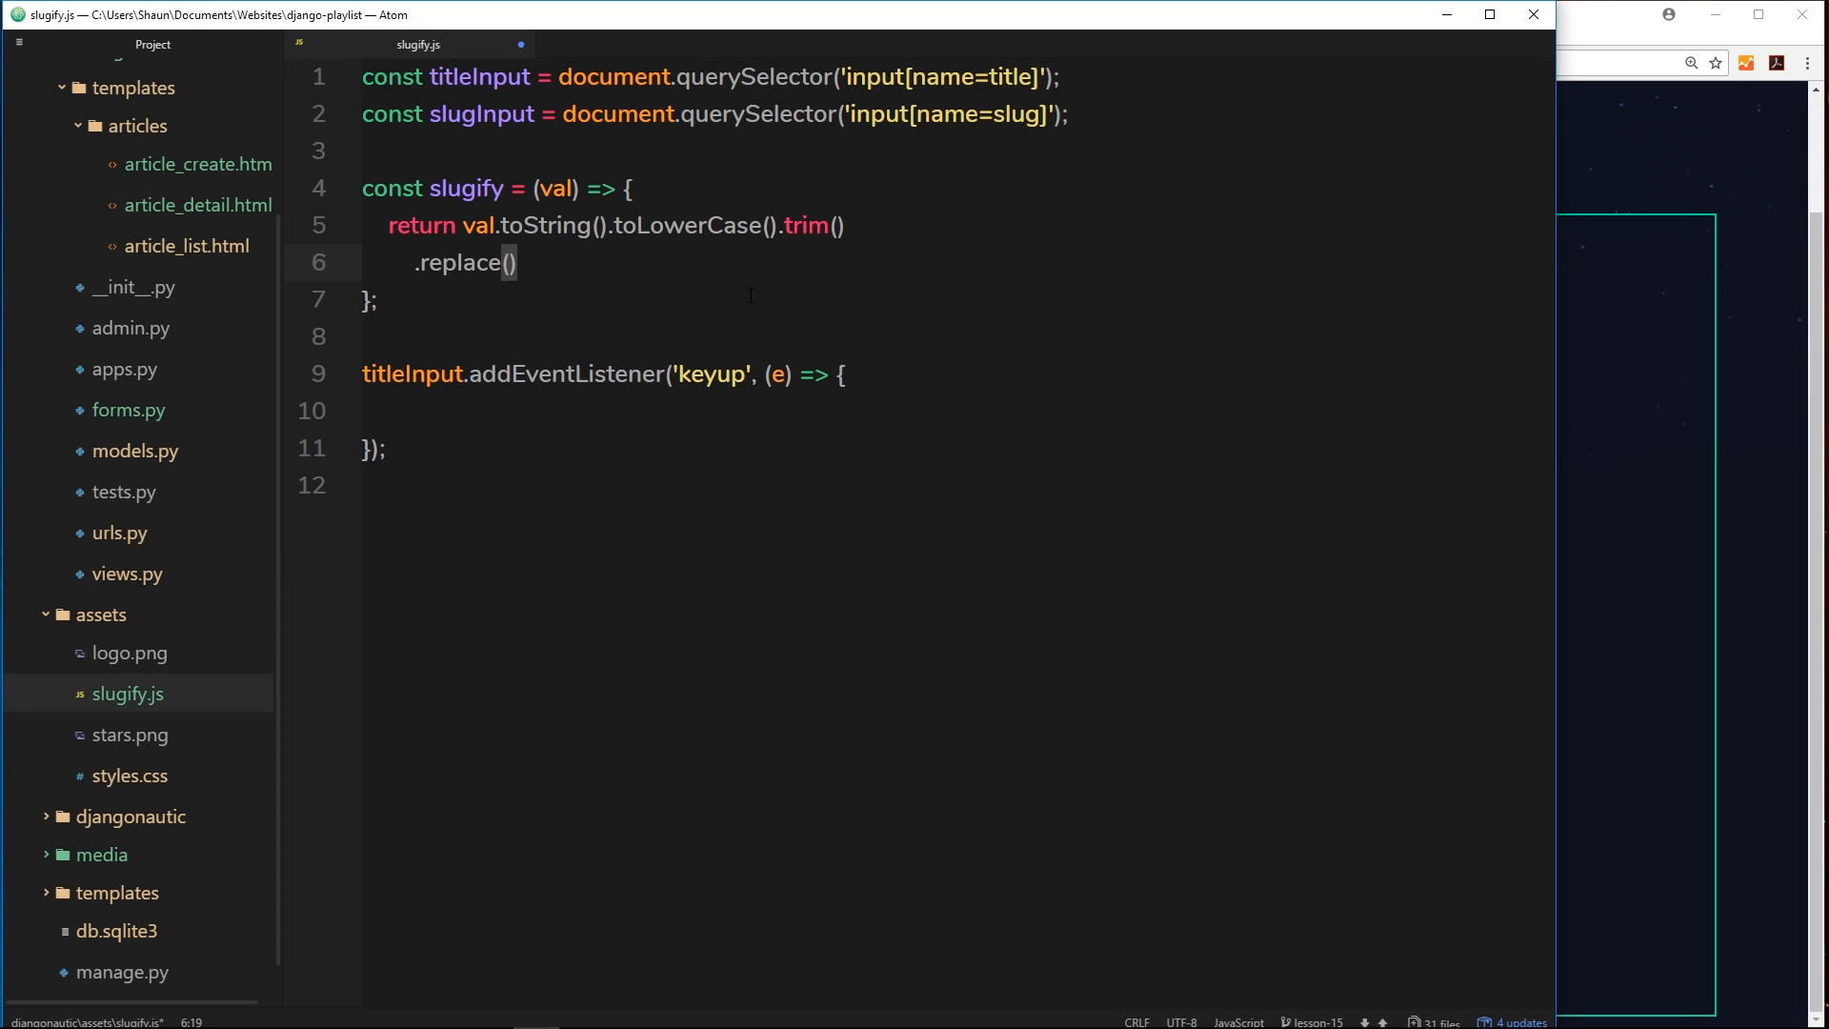
pyautogui.write('/&')
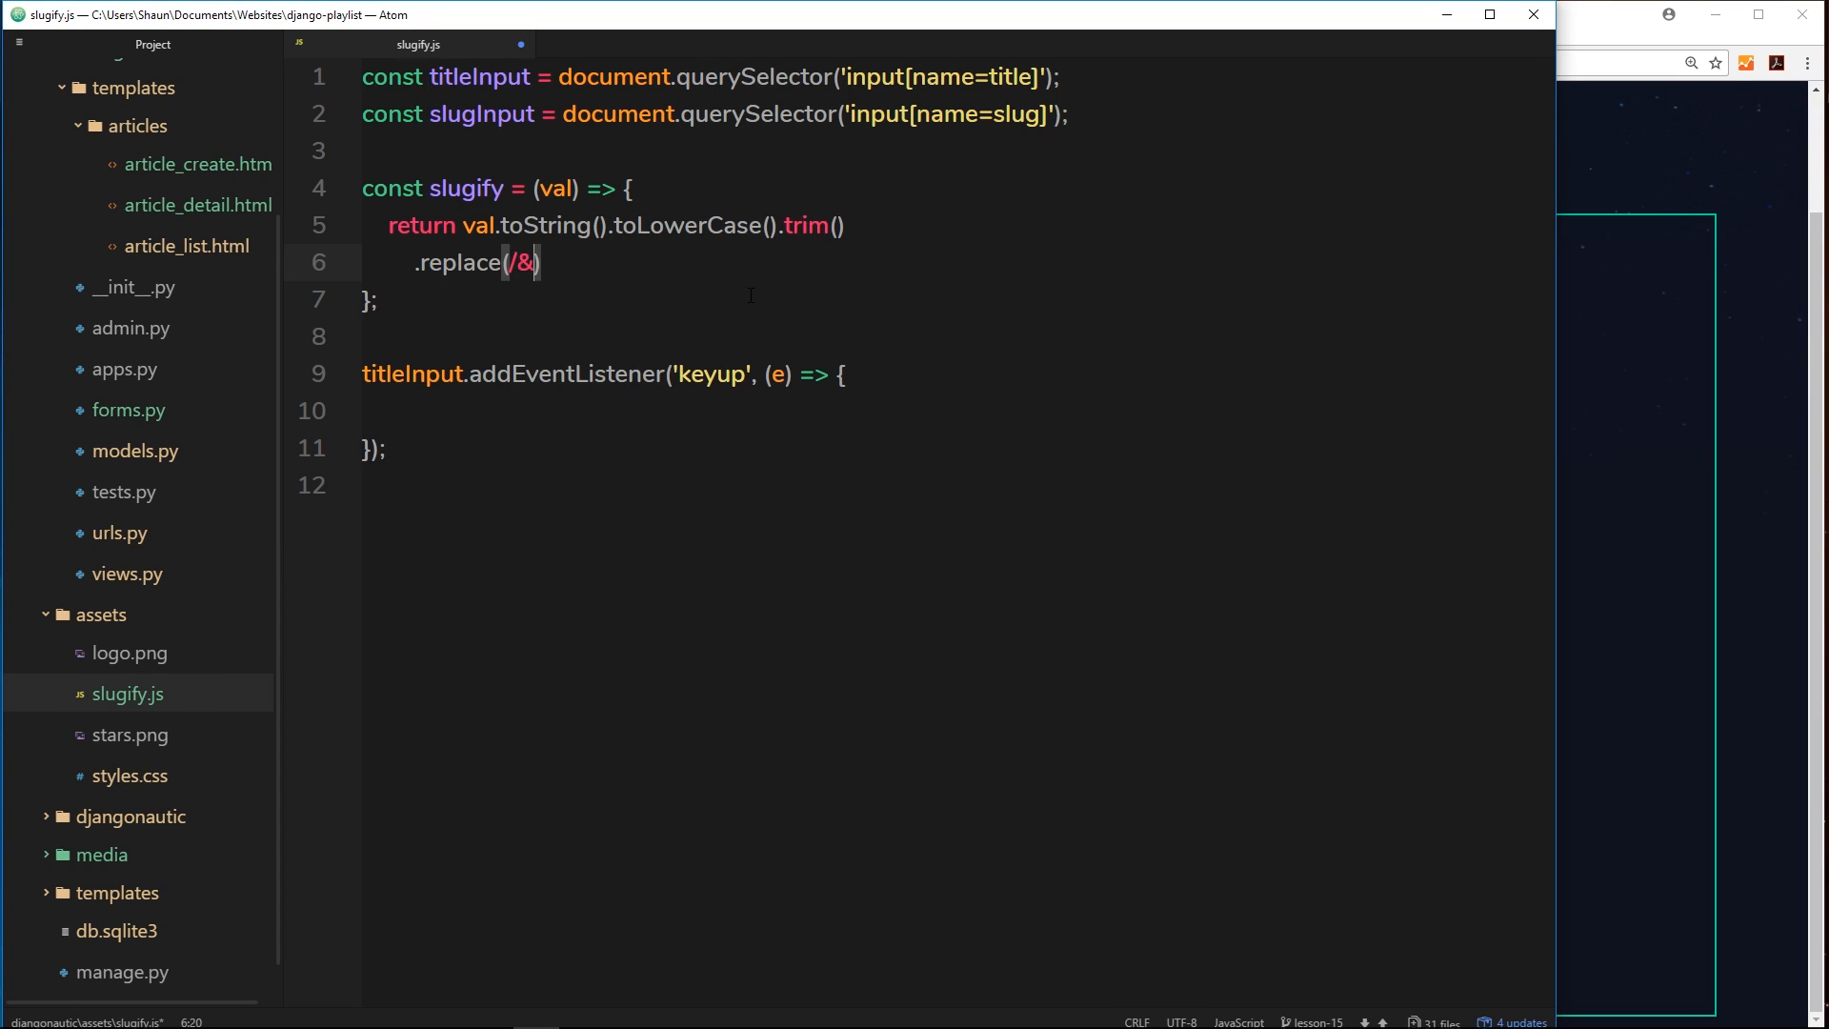
pyautogui.write('g')
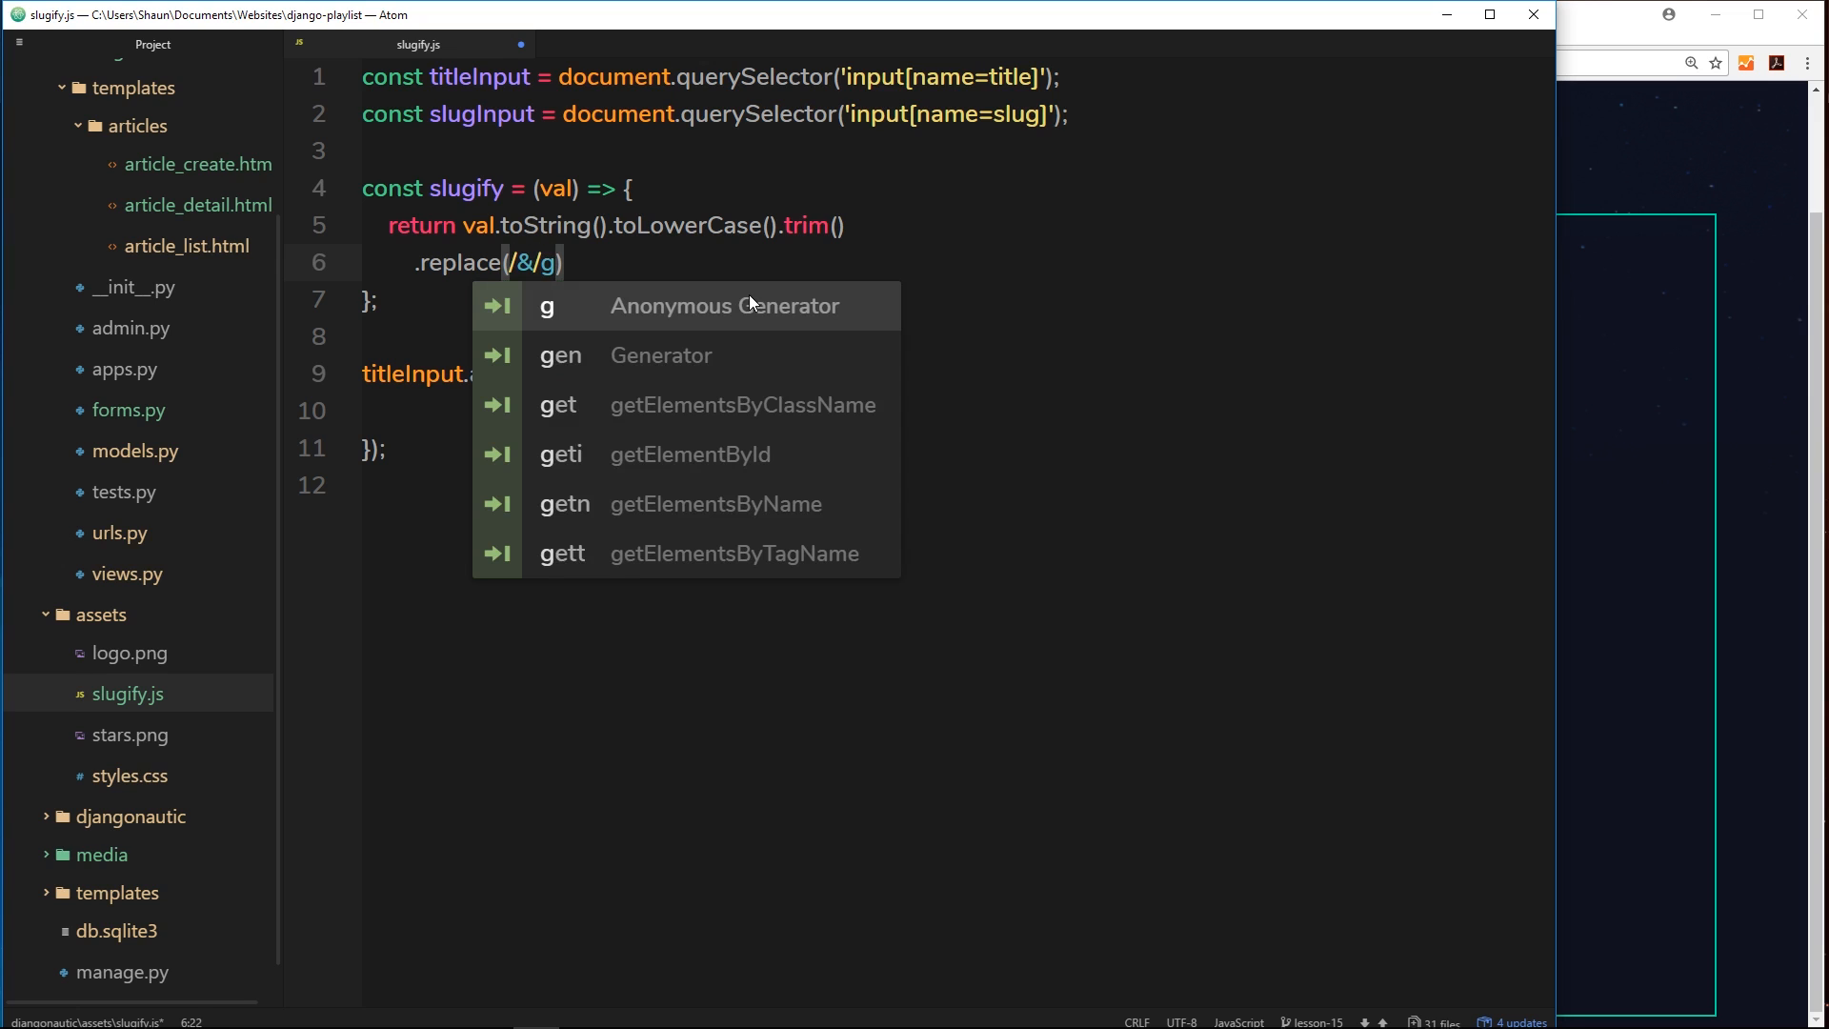
pyautogui.write(',')
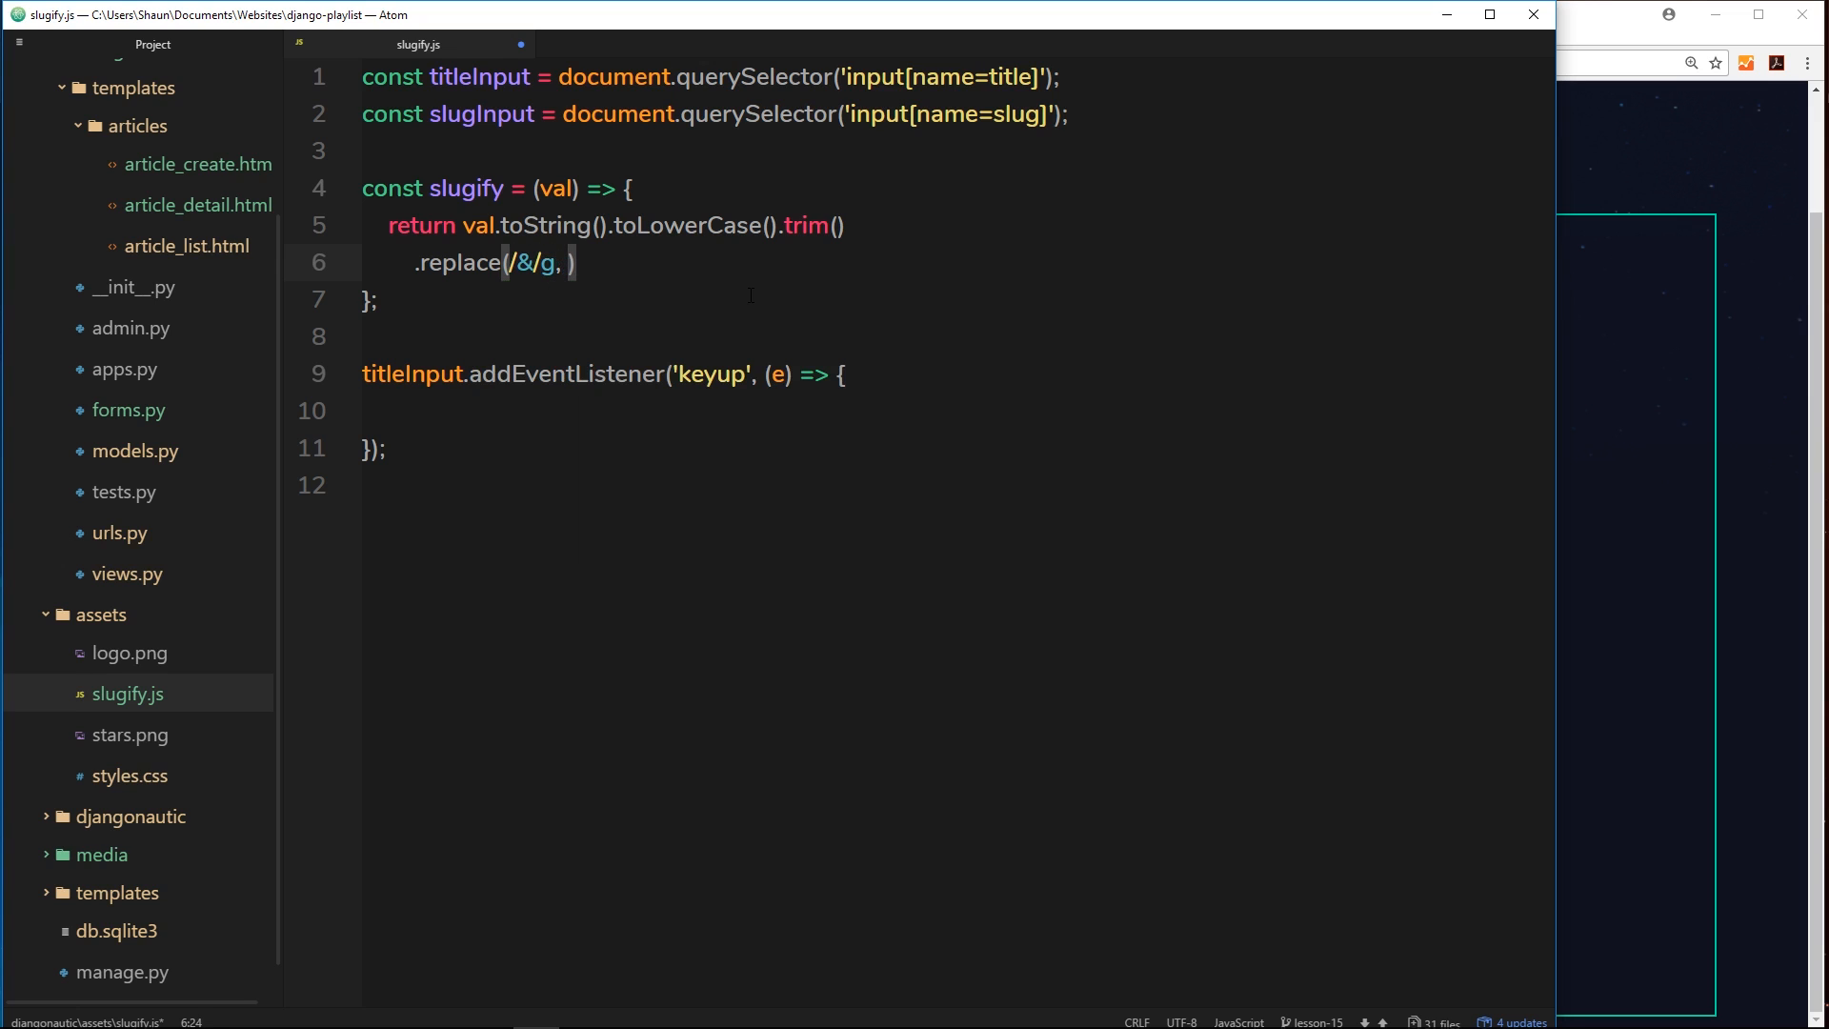
pyautogui.write("-and'")
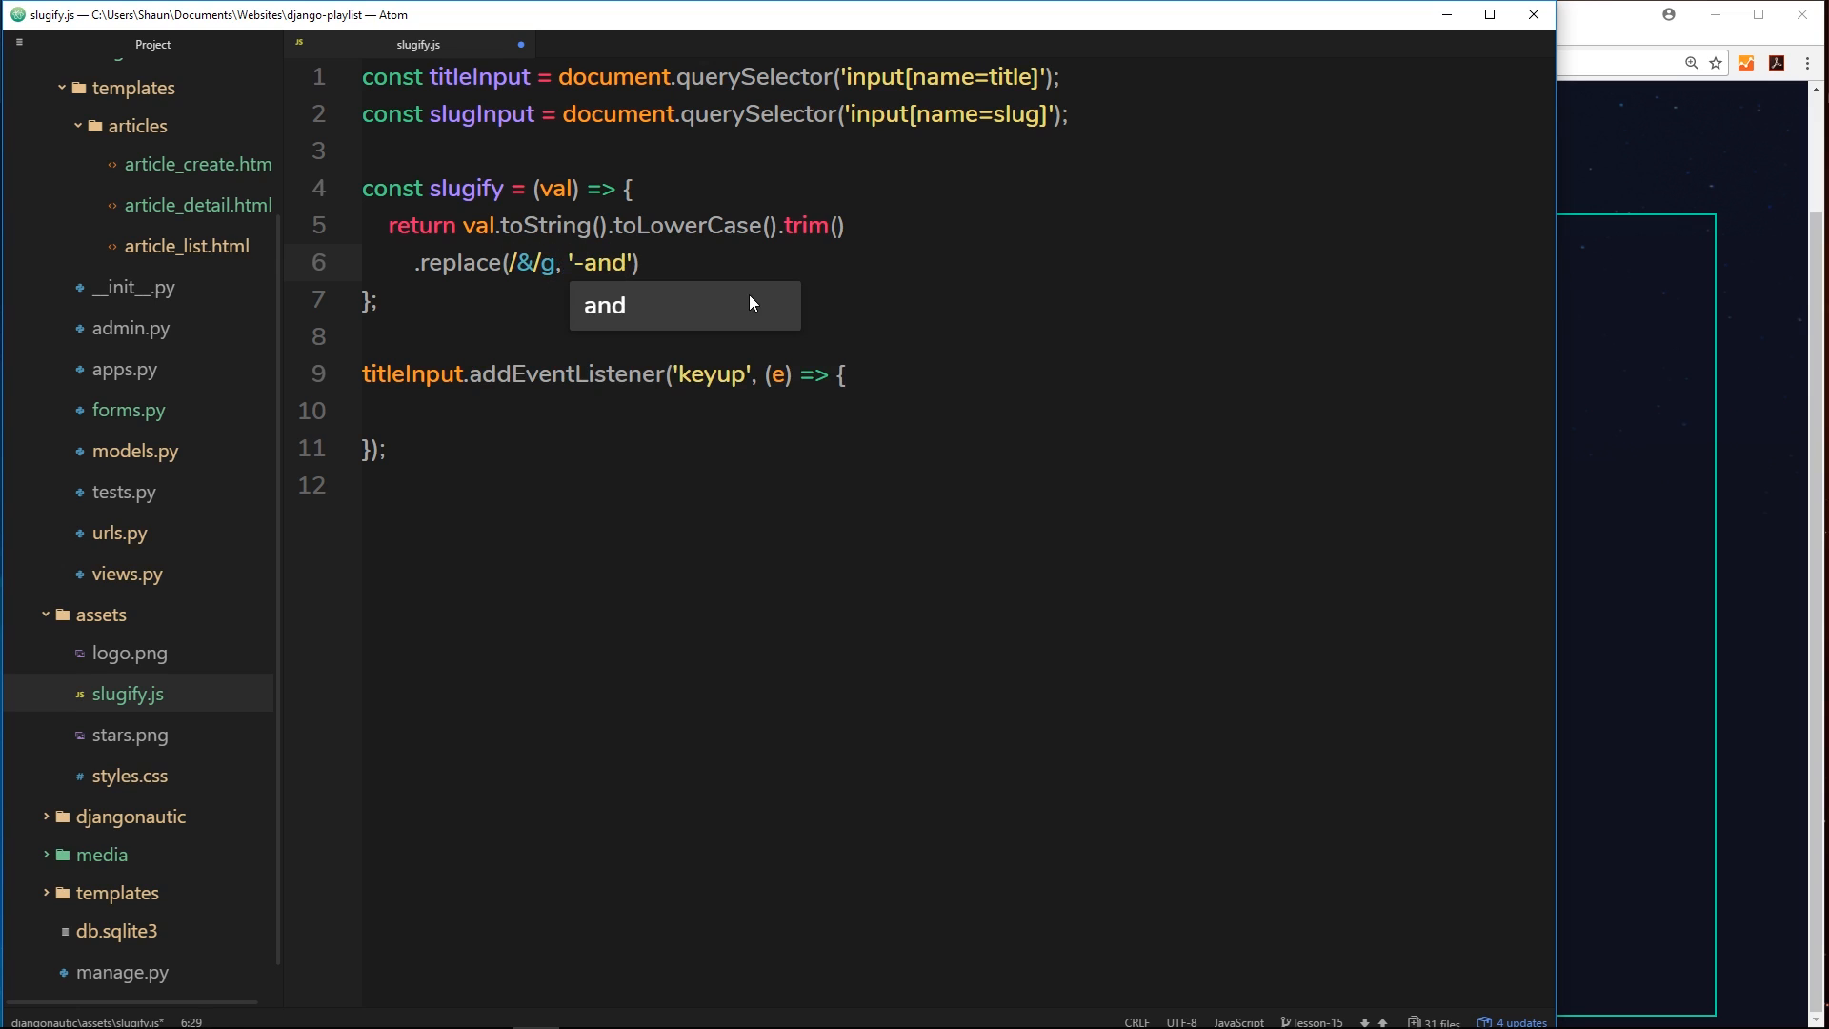
pyautogui.write('-')
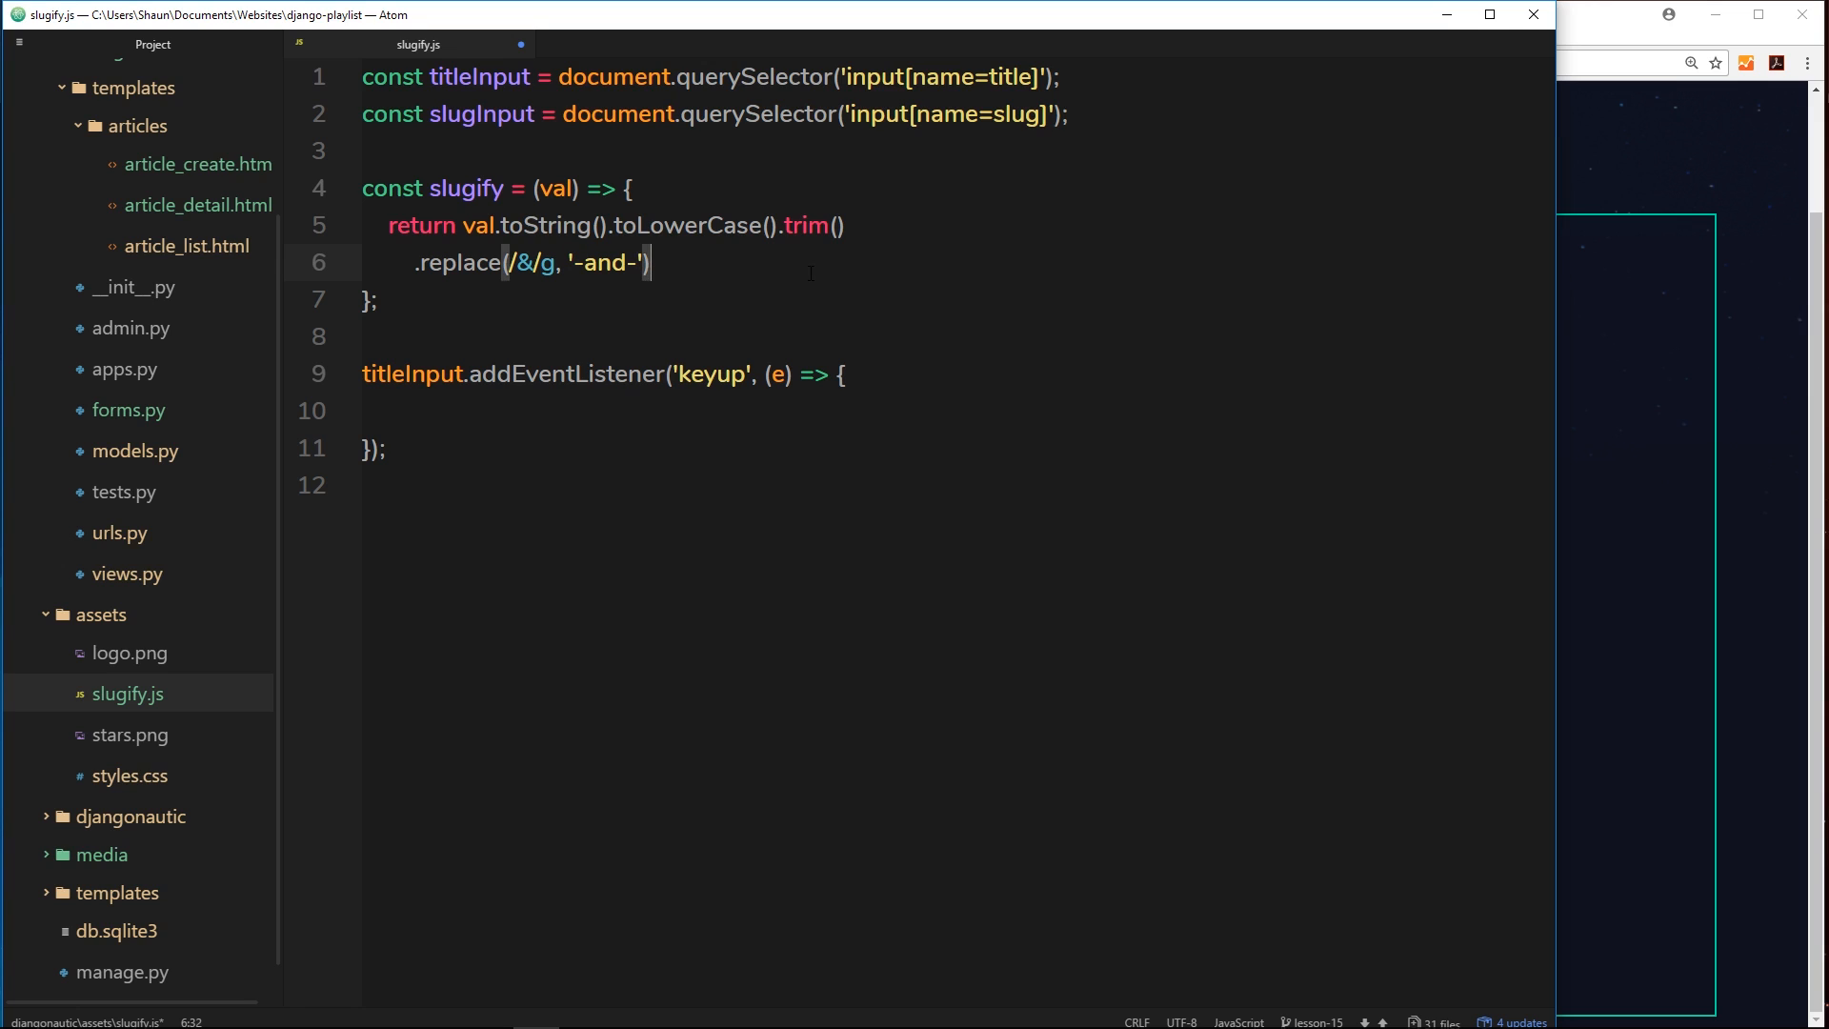
# - Comment that line as replacing & with '-and-'
pyautogui.write('//')
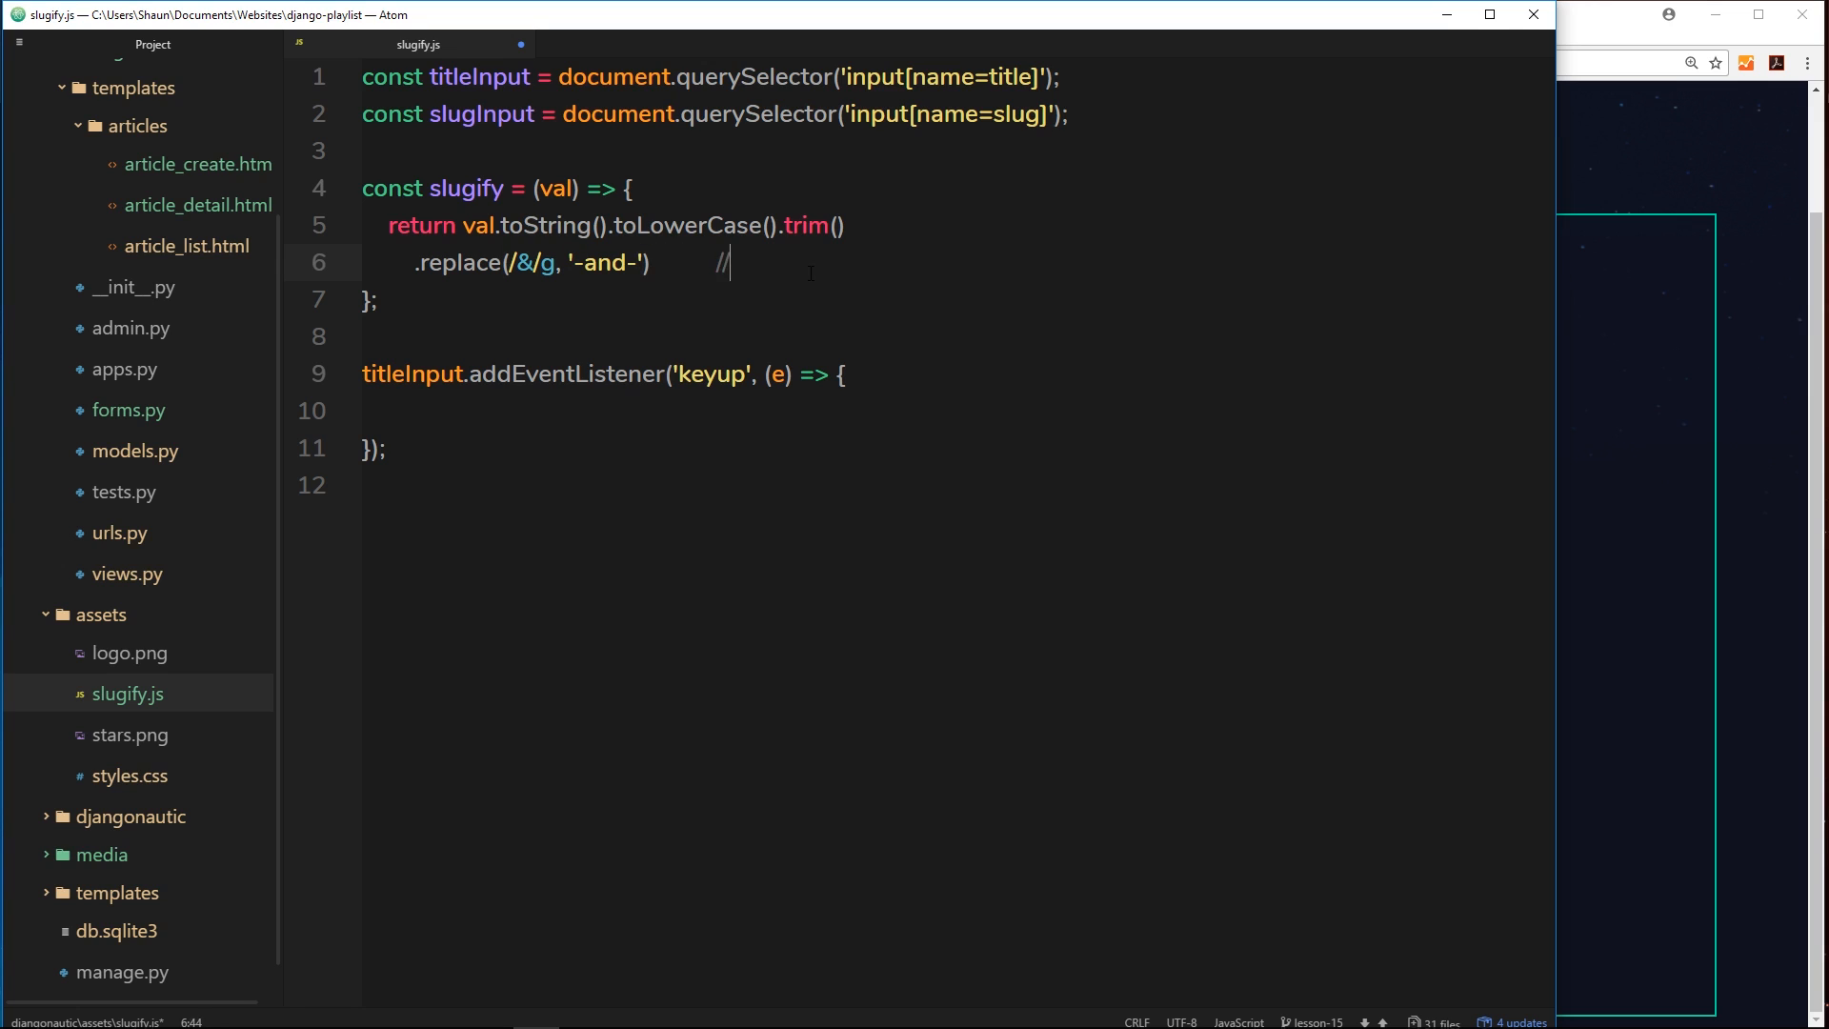
pyautogui.write('replace & with')
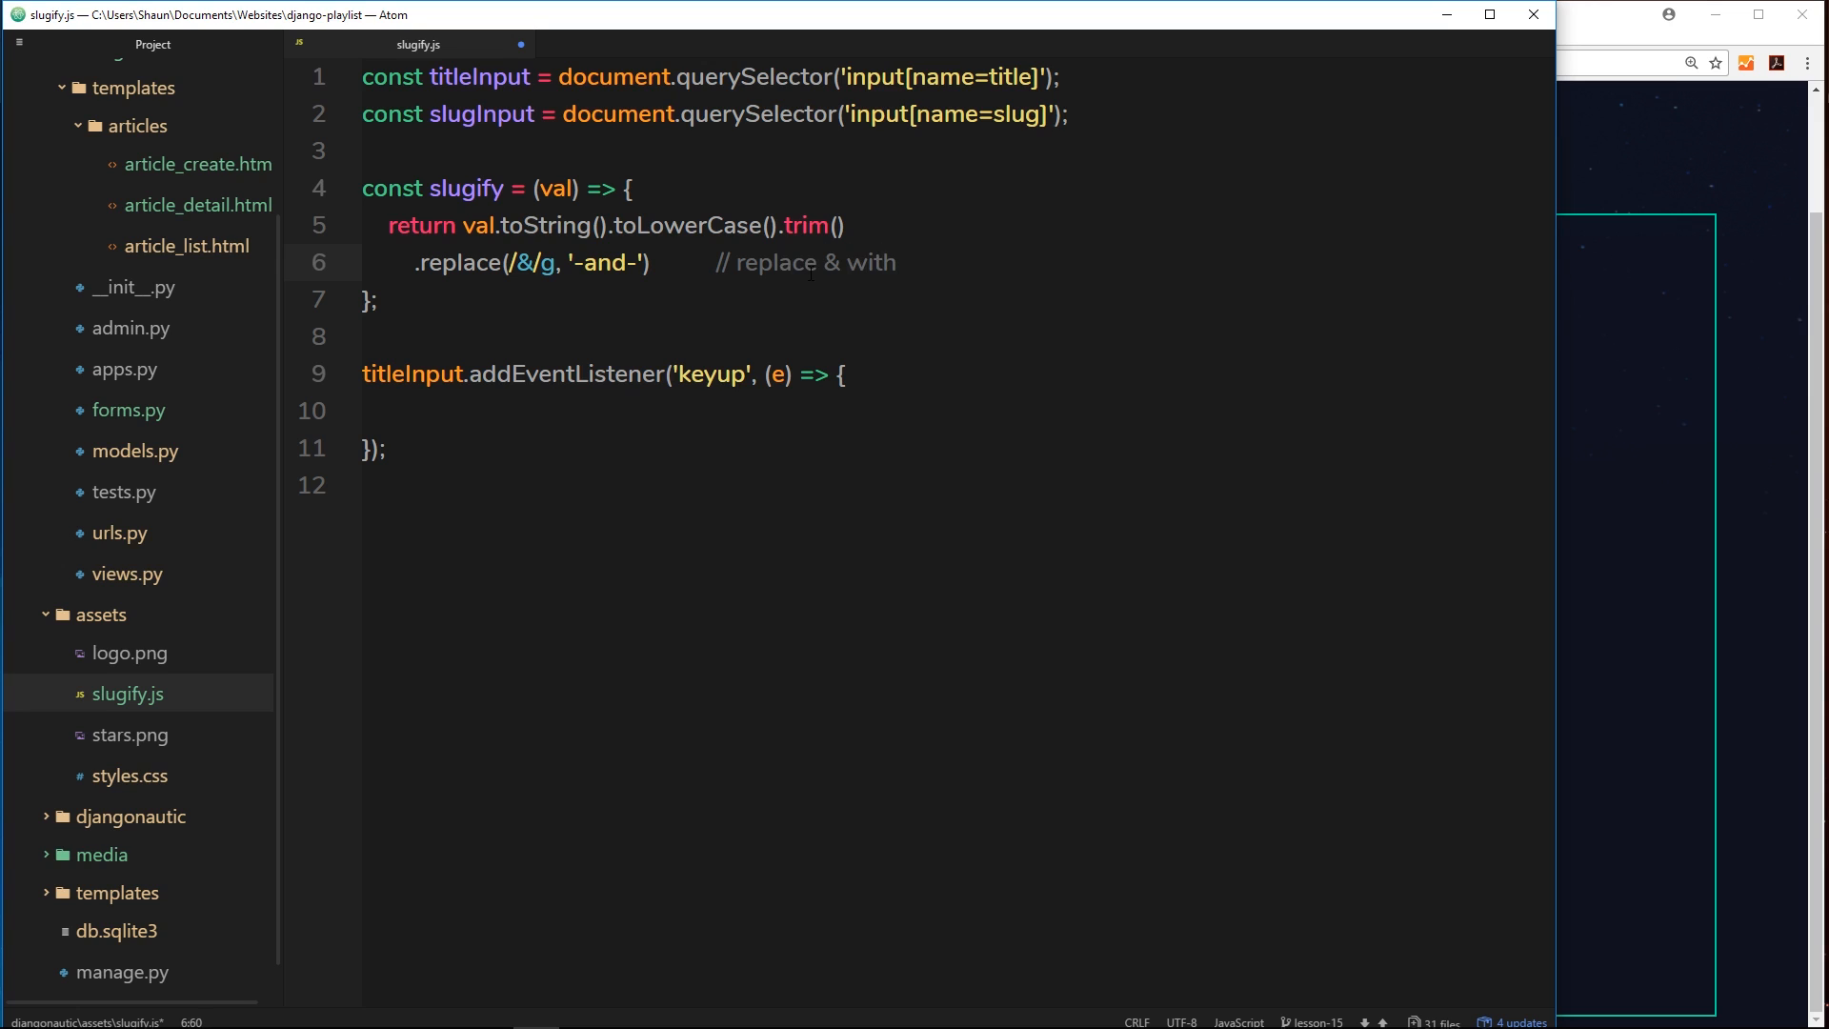
pyautogui.write("'-and-")
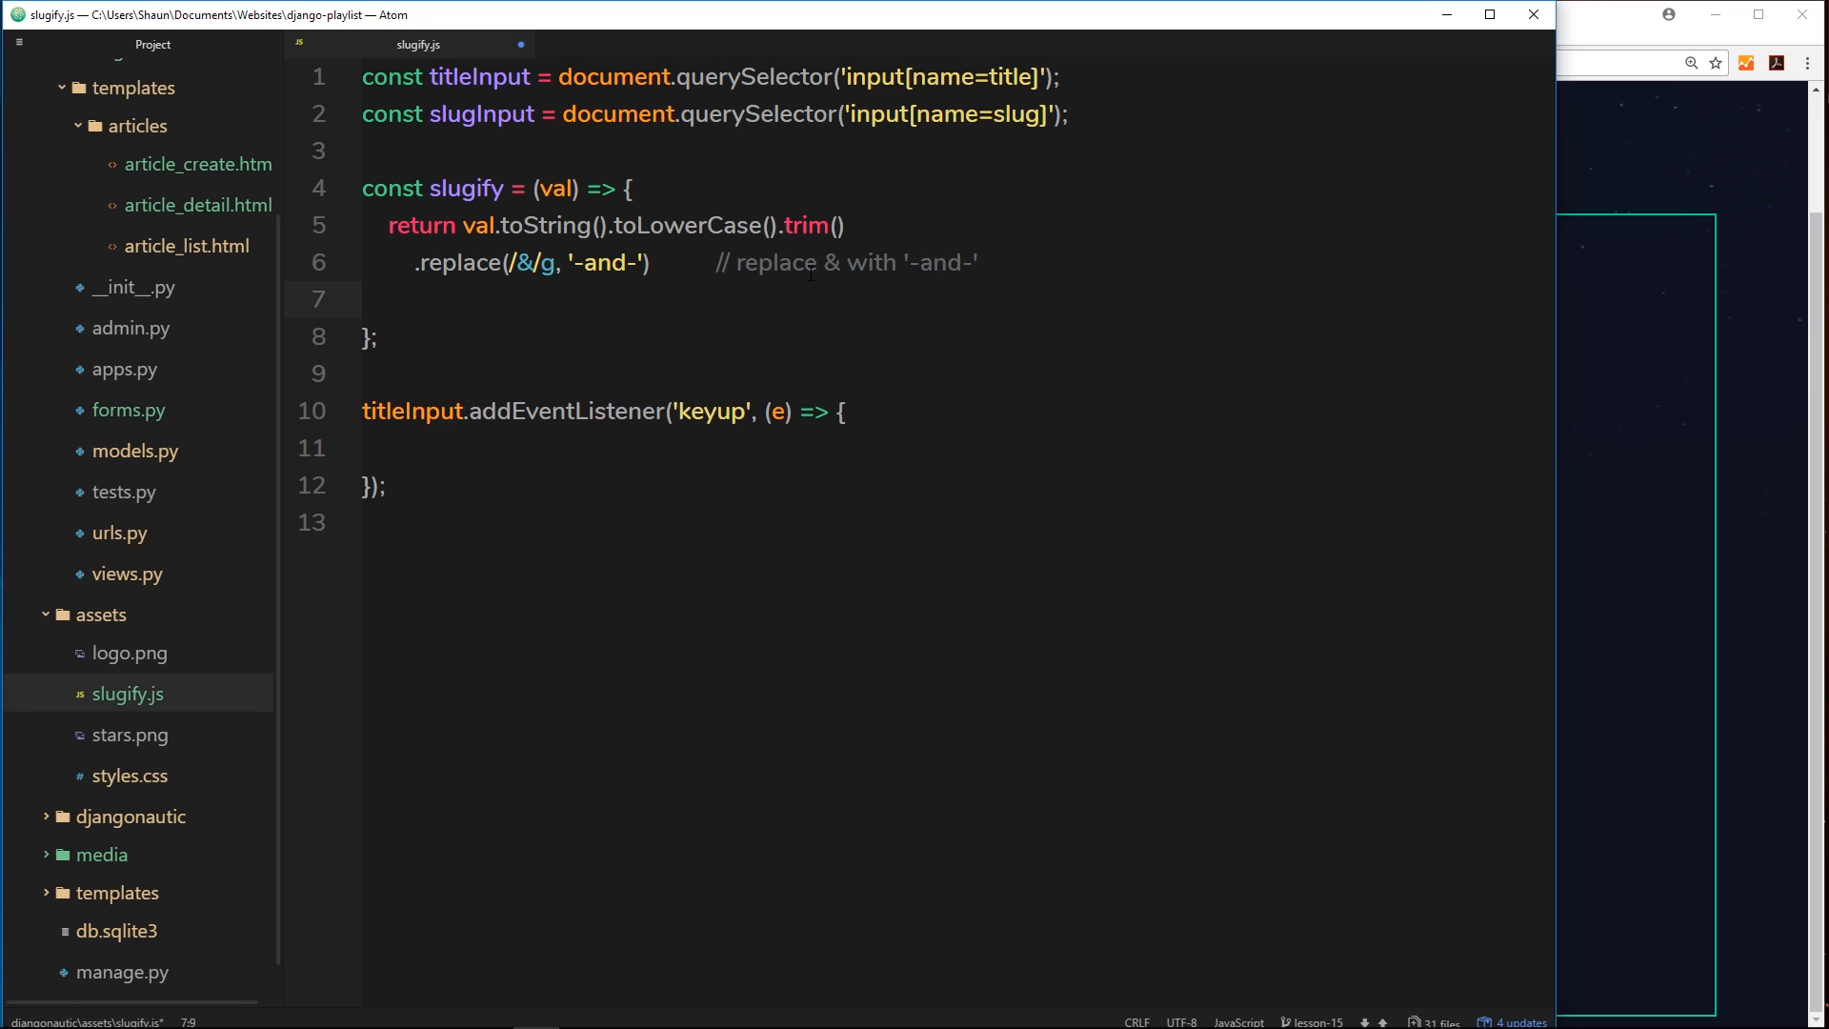
# - Chain .replace(/[\s\W-]+/g, '-') on a new line and move to its end for a comment
pyautogui.write('.repl')
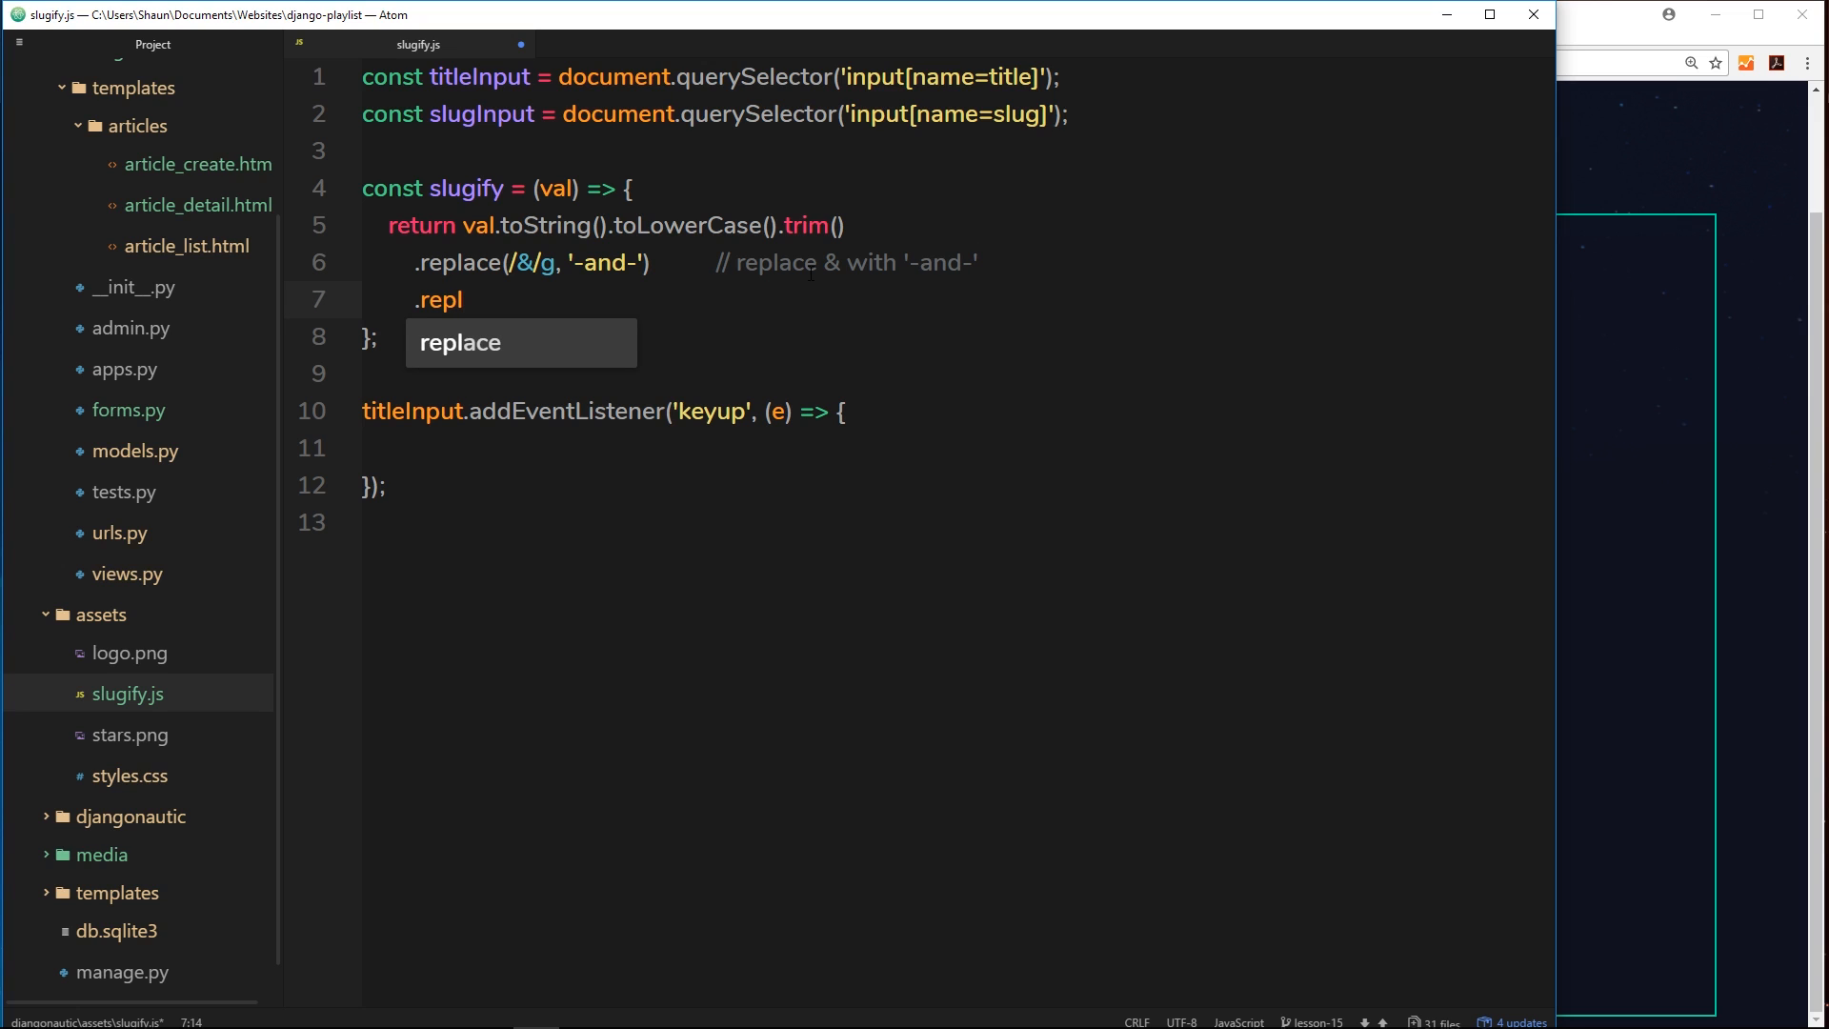
pyautogui.press('Tab')
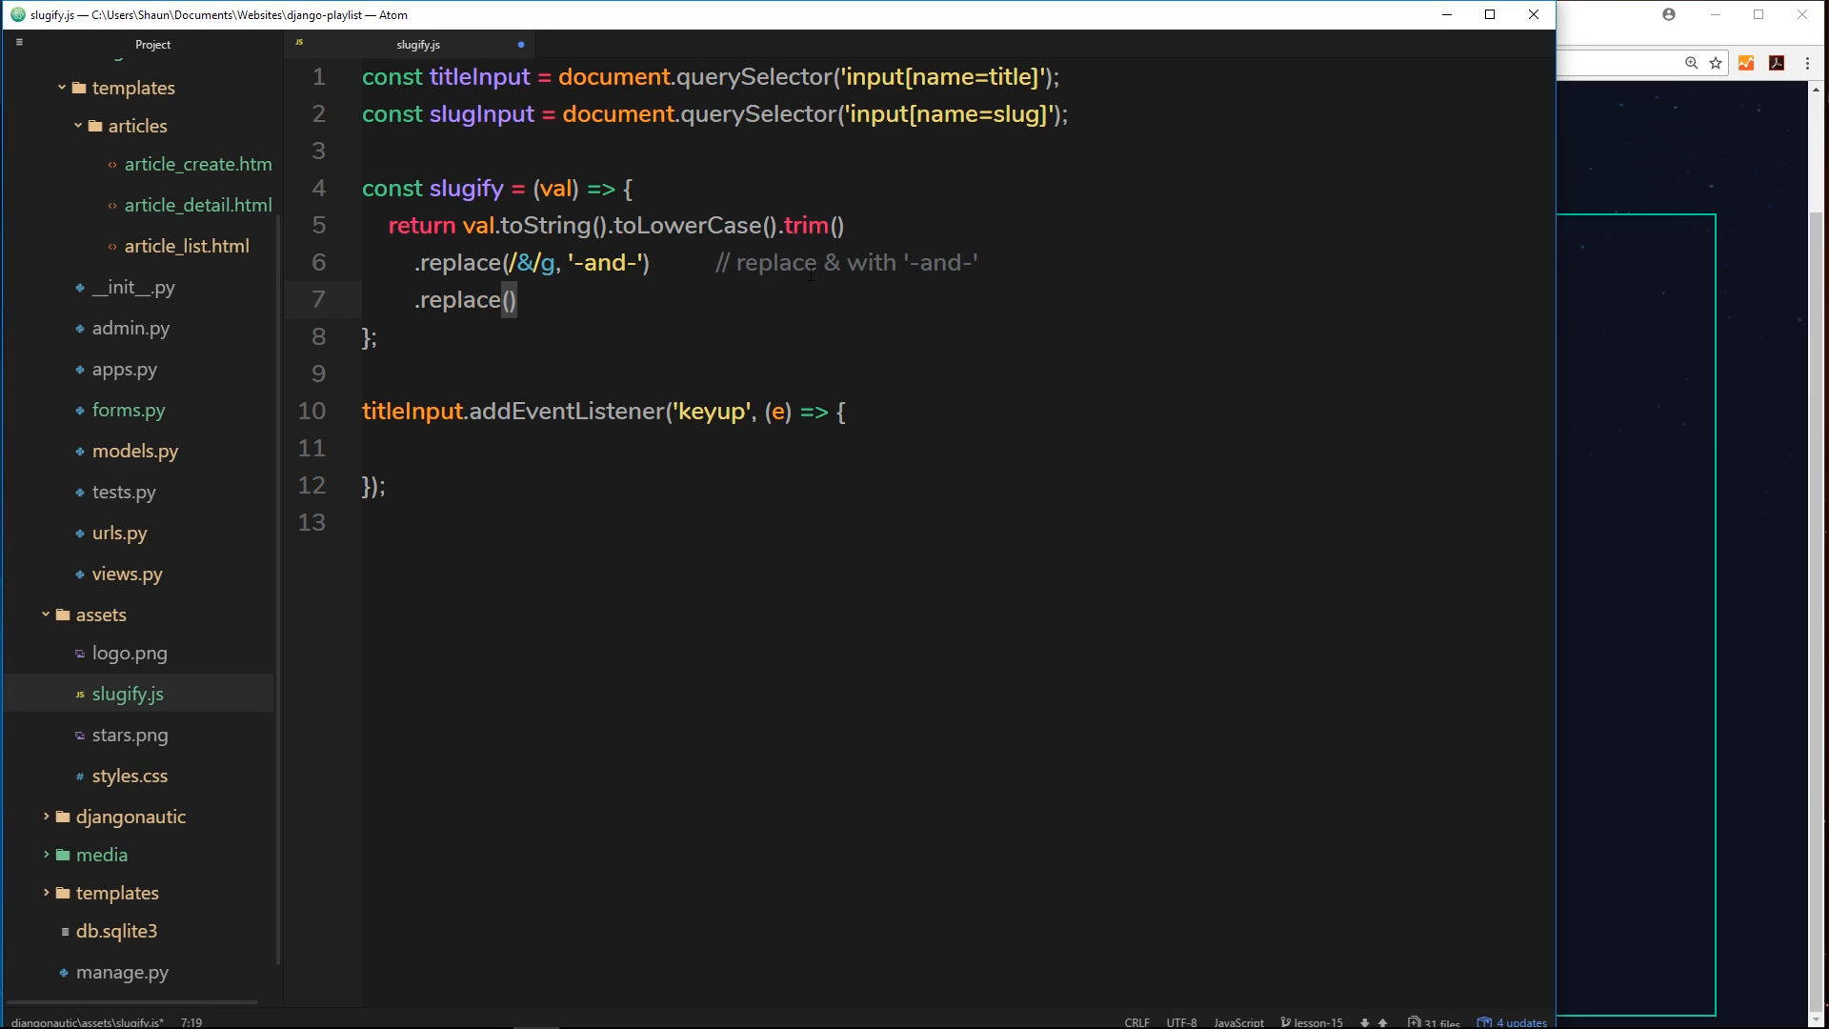
pyautogui.write('/')
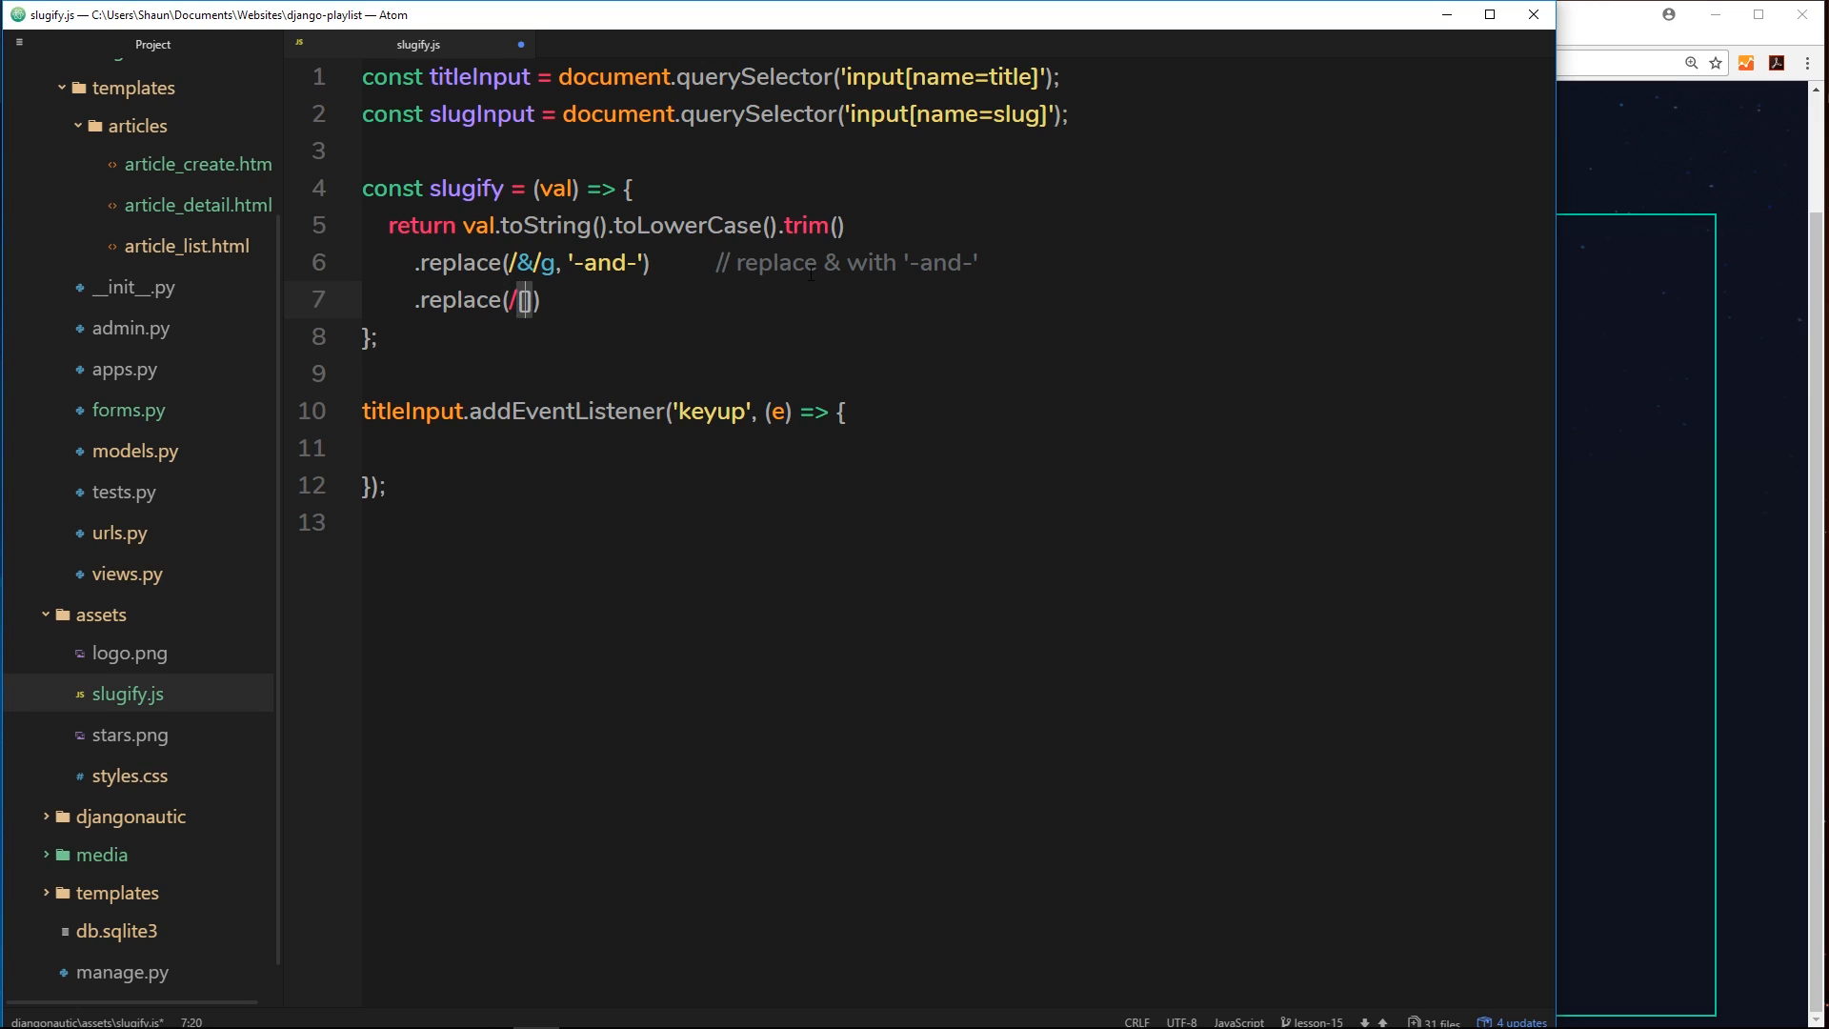
pyautogui.write('\\')
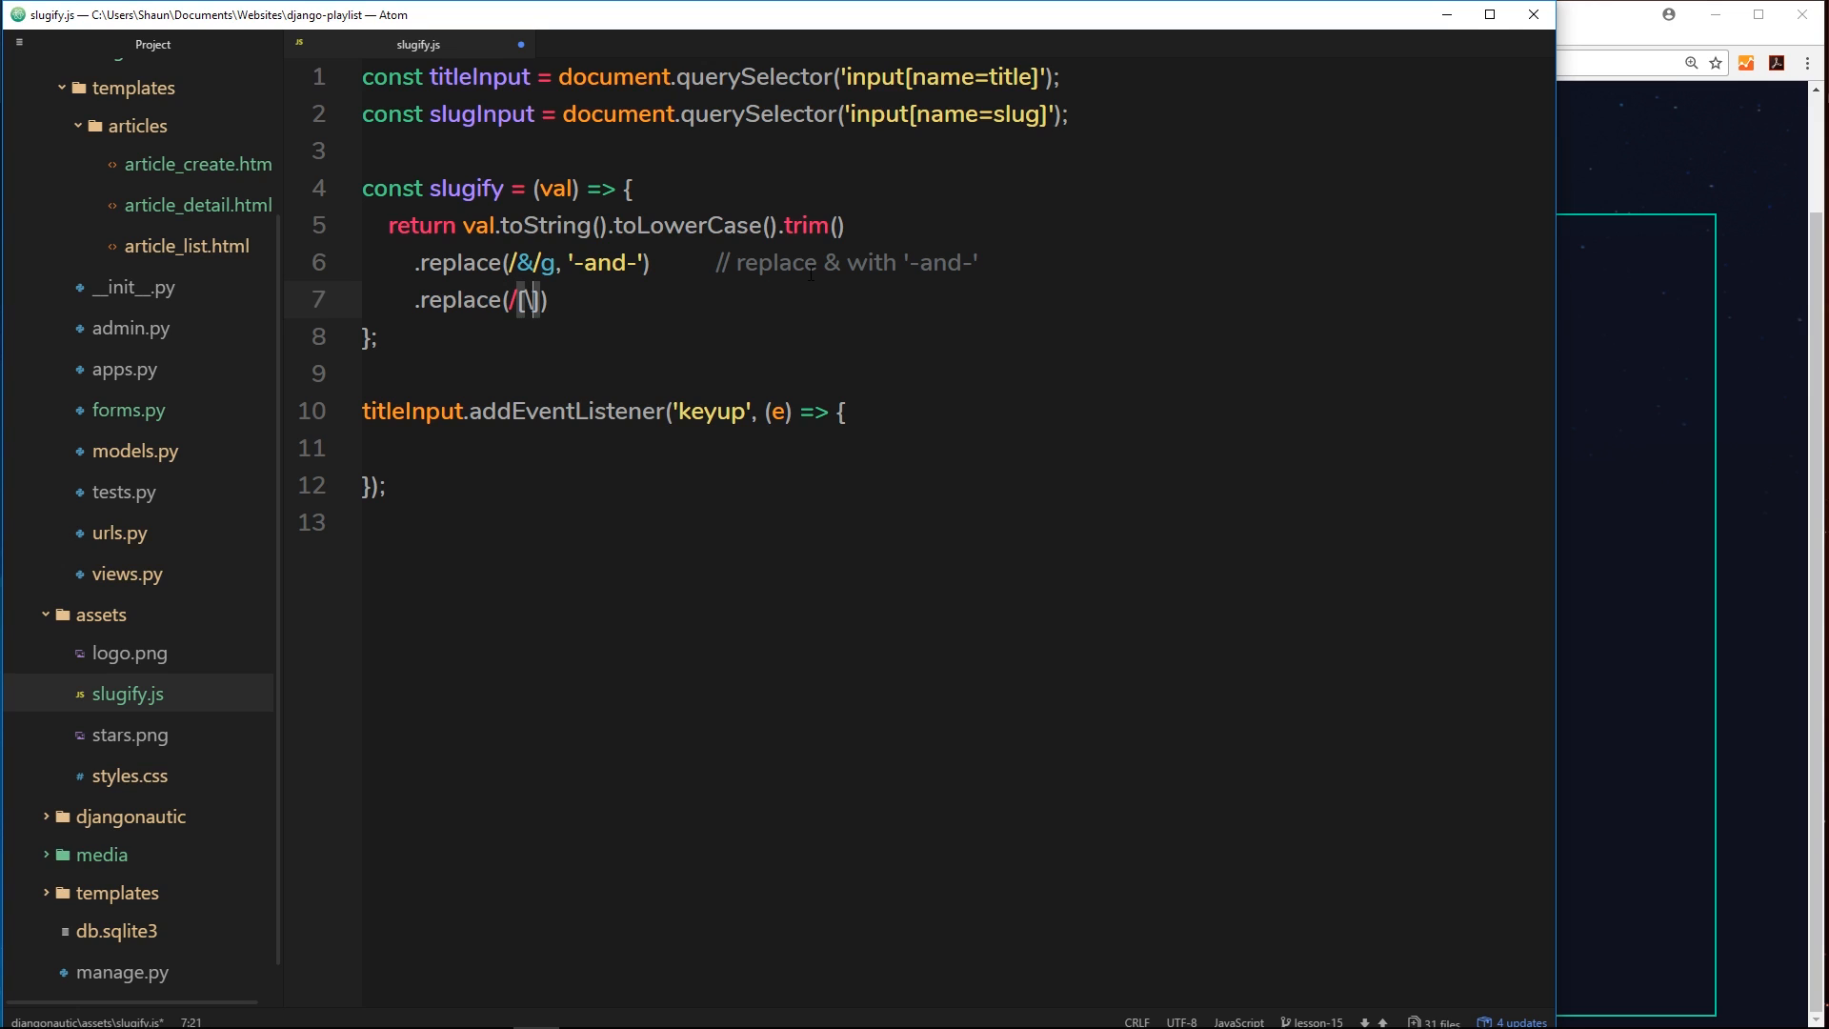
pyautogui.write('\\s\\')
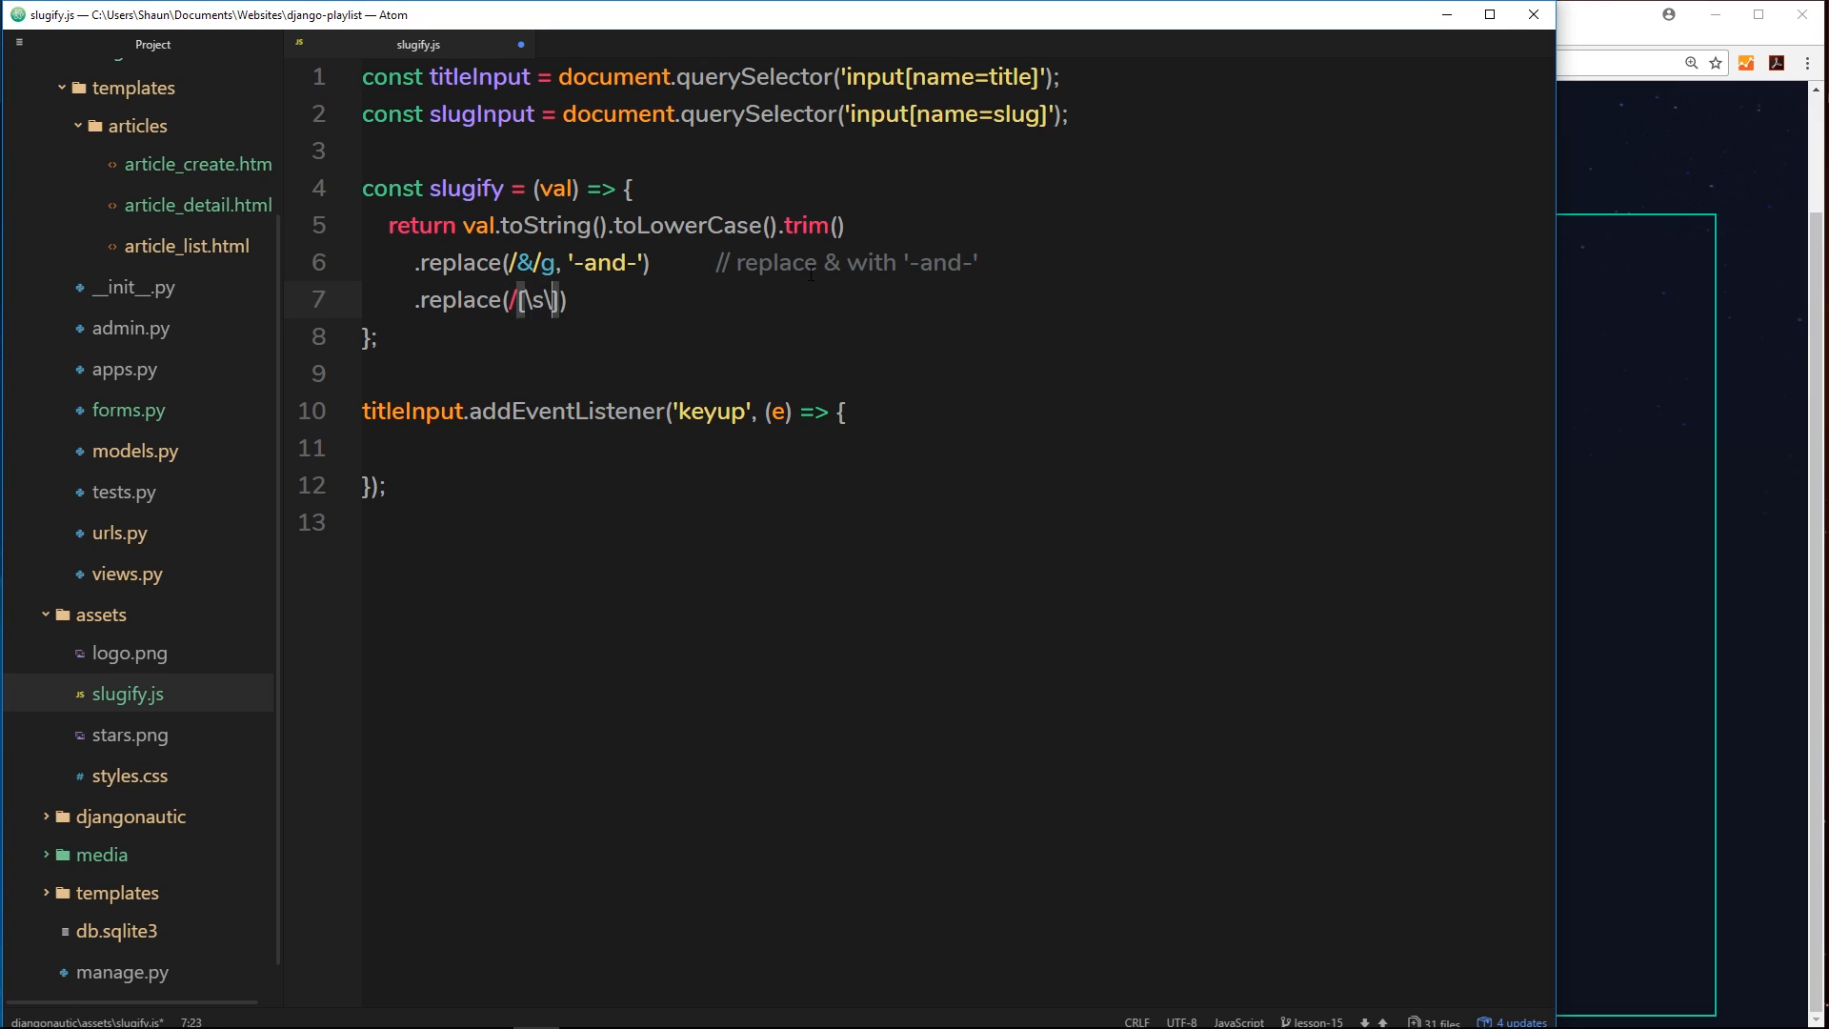
pyautogui.write('W-')
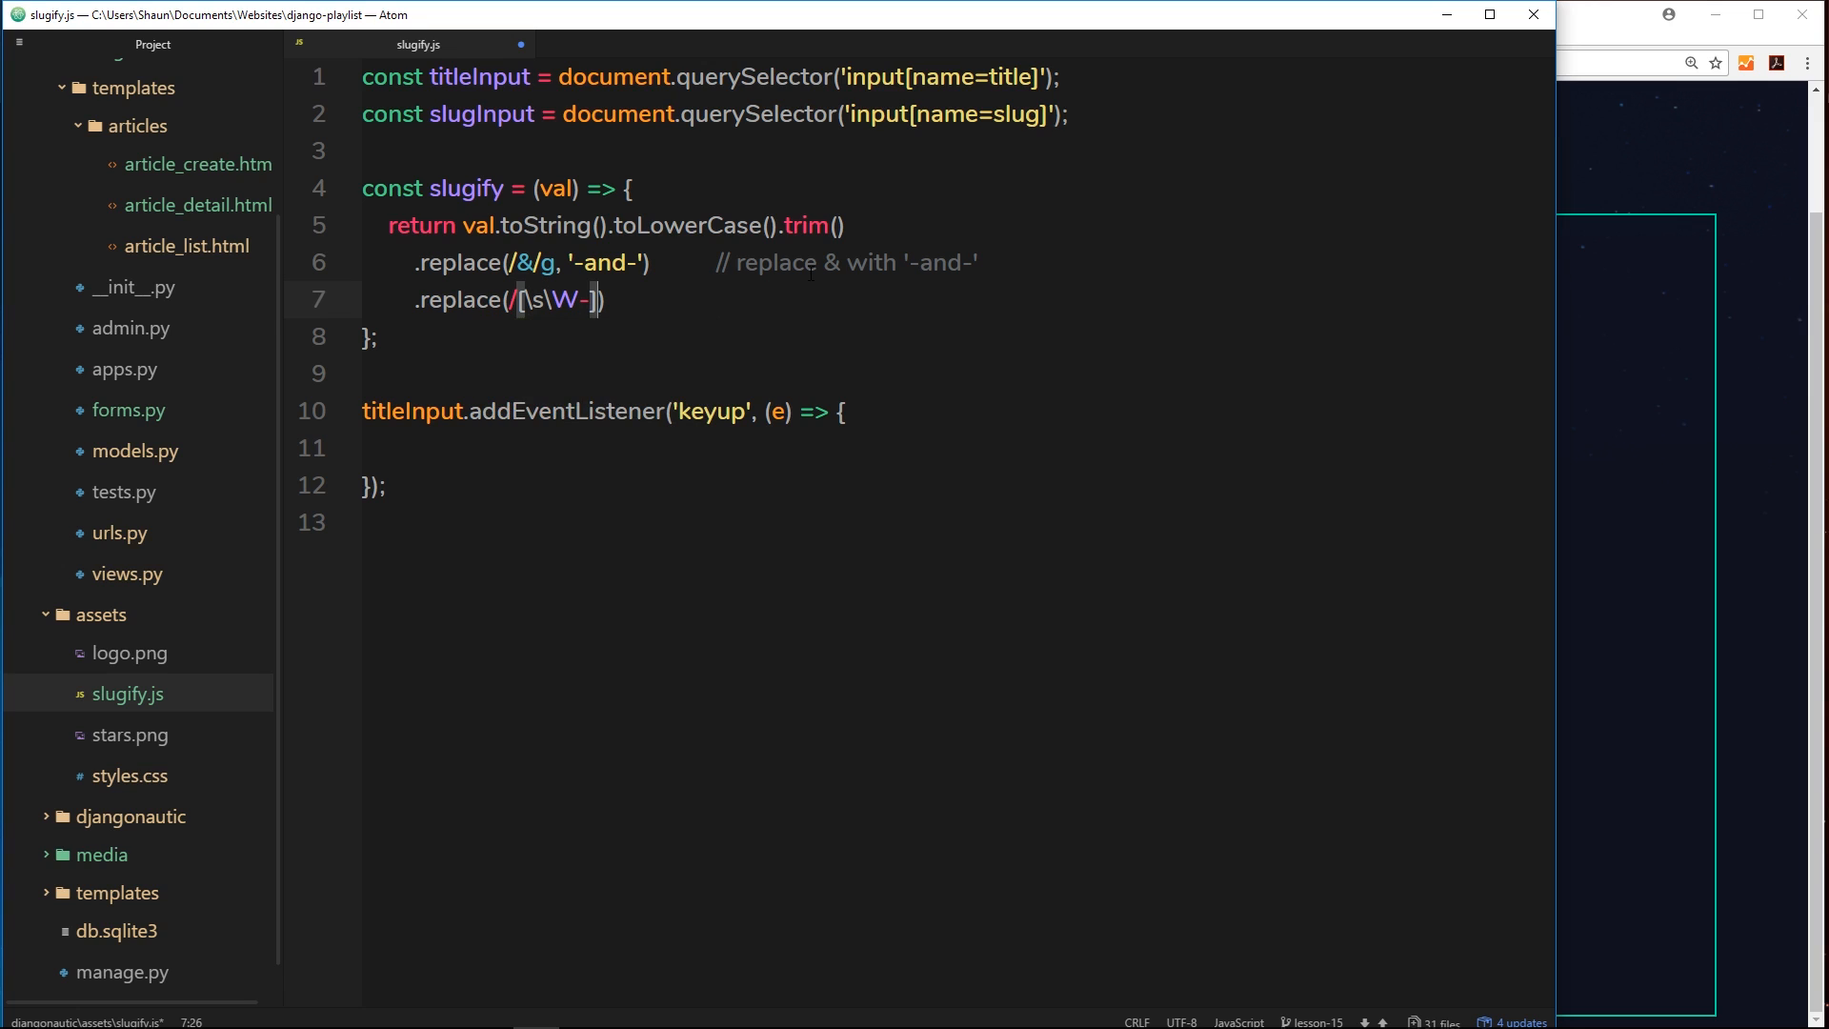
pyautogui.write('+/')
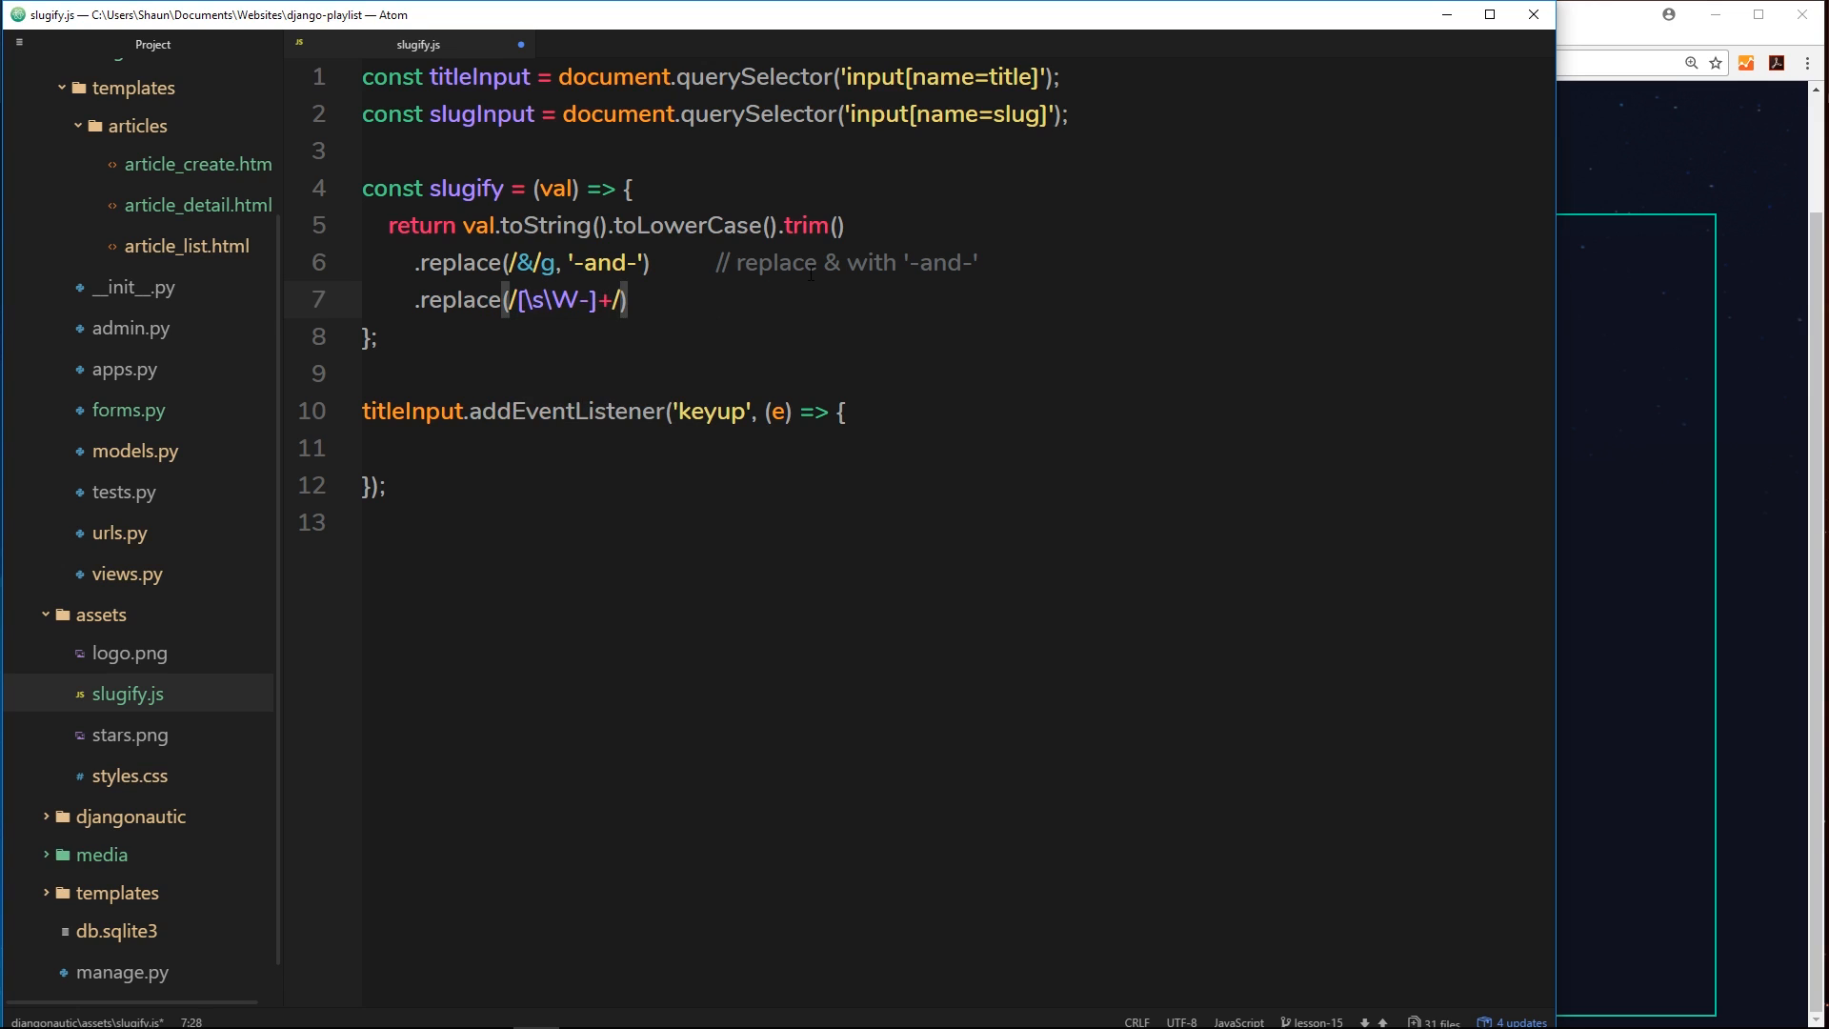
pyautogui.write('g')
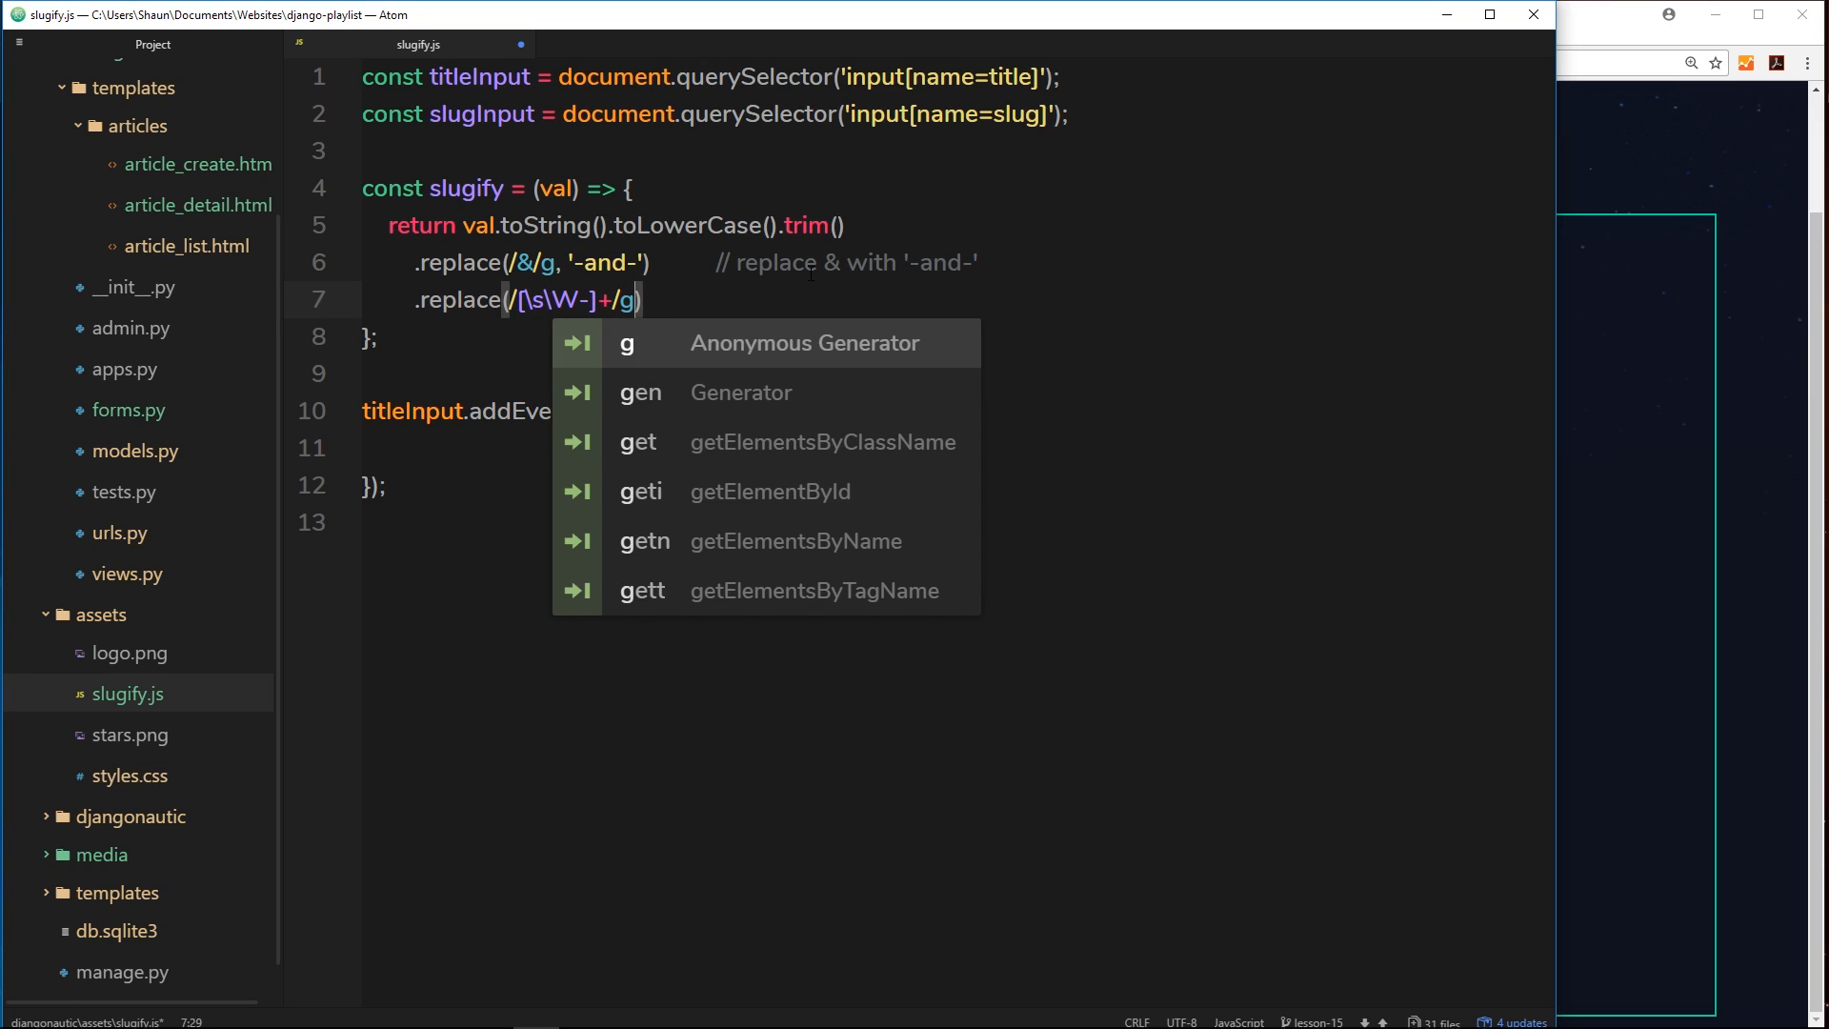
pyautogui.write(", '-')")
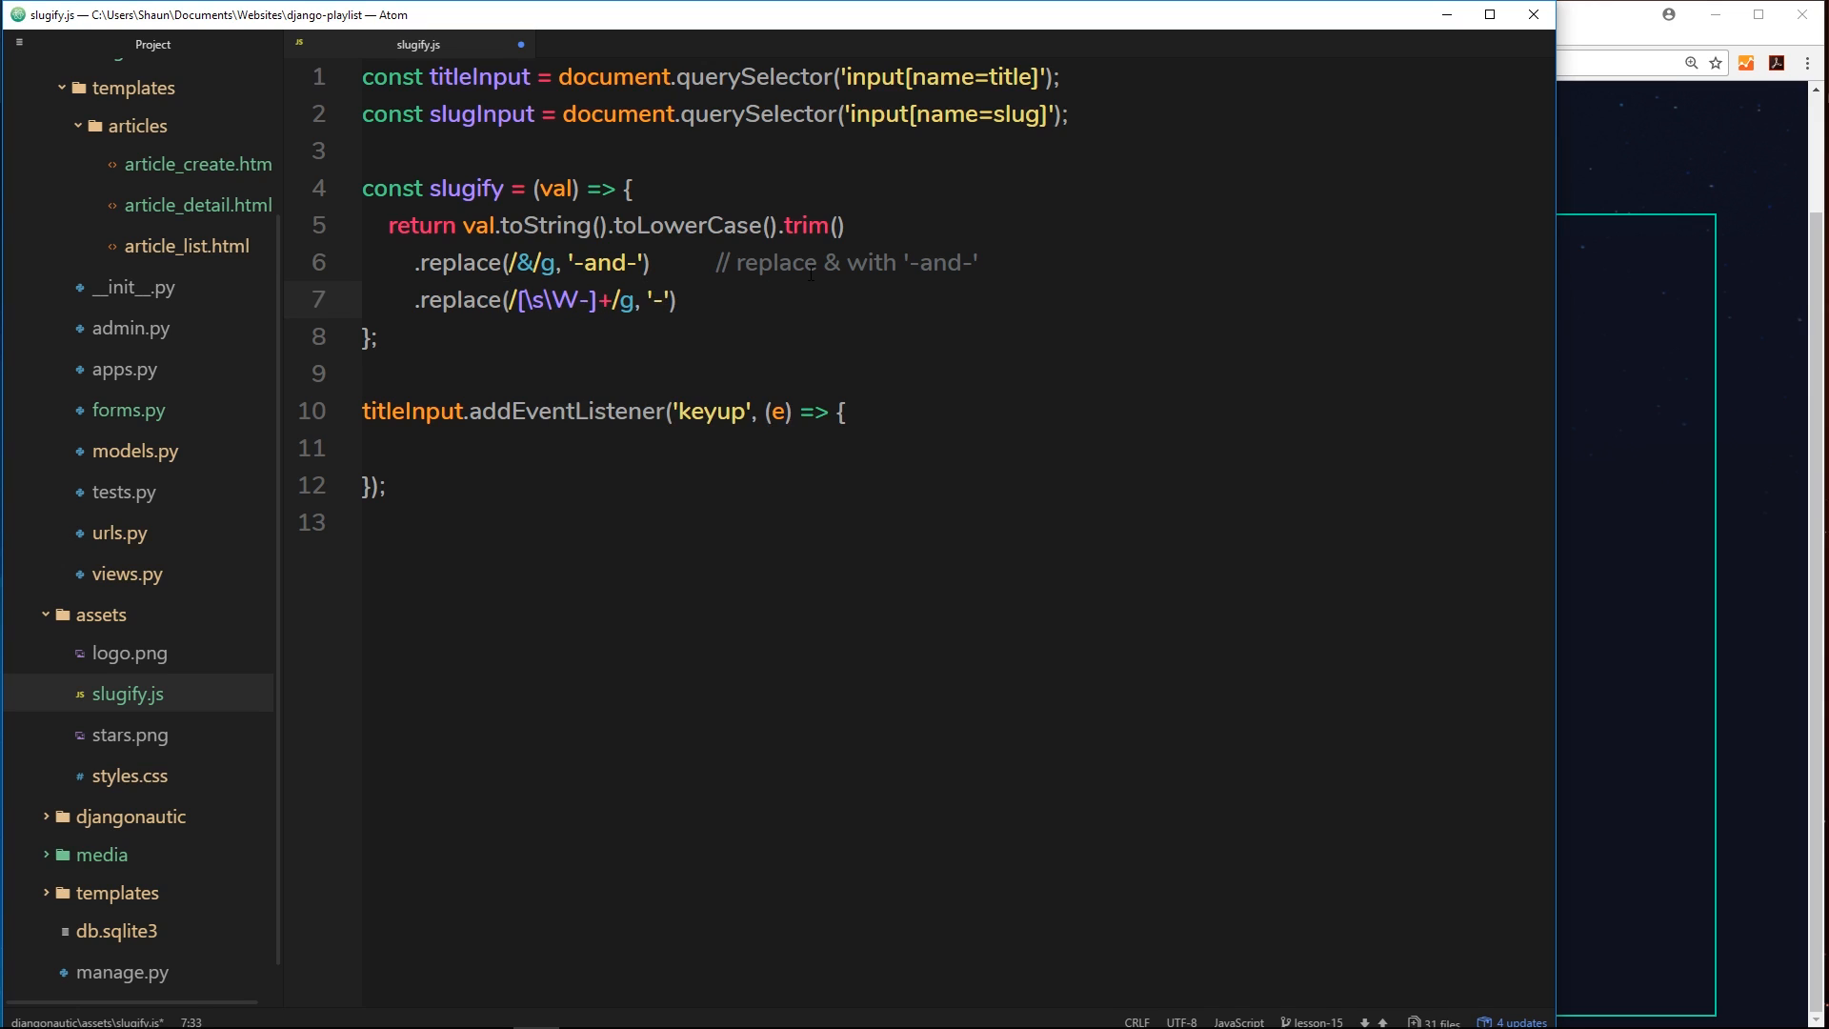
pyautogui.click(661, 299)
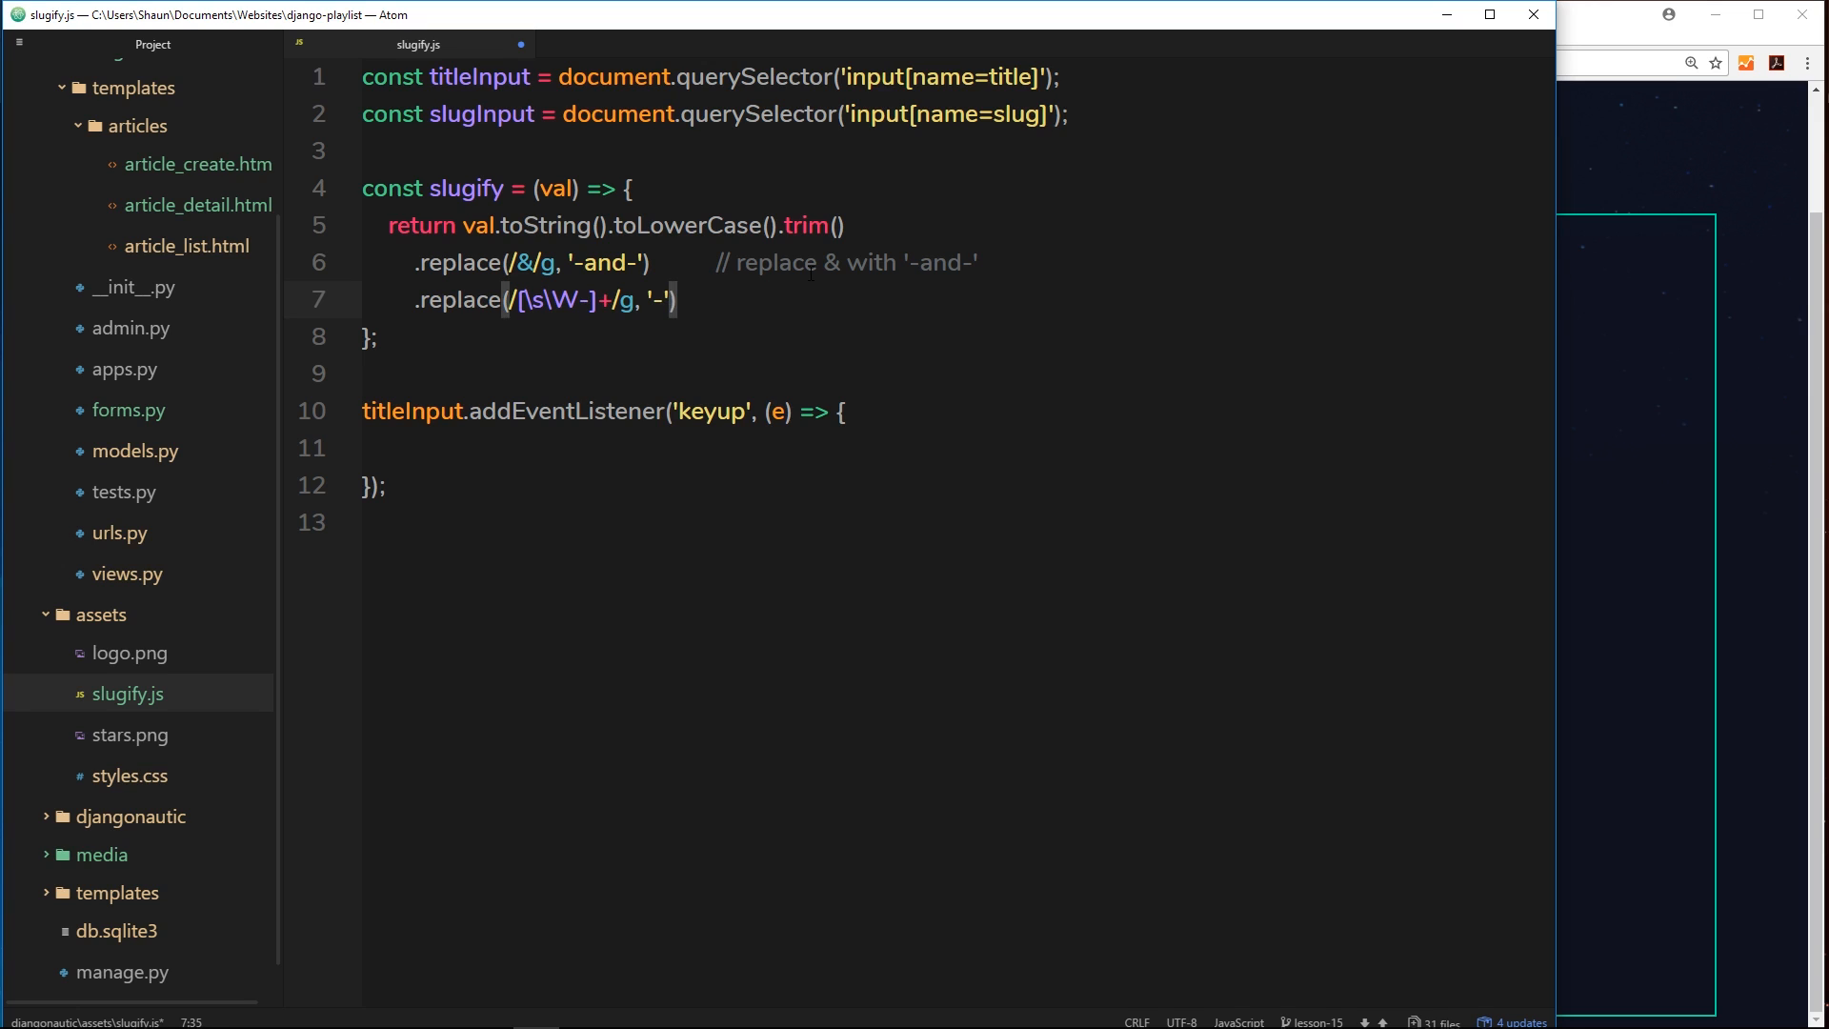
pyautogui.click(678, 299)
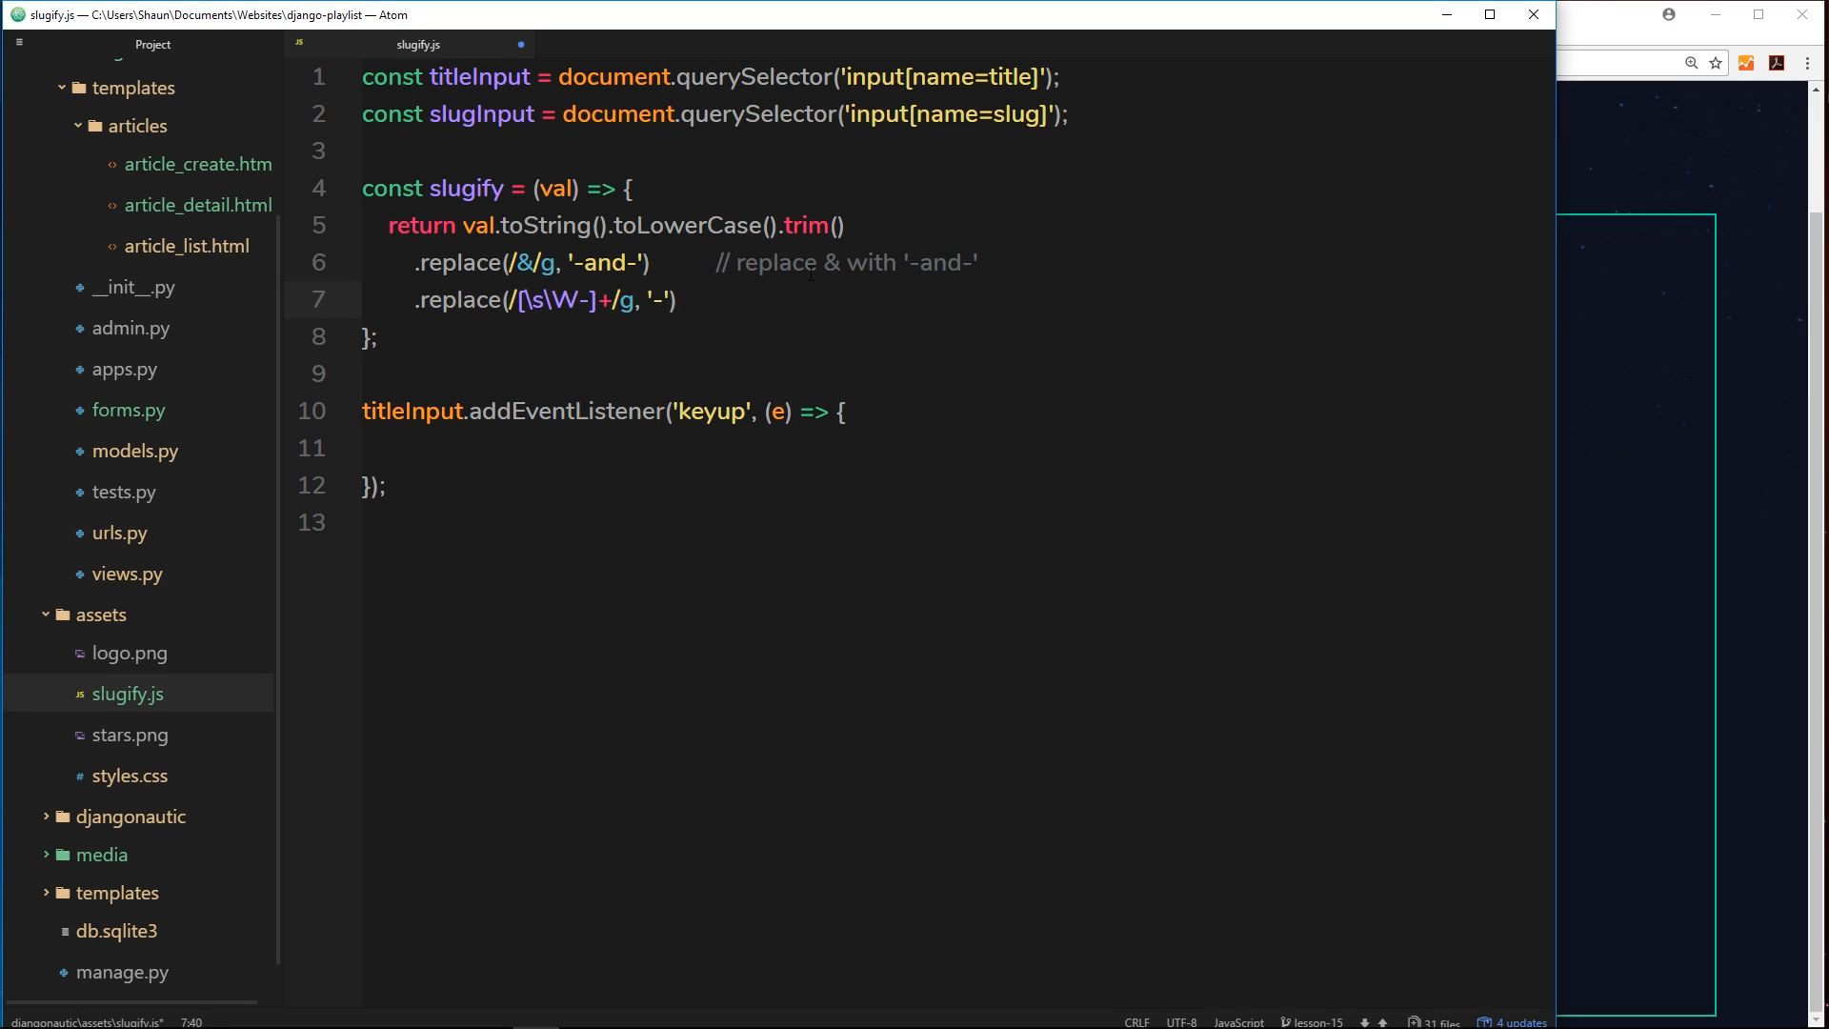
# - Comment: replace spaces, non word chars and dashes with a single dash
pyautogui.write('//')
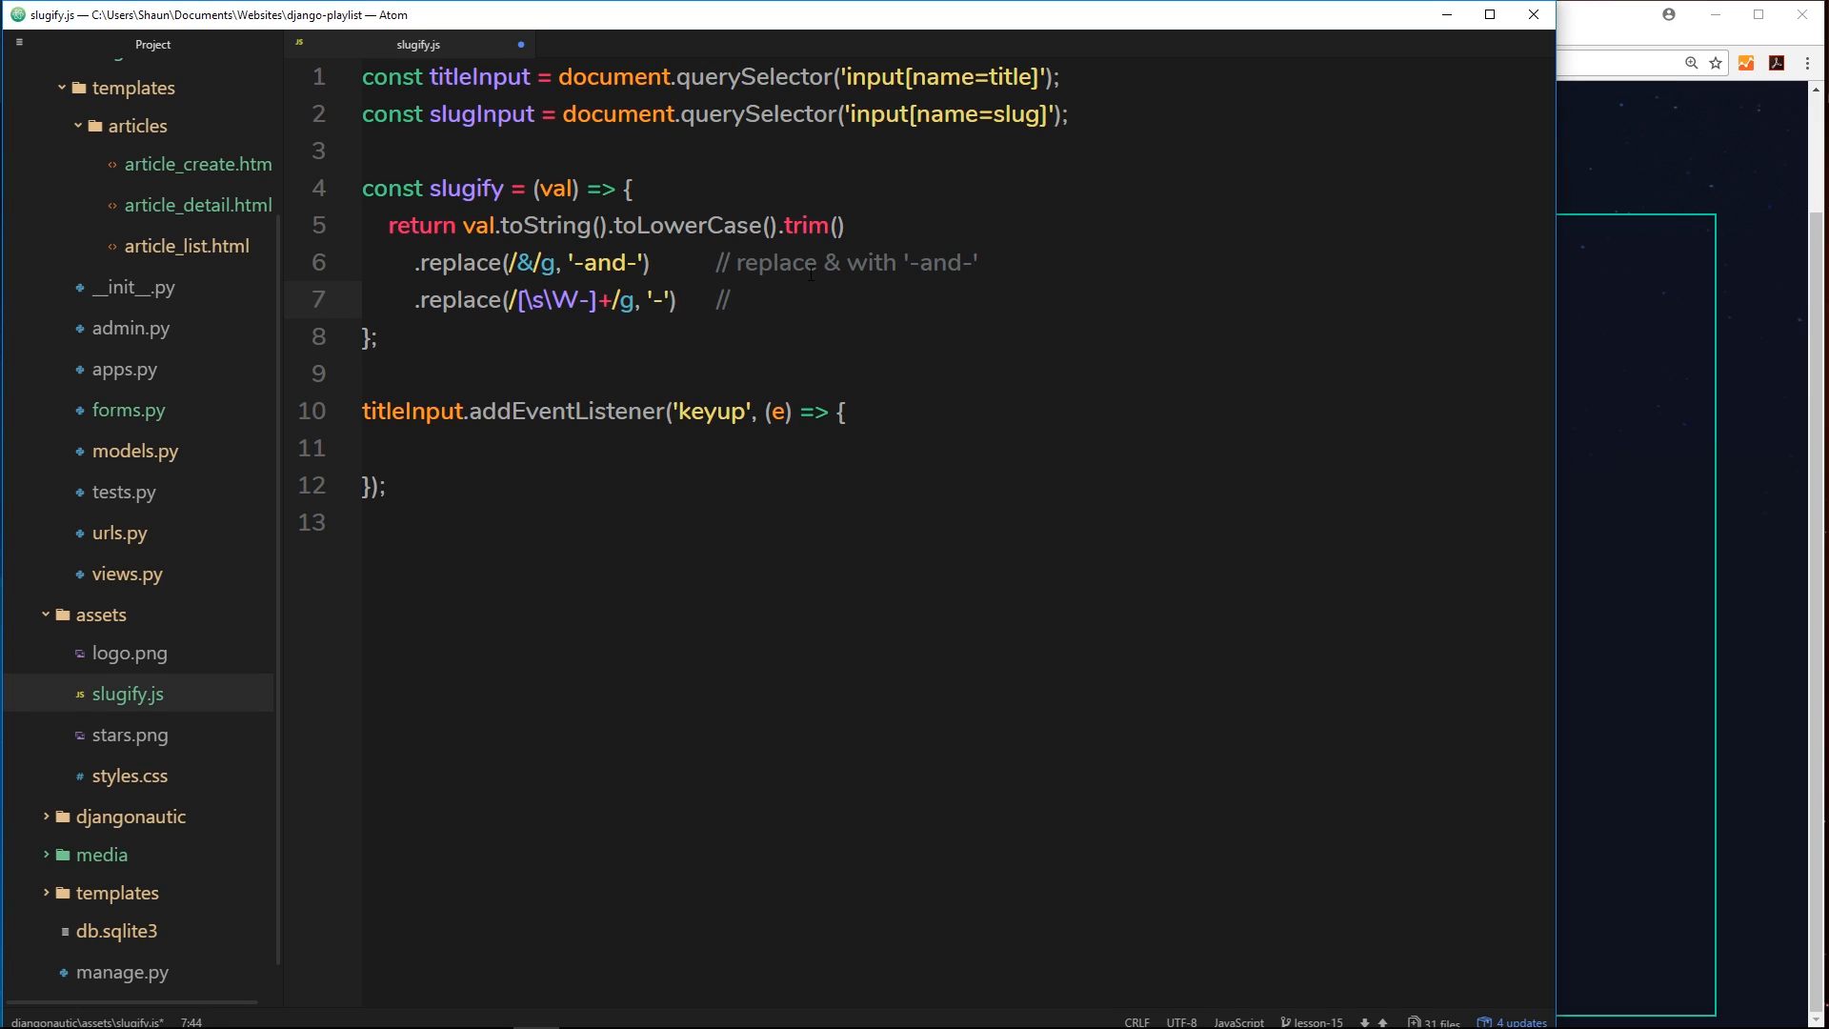
pyautogui.write('replace')
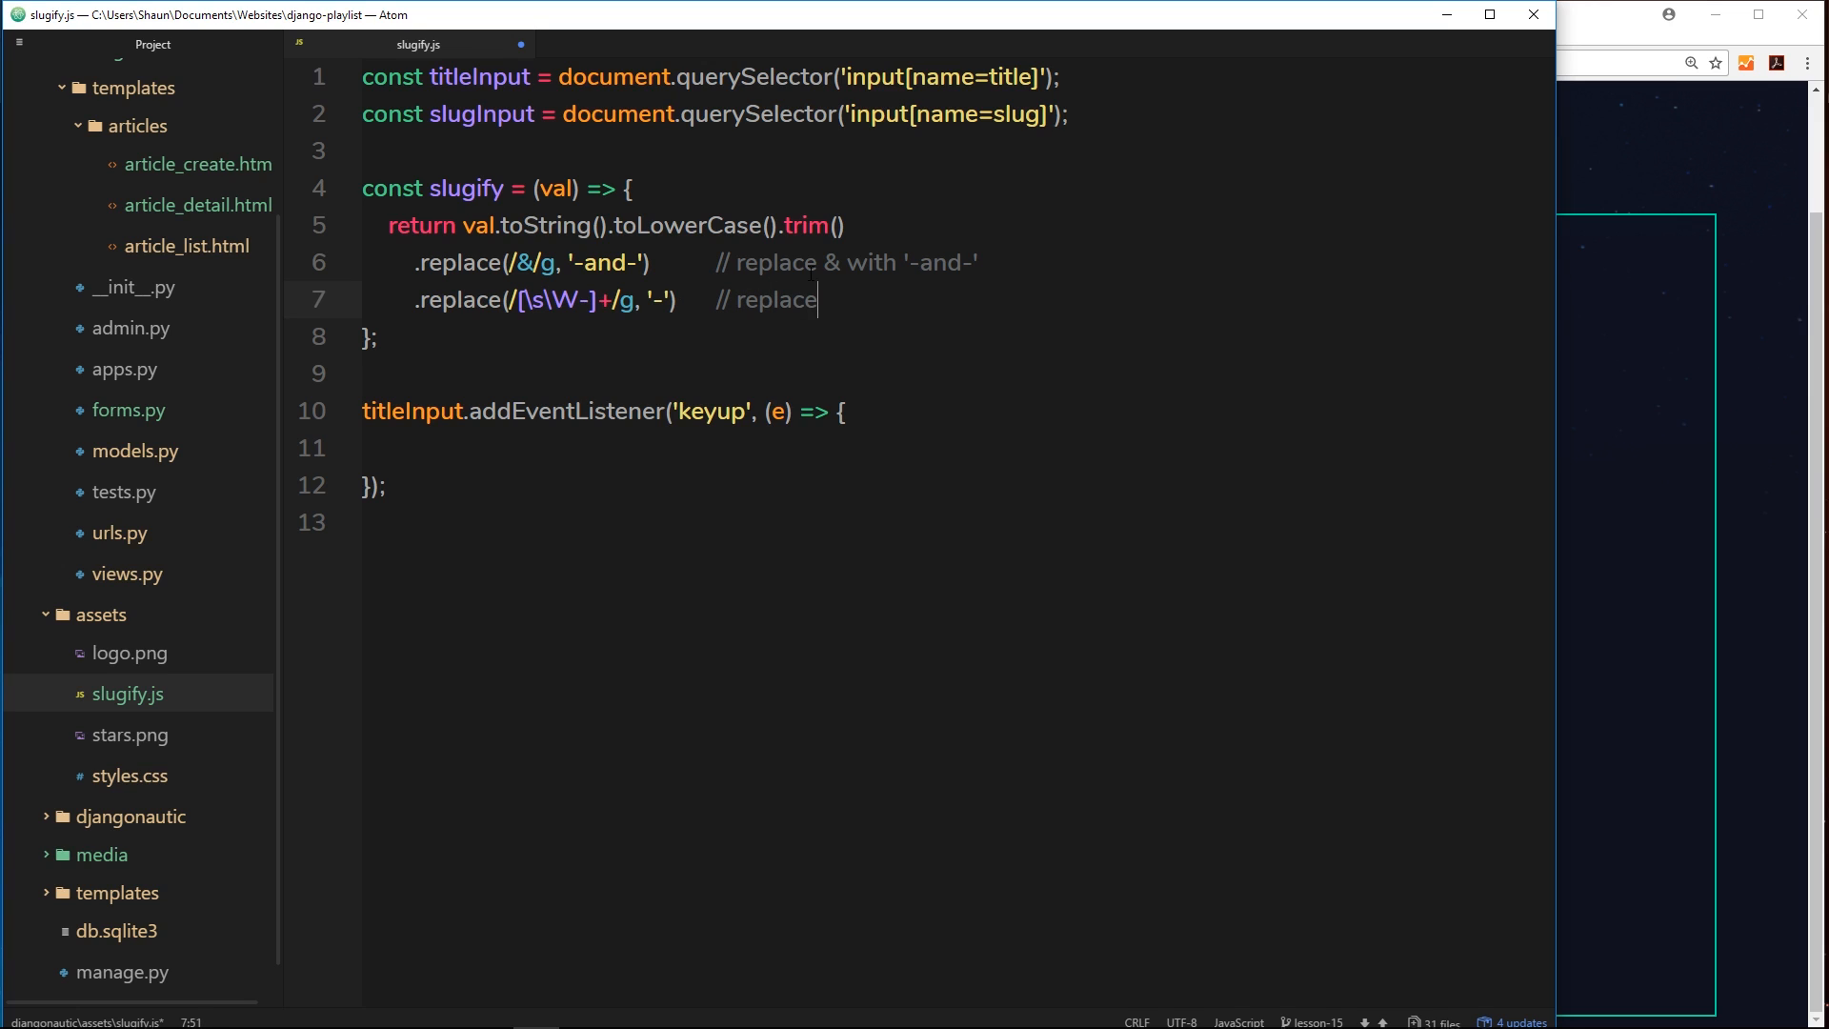
pyautogui.write('spaces')
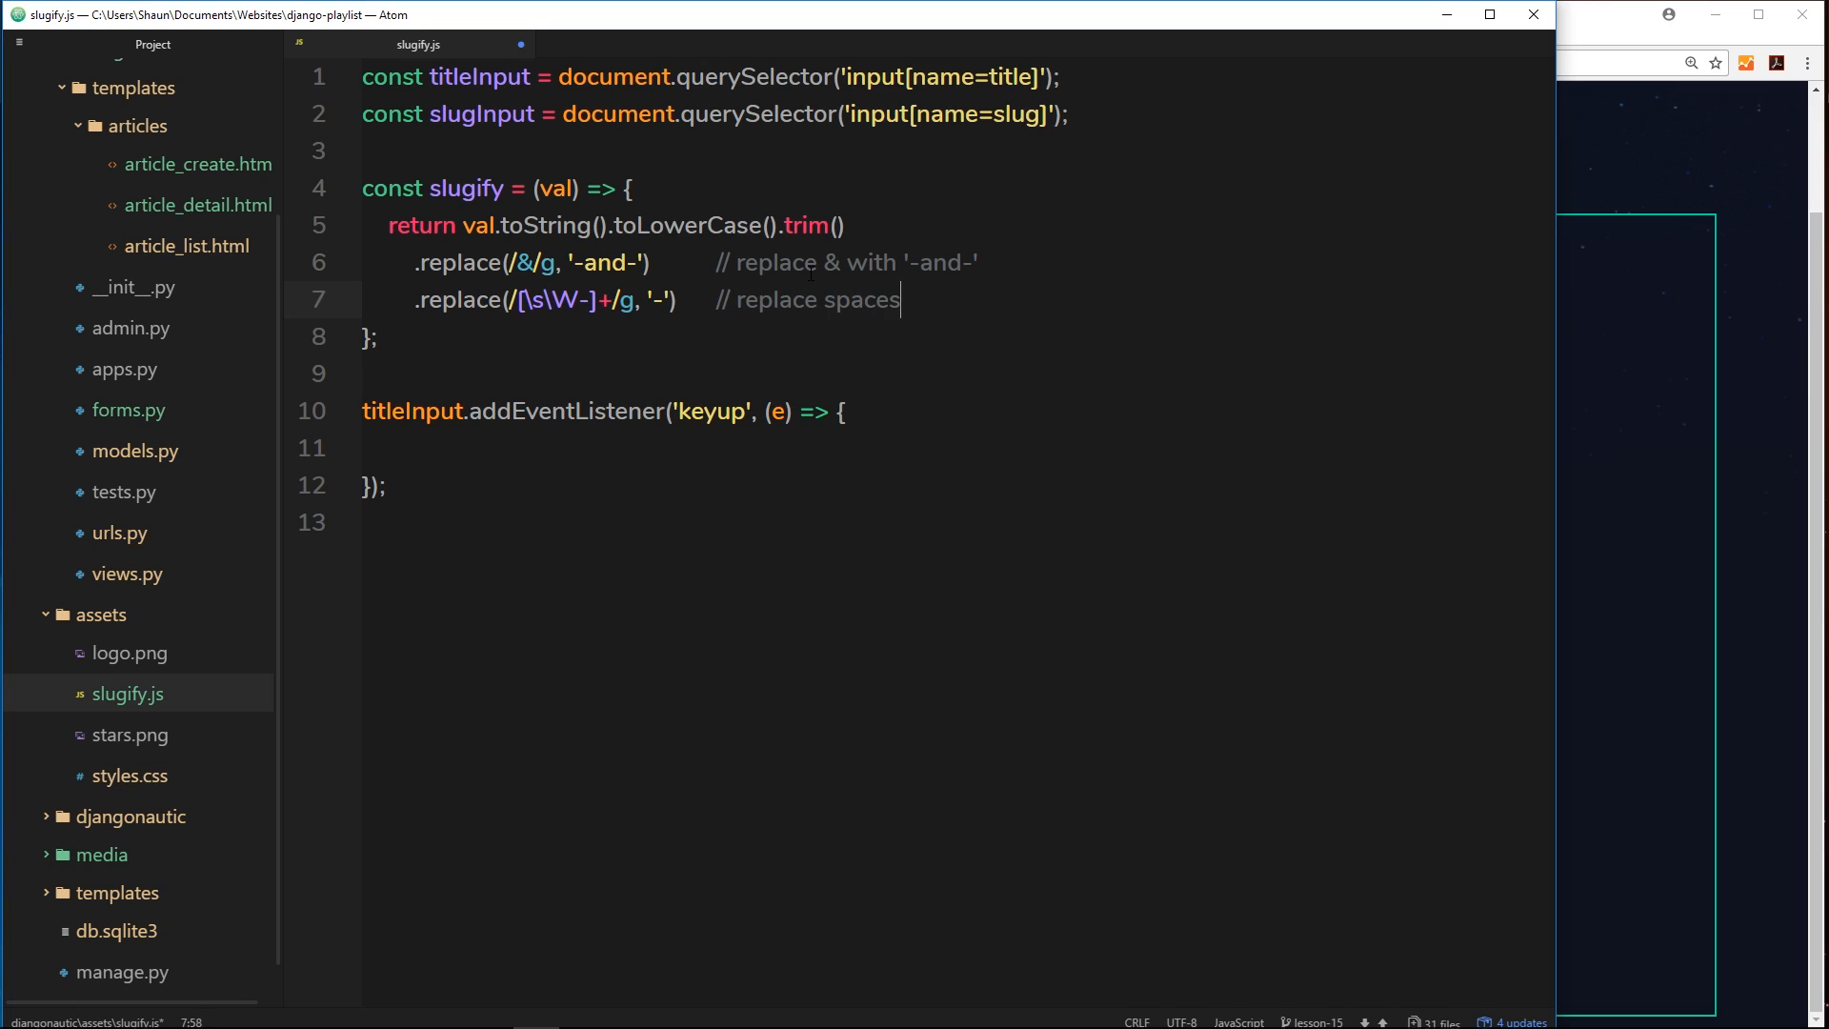
pyautogui.write(', non word c')
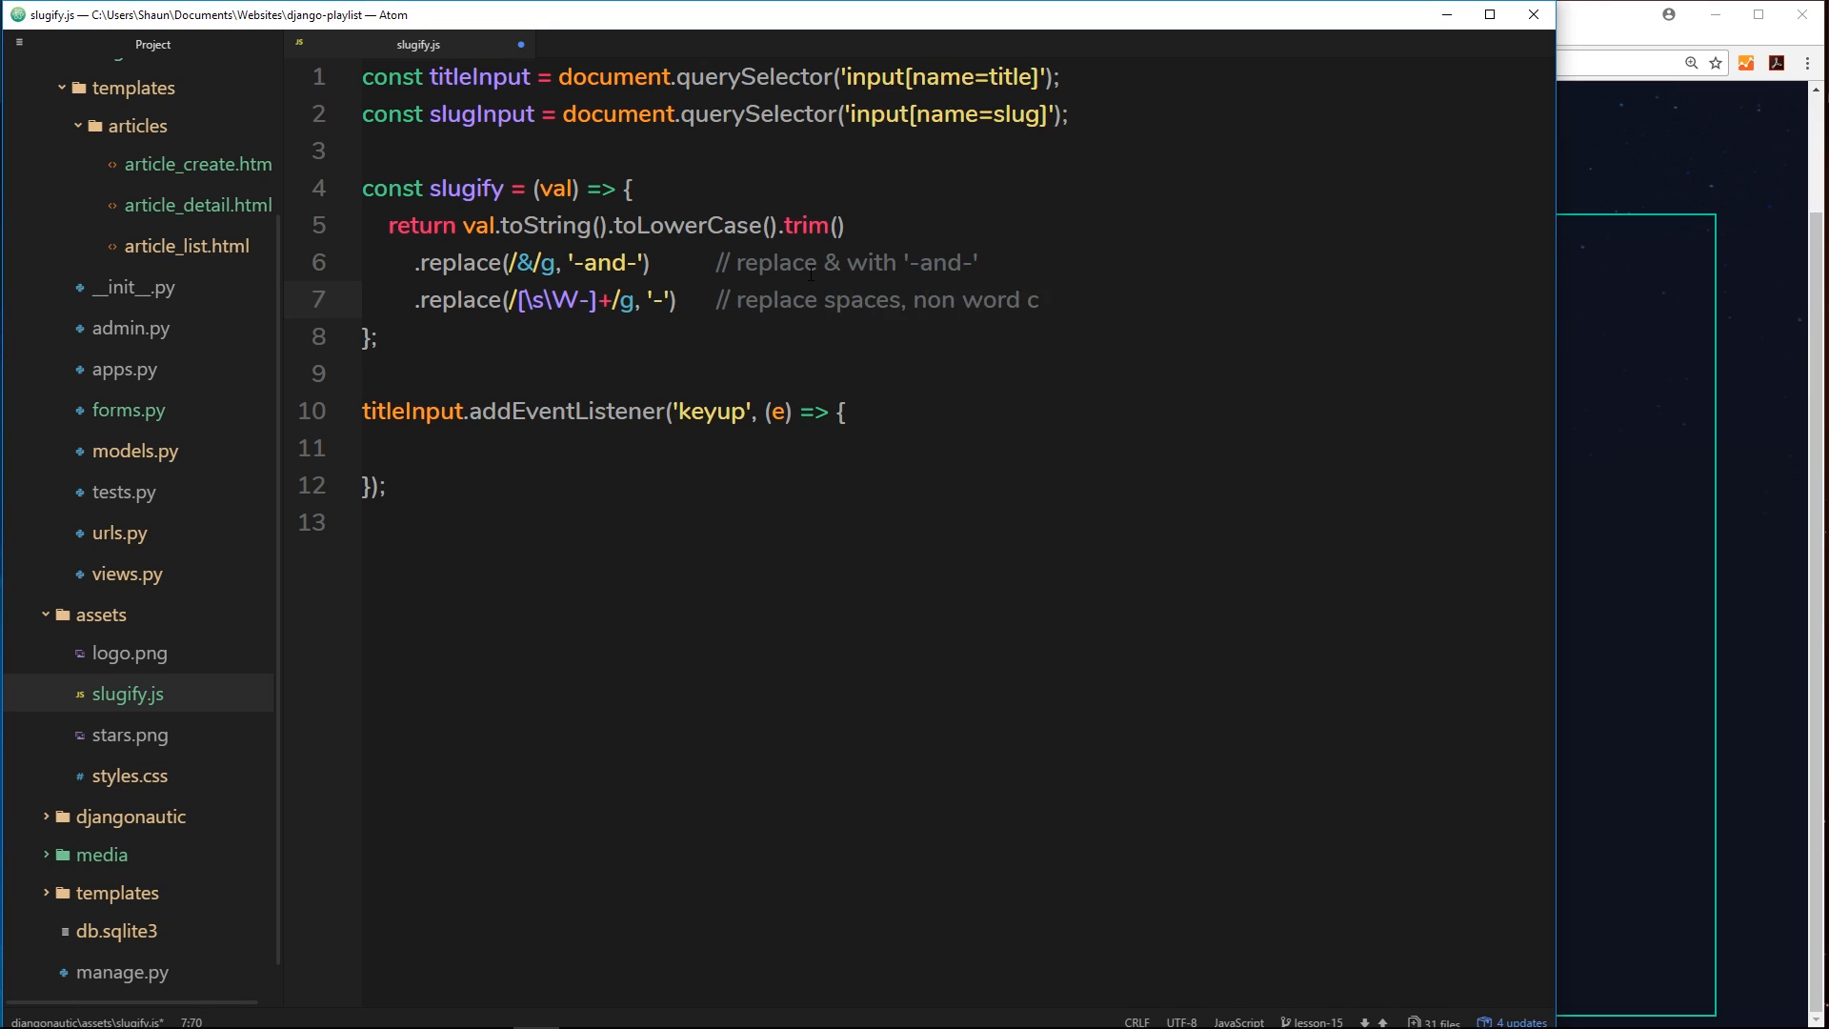
pyautogui.write('hars and')
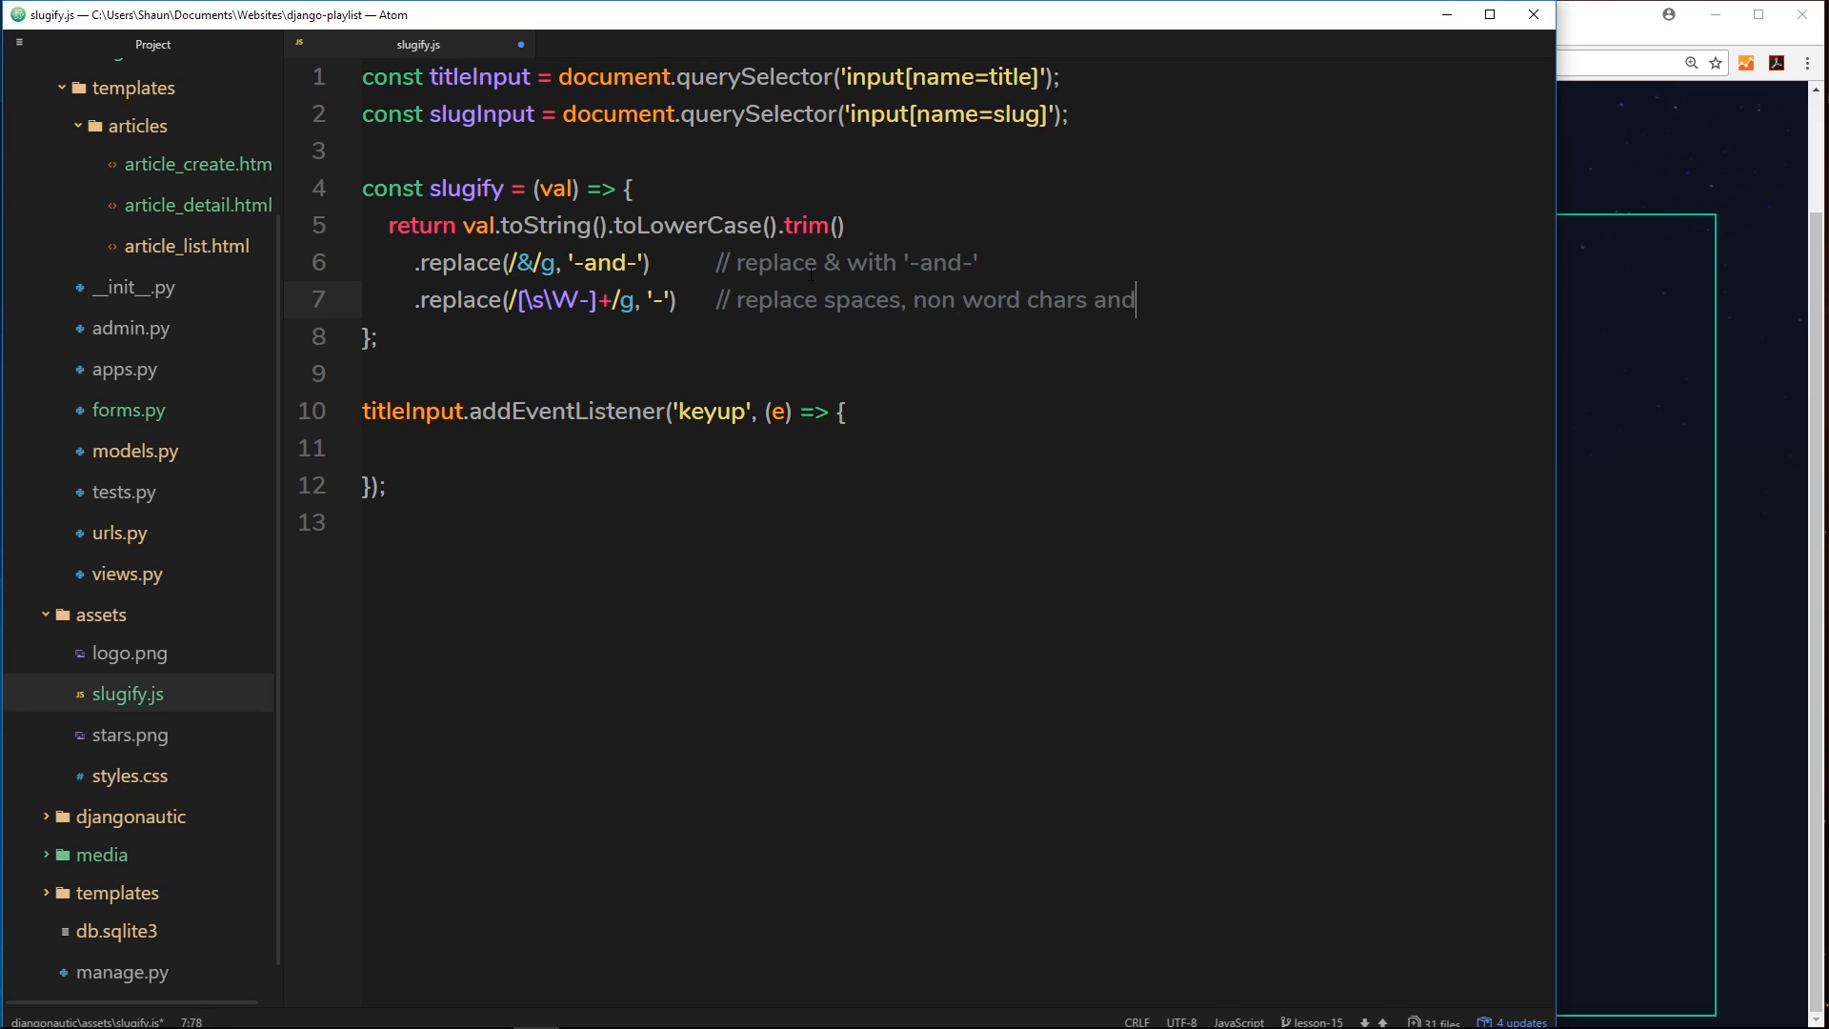
pyautogui.write('dashes with')
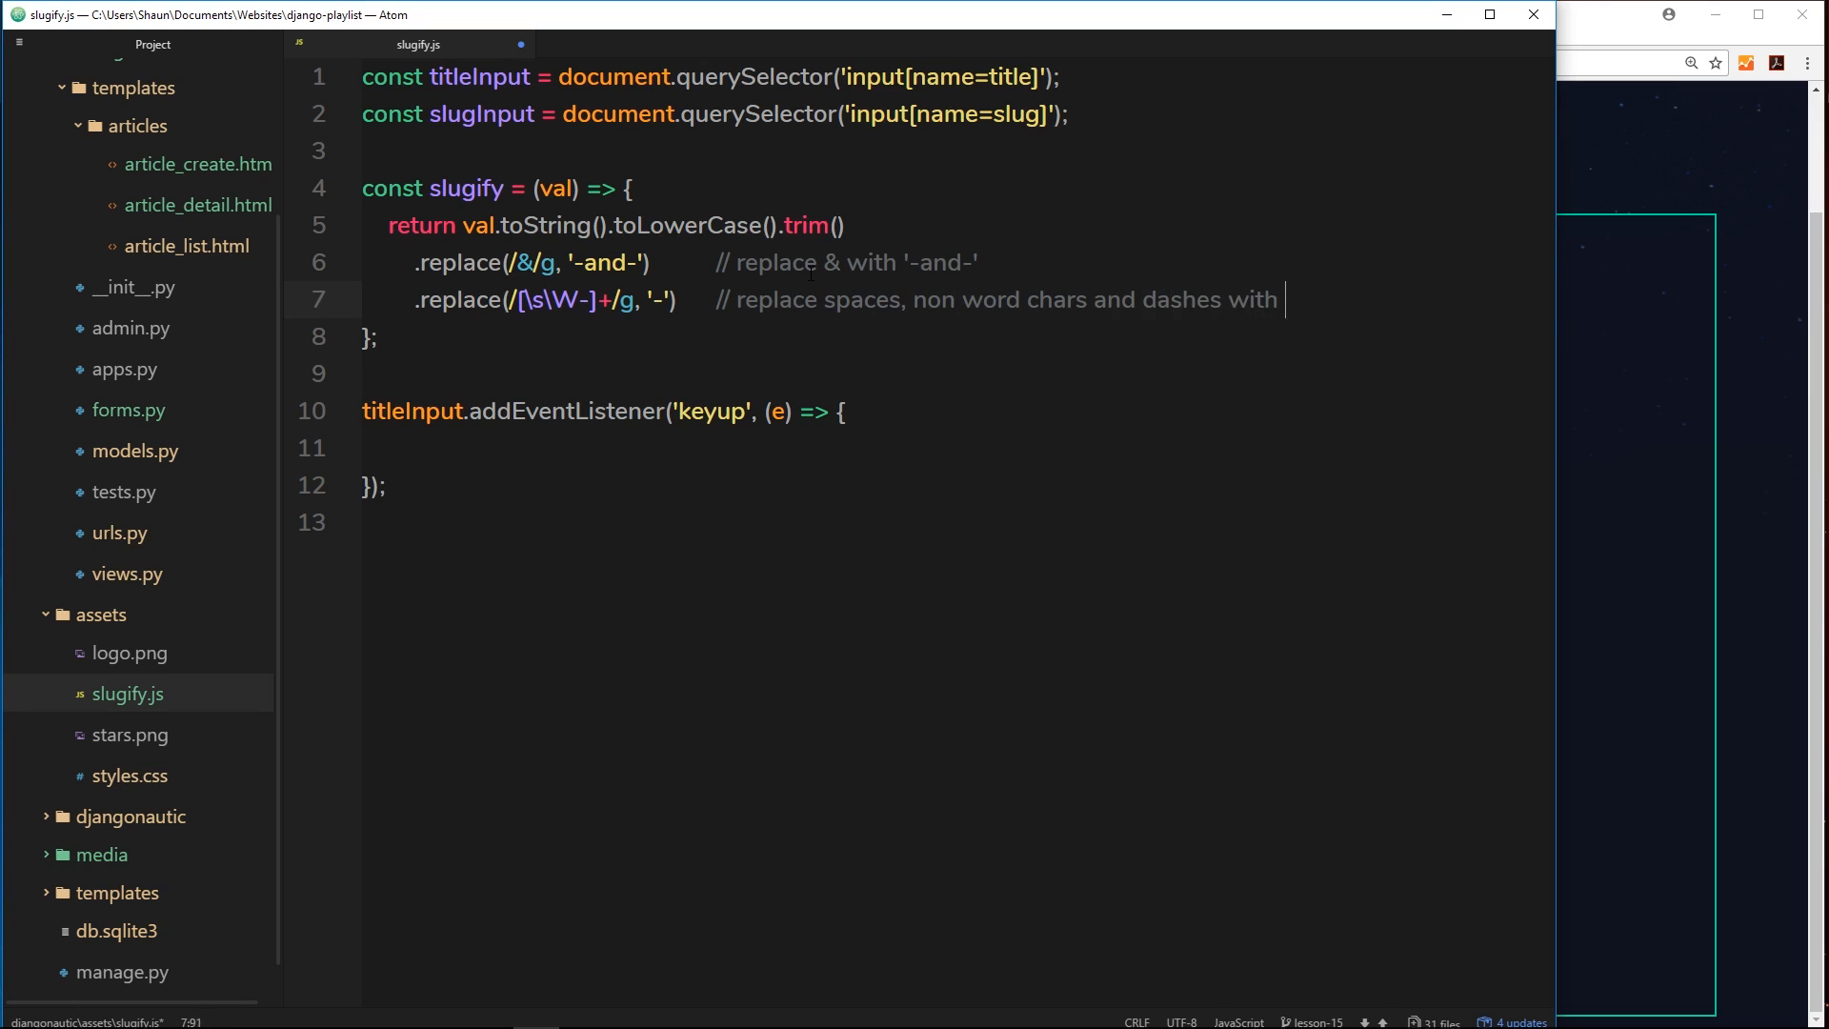
pyautogui.write('a single dash')
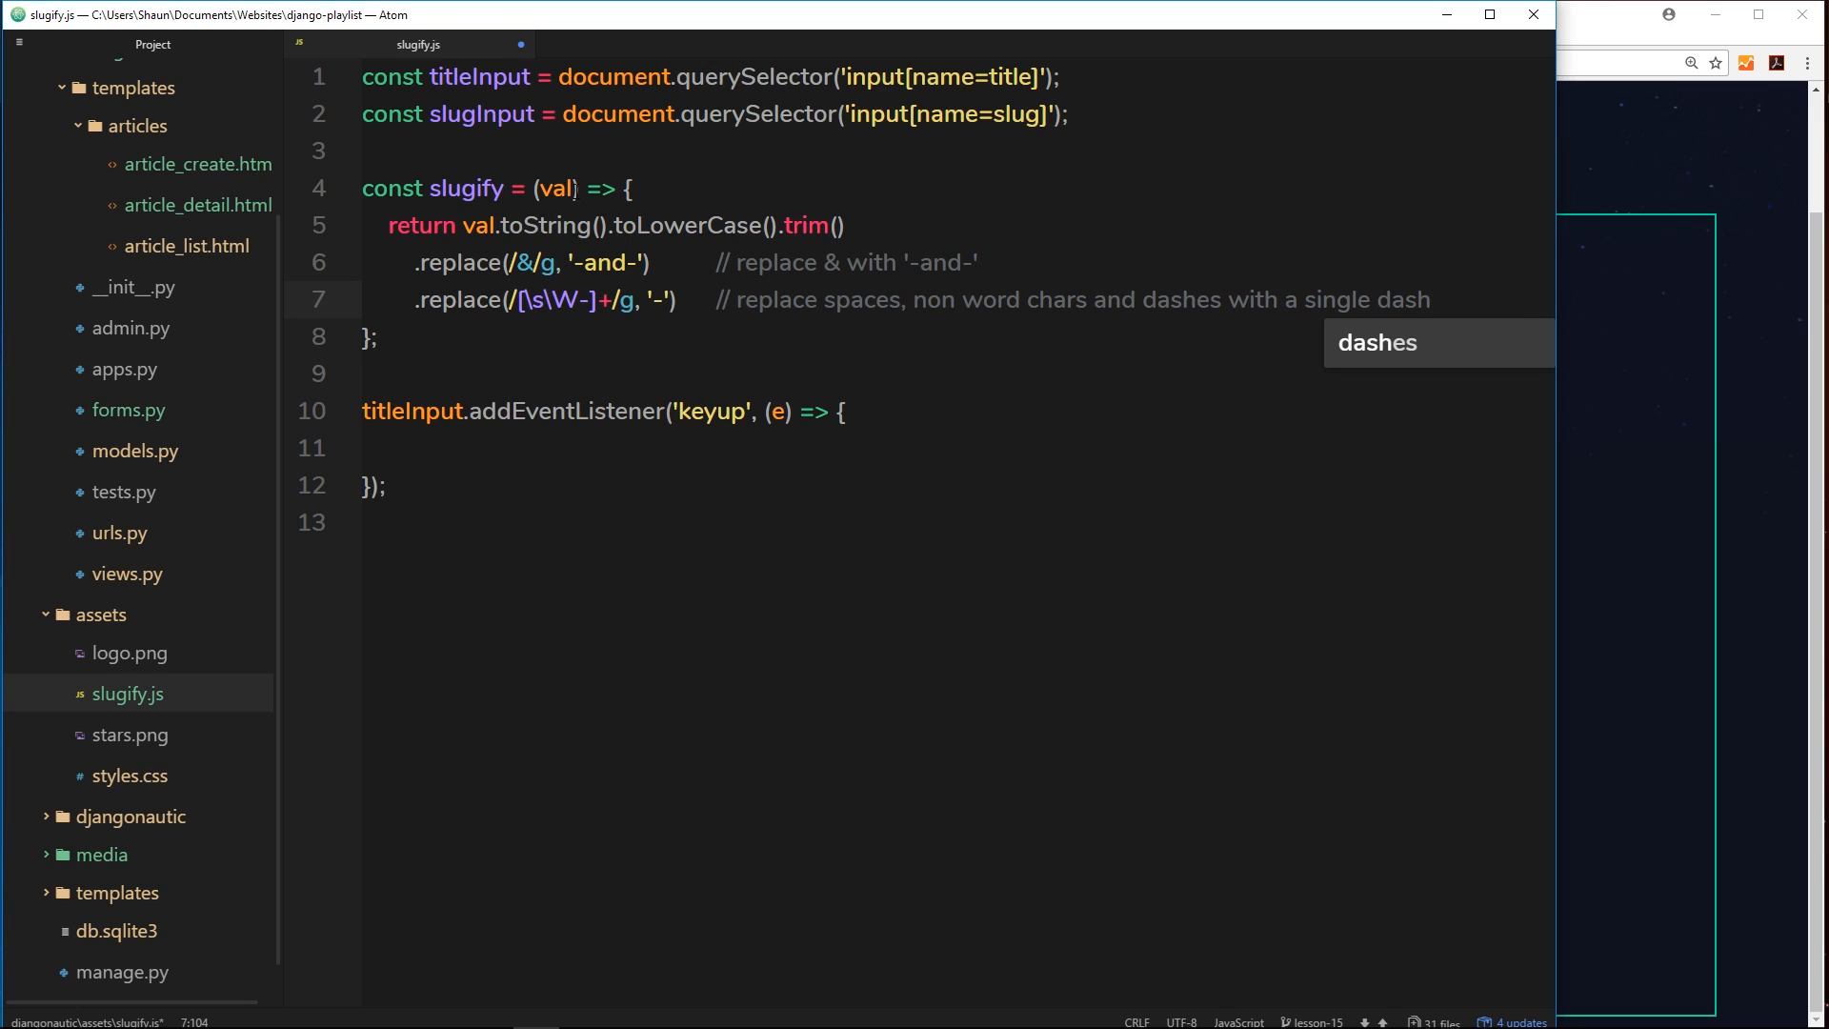
# - Review the val parameter and the chained replace body of slugify
pyautogui.doubleClick(554, 188)
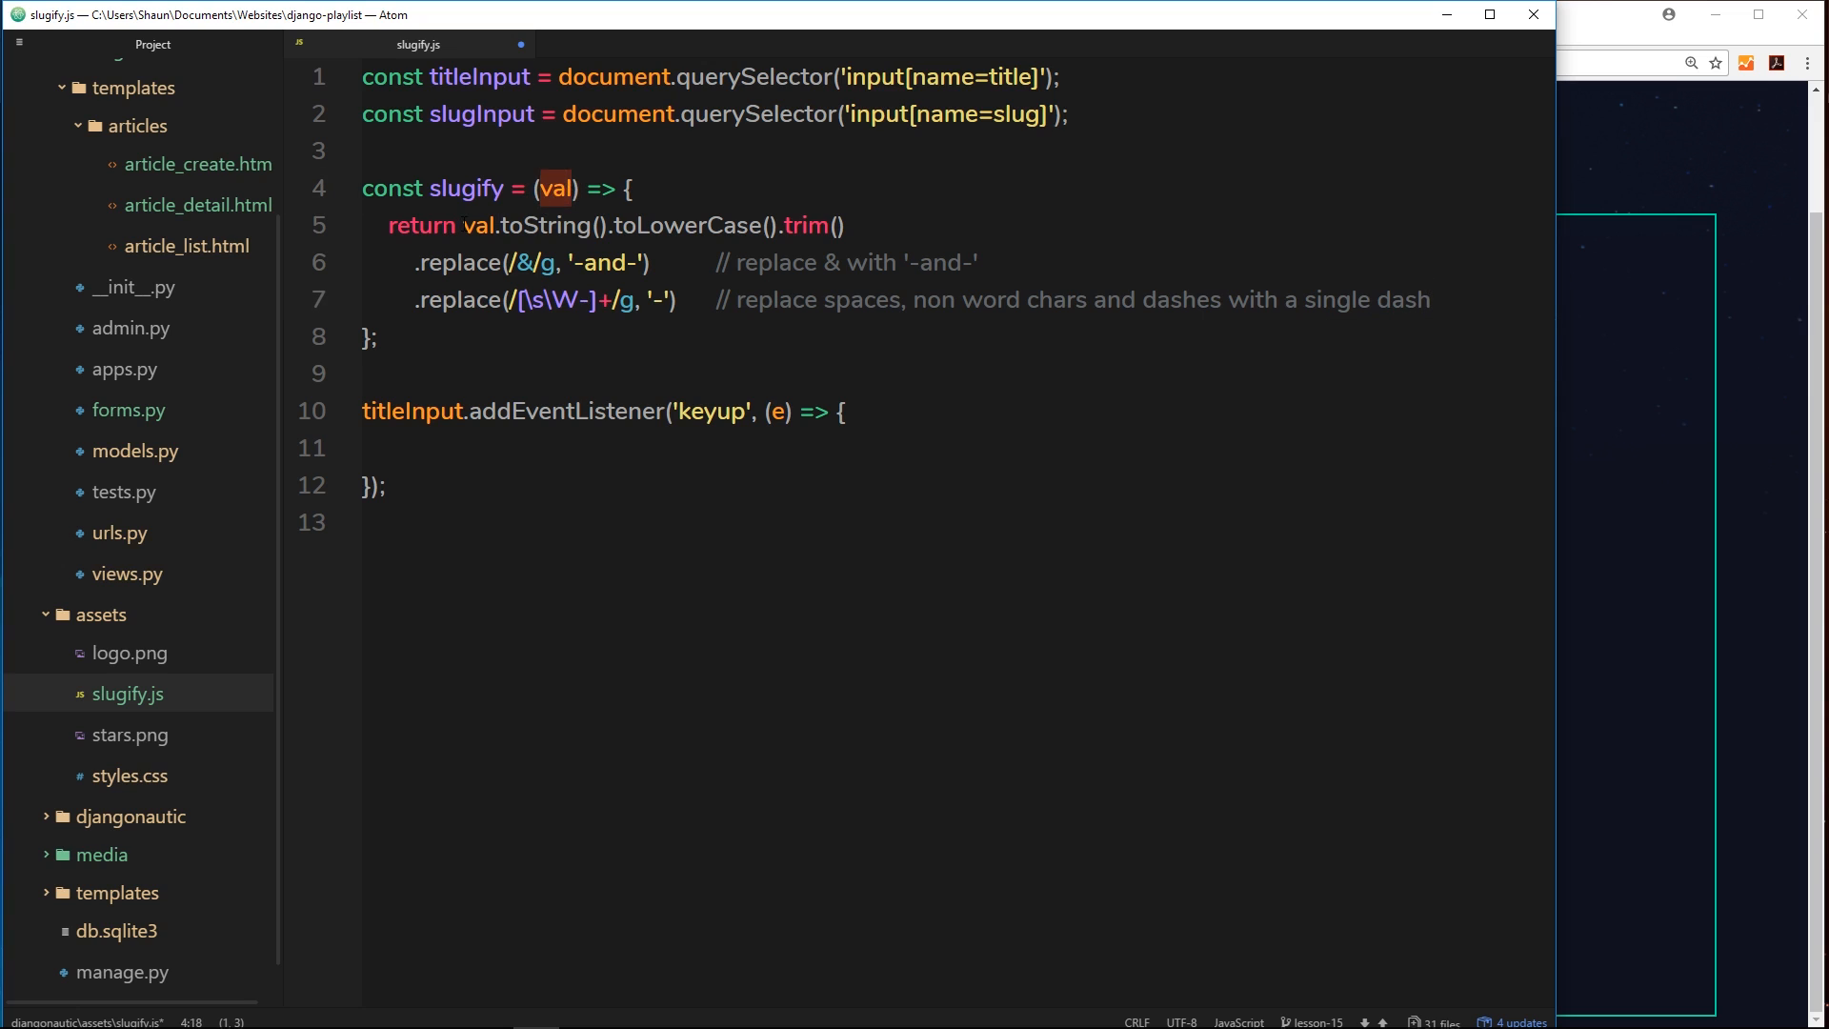
pyautogui.moveTo(464, 224); pyautogui.dragTo(686, 300)
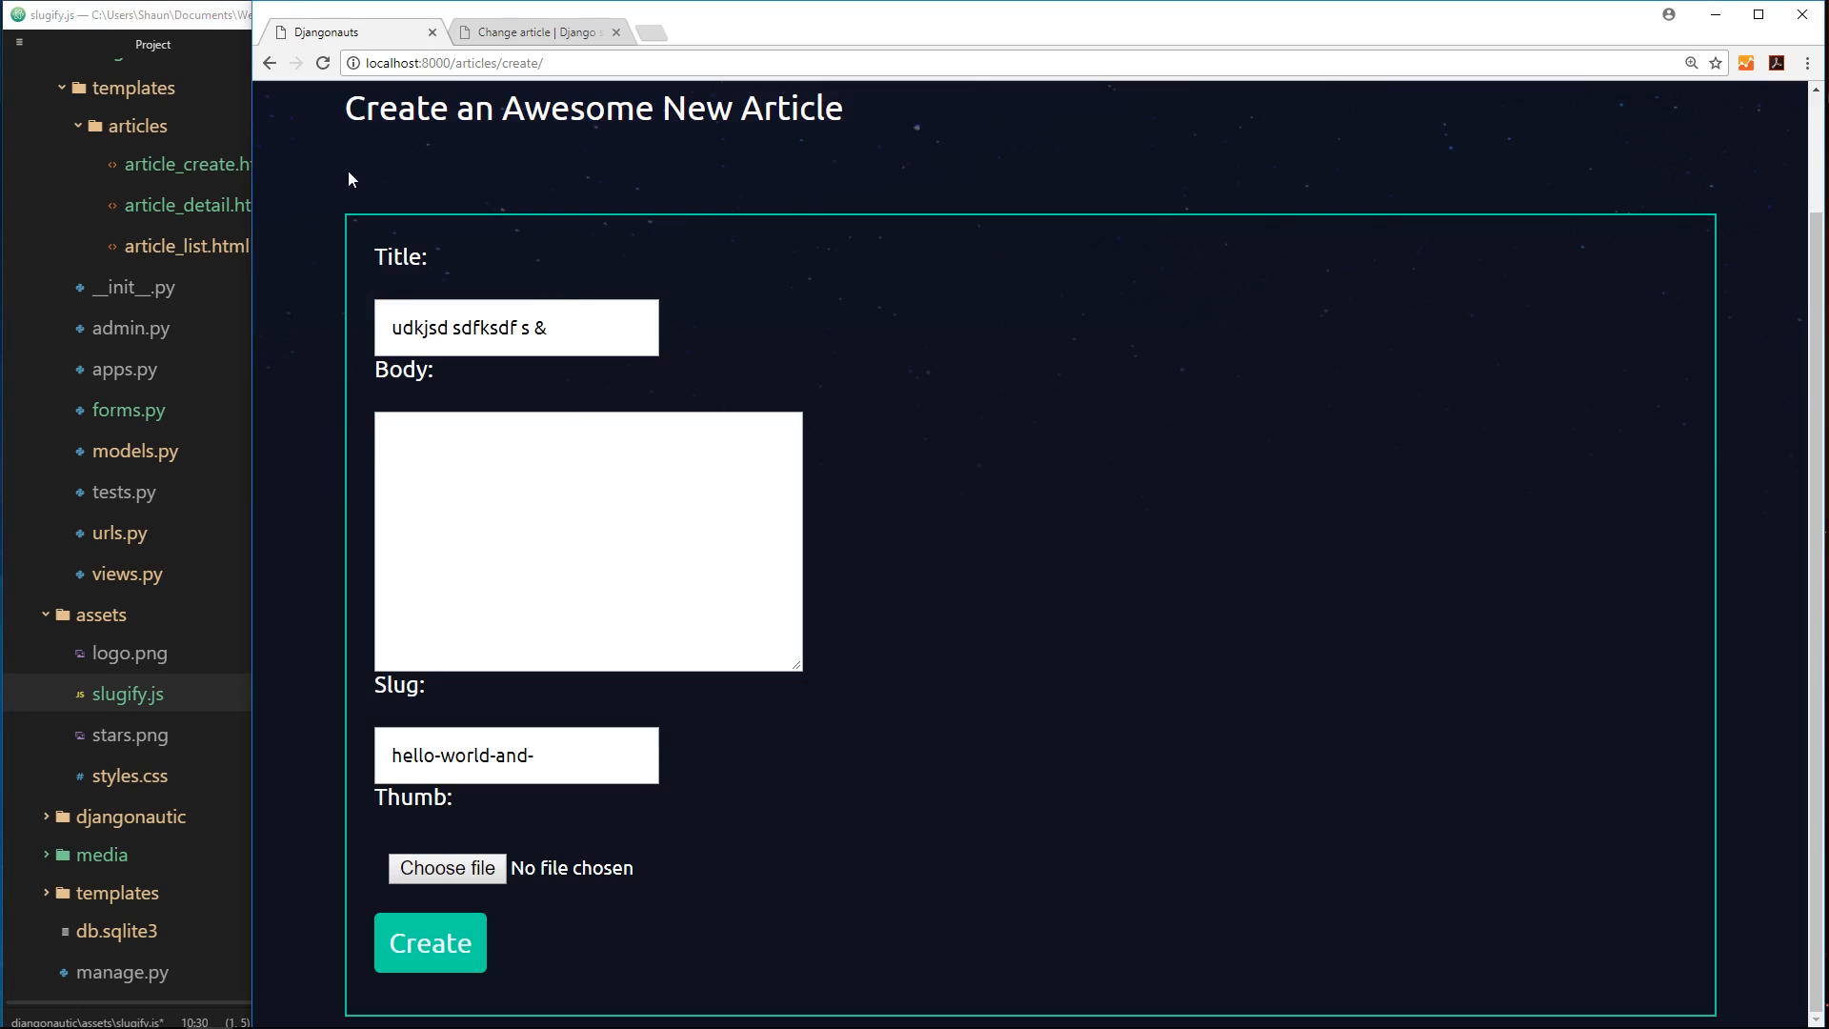
pyautogui.moveTo(667, 574)
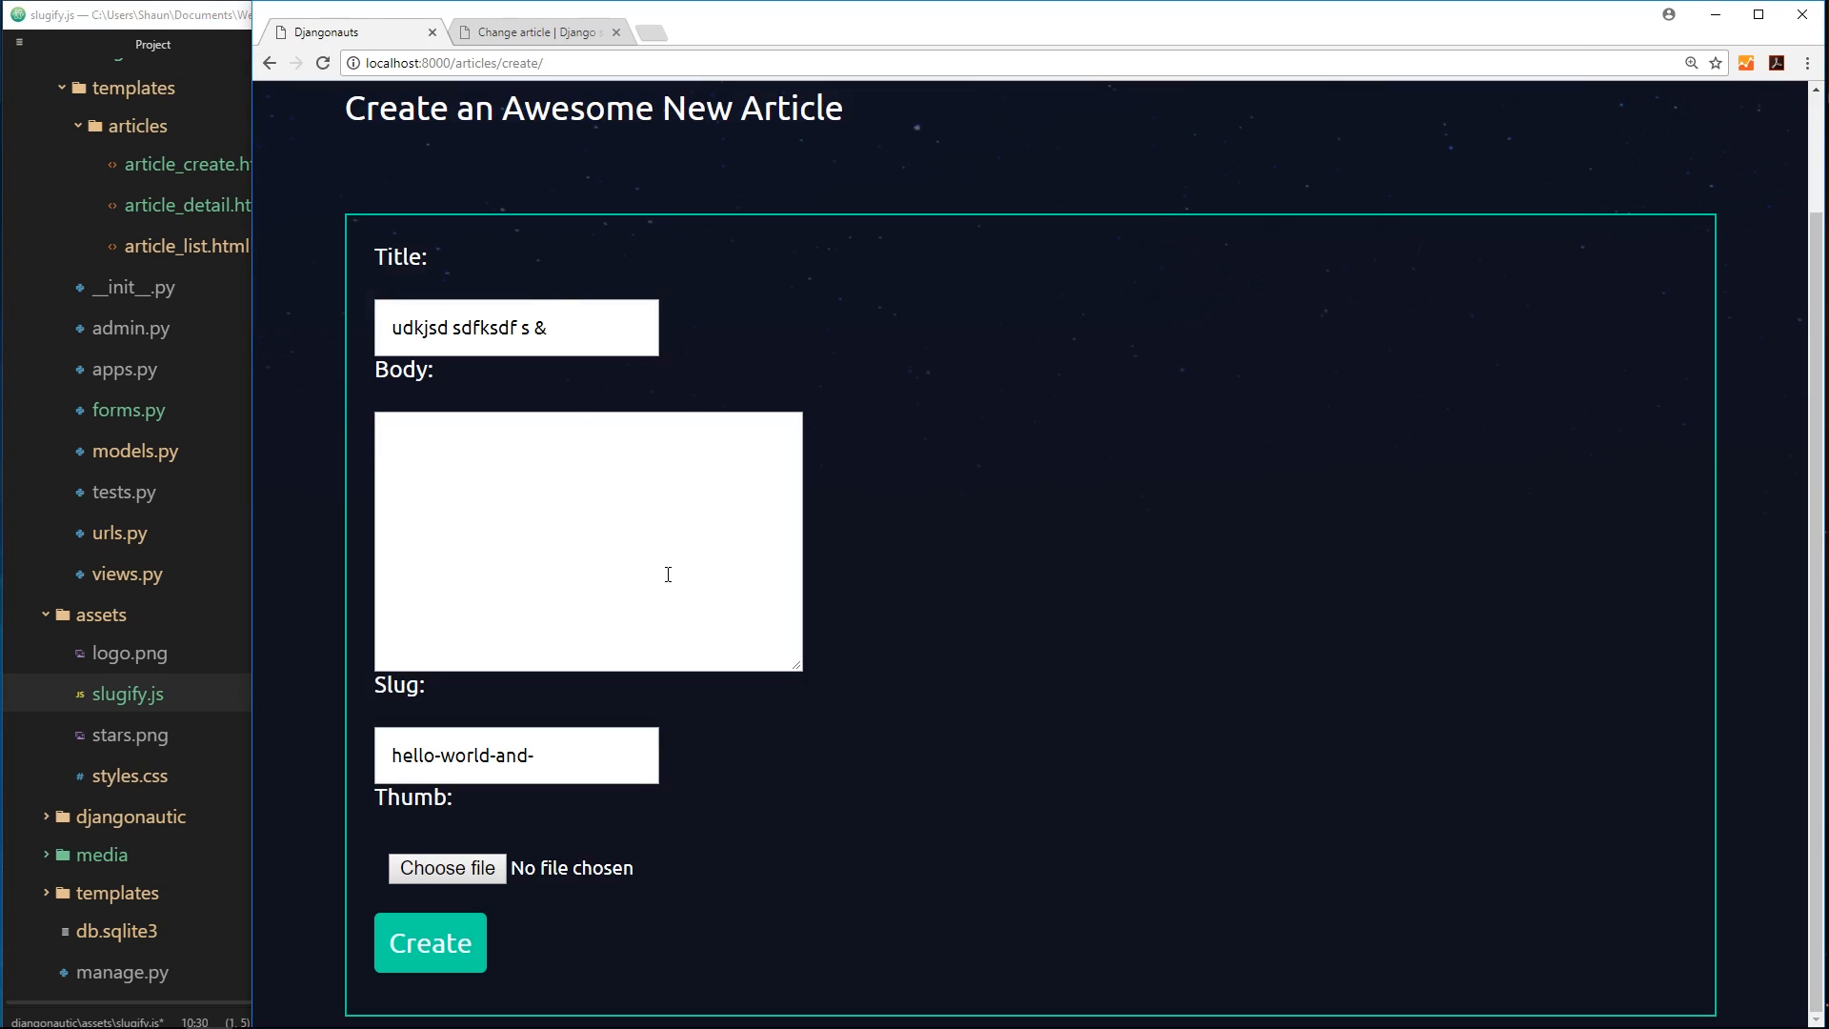
# - Check the Chrome form's slug still ignores the title, then return to slugify.js
pyautogui.tripleClick(516, 754)
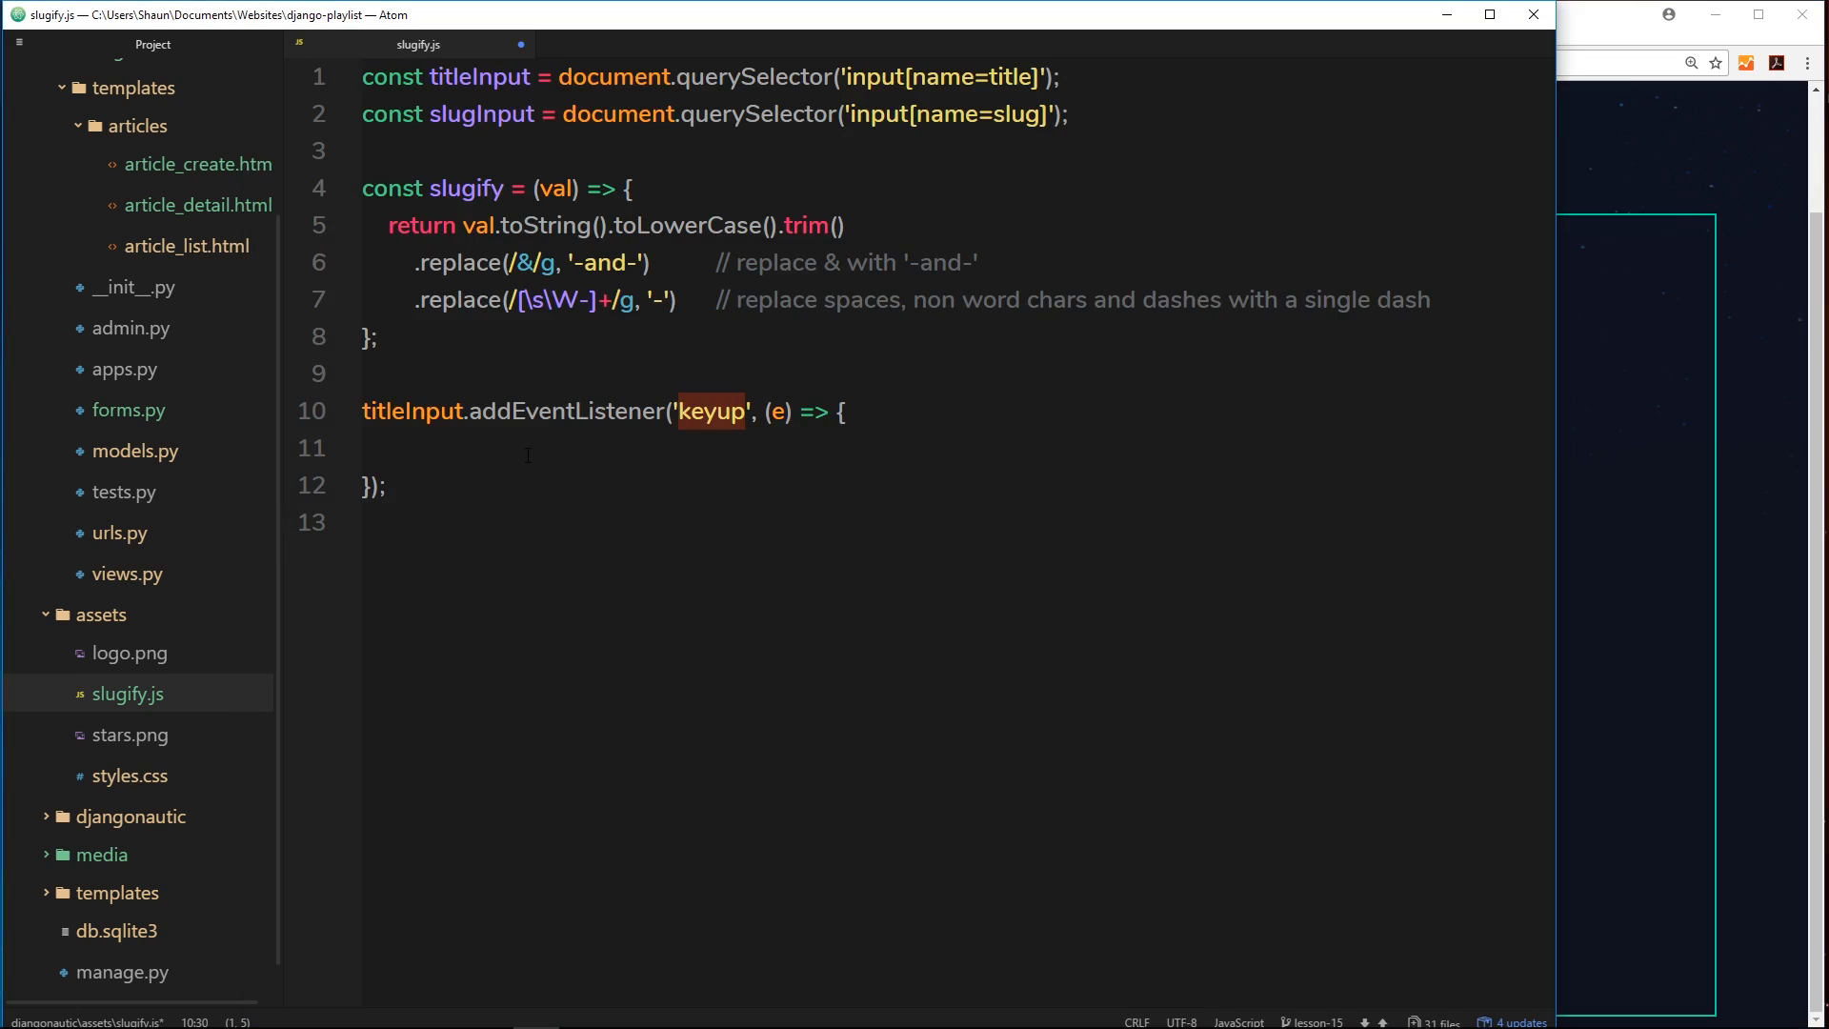
# - Write slugInput.setAttribute('value', slugify(titleInput.value)); inside the keyup callback
pyautogui.write('s')
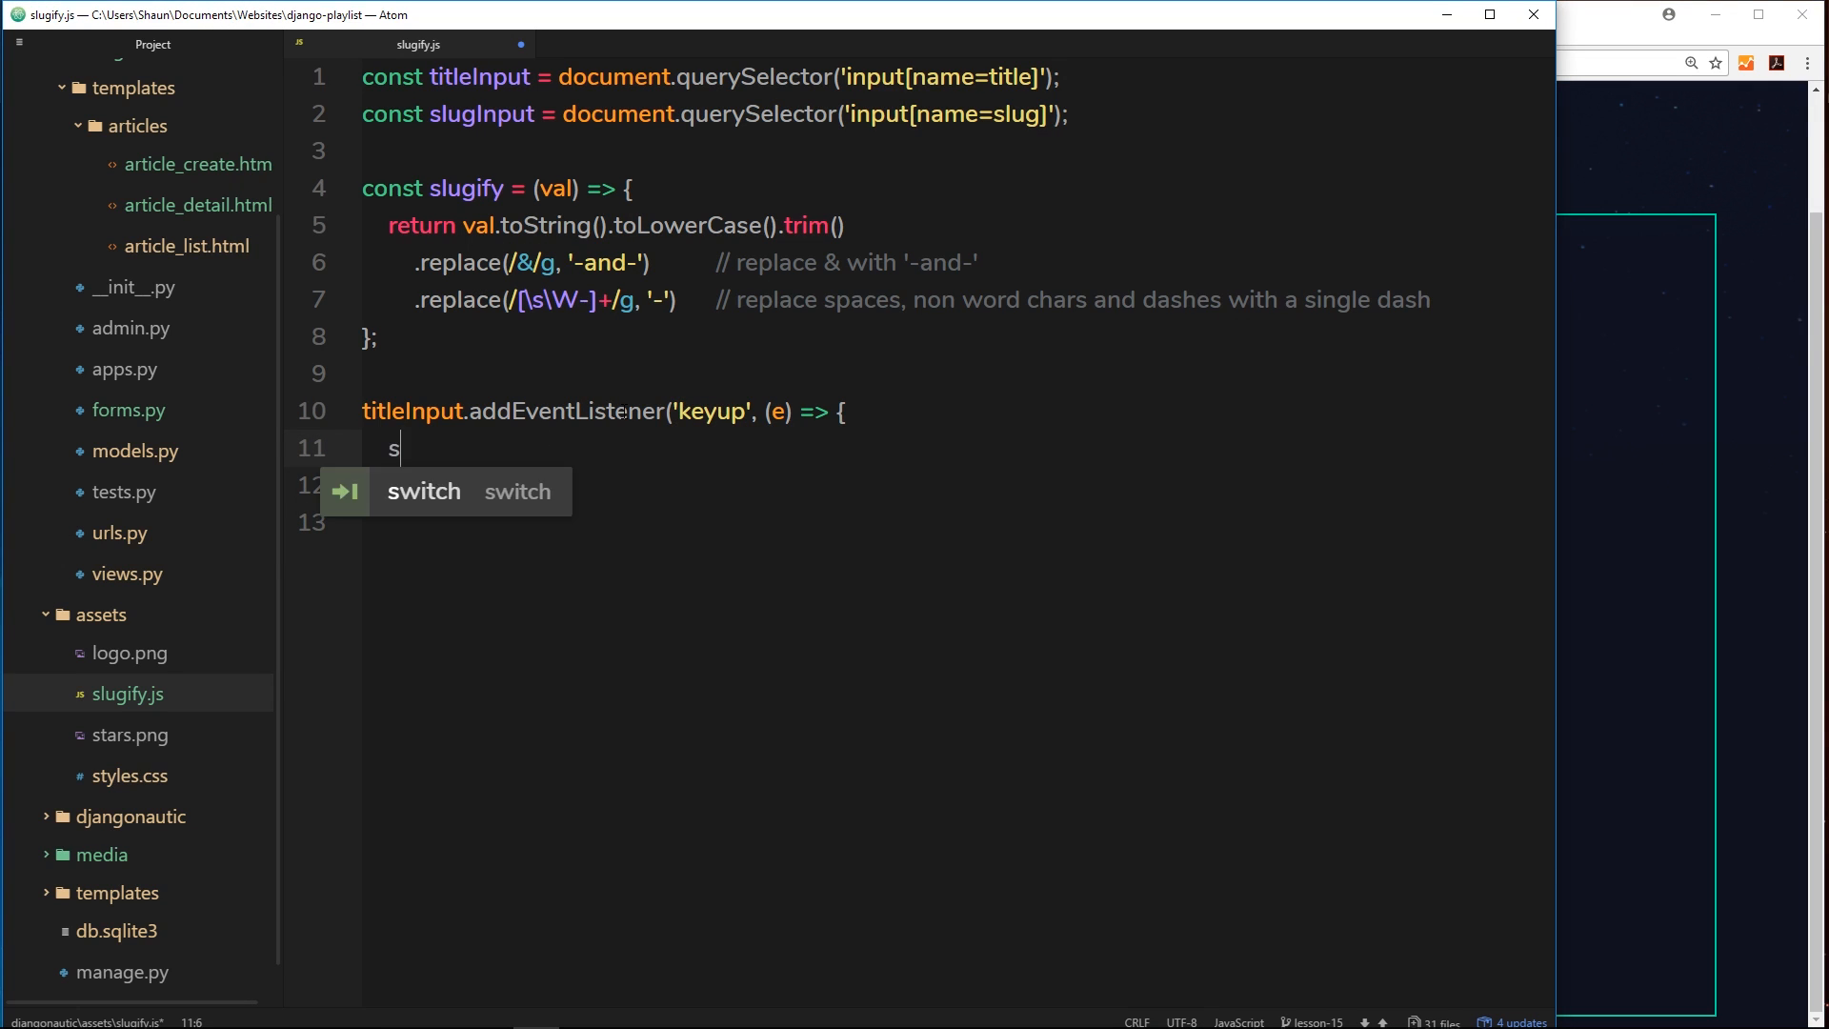
pyautogui.write('lugInput')
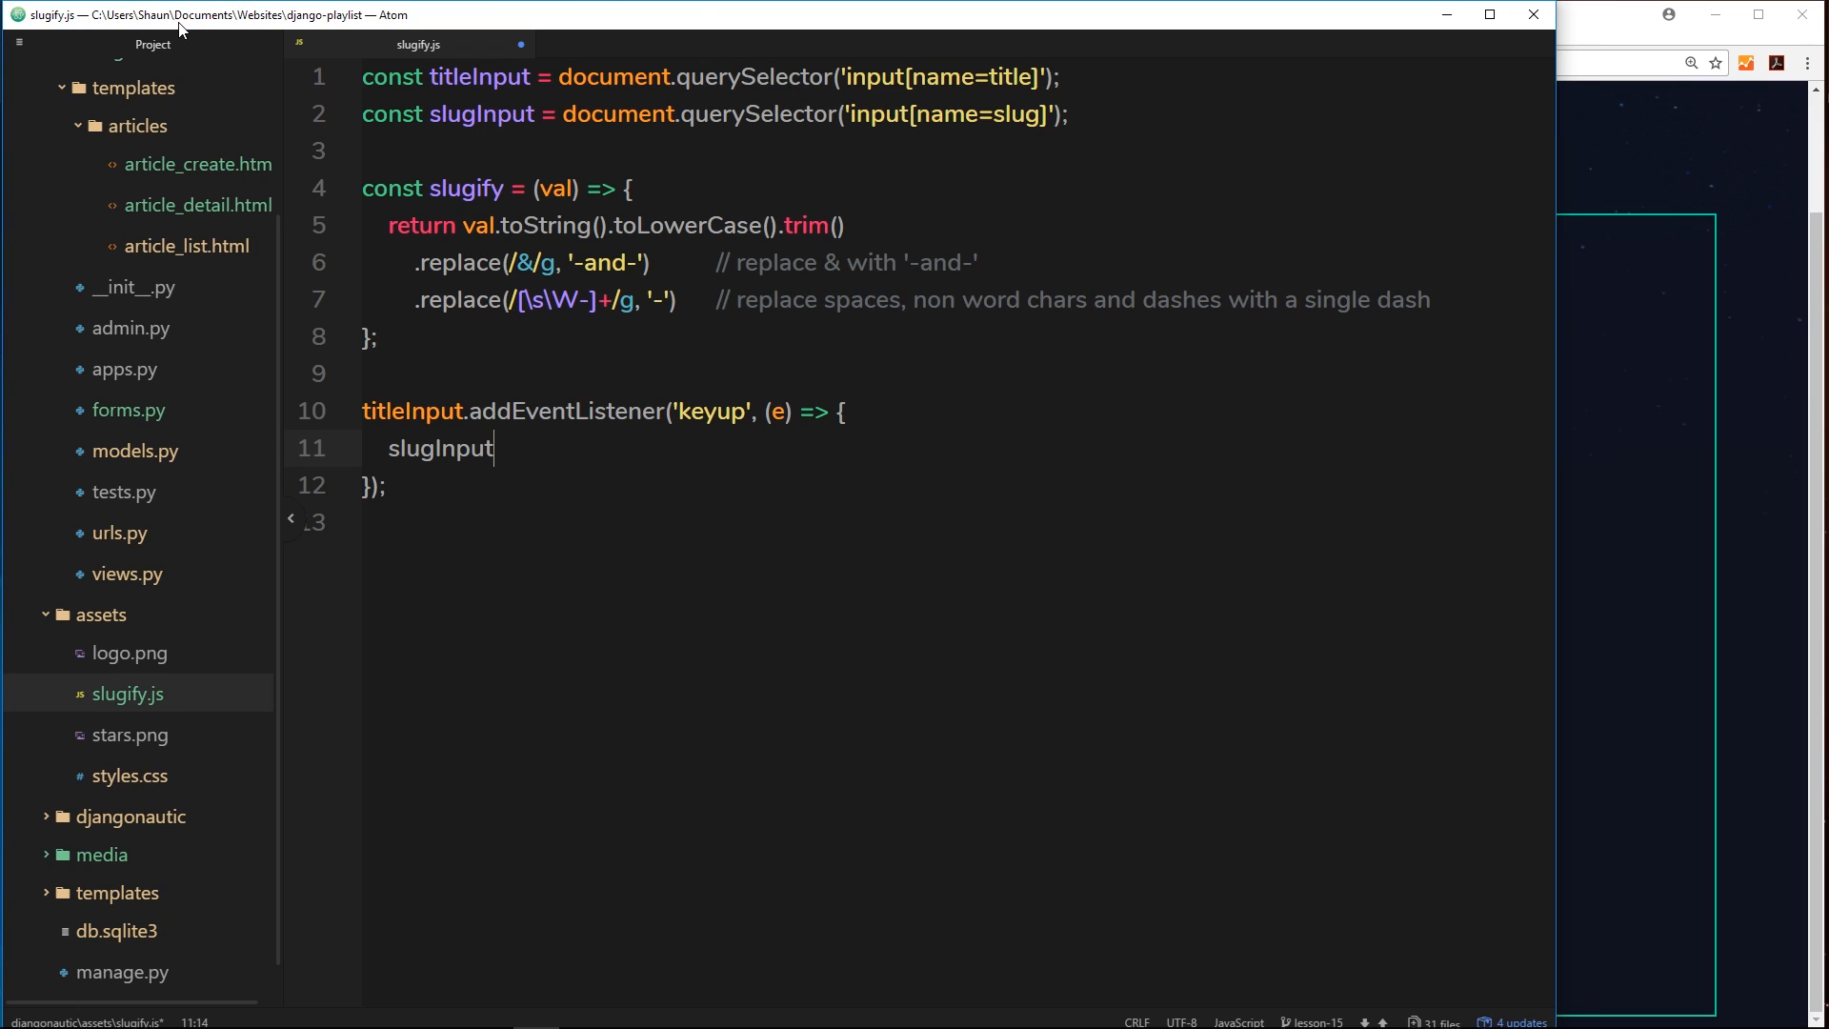
pyautogui.write('.s')
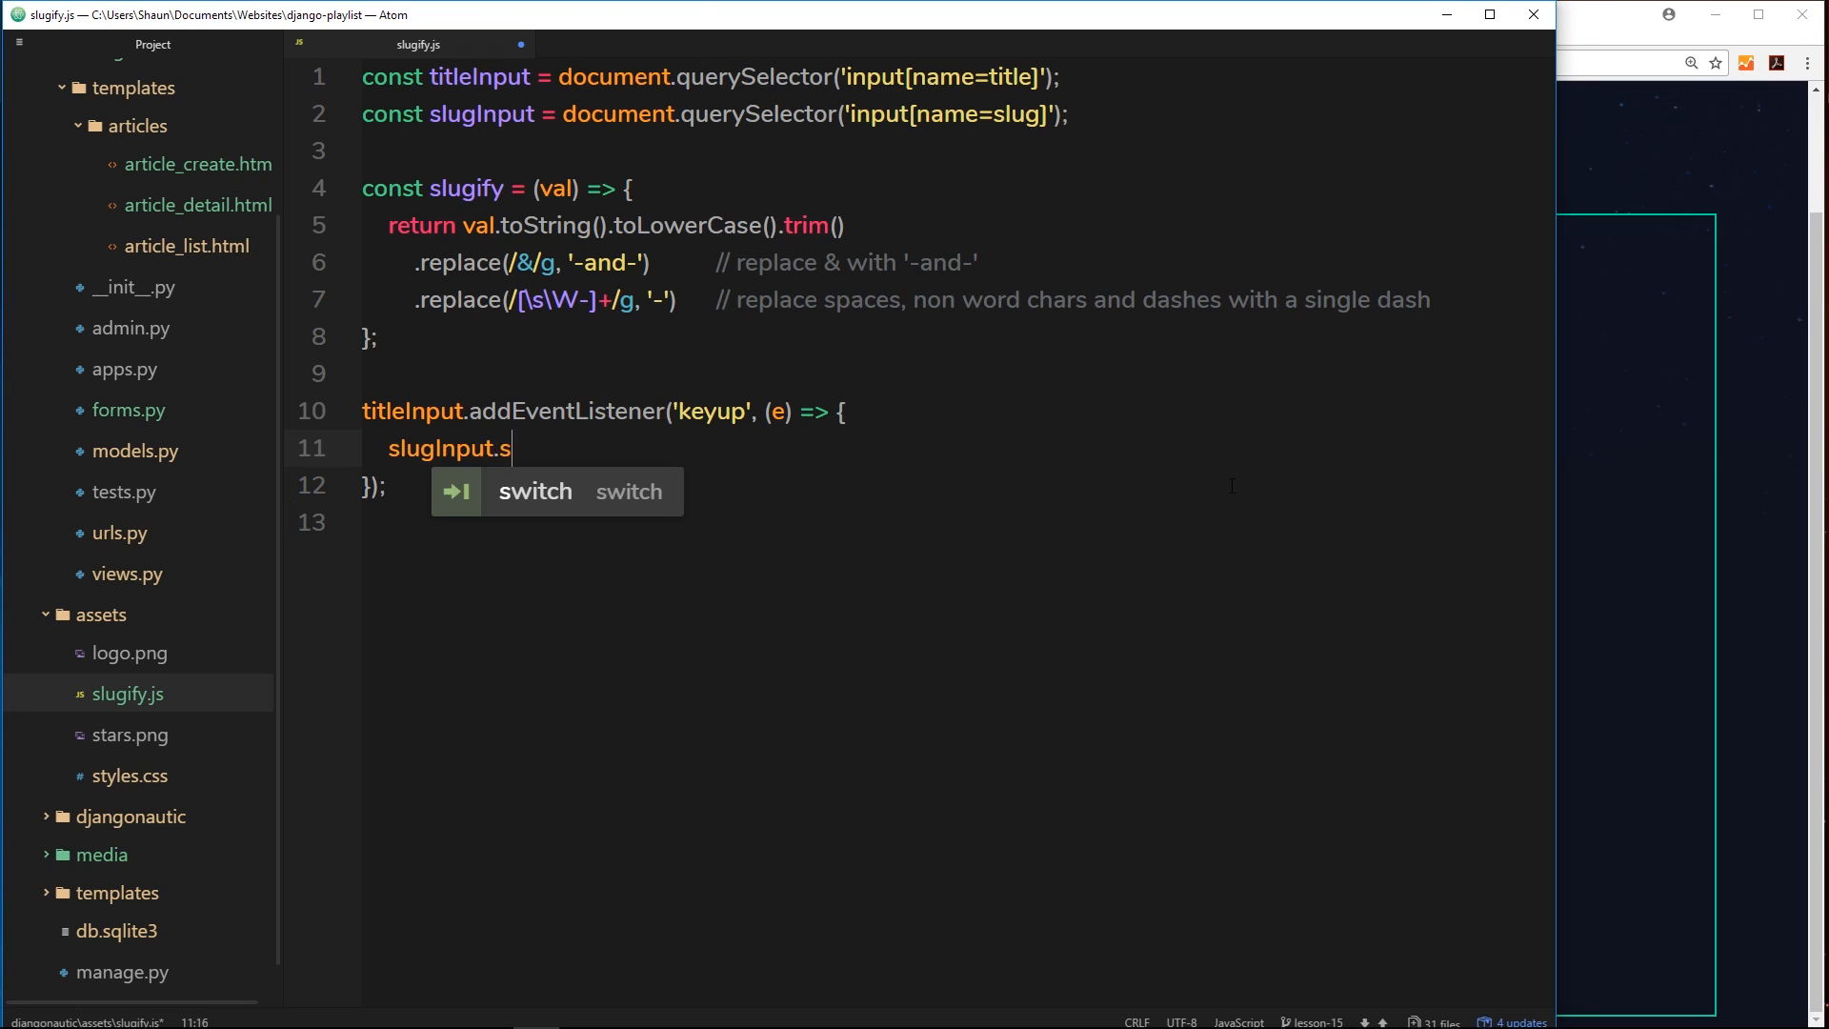
pyautogui.write('etAttribut')
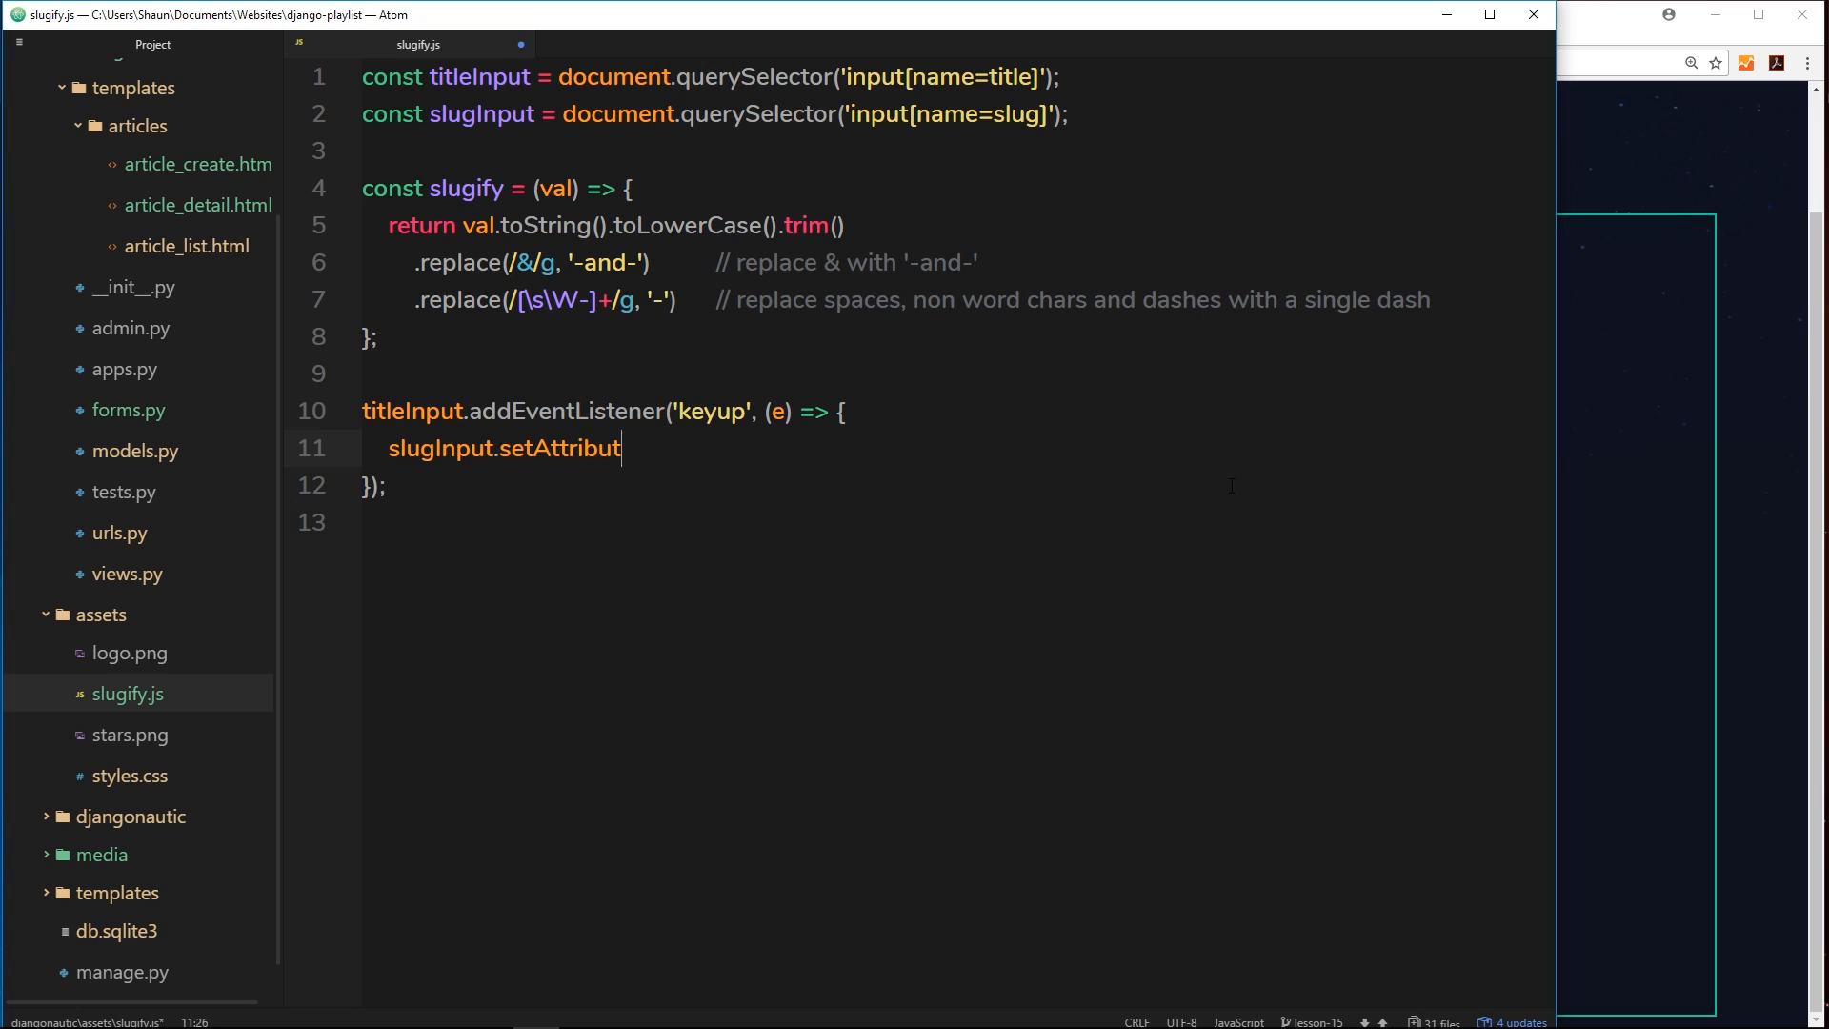
pyautogui.write("('v'")
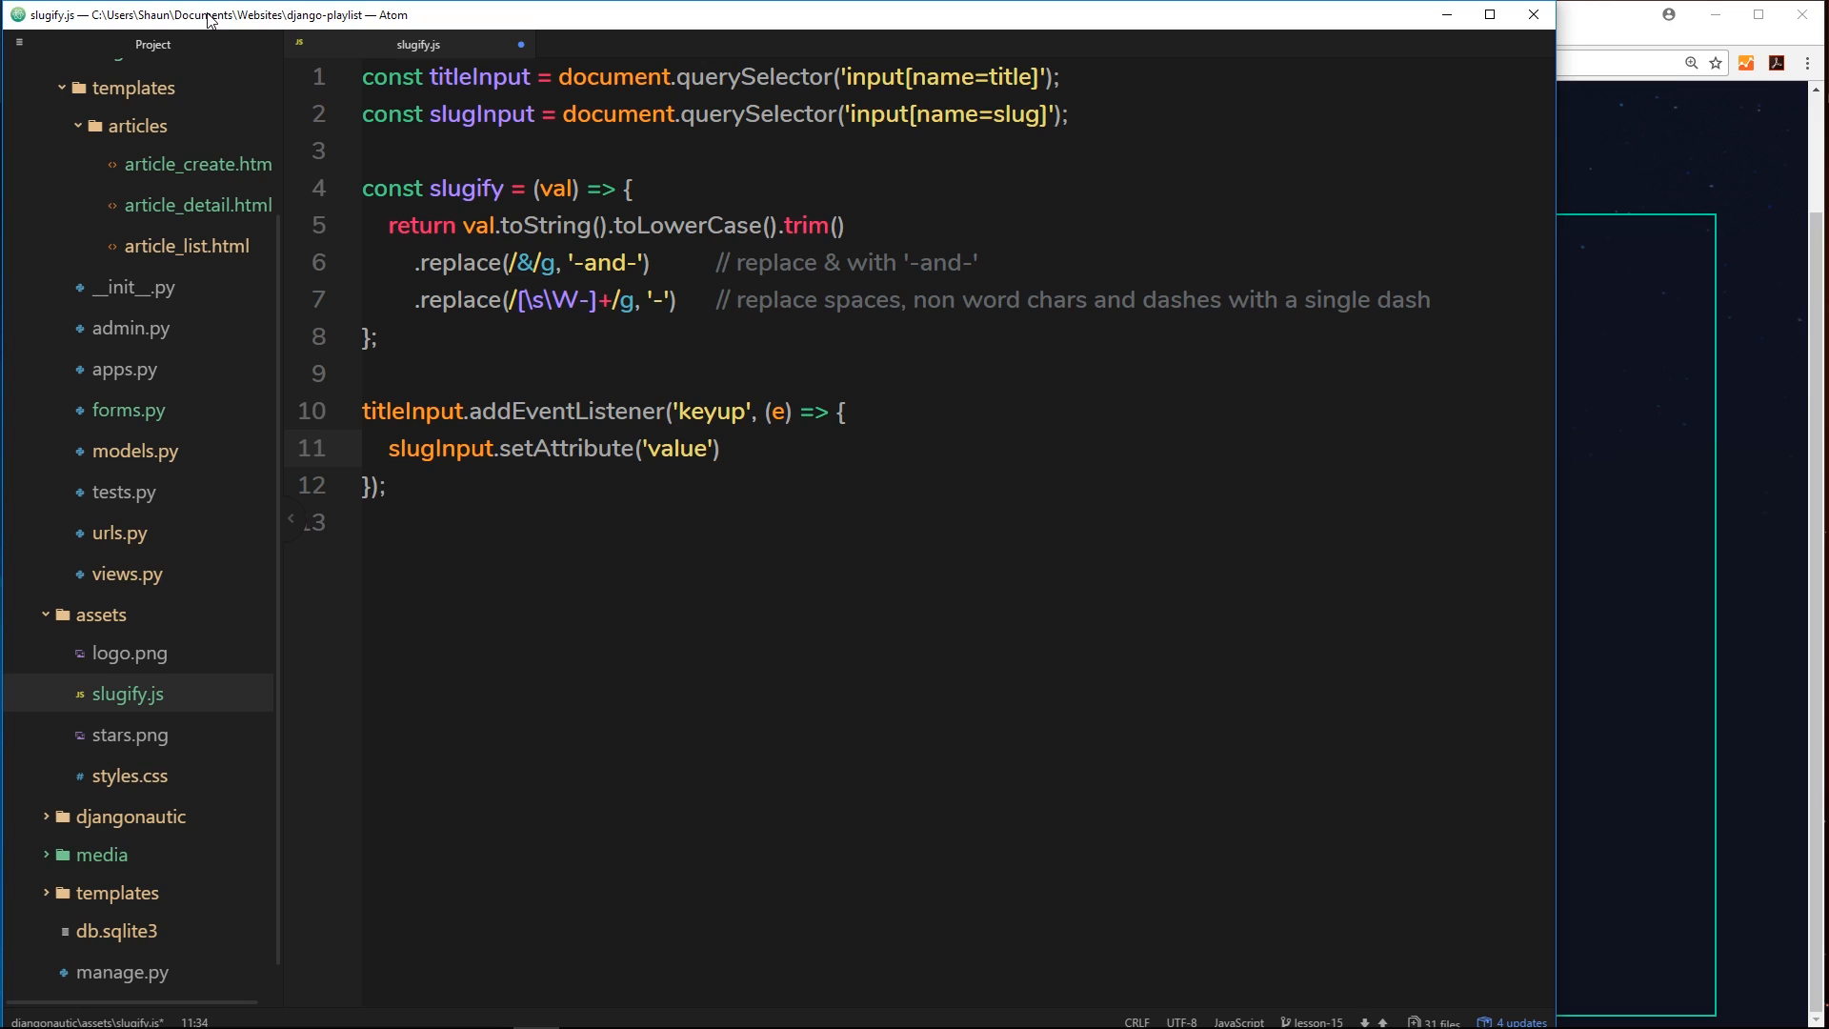
pyautogui.write(',')
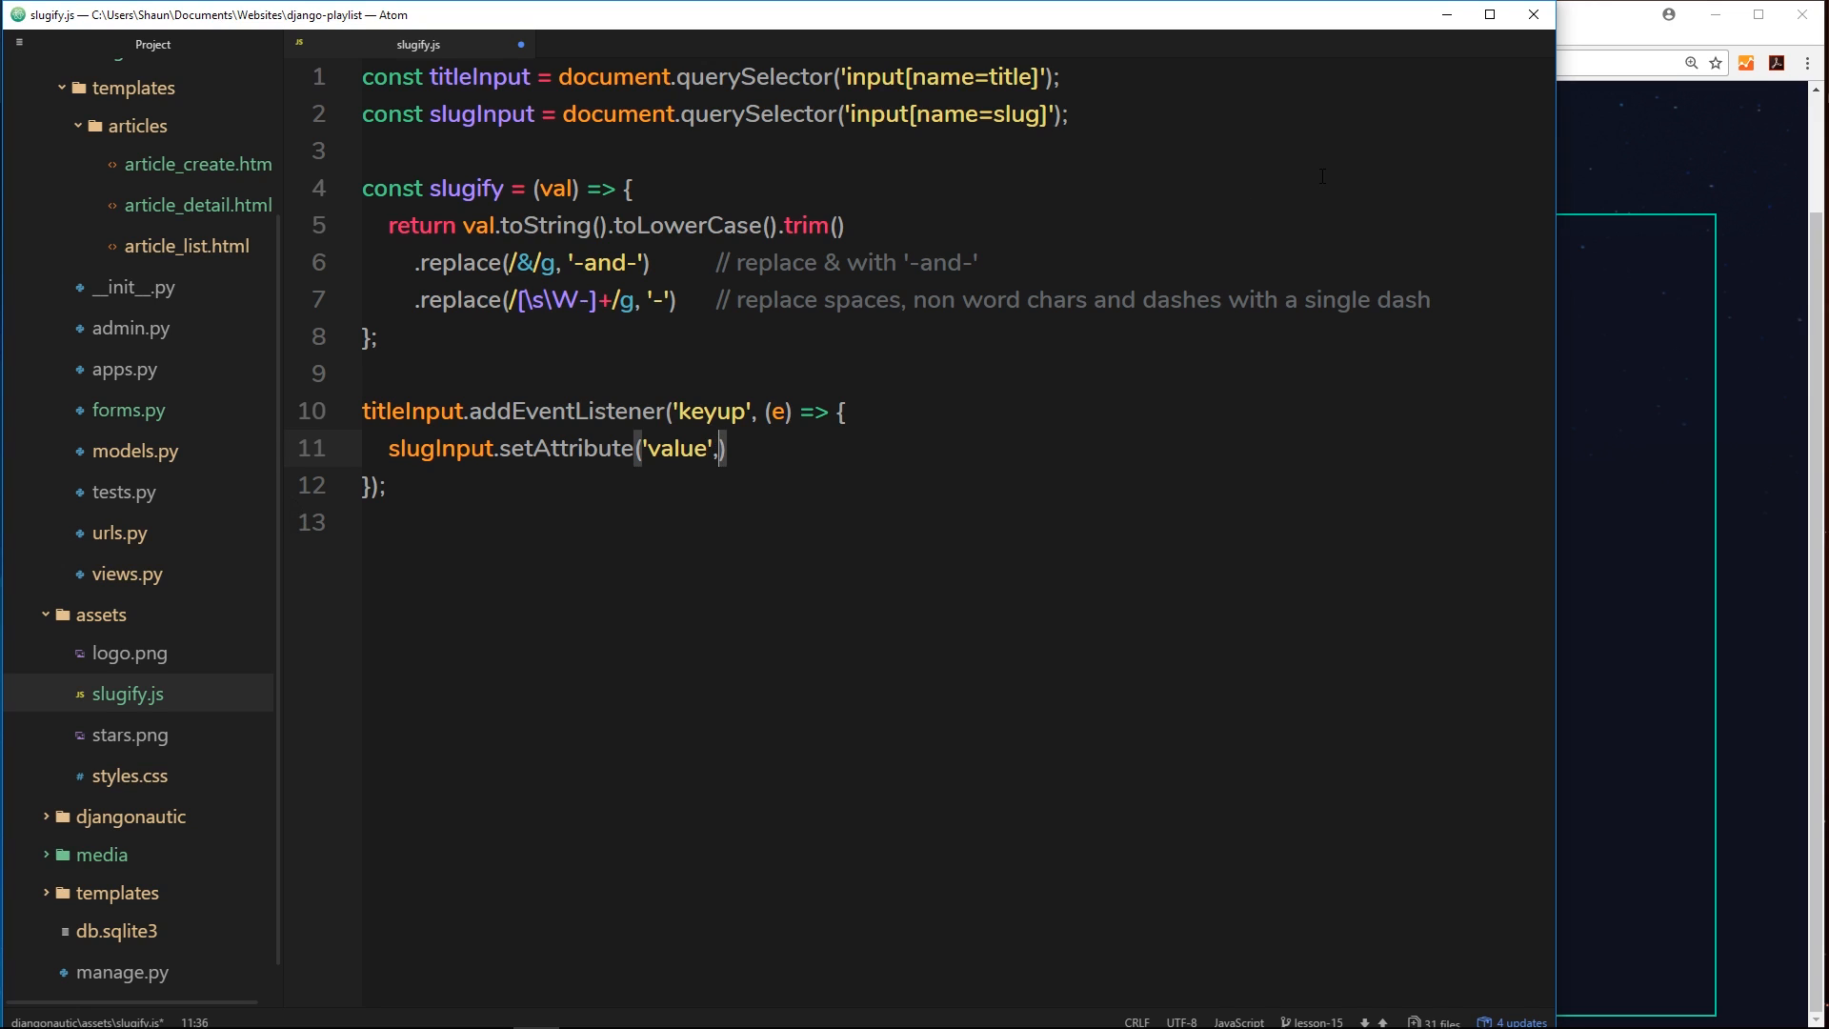
pyautogui.write('slugify')
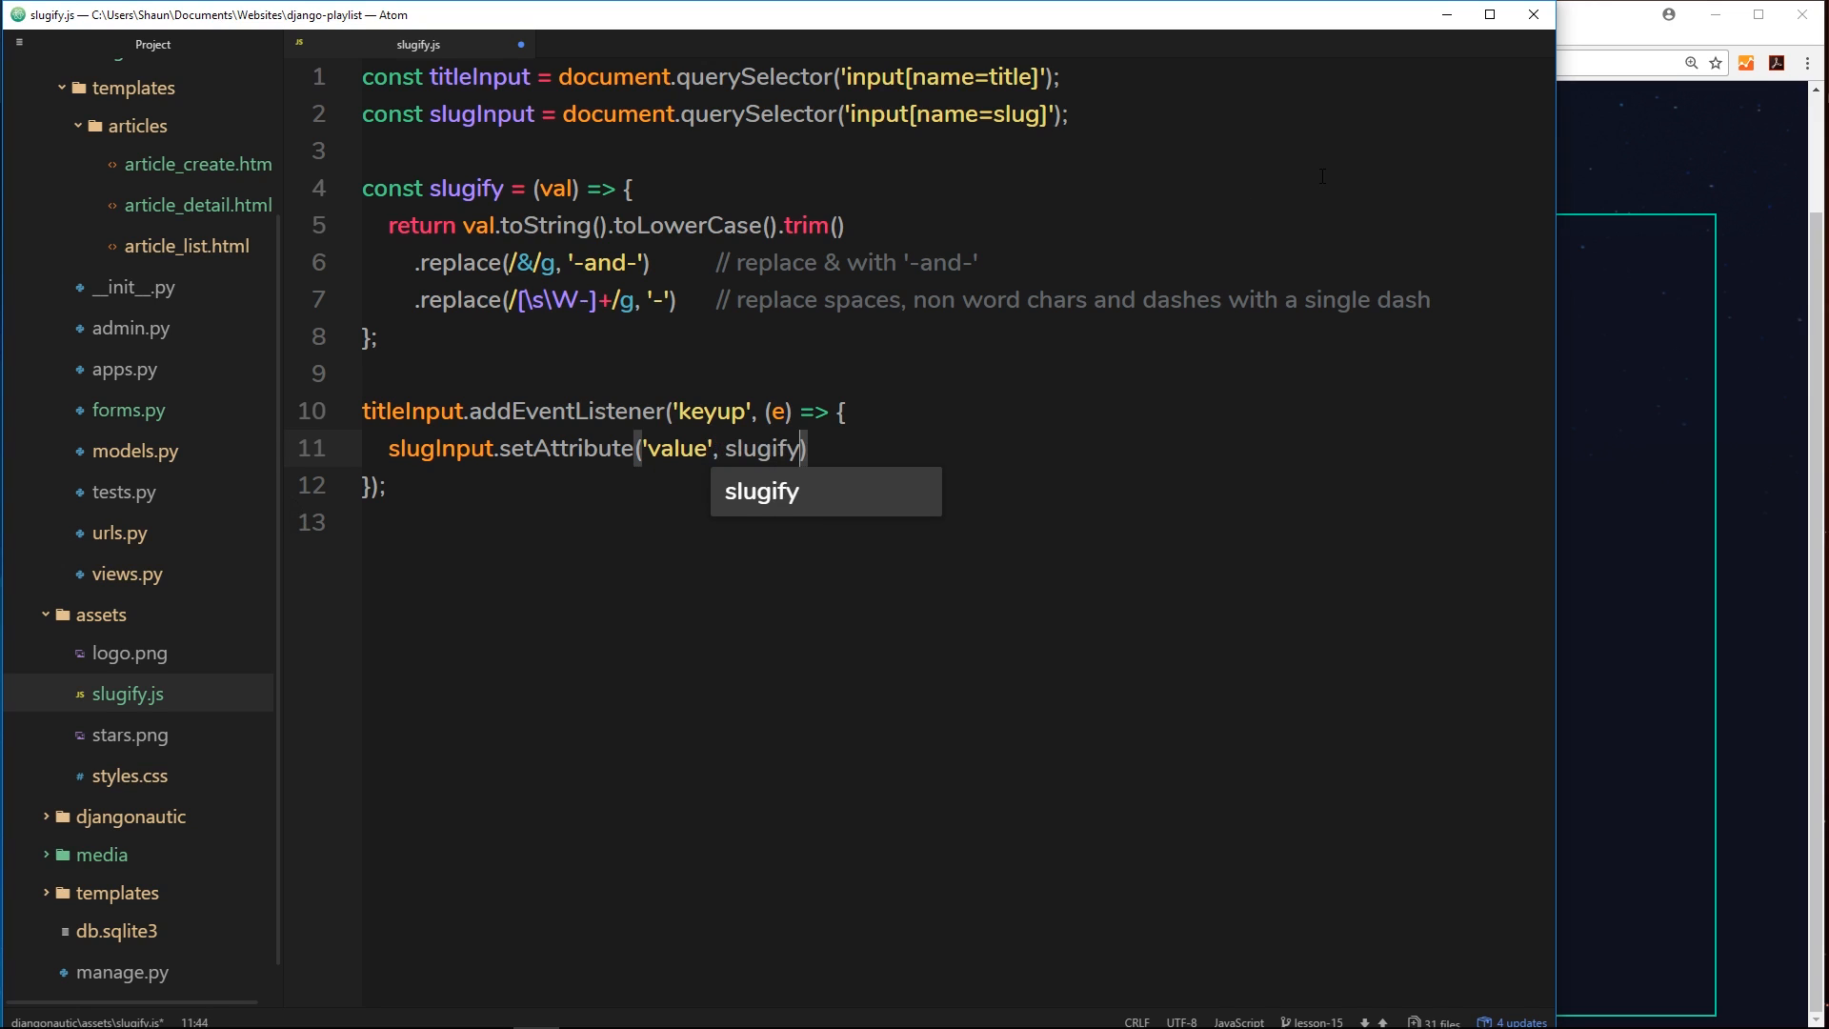
pyautogui.write('(')
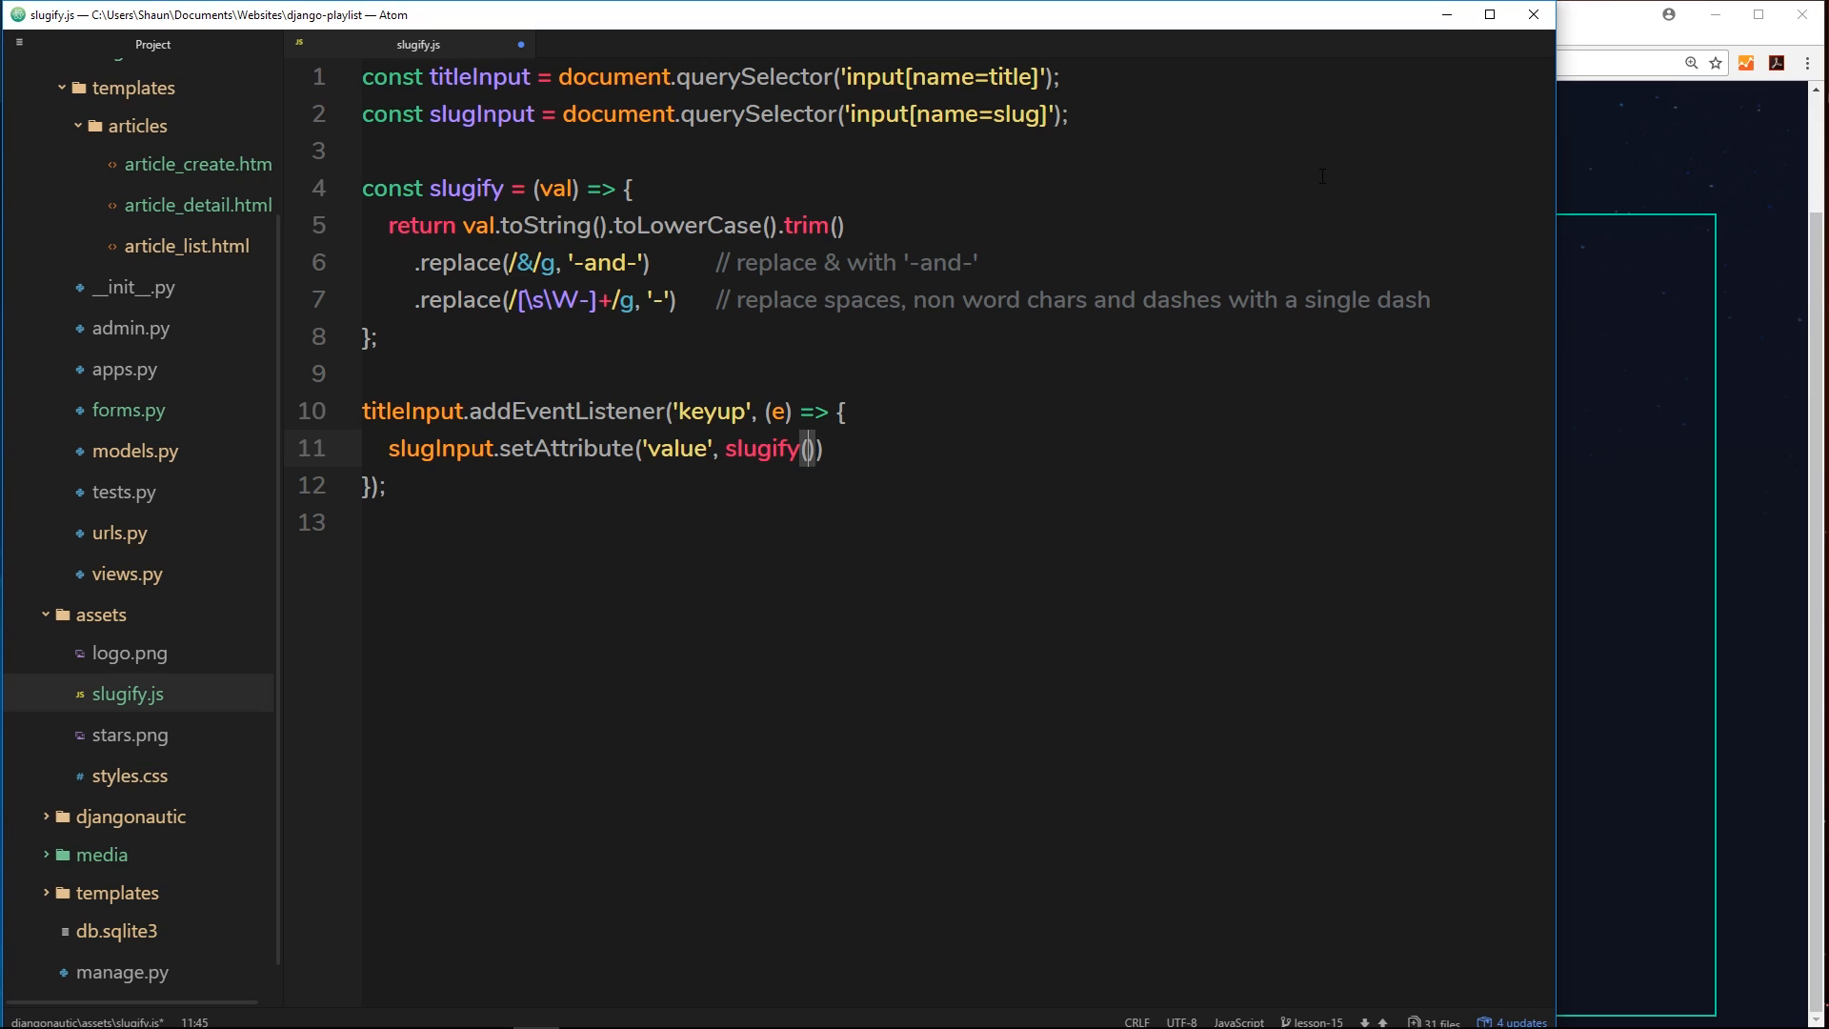
pyautogui.write('titleInput.va')
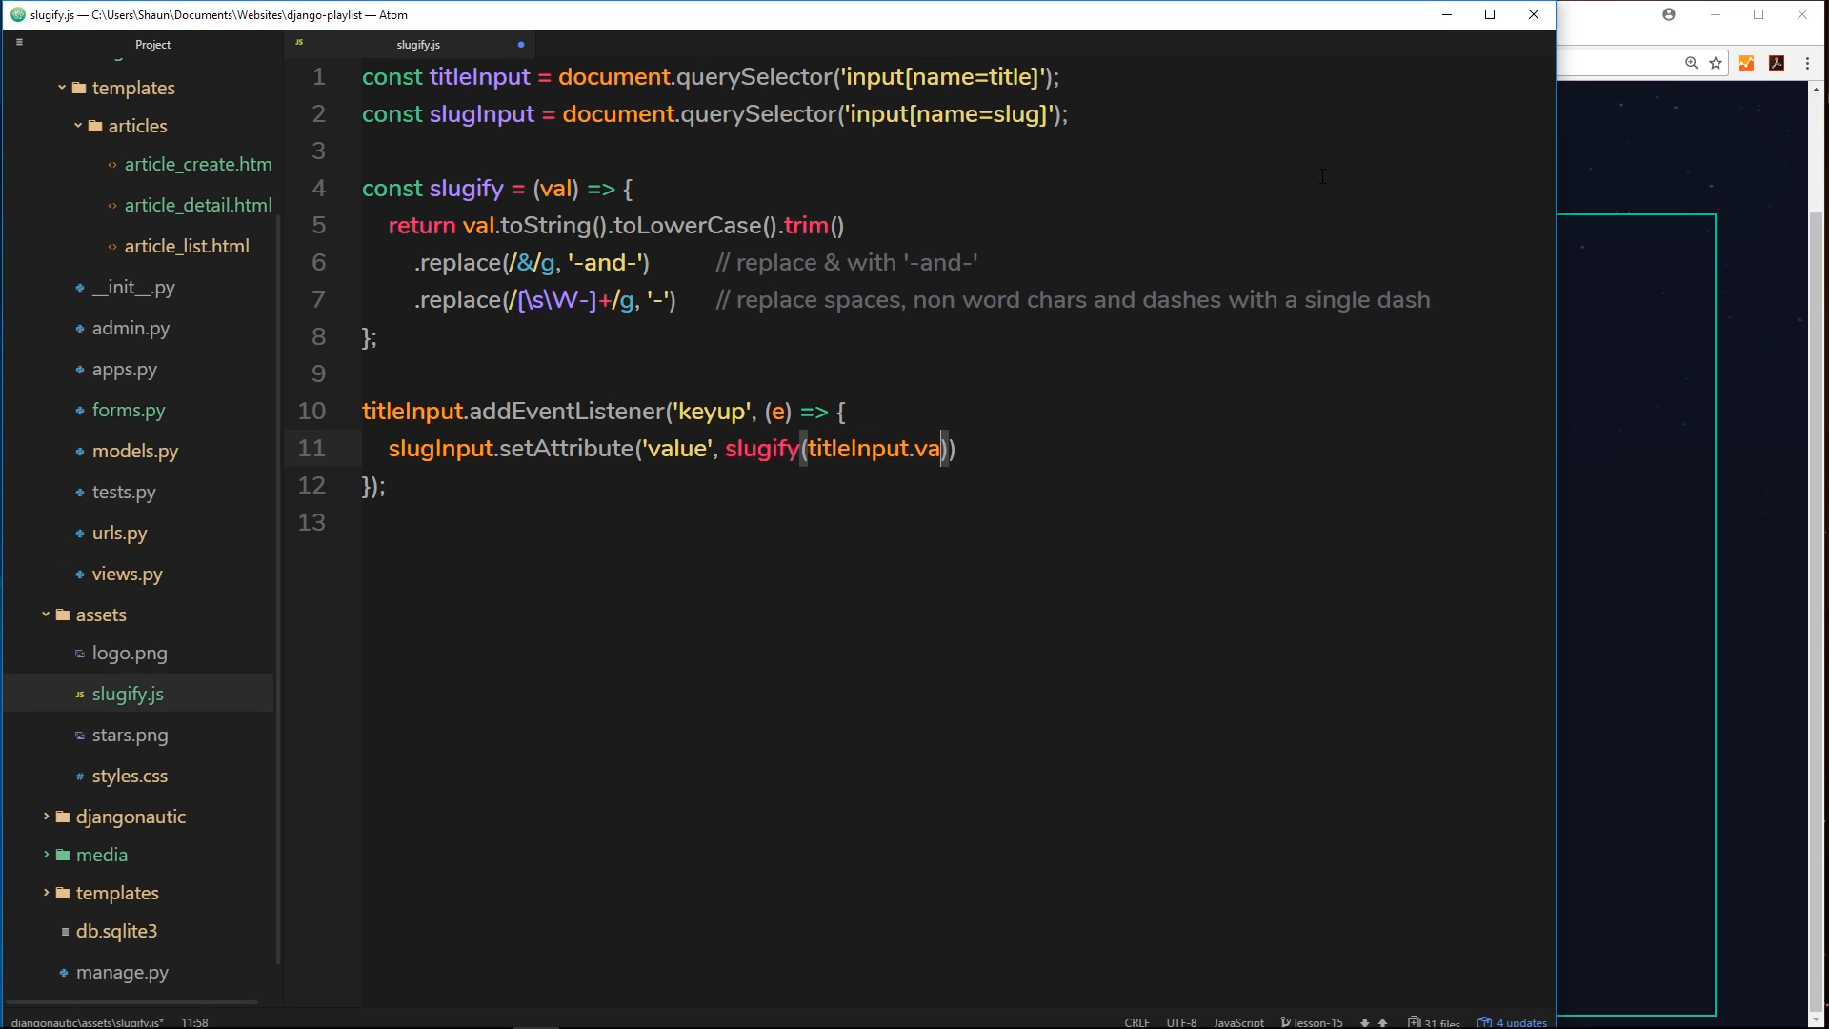
pyautogui.write('lue)')
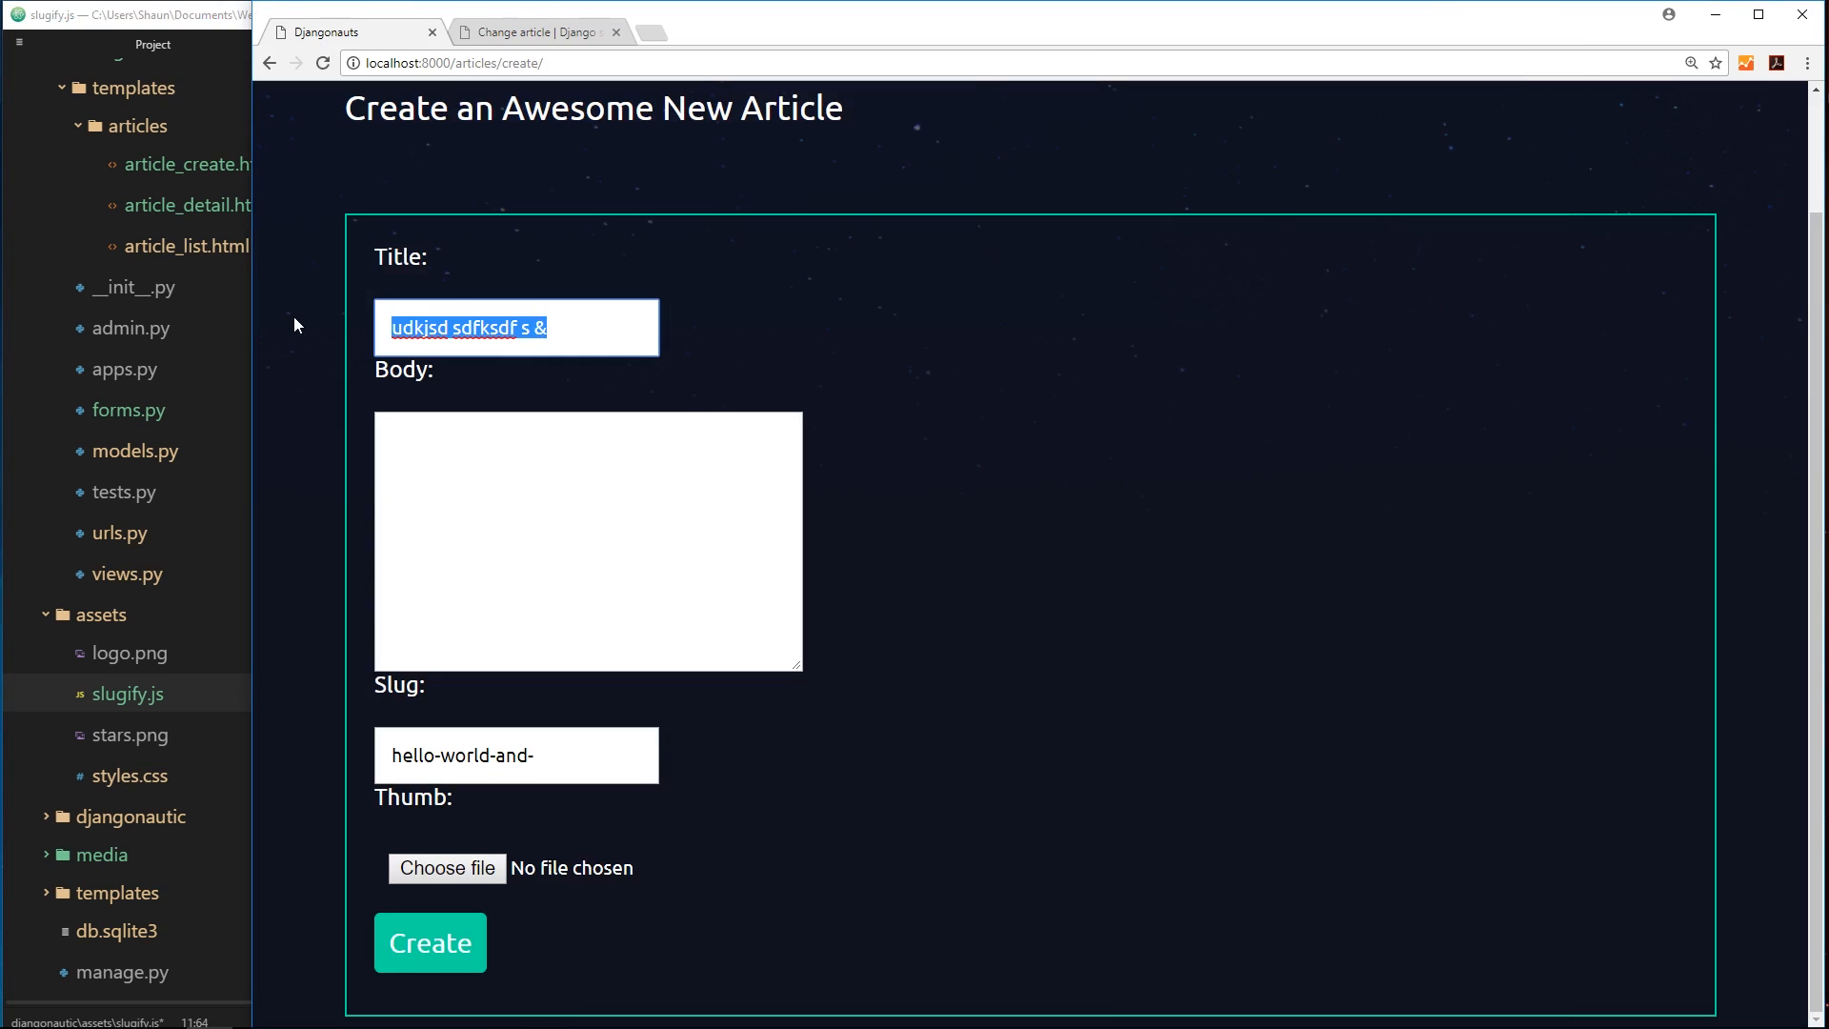
pyautogui.write('he')
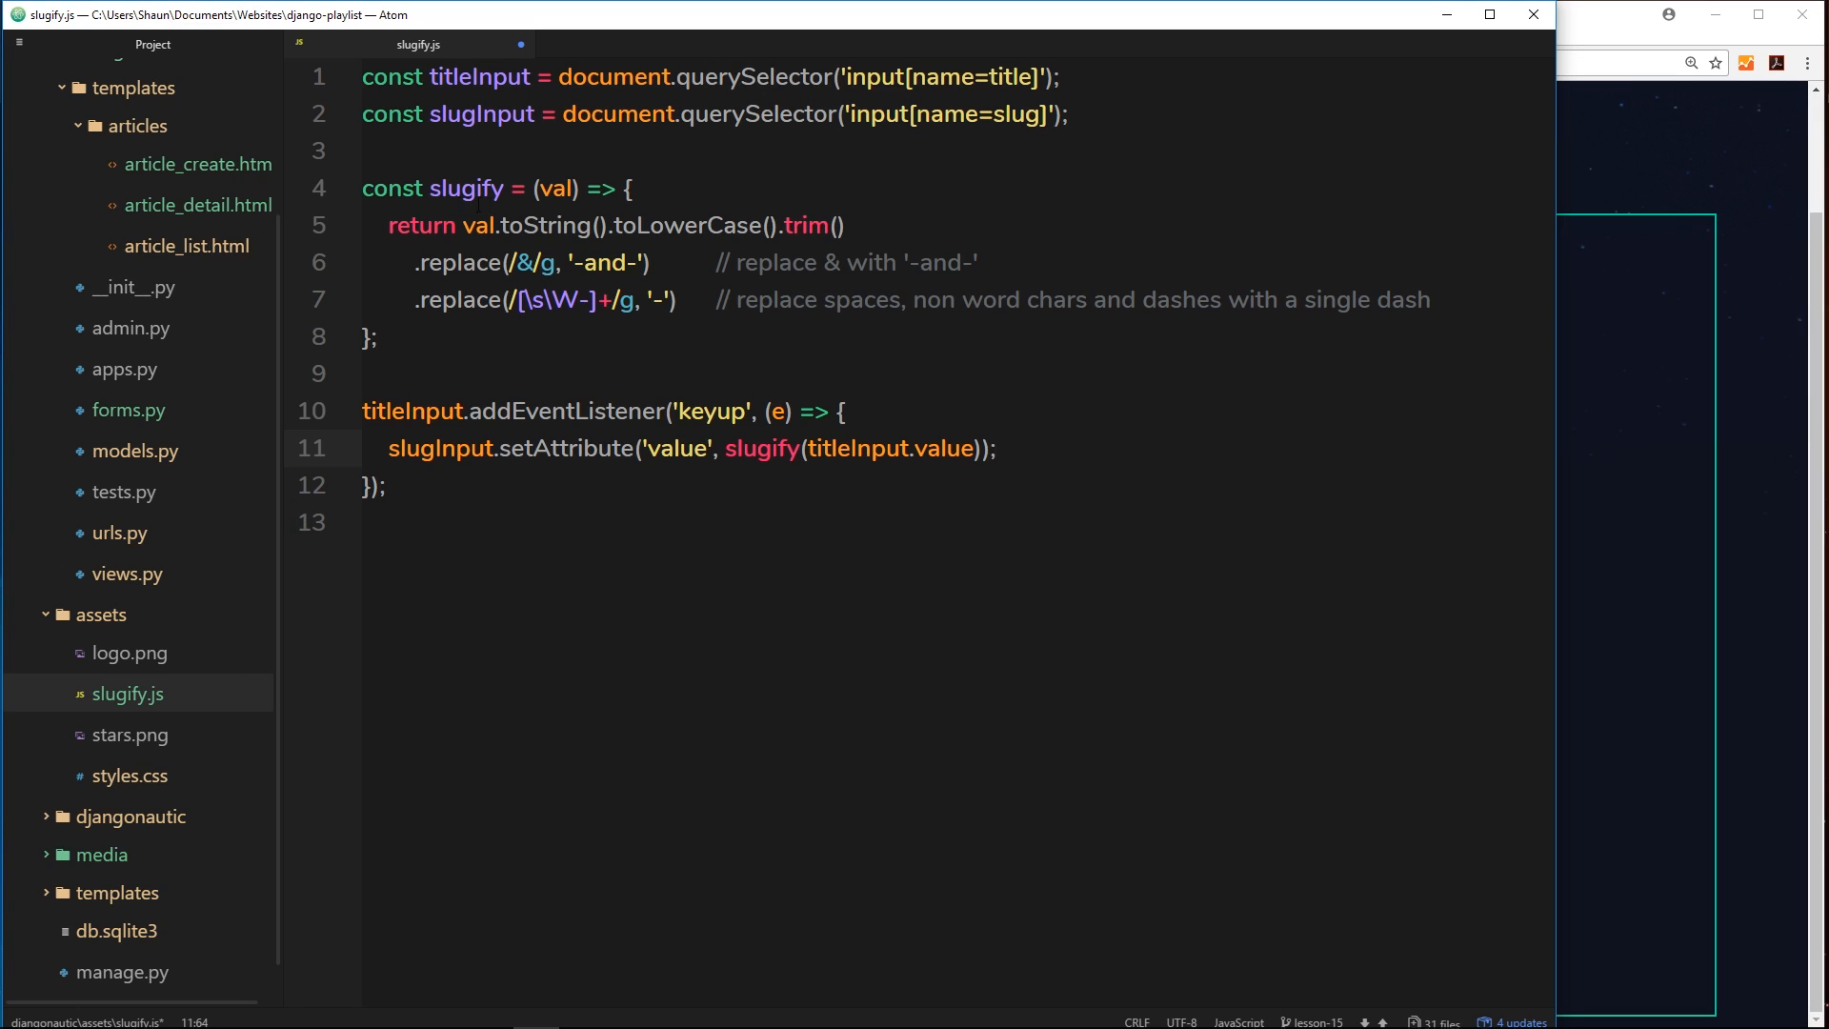
pyautogui.click(994, 448)
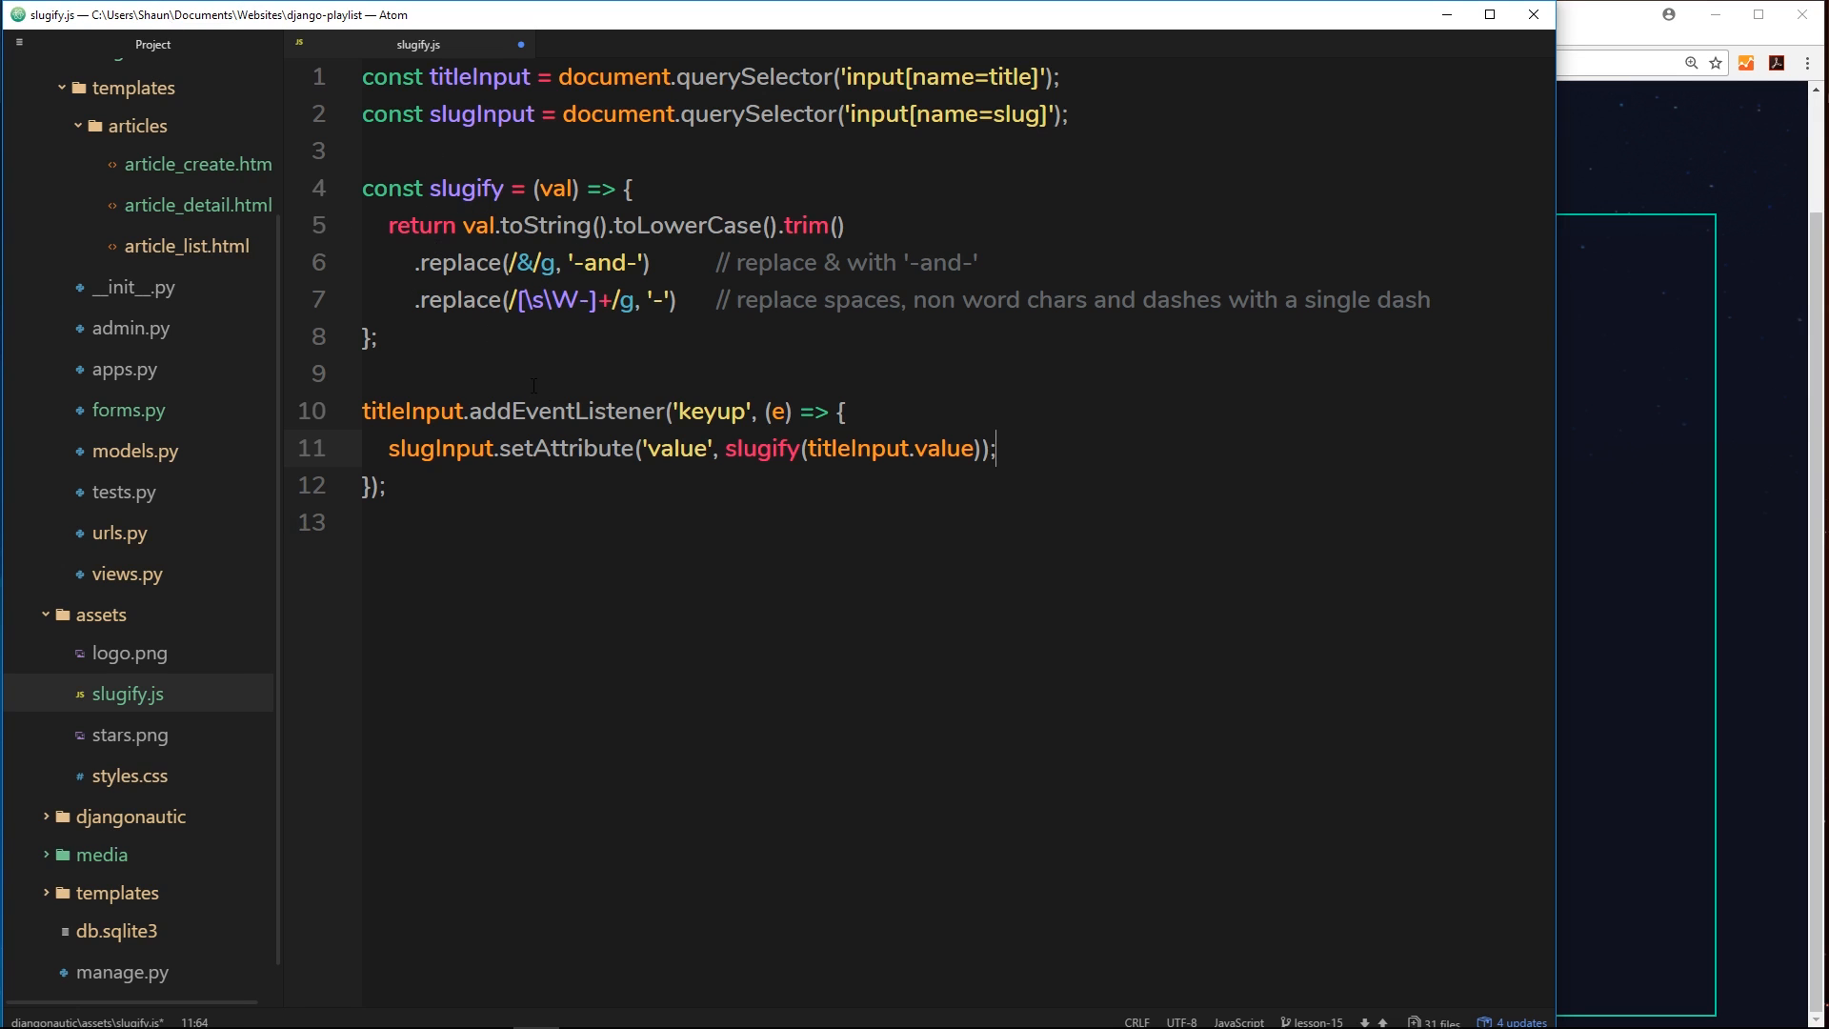
pyautogui.moveTo(1777, 569)
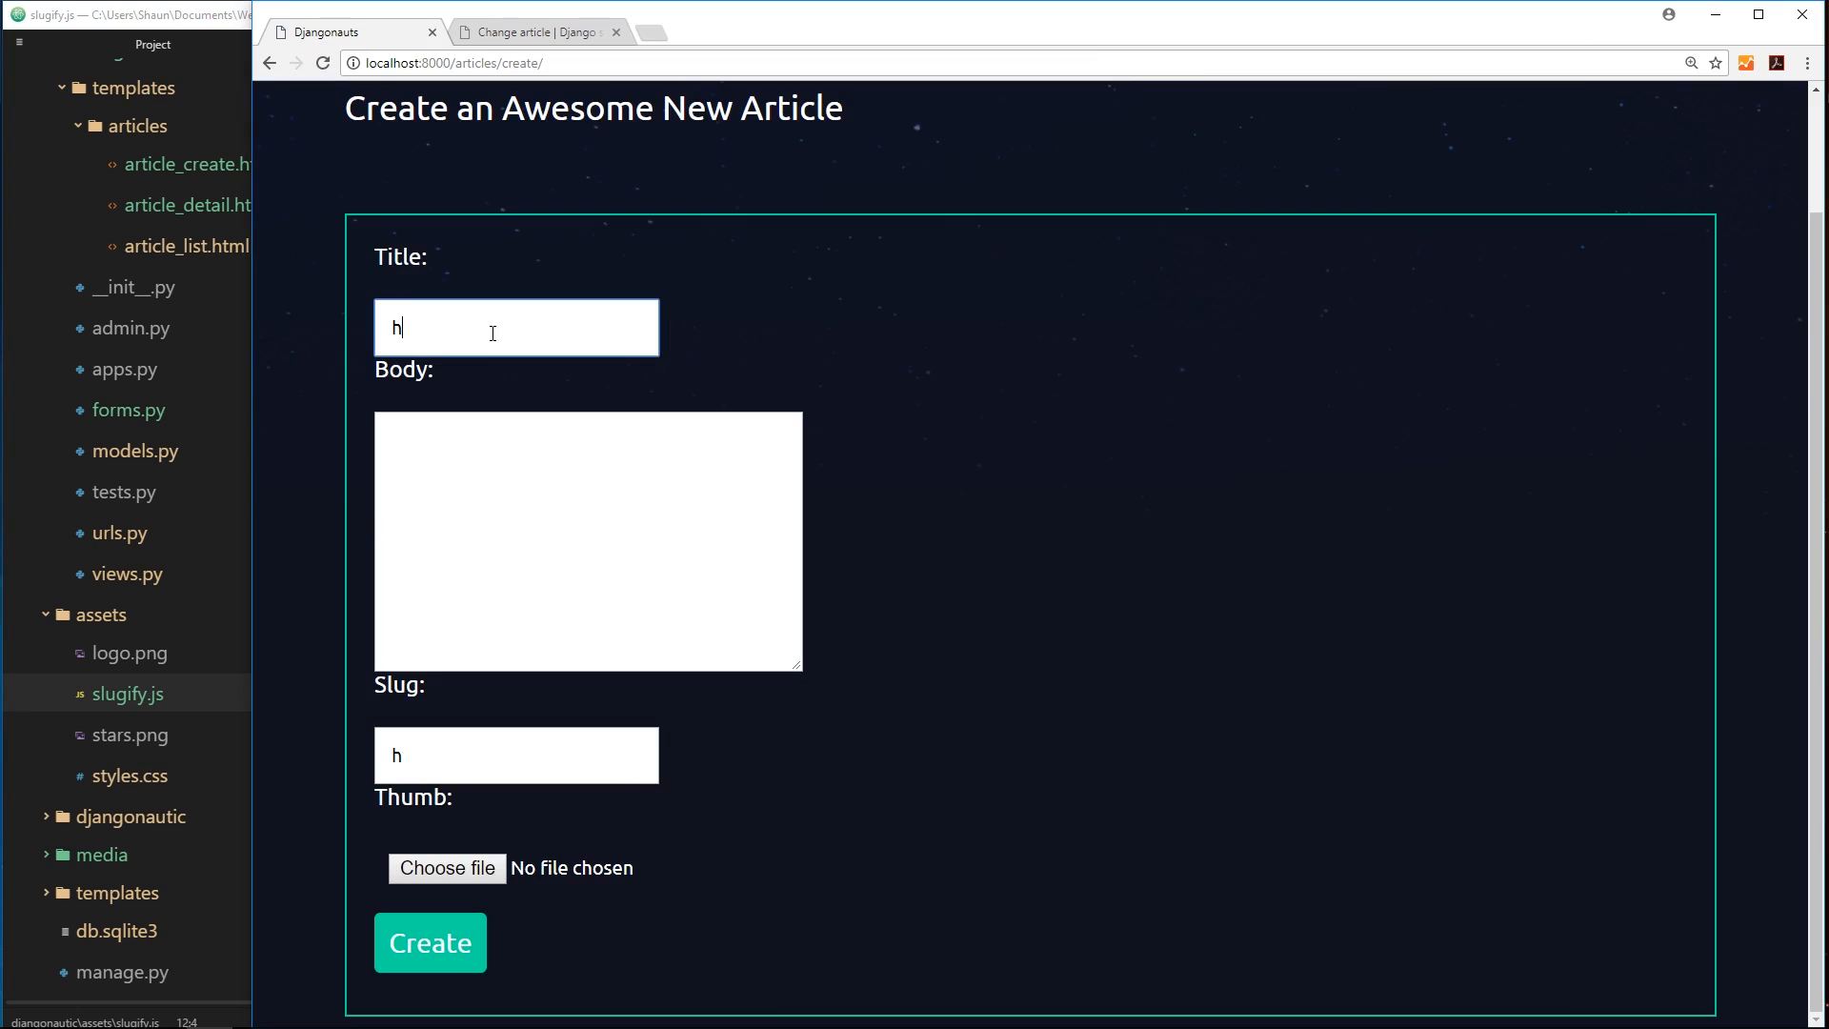
# - Enter hello world then Where's Yoshi? as Title and select the generated slug where-s-yoshi-
pyautogui.write('ello')
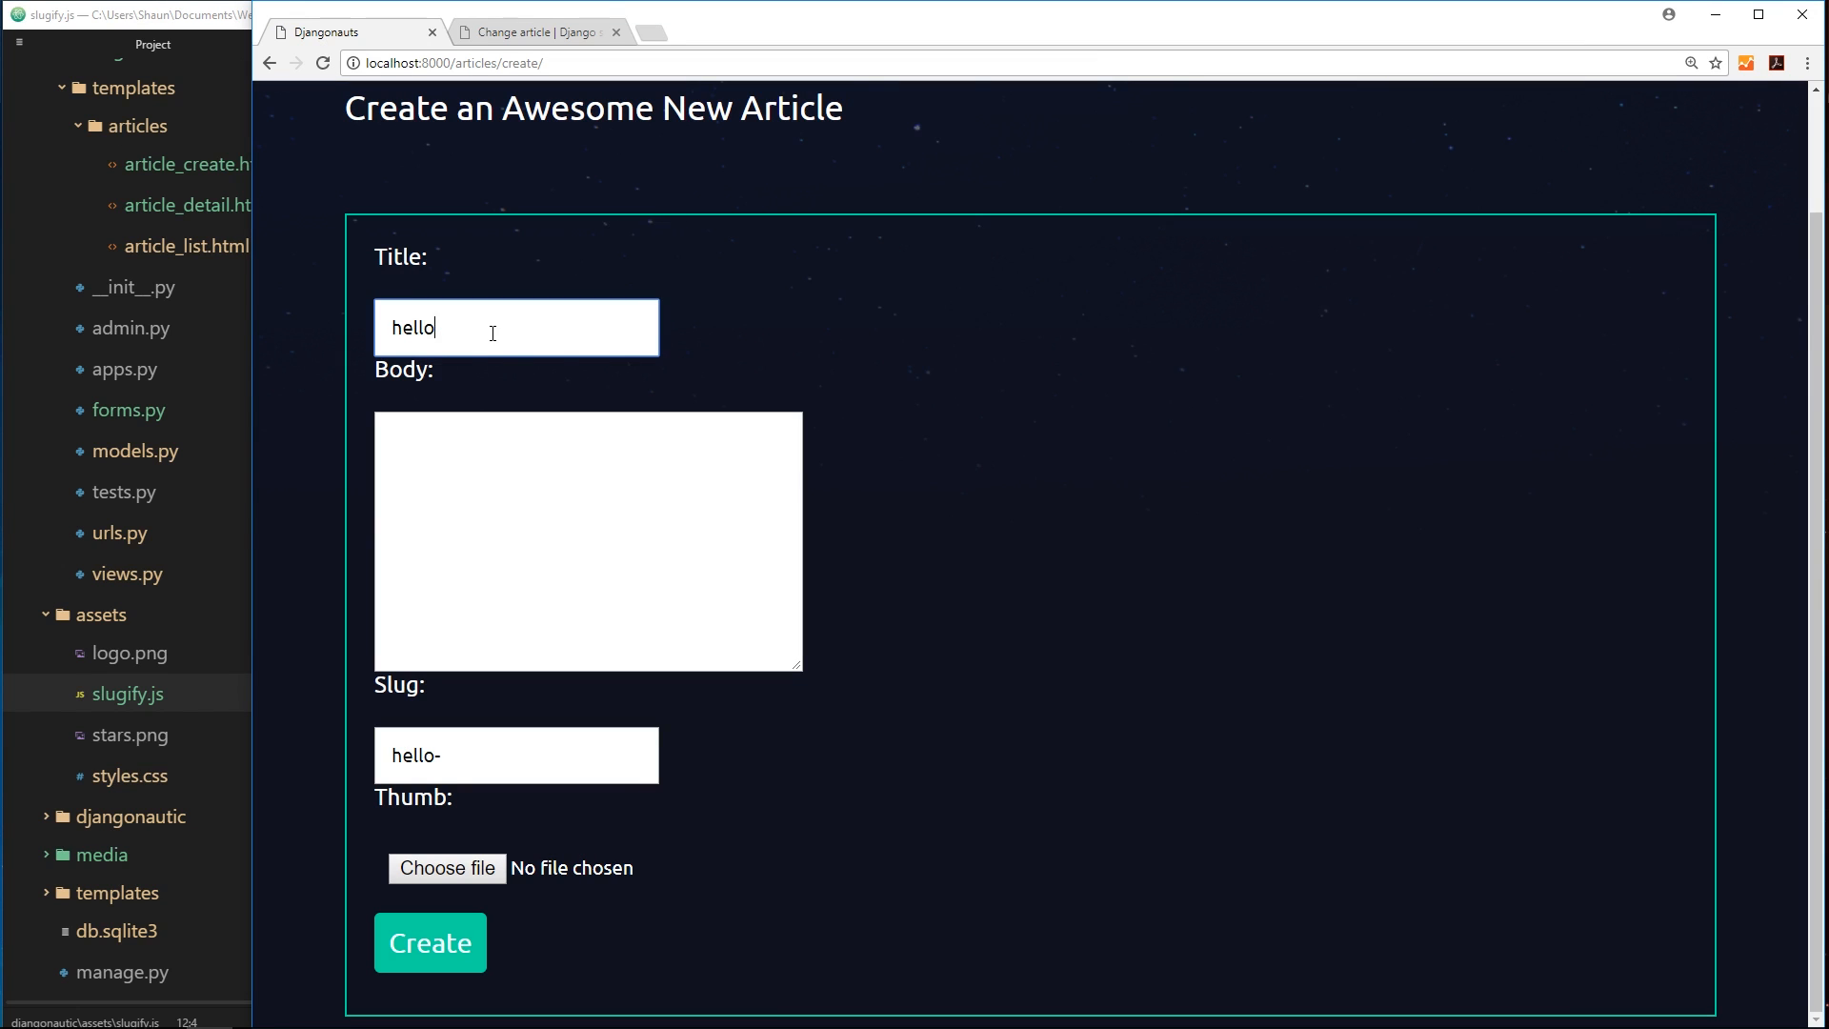
pyautogui.write('world')
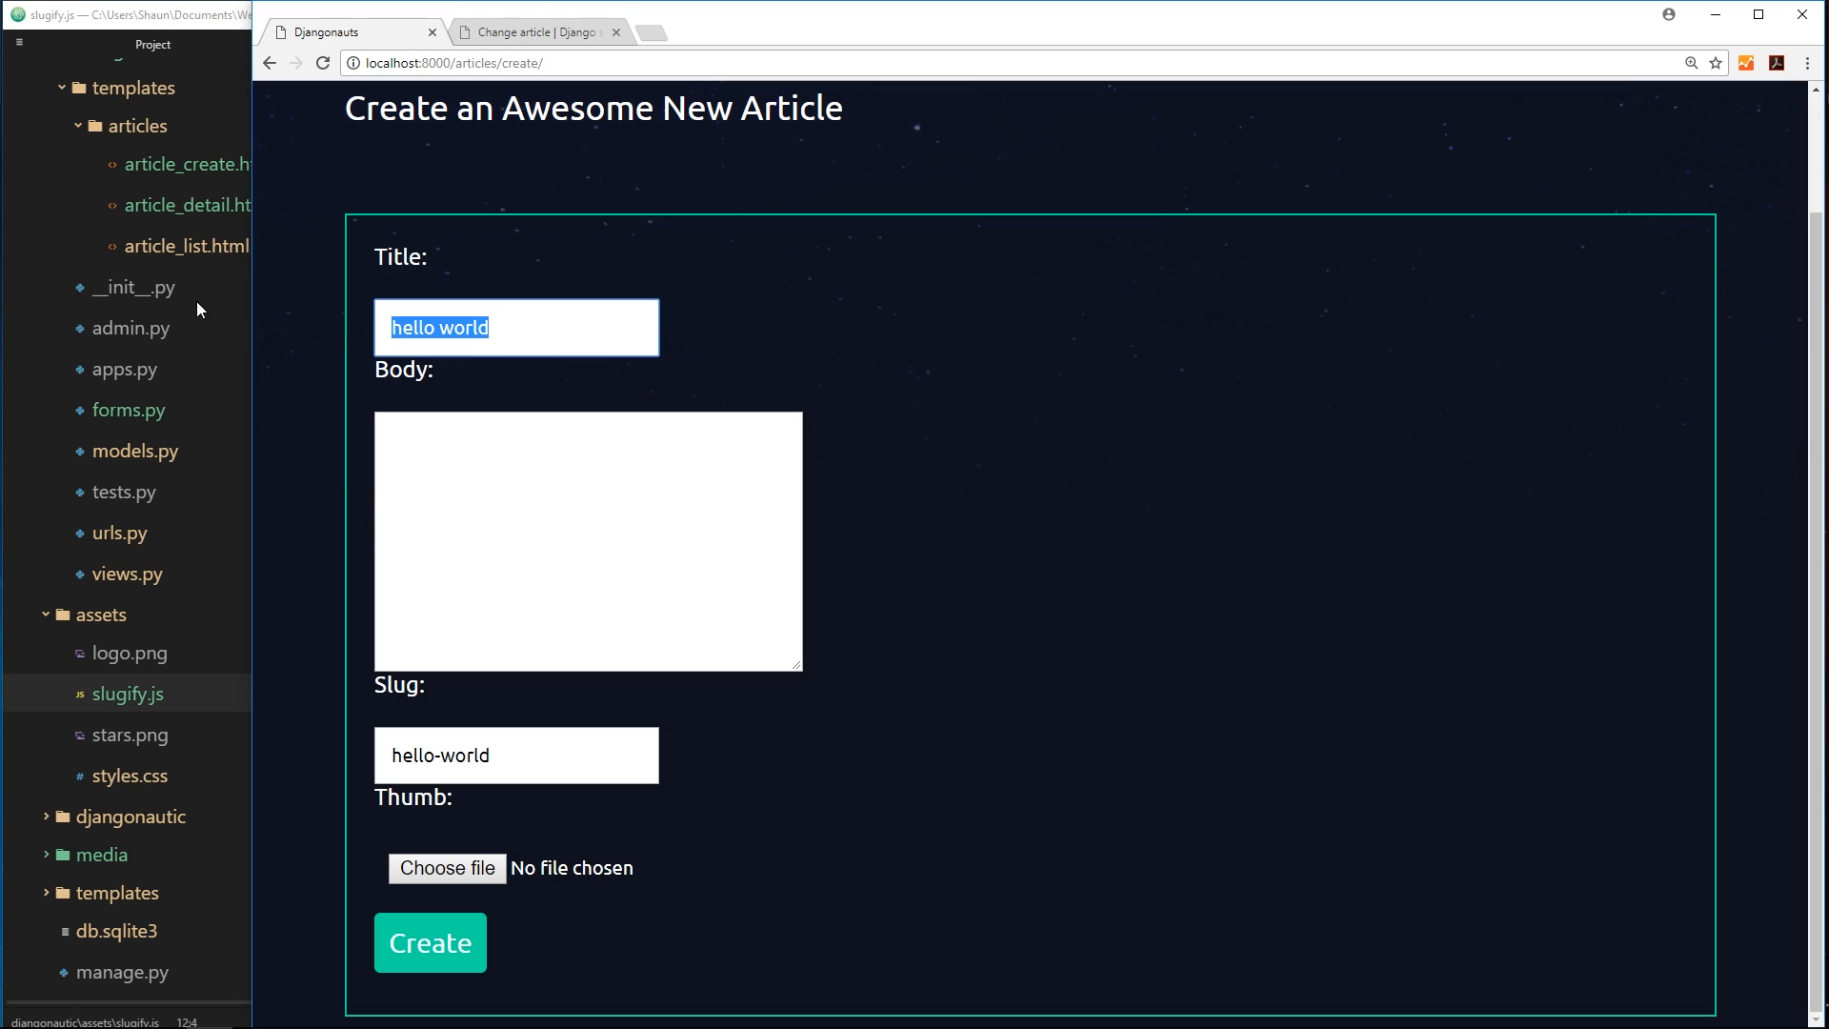
pyautogui.write("Where's")
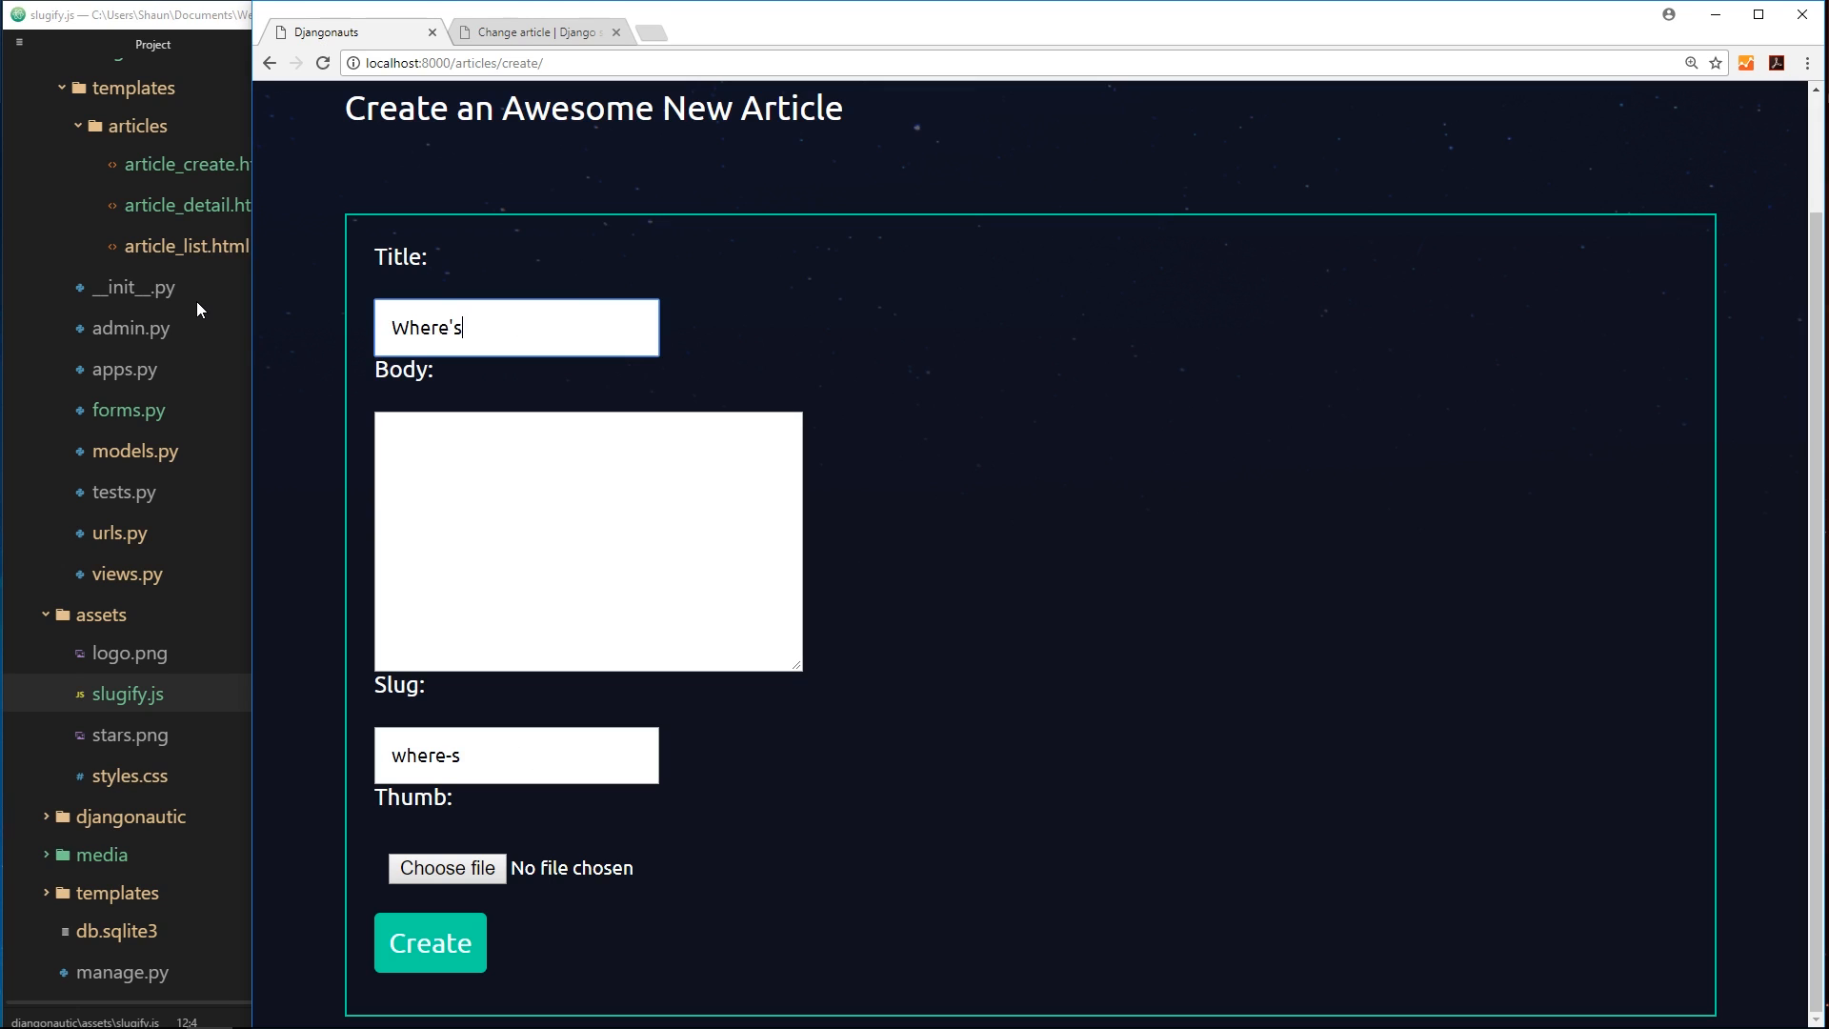
pyautogui.write('Yoshi?')
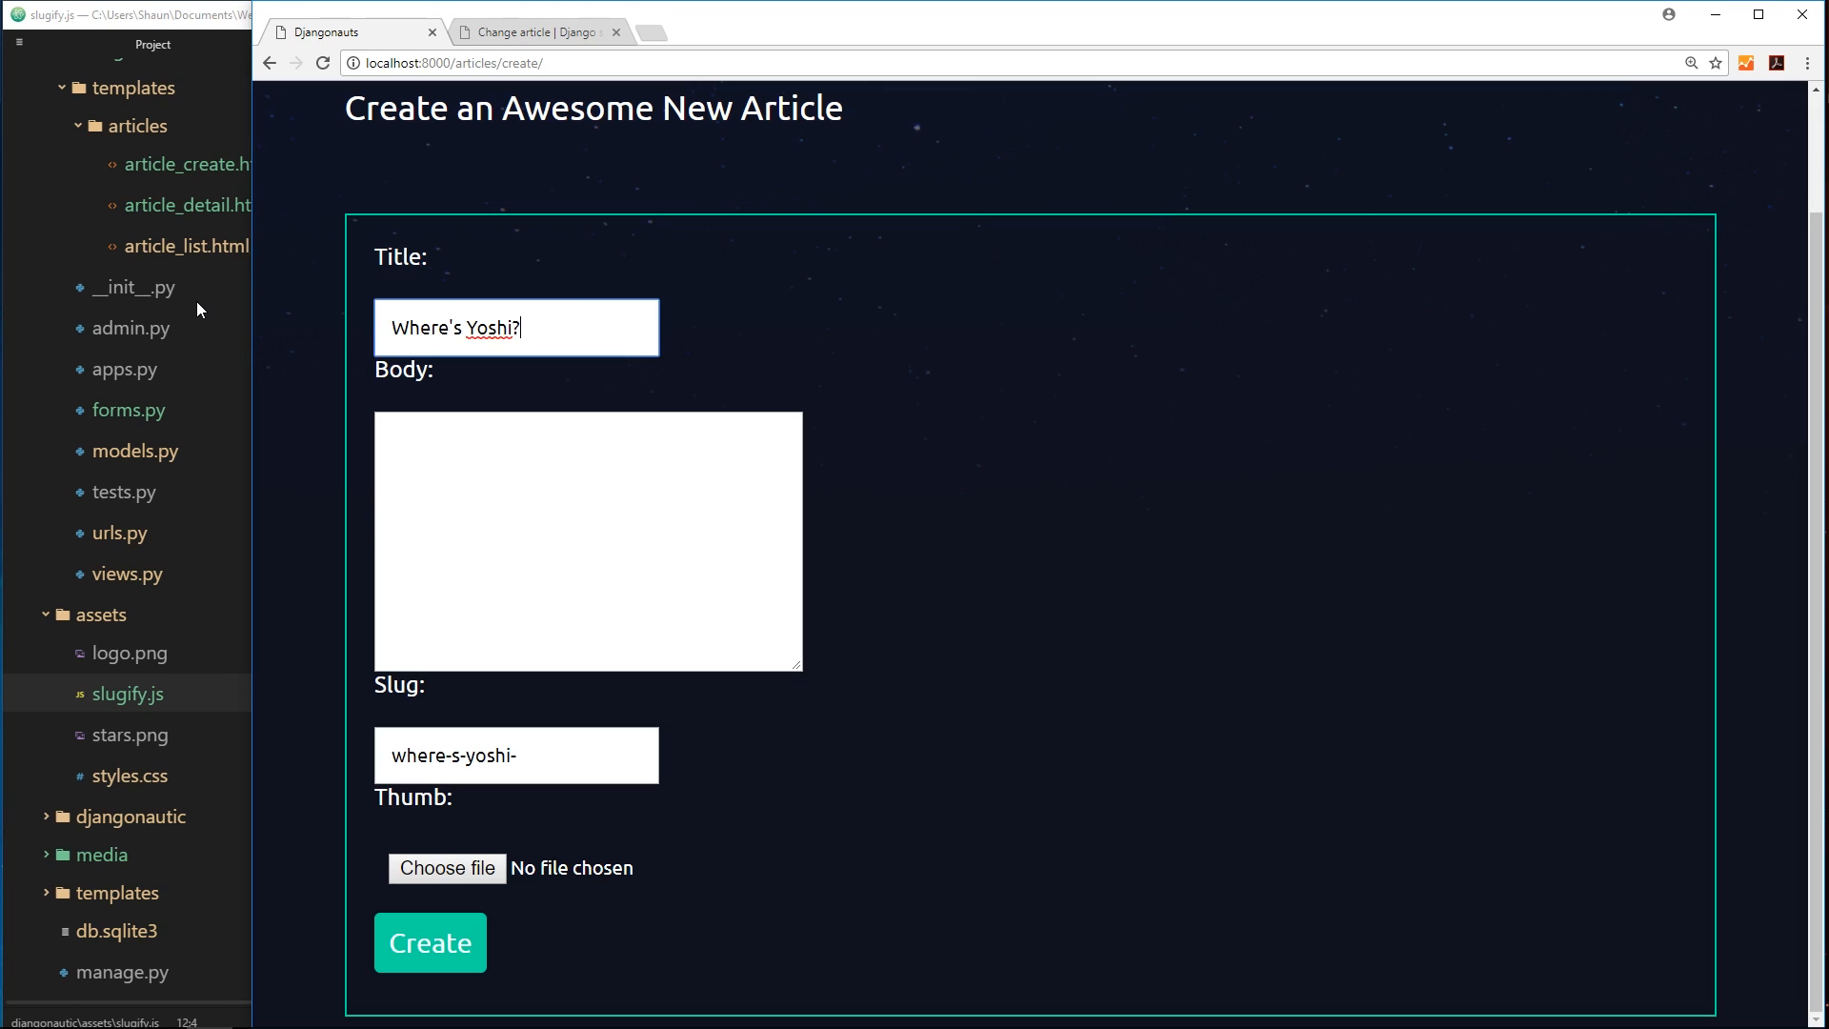
pyautogui.tripleClick(517, 754)
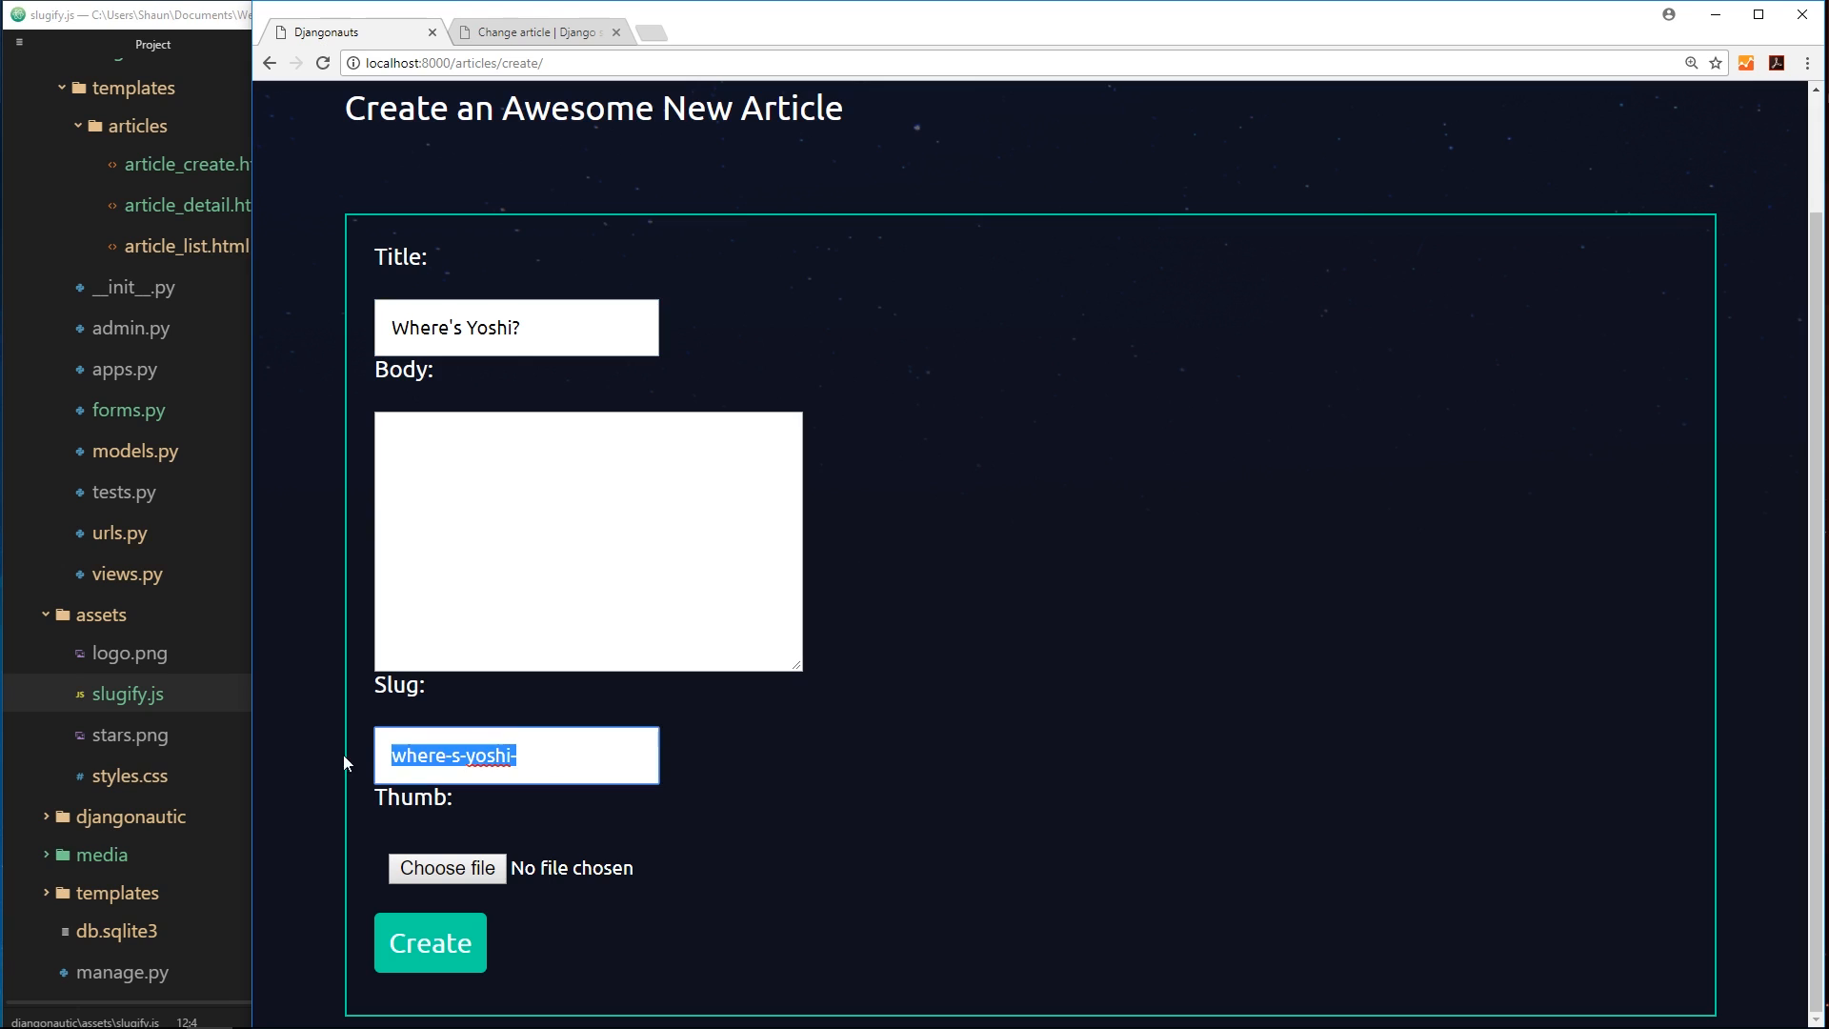
pyautogui.moveTo(886, 912)
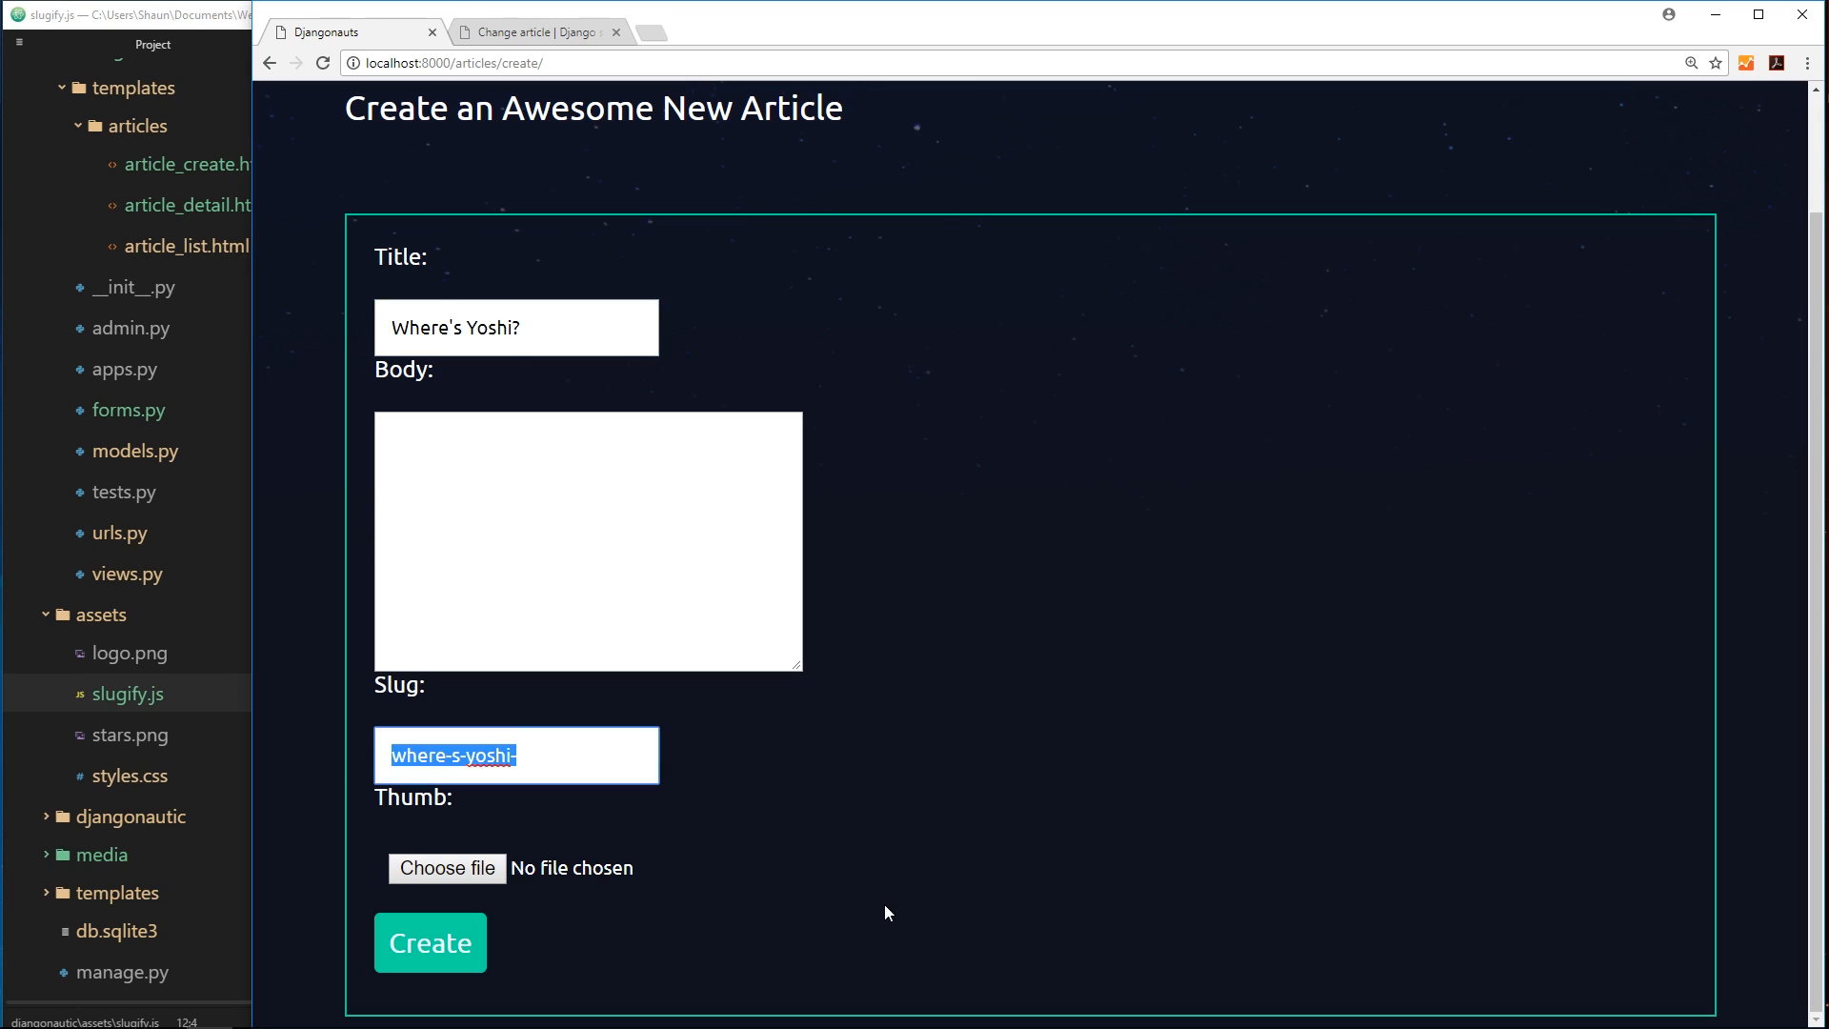
pyautogui.moveTo(387, 347)
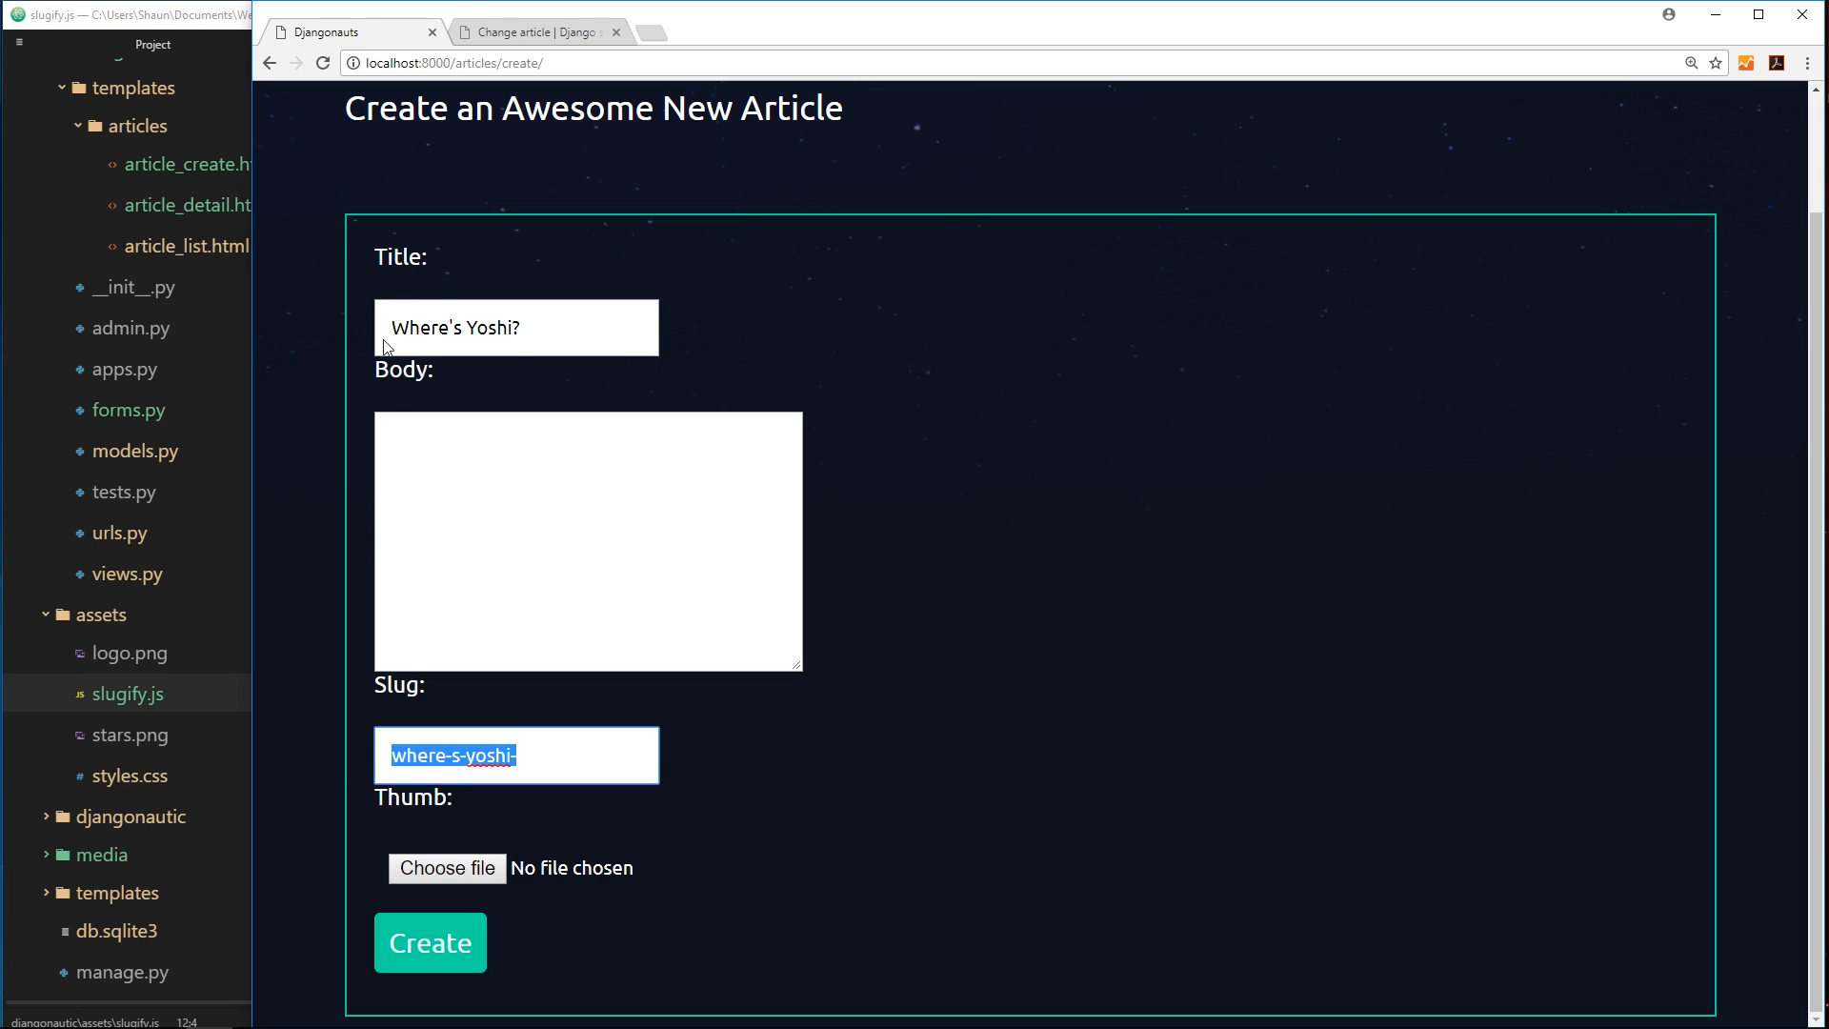
pyautogui.moveTo(555, 859)
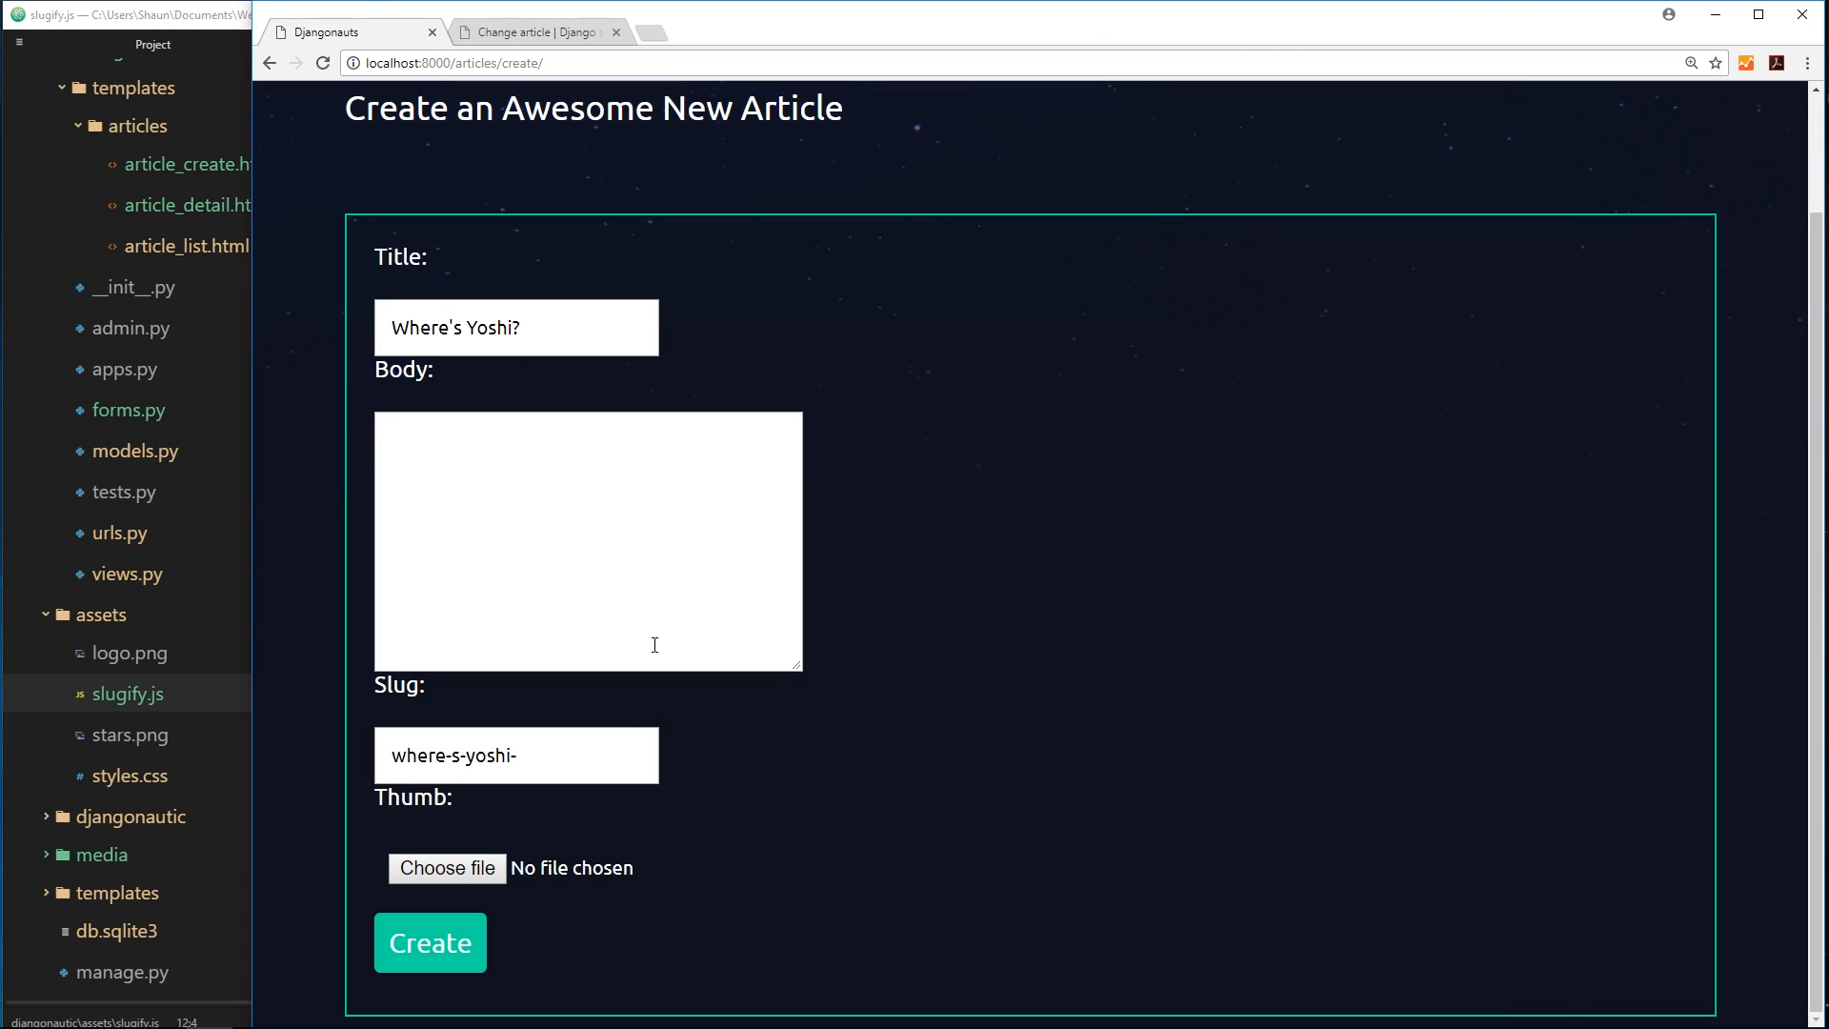
pyautogui.doubleClick(454, 754)
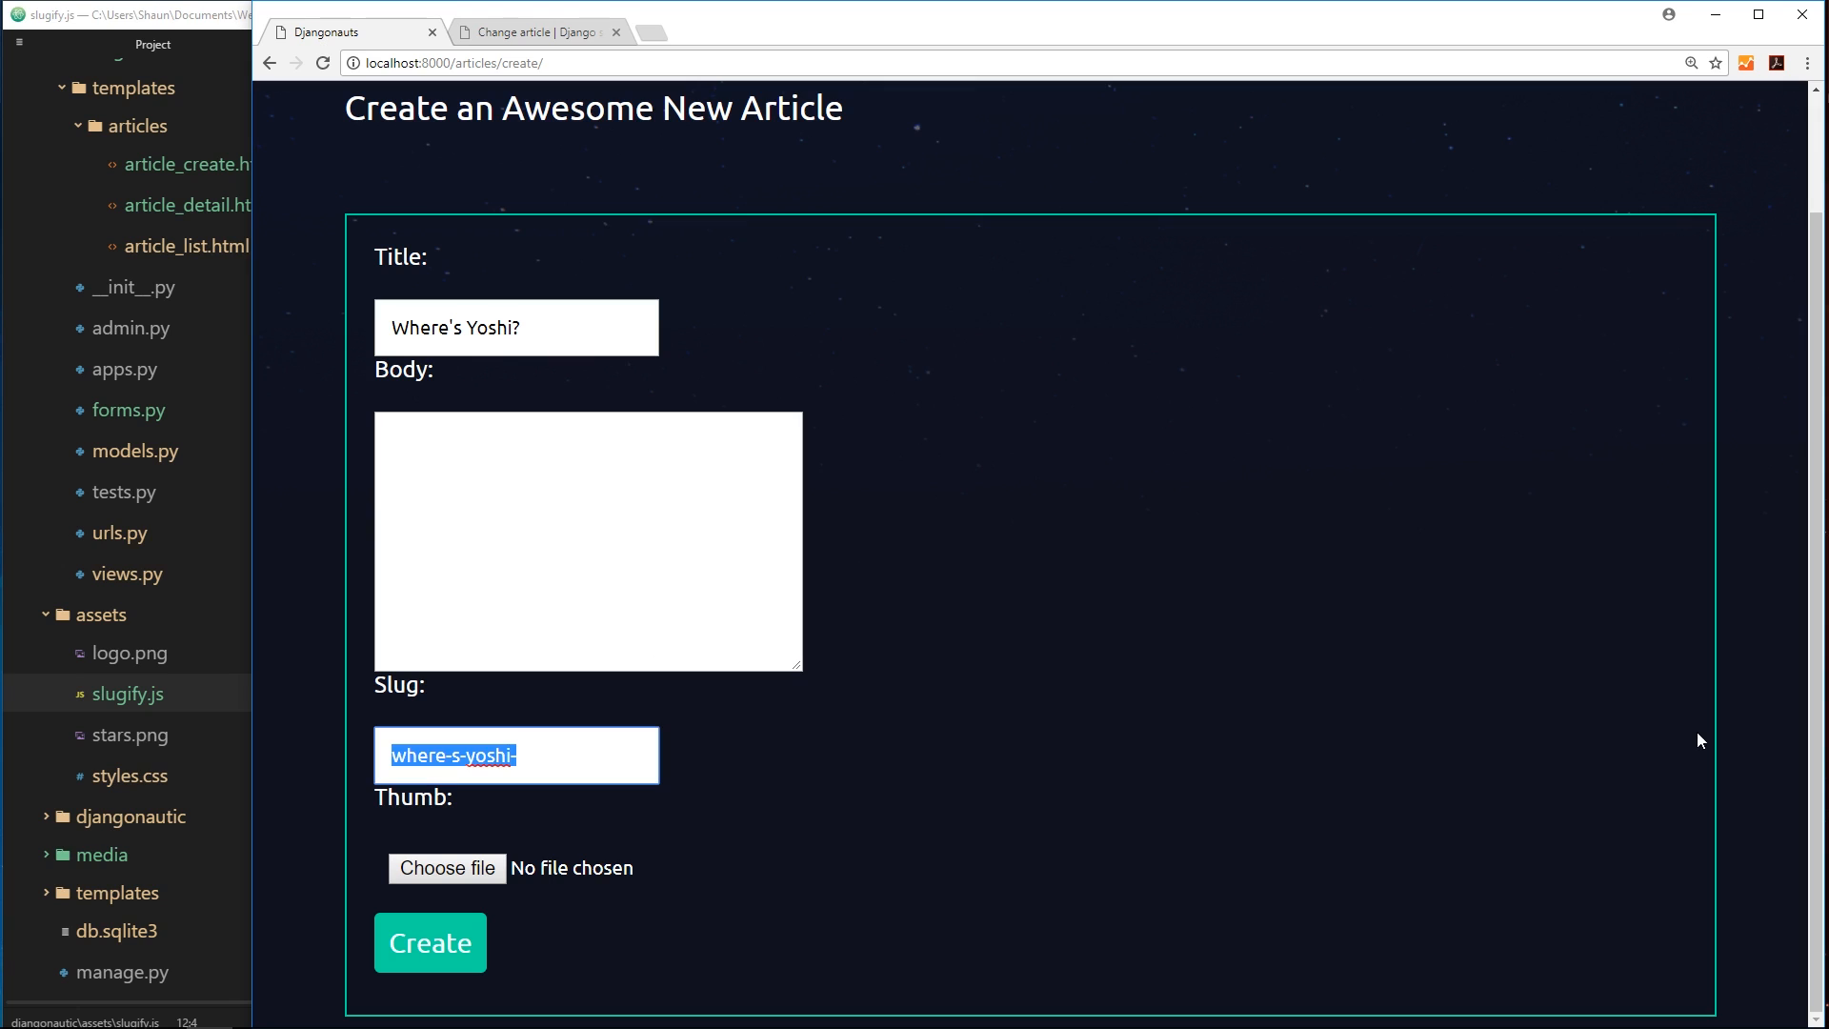